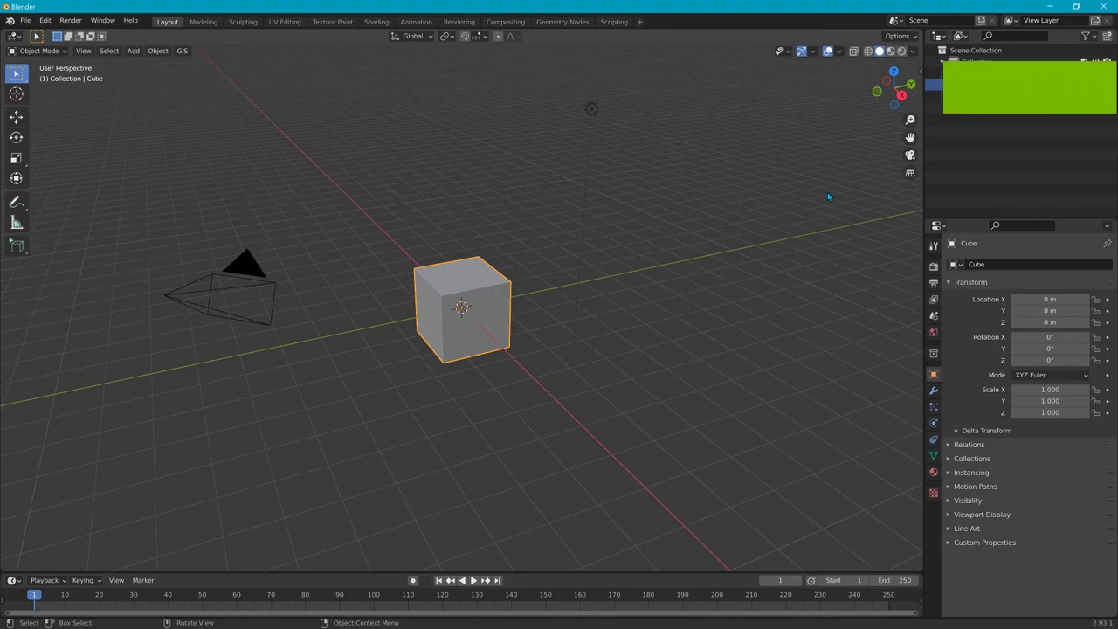
Step: Expand the scene Collection in the Outliner and select the Cube
left_click(953, 63)
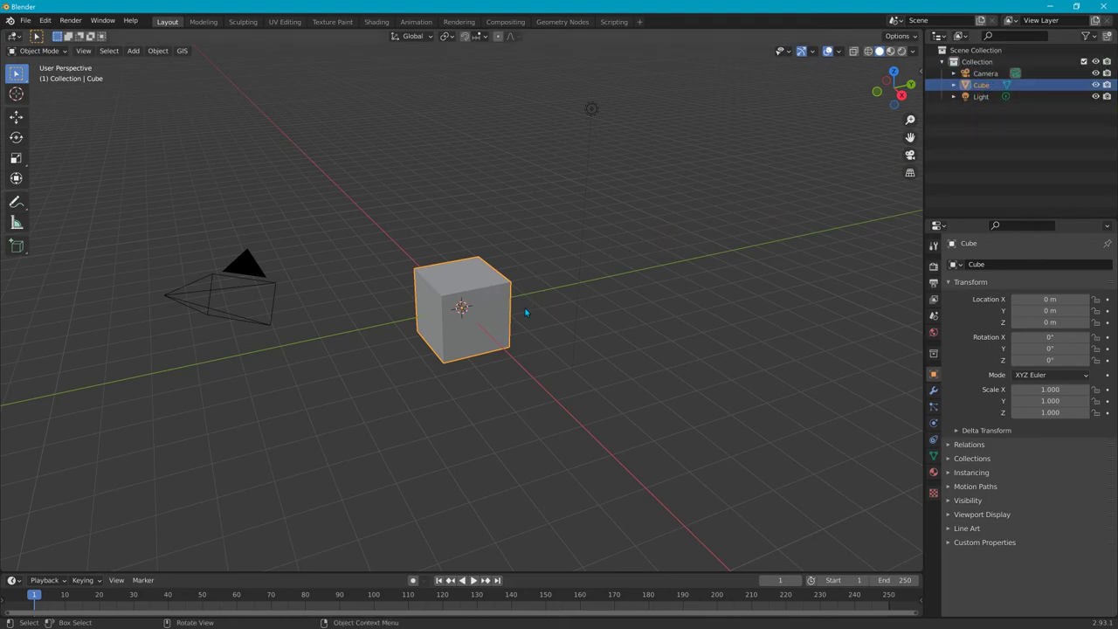
mouse_move(524, 338)
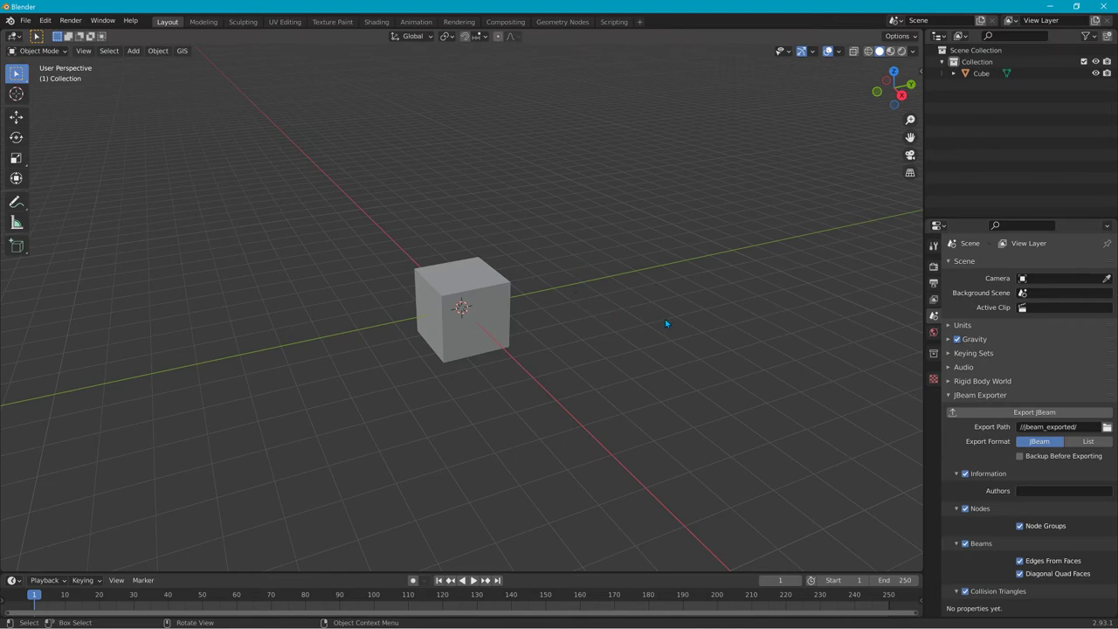
left_click(461, 308)
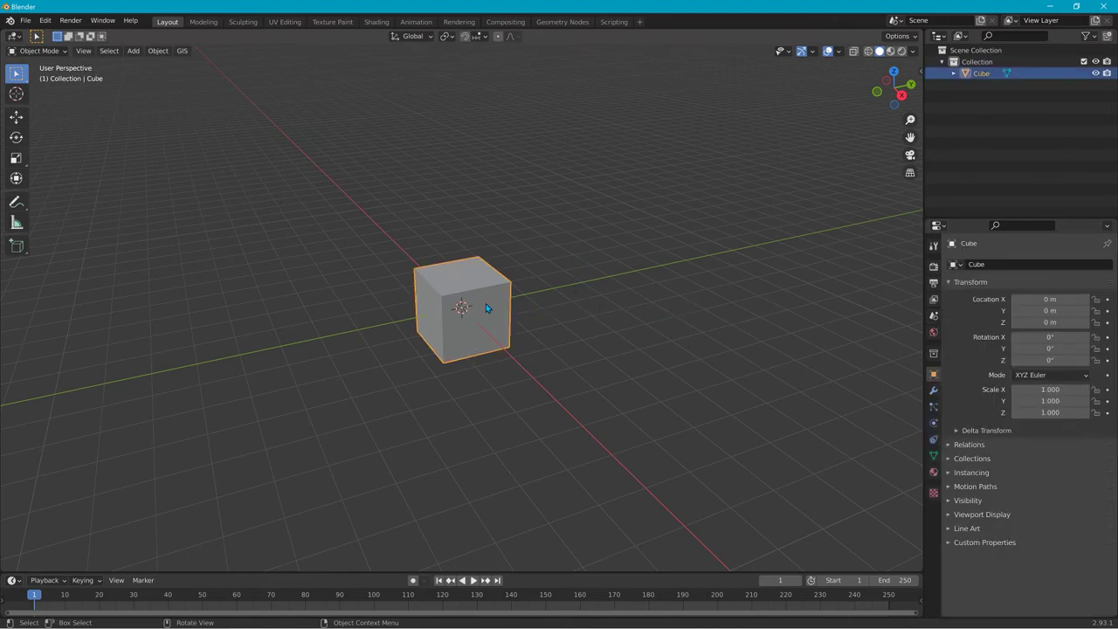
mouse_move(496, 307)
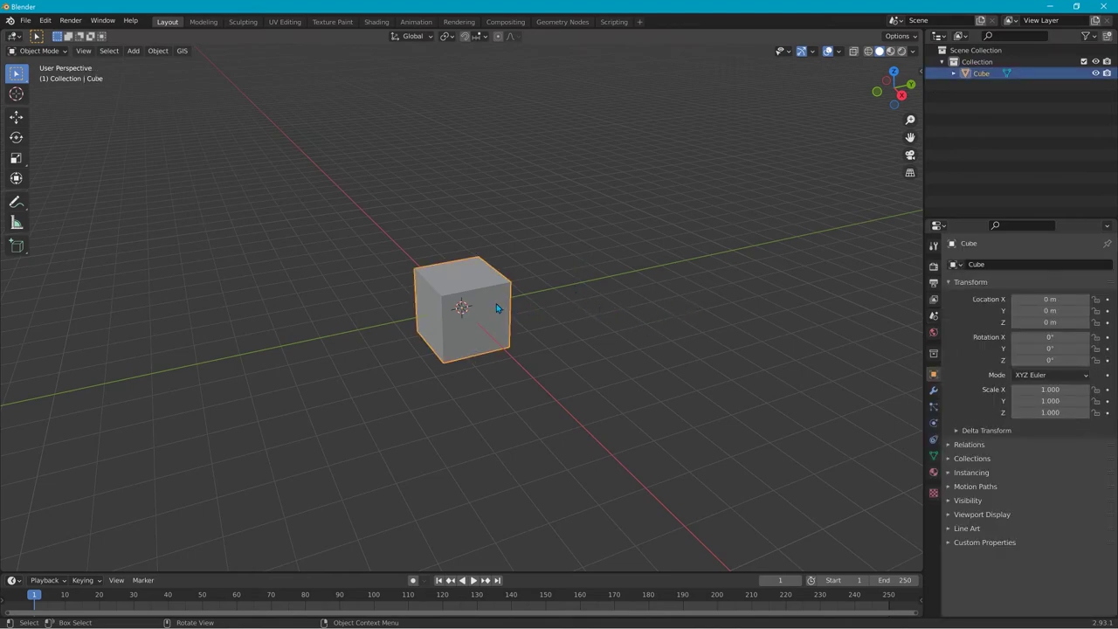
mouse_move(457, 499)
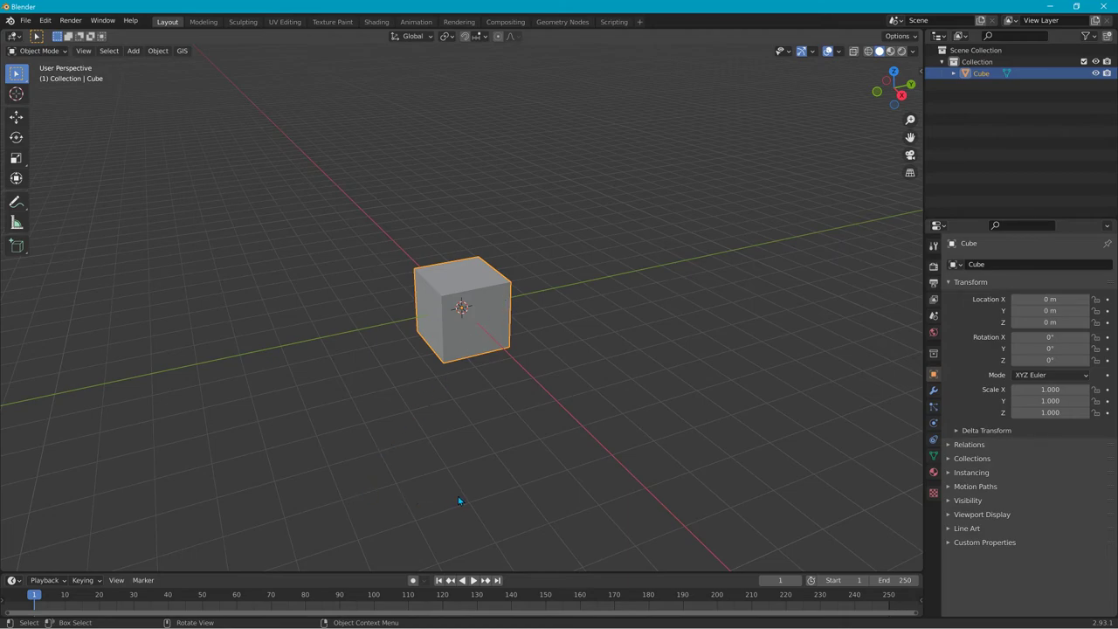
mouse_move(412, 579)
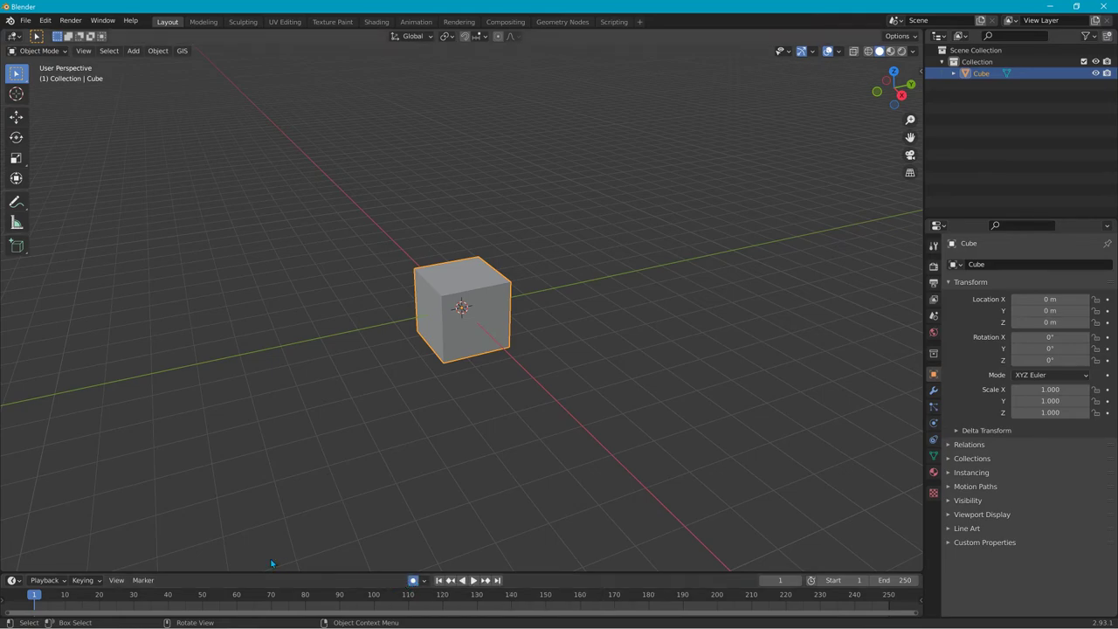
mouse_move(521, 555)
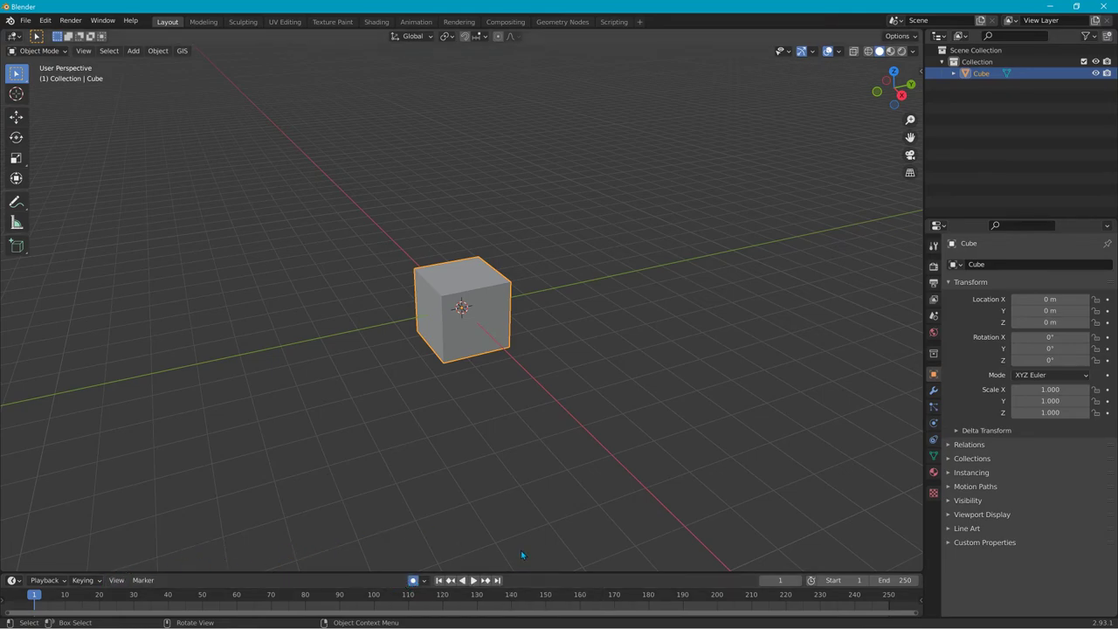
mouse_move(378, 500)
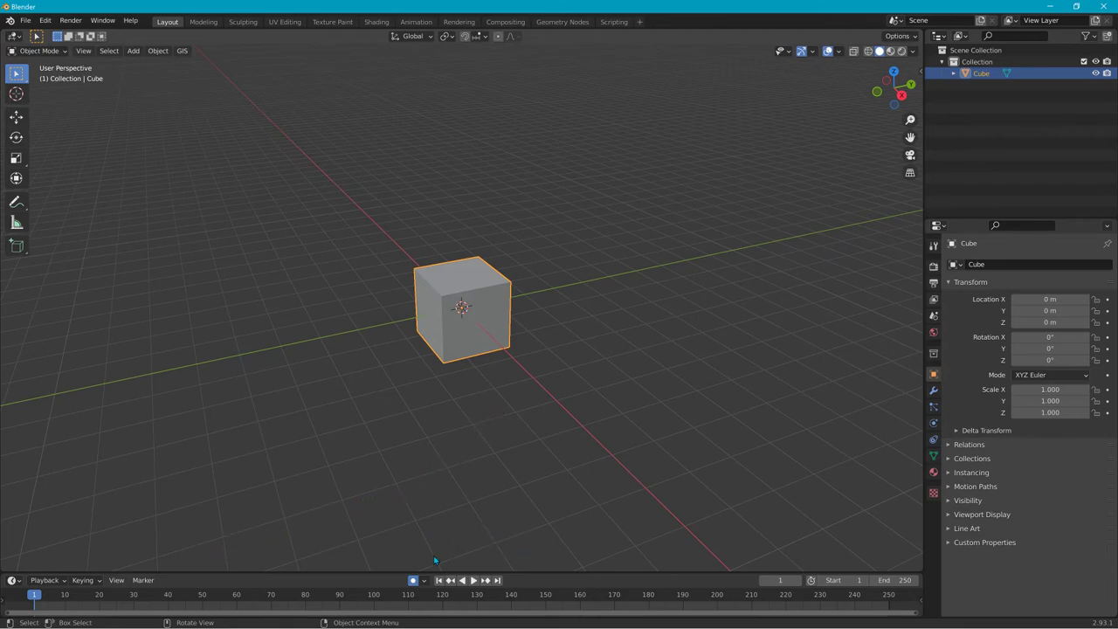
mouse_move(429, 442)
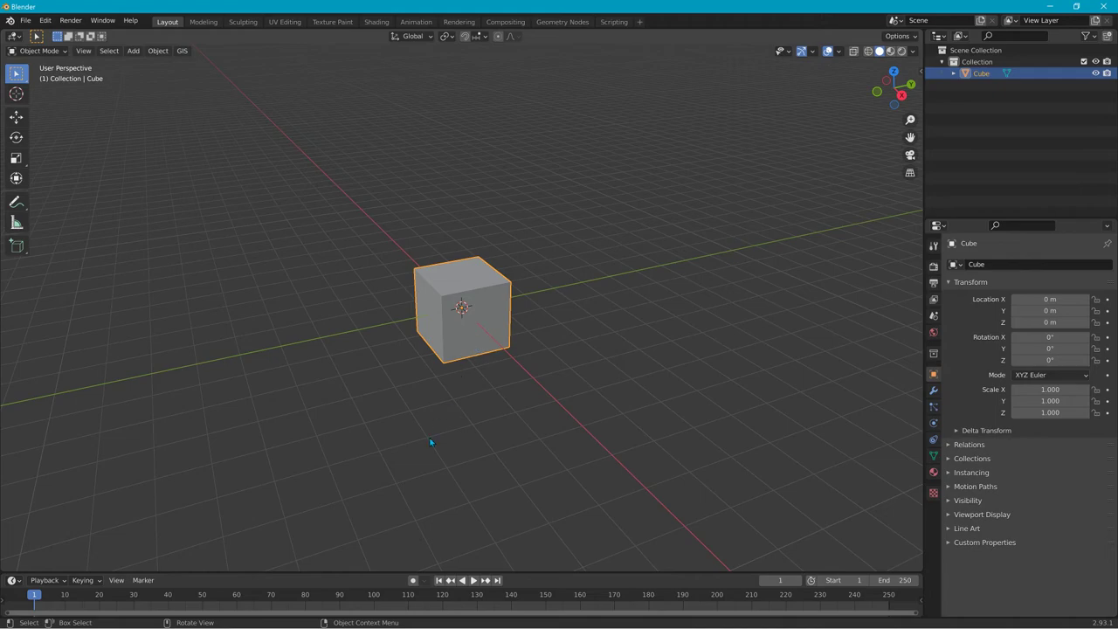
mouse_move(412, 579)
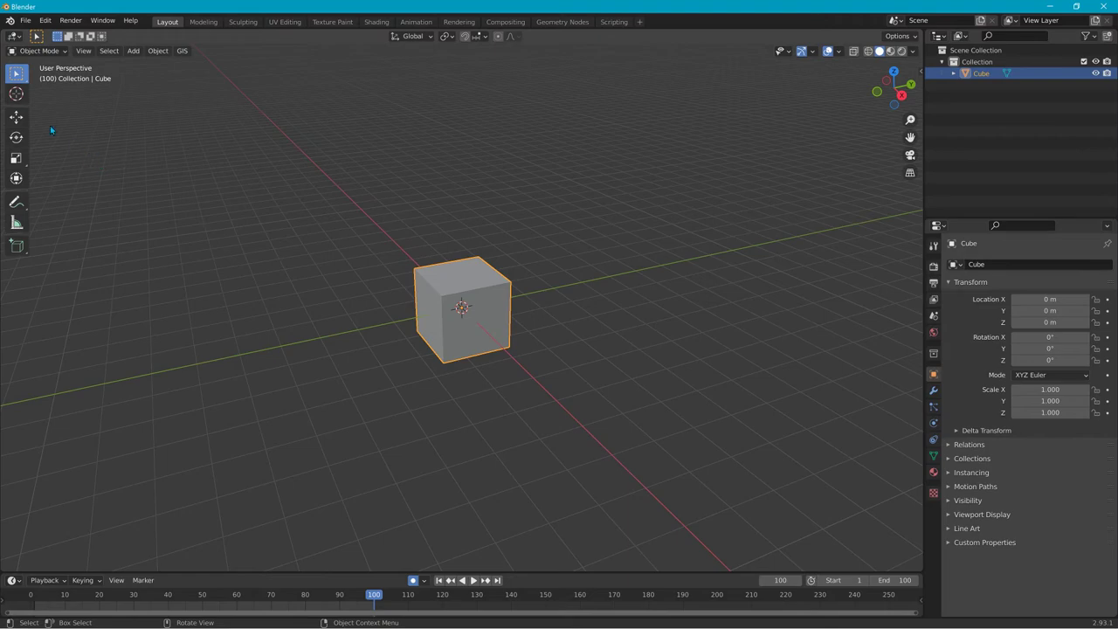
Step: Slide the cube along the Y axis with the Move tool
left_click(16, 117)
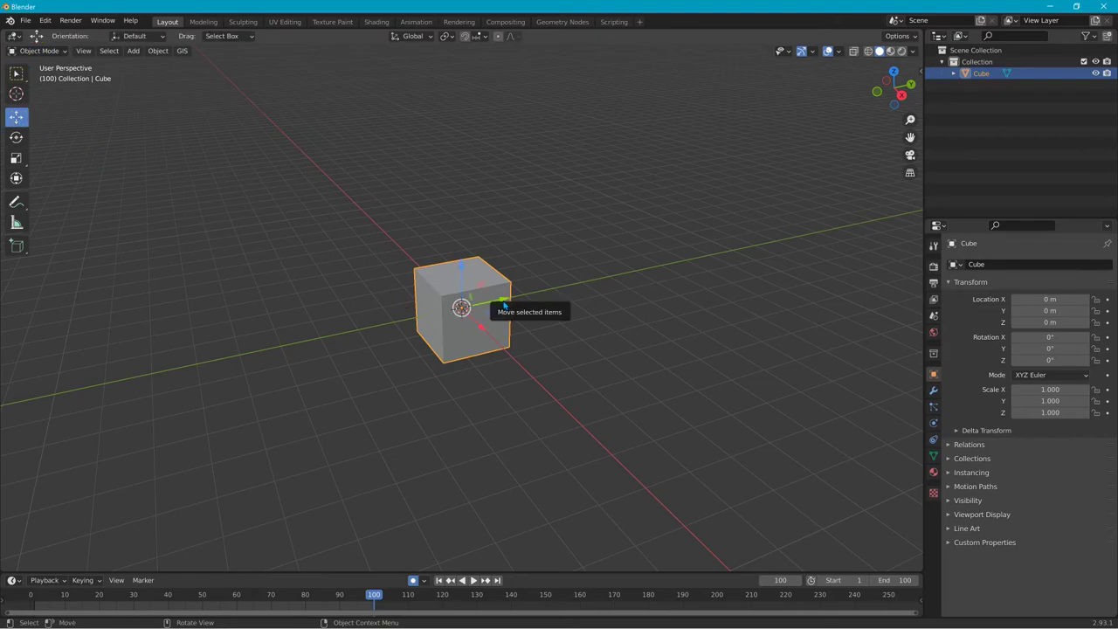
left_click_drag(461, 306, 869, 220)
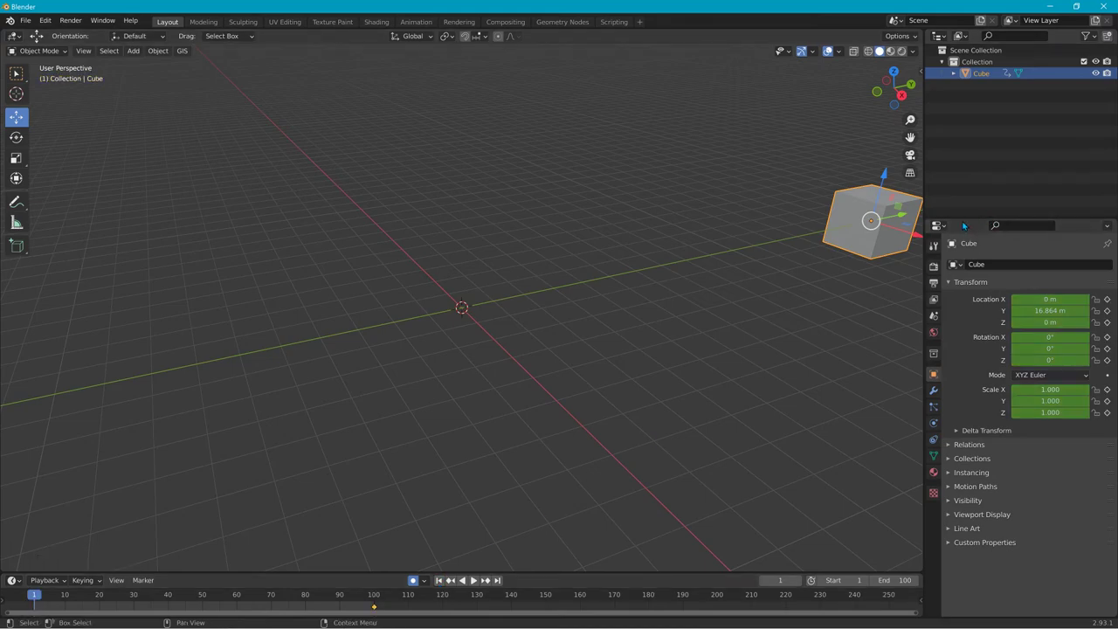
mouse_move(907, 219)
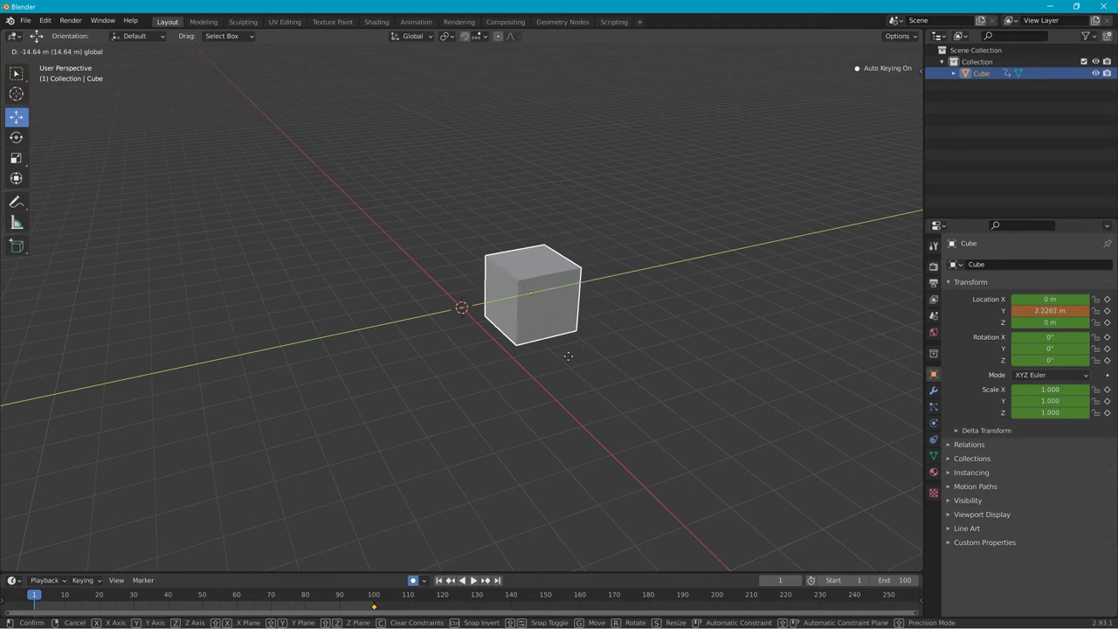
mouse_move(514, 381)
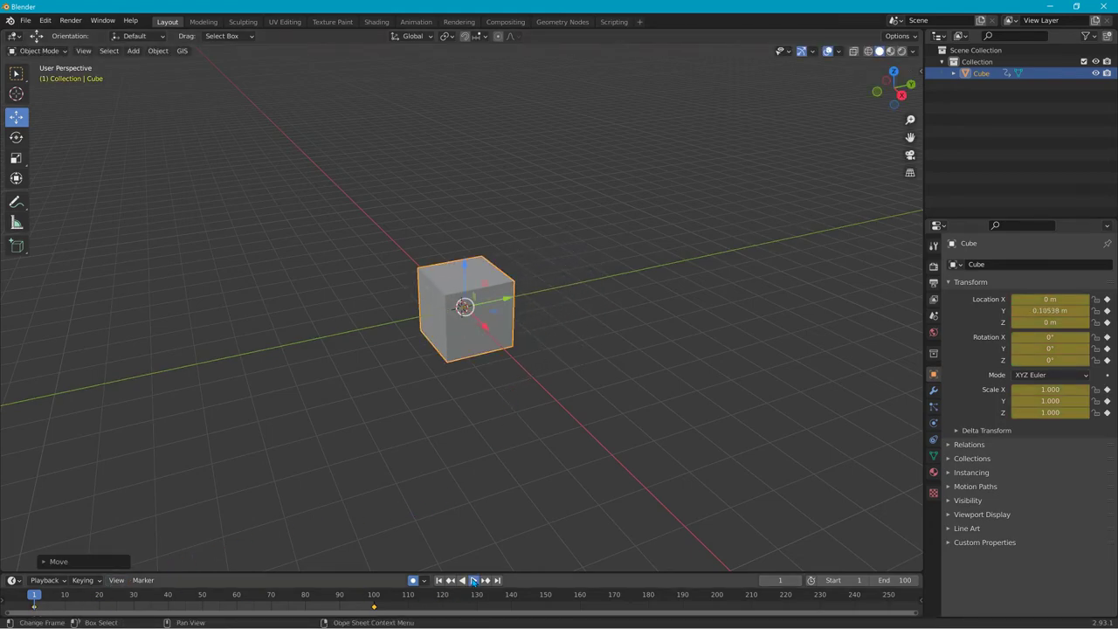
Step: Play back the cube's keyframed motion on the timeline and stop it, twice
left_click(472, 580)
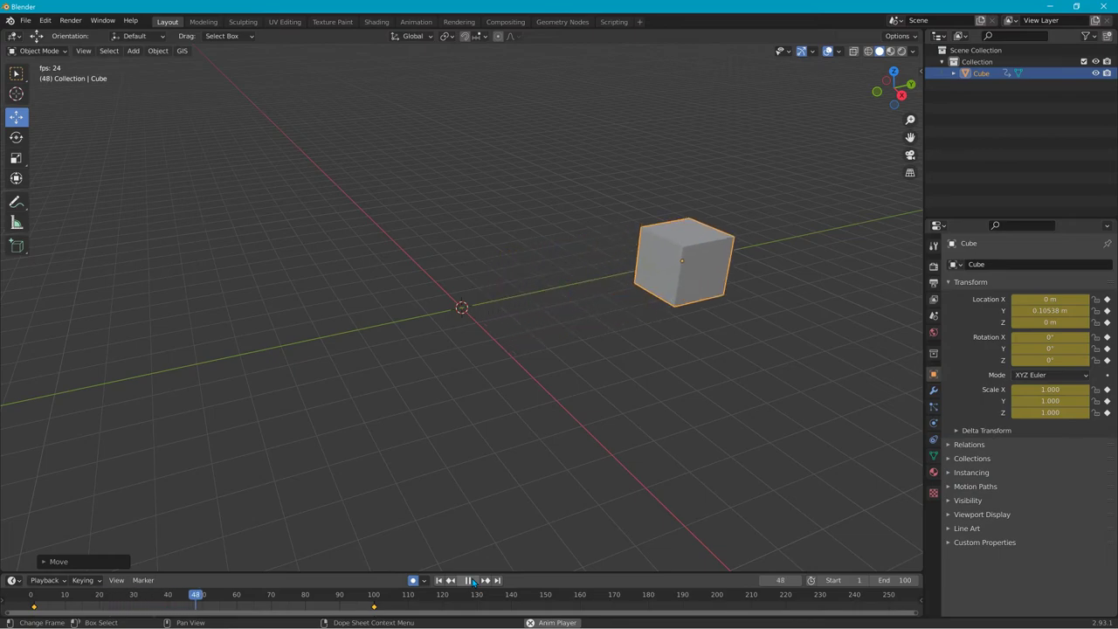
left_click(465, 580)
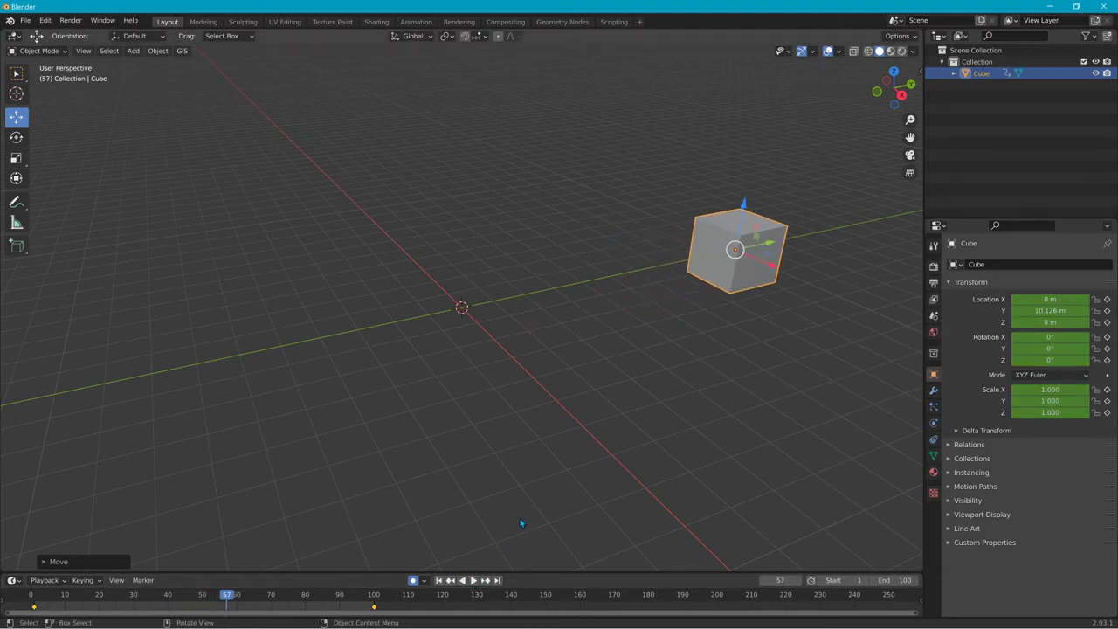
mouse_move(712, 321)
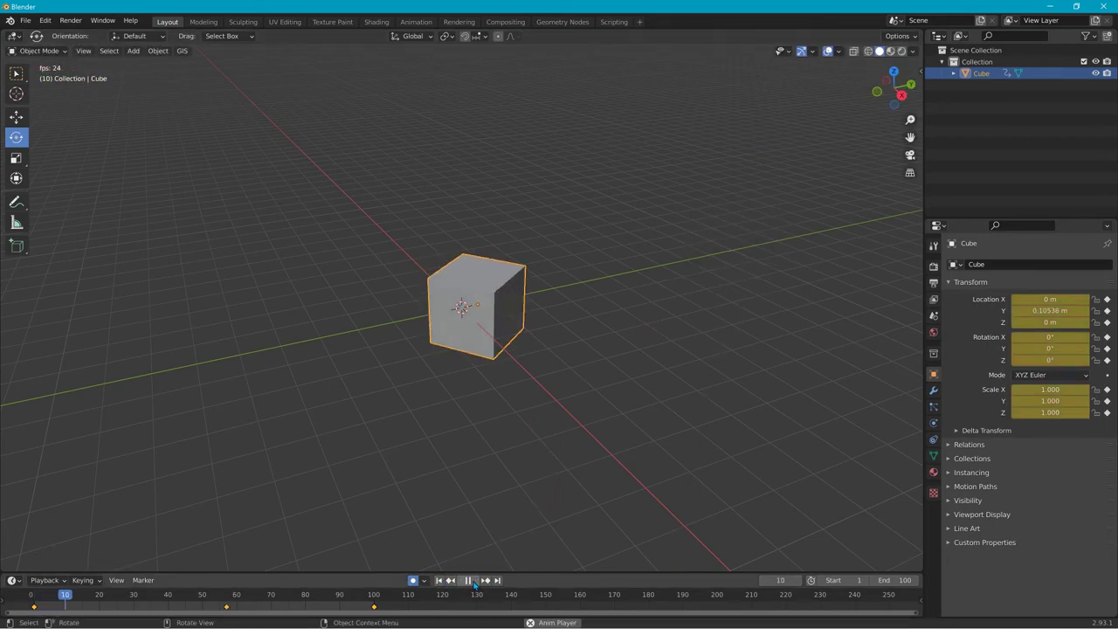
left_click(464, 580)
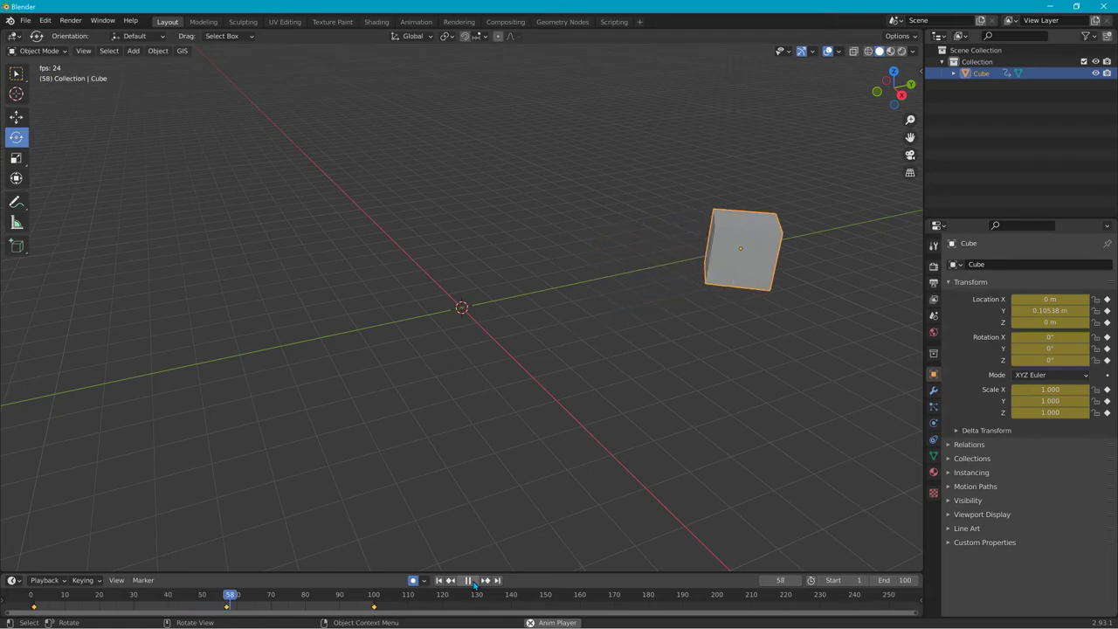
left_click(465, 579)
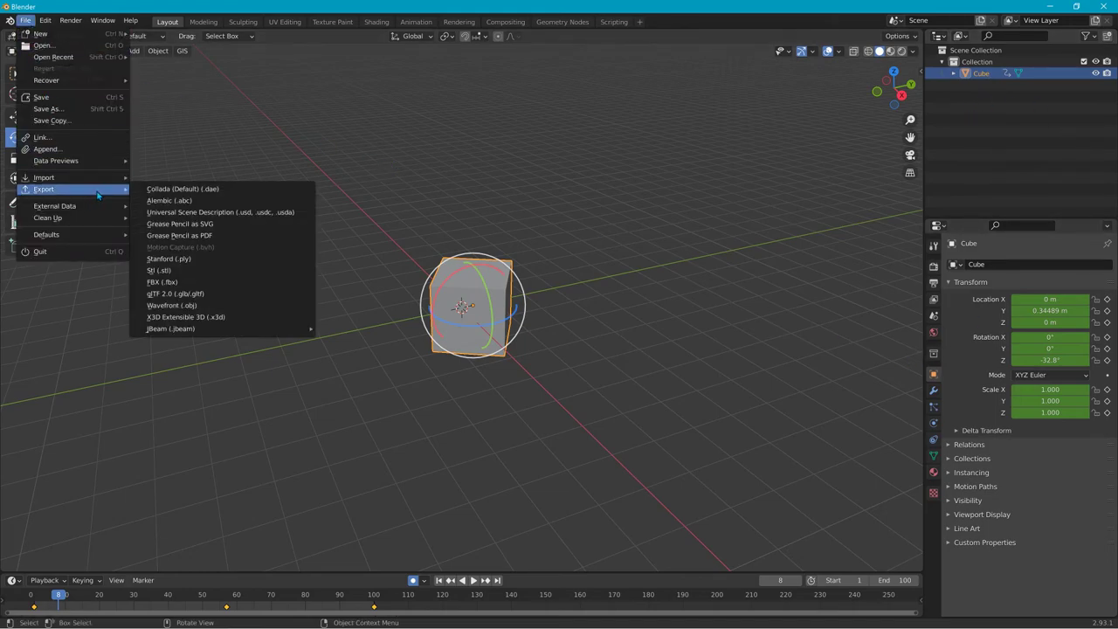
Step: Export the cube as Collada (.dae) into the first folder under the BeamNG levels directory
left_click(181, 188)
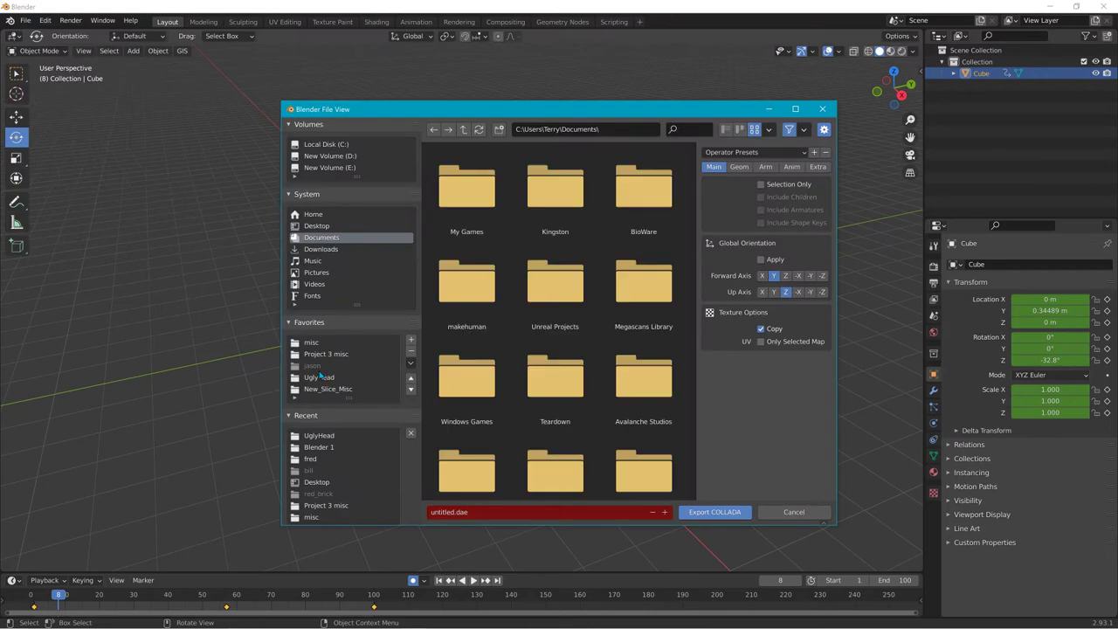
mouse_move(339, 505)
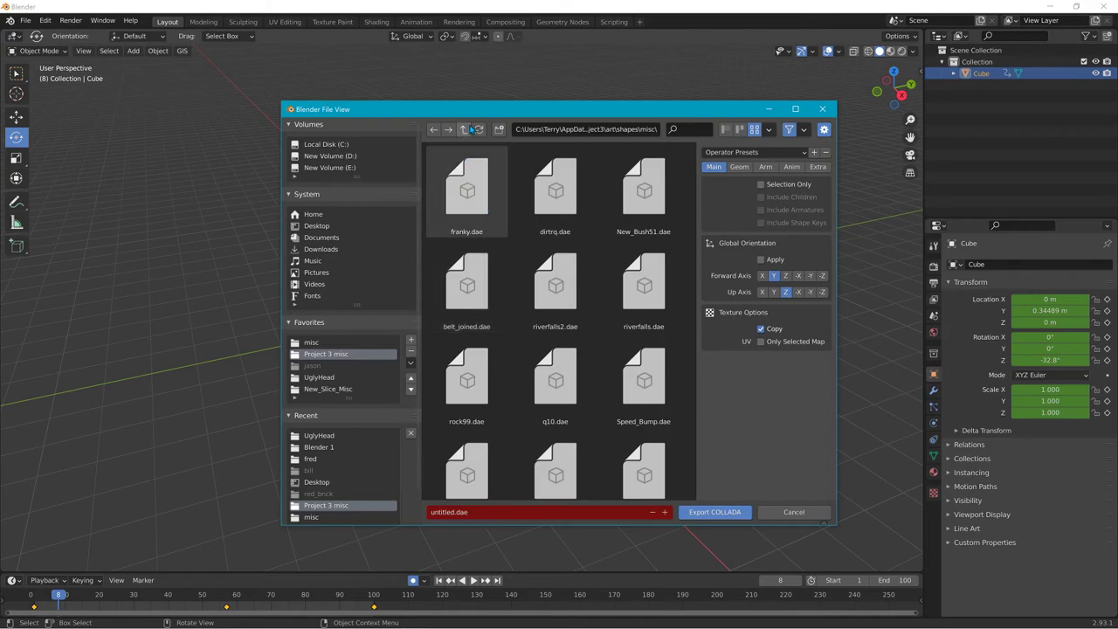
left_click(464, 129)
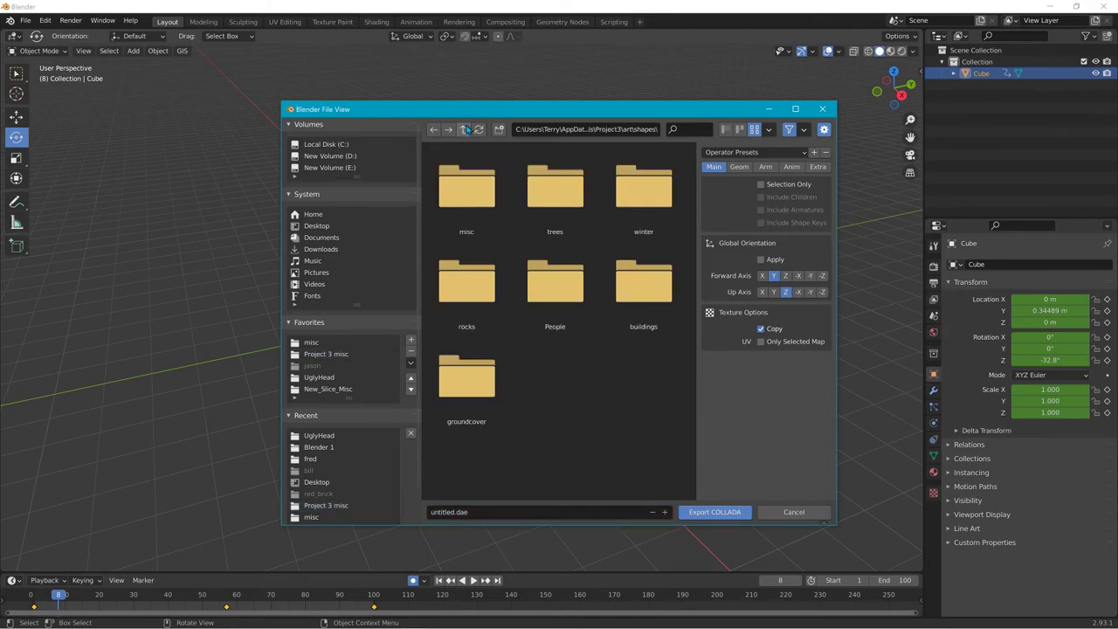
left_click(465, 129)
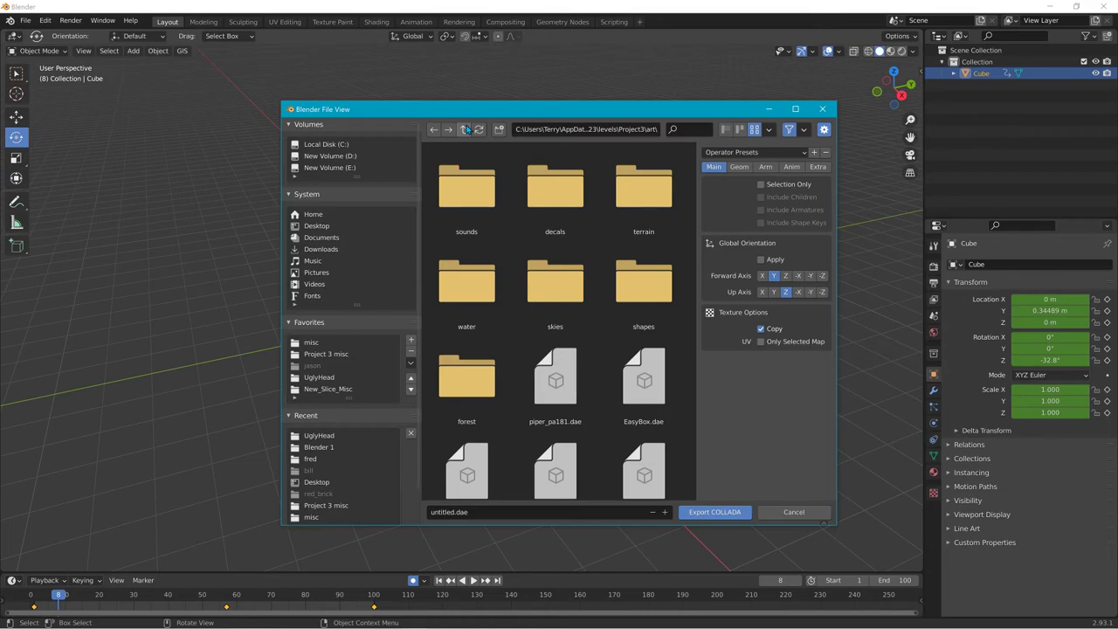
left_click(465, 129)
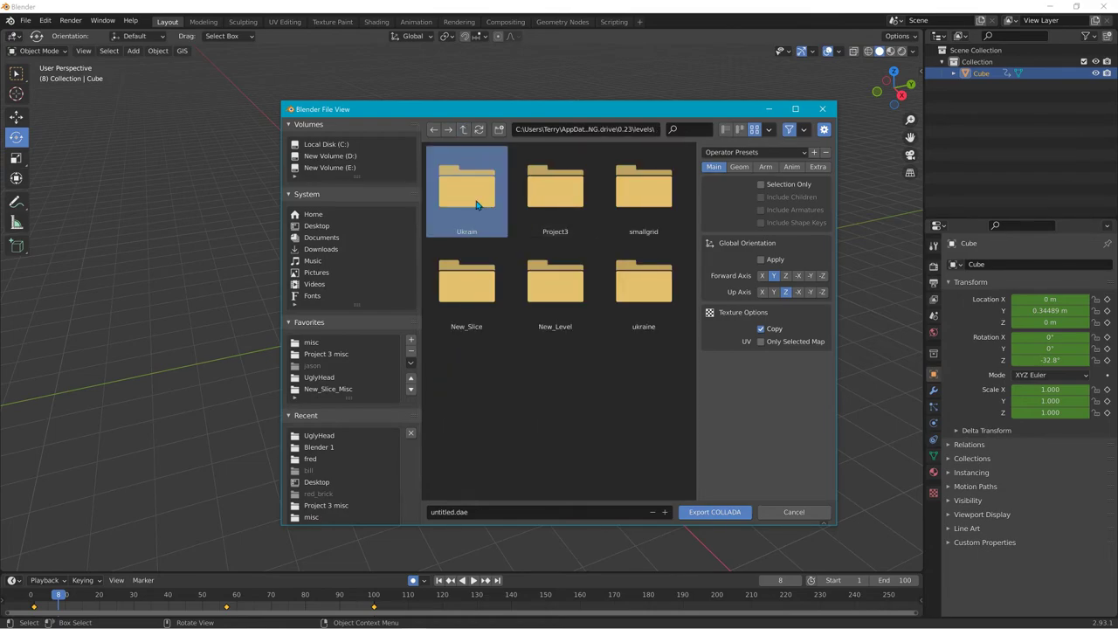
double_click(466, 183)
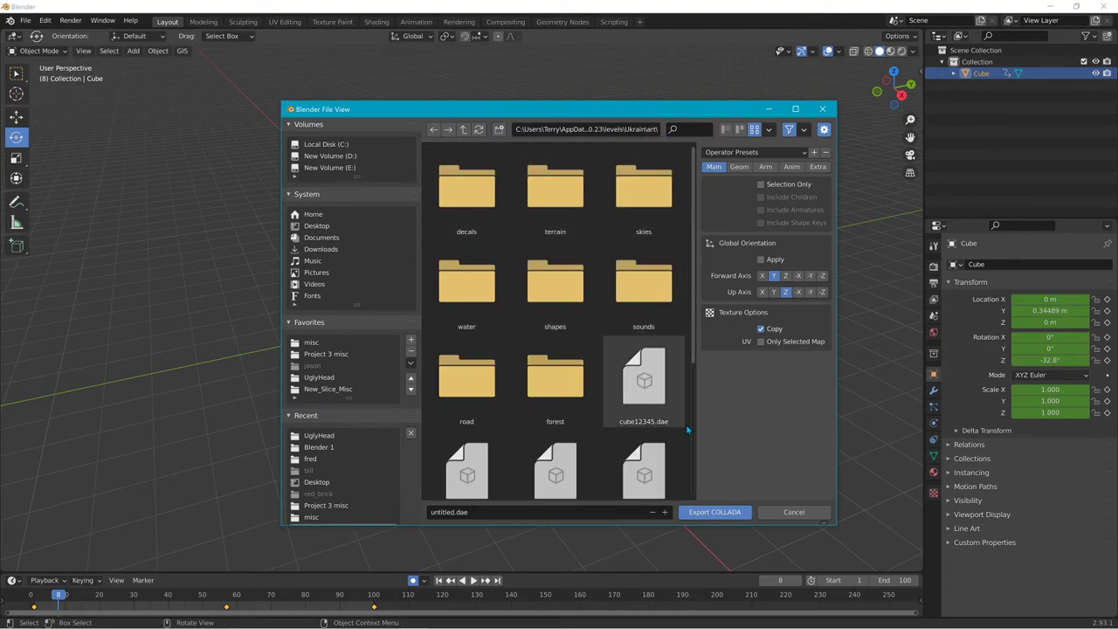
left_click(712, 511)
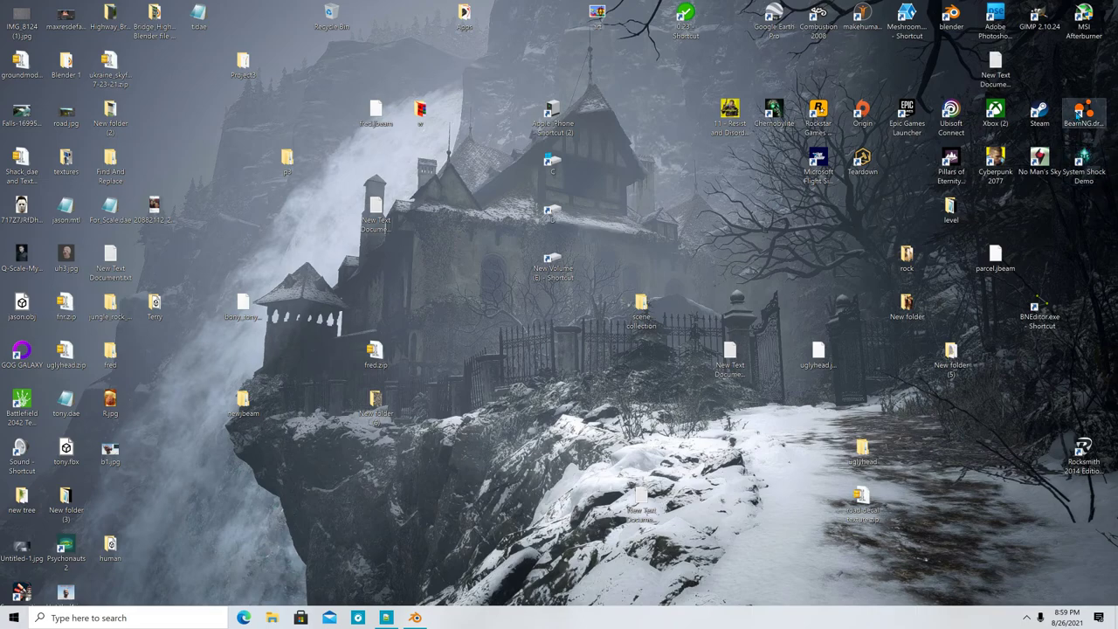
Step: Launch BeamNG.drive from its desktop shortcut
double_click(1083, 109)
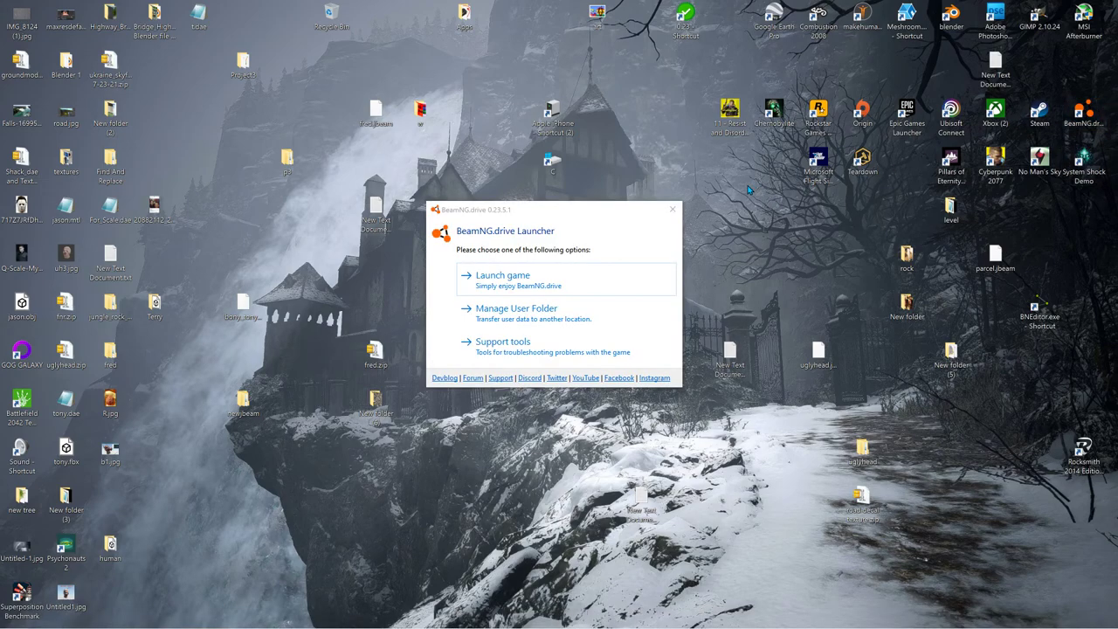
left_click(670, 209)
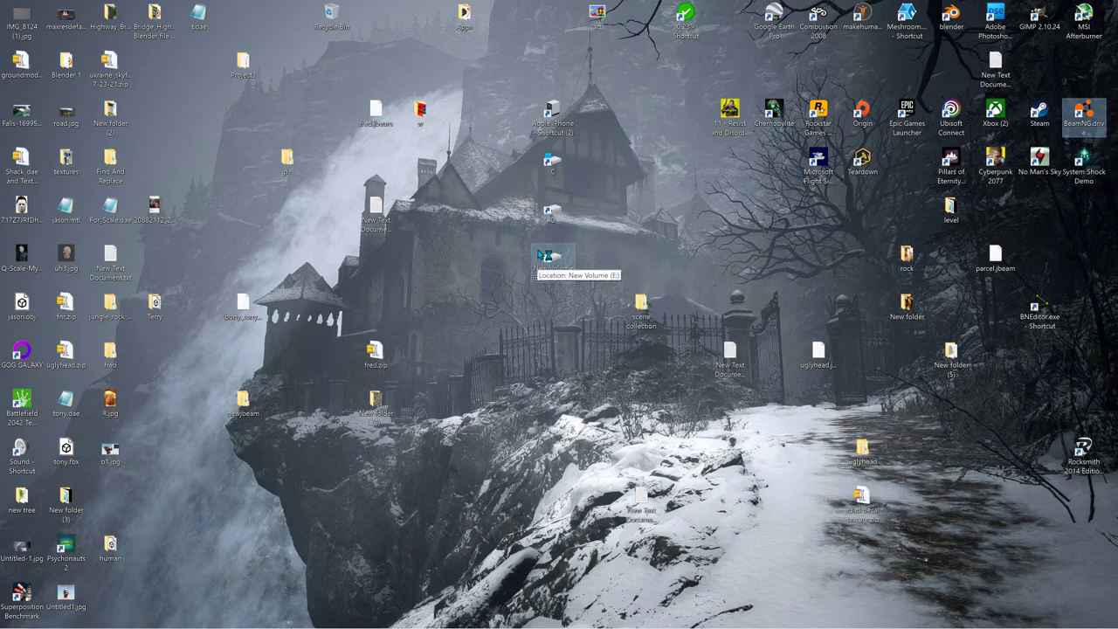
mouse_move(612, 183)
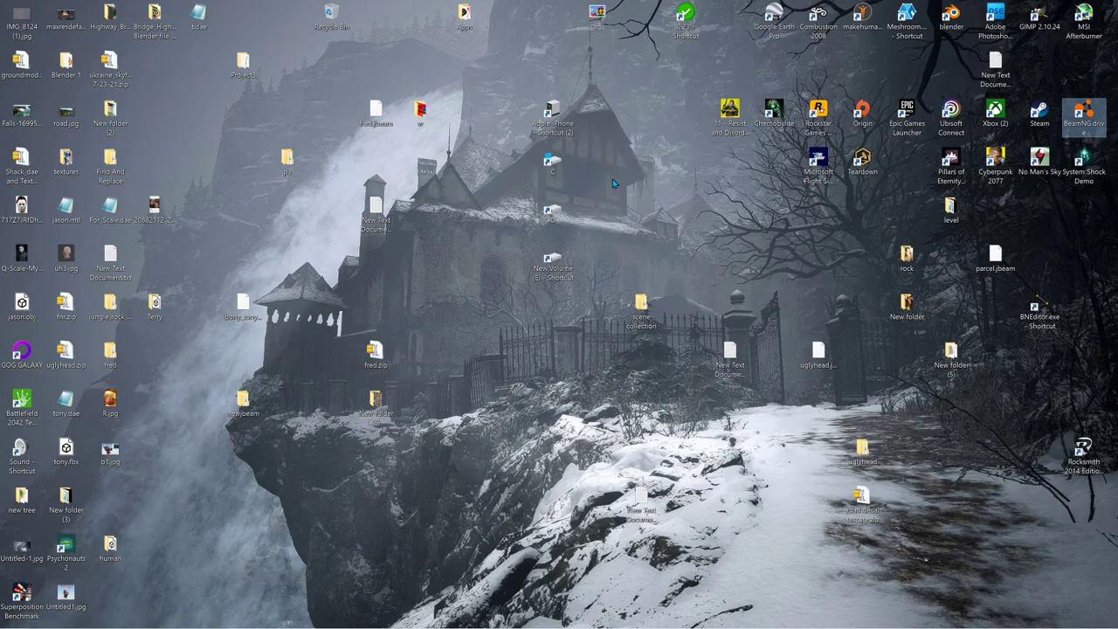
double_click(1083, 119)
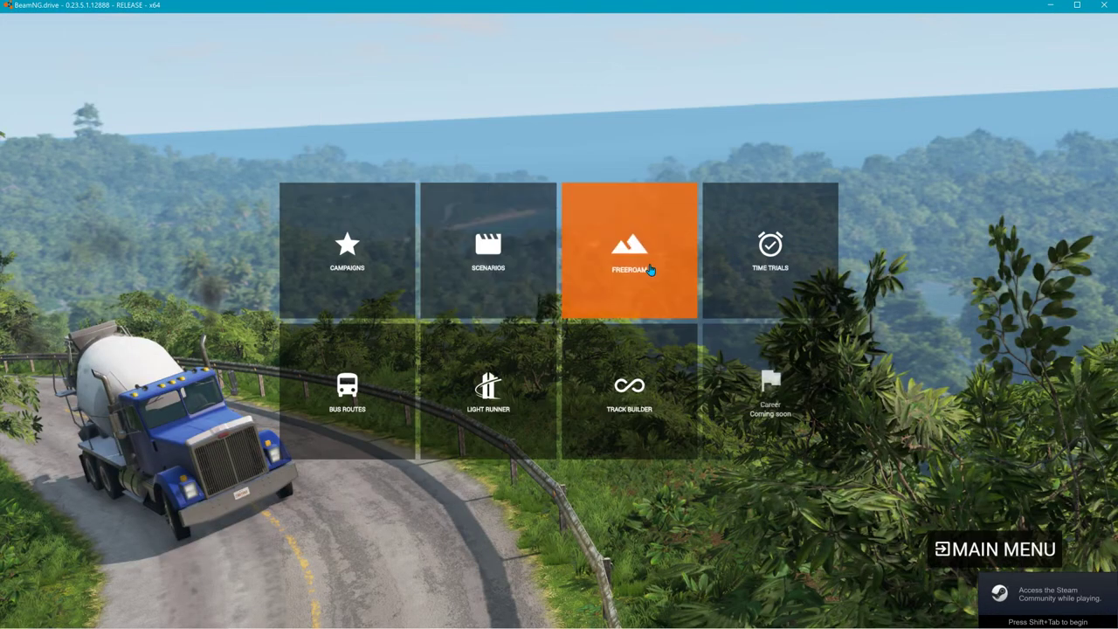
Step: Start Freeroam, choose a level tile and spawn into it with the pickup truck
left_click(629, 251)
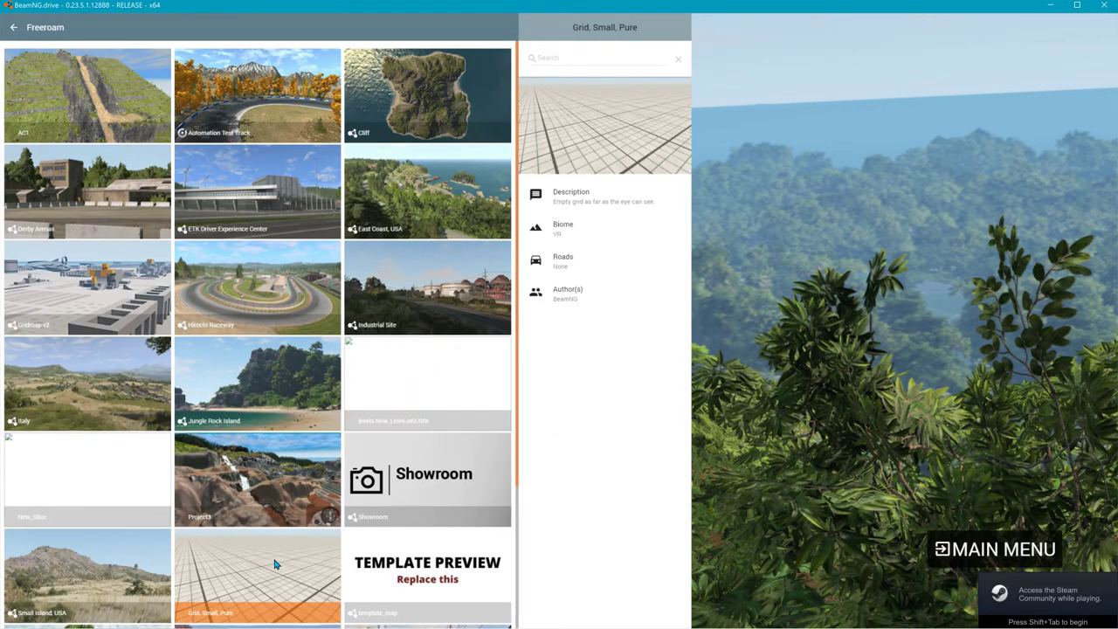
left_click(256, 576)
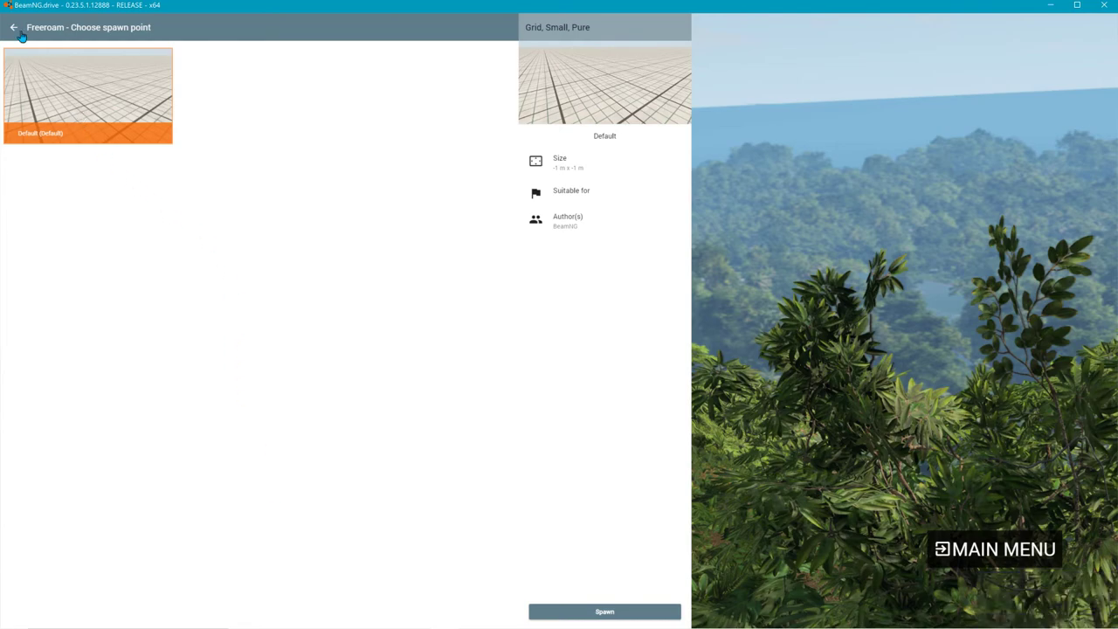
left_click(14, 28)
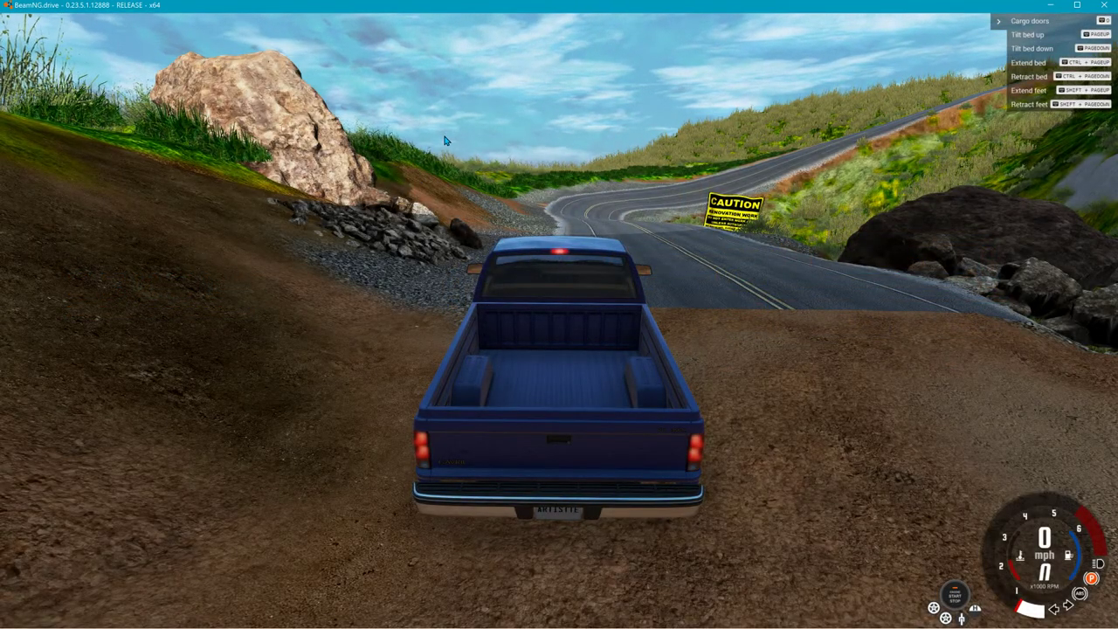
Step: Enter the World Editor with F11 and bring up the Asset Browser while it loads
key("F11")
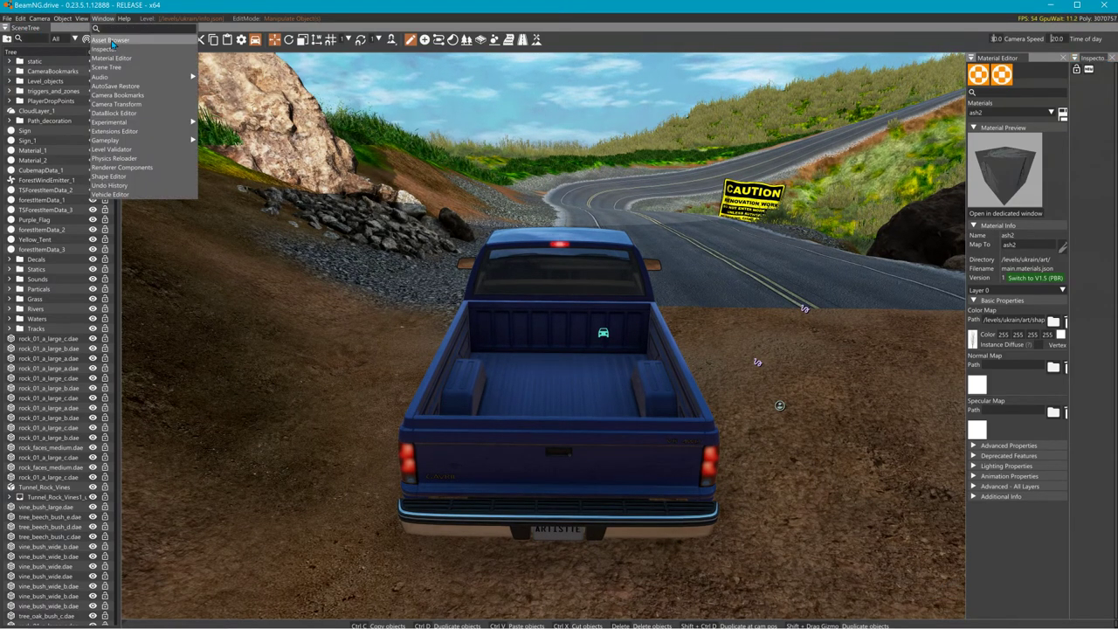
left_click(108, 40)
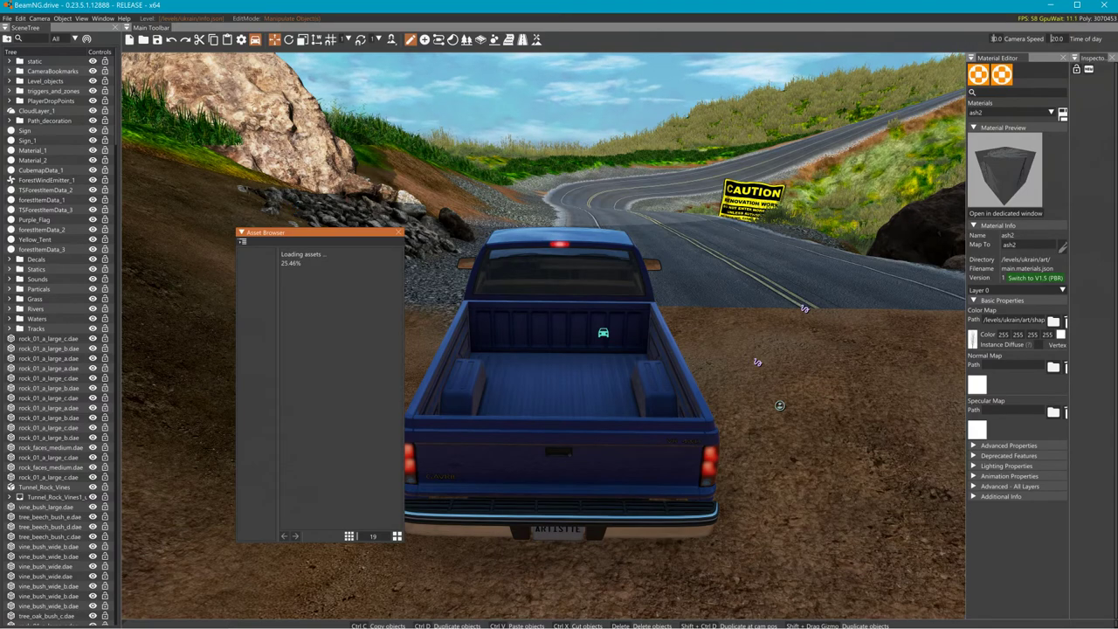
mouse_move(414, 618)
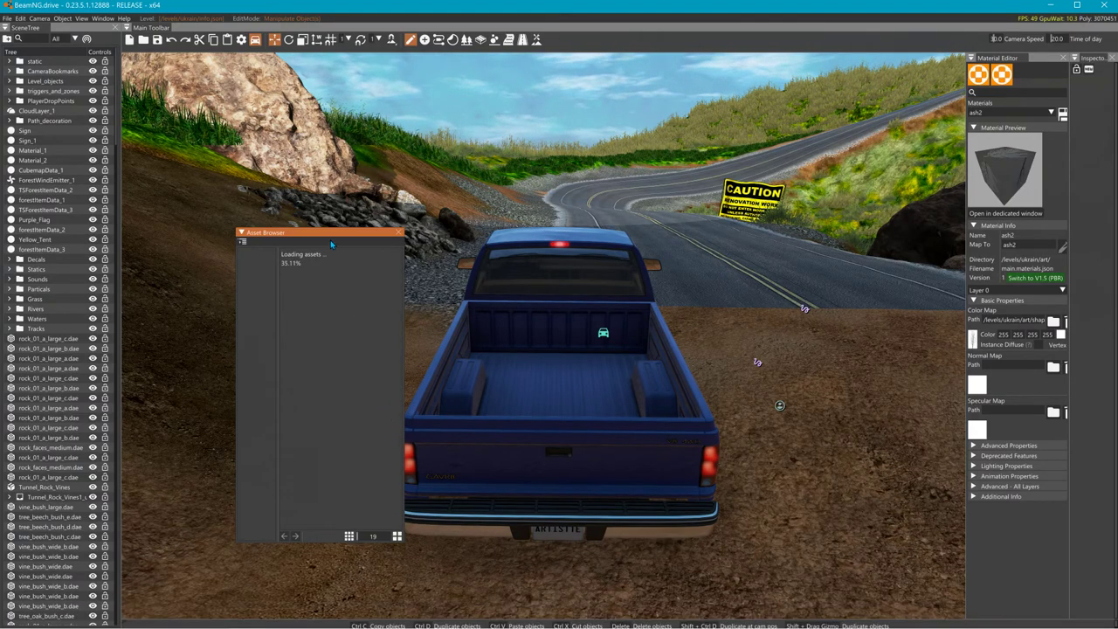
left_click_drag(323, 230, 297, 209)
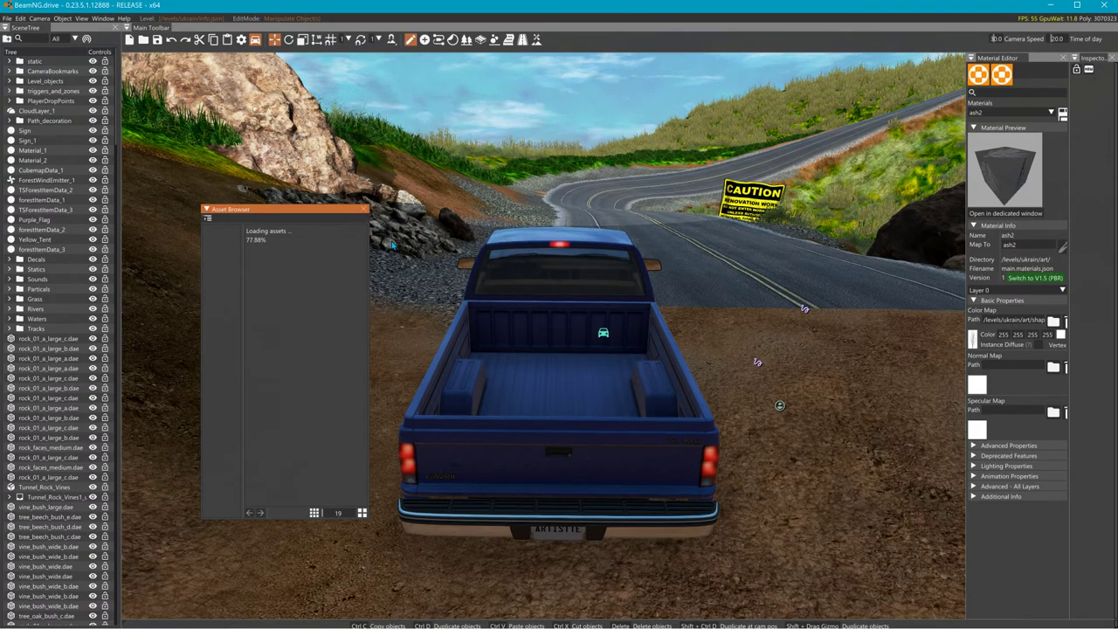
mouse_move(503, 199)
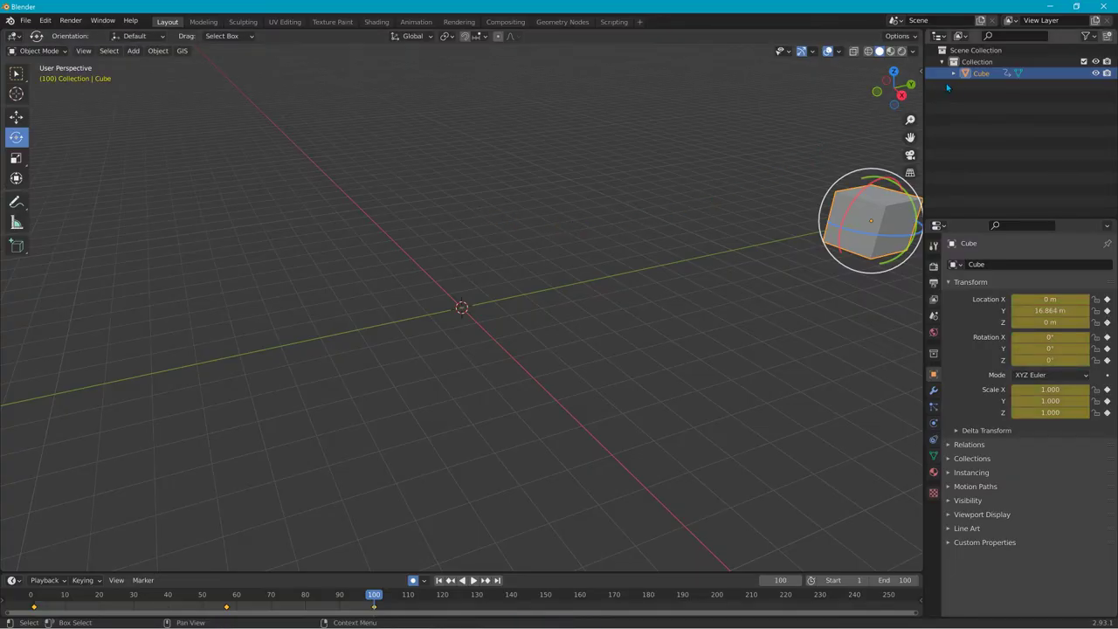
left_click(26, 21)
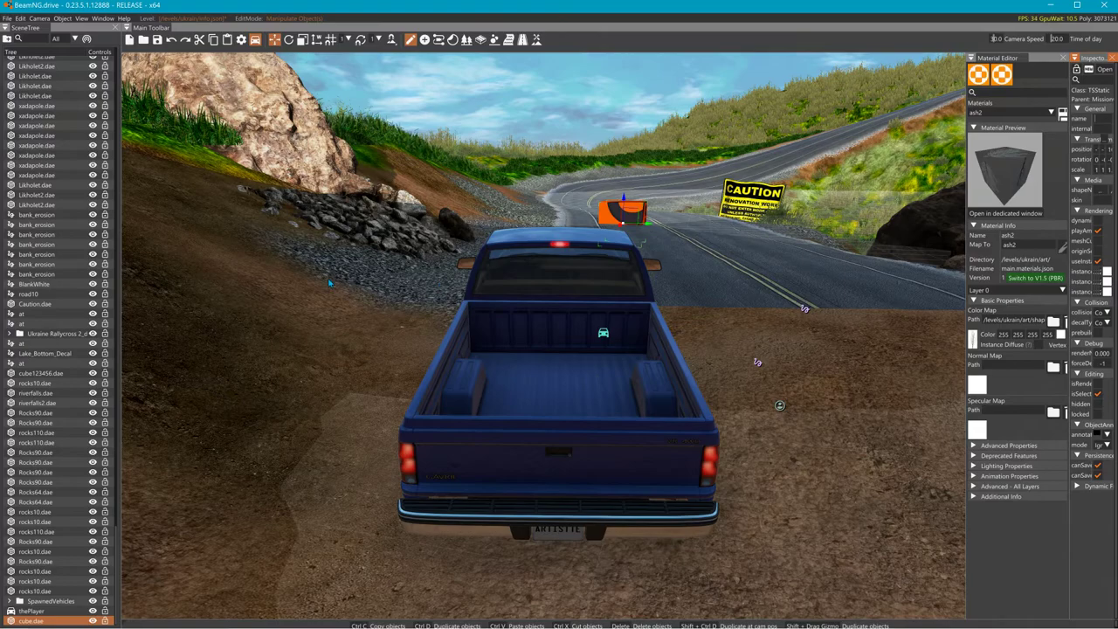
Step: Reopen the Asset Browser from the Window menu and focus its file list
left_click(102, 18)
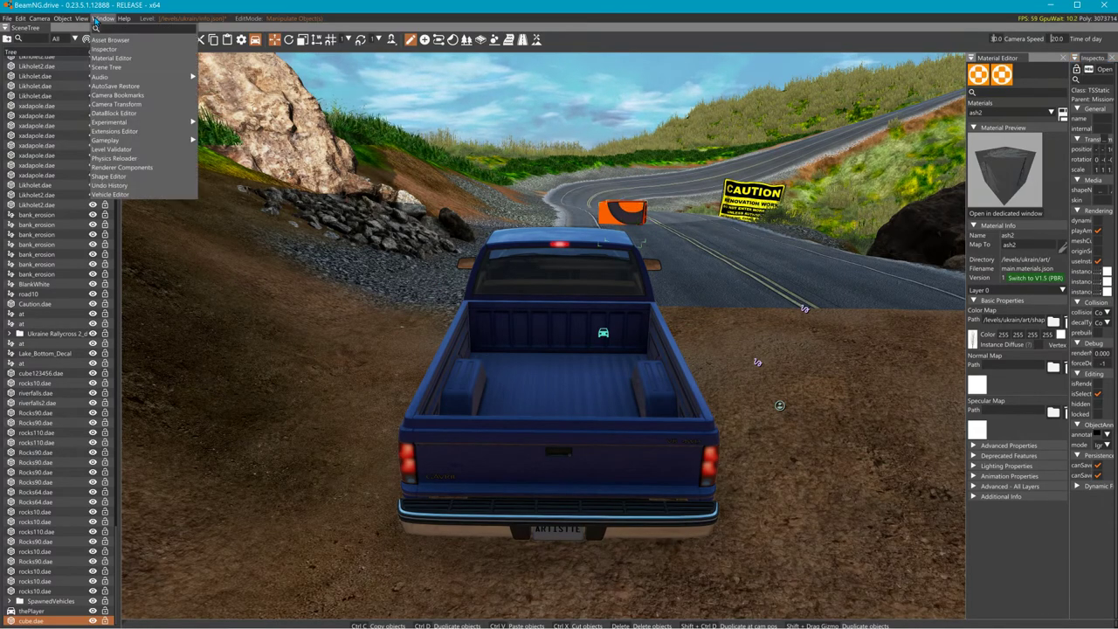
left_click(110, 38)
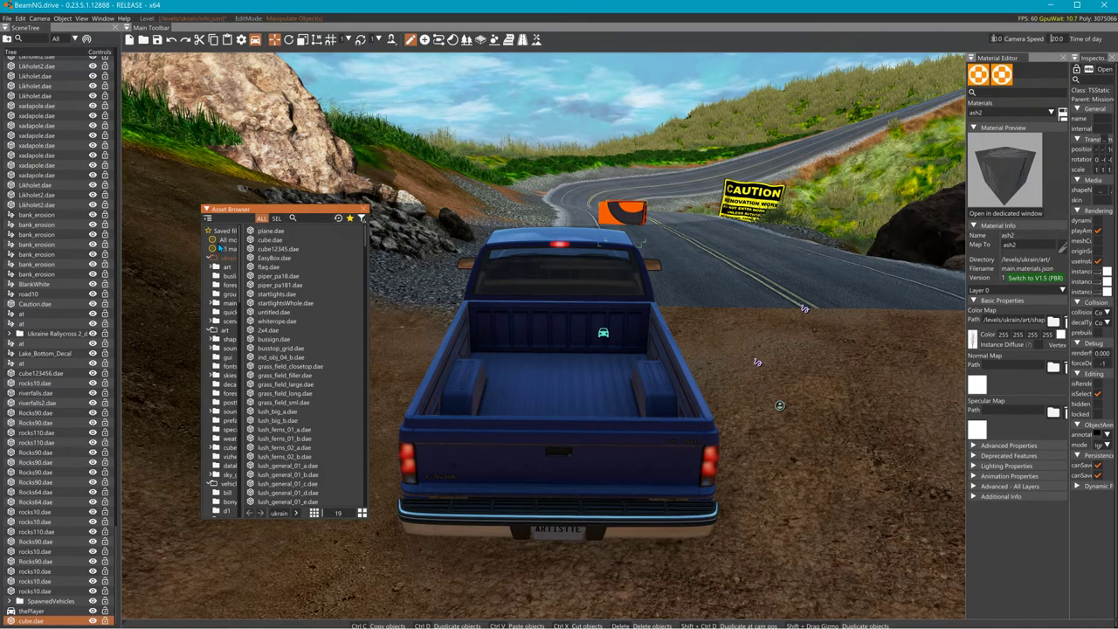
left_click(213, 231)
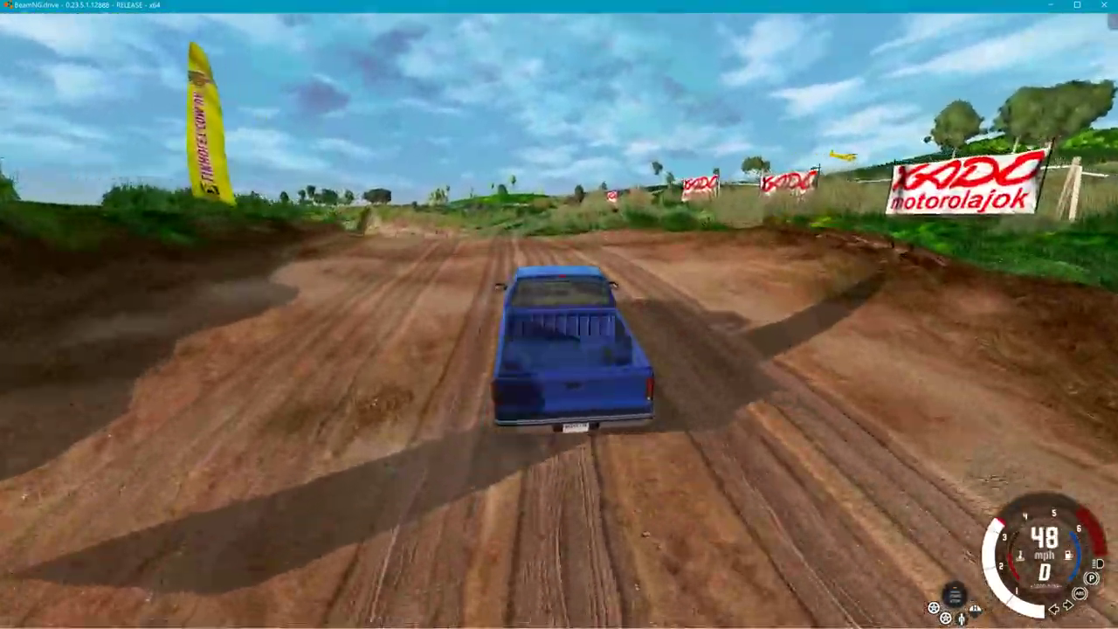
Step: Switch to the free-flying camera over the grassy hillside
key("w")
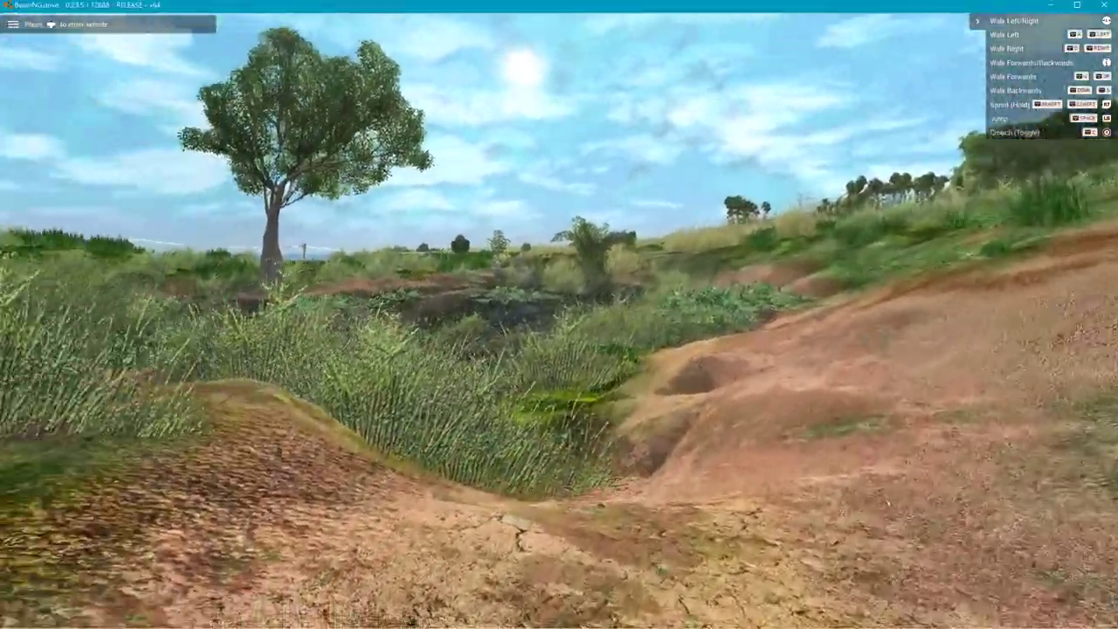
mouse_move(559, 315)
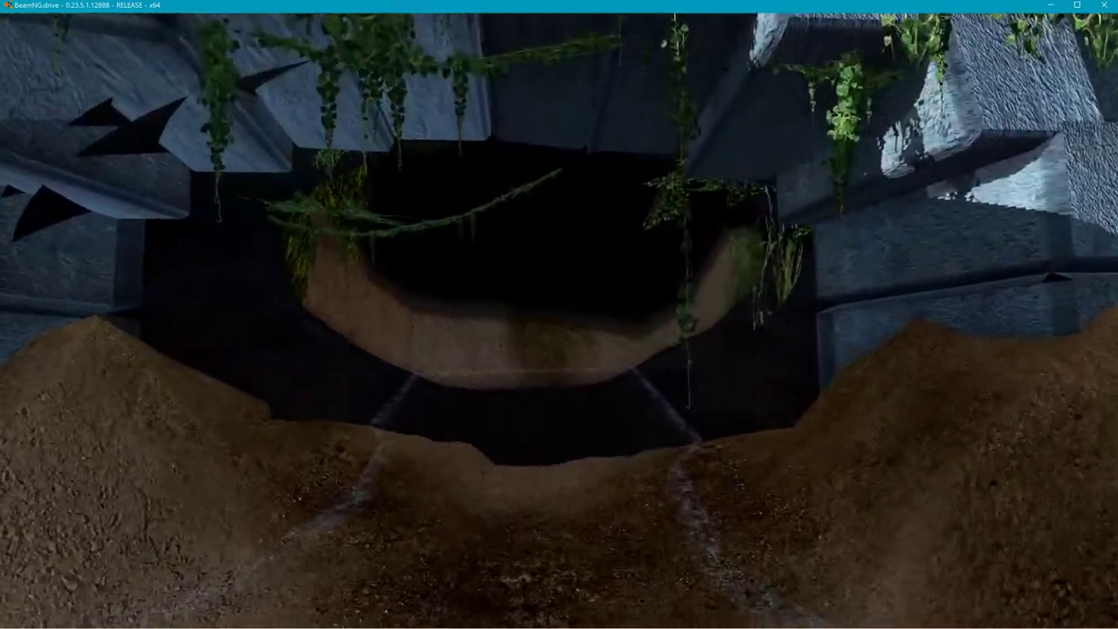
mouse_move(559, 315)
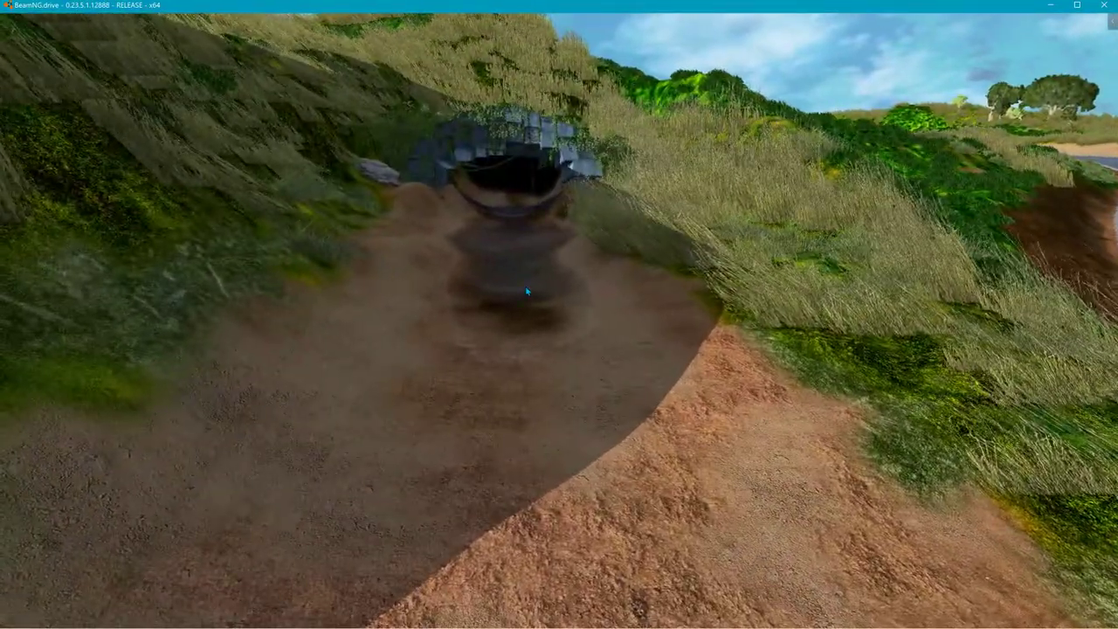
mouse_move(524, 290)
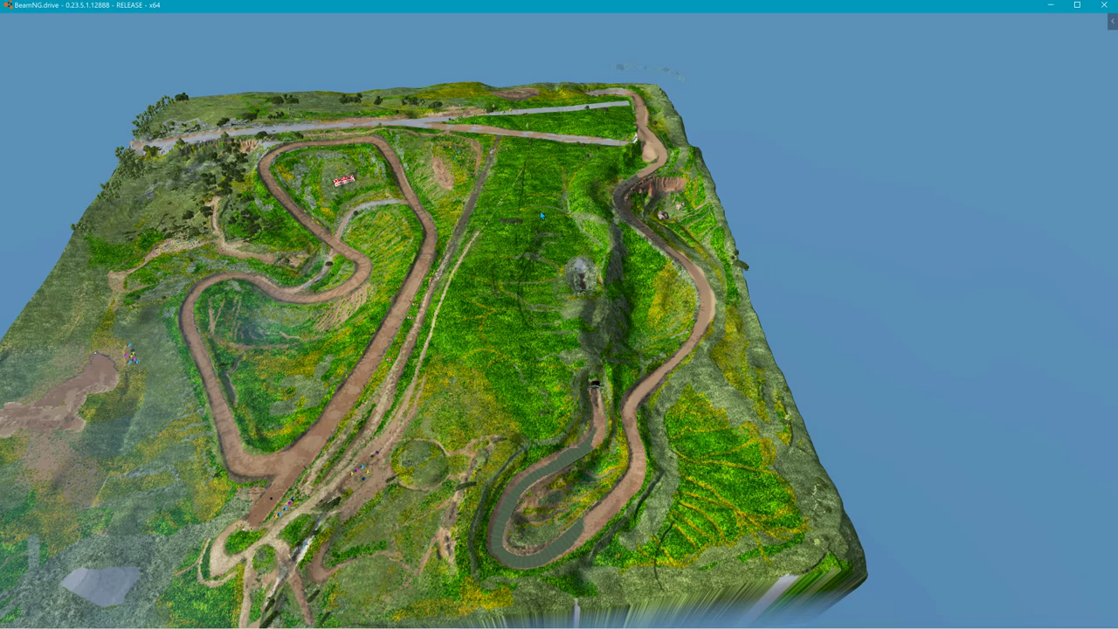
mouse_move(550, 330)
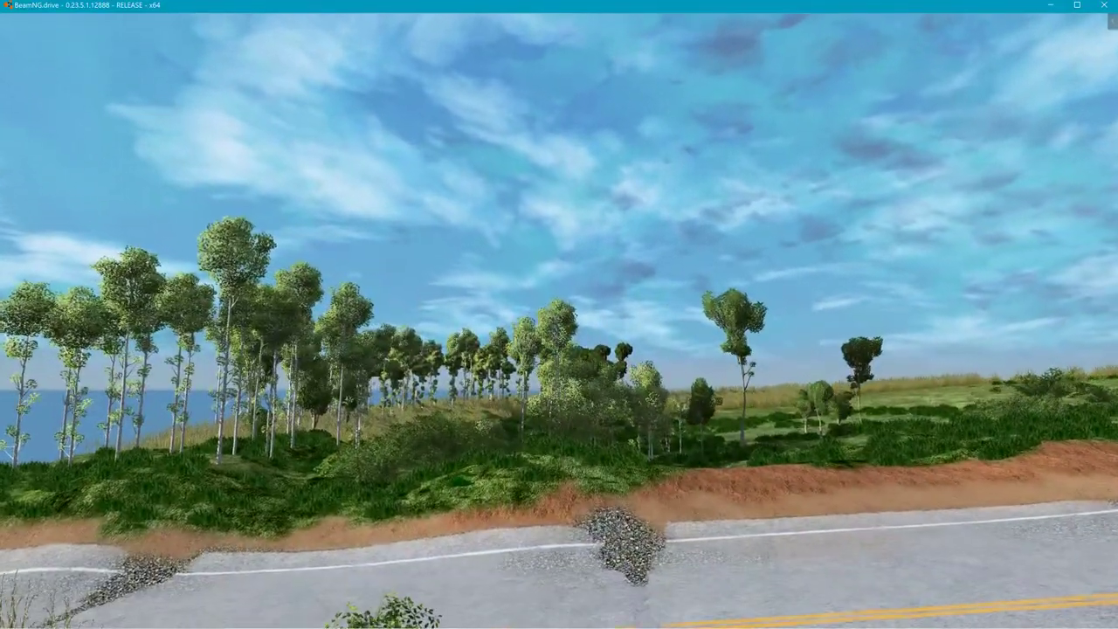
mouse_move(559, 314)
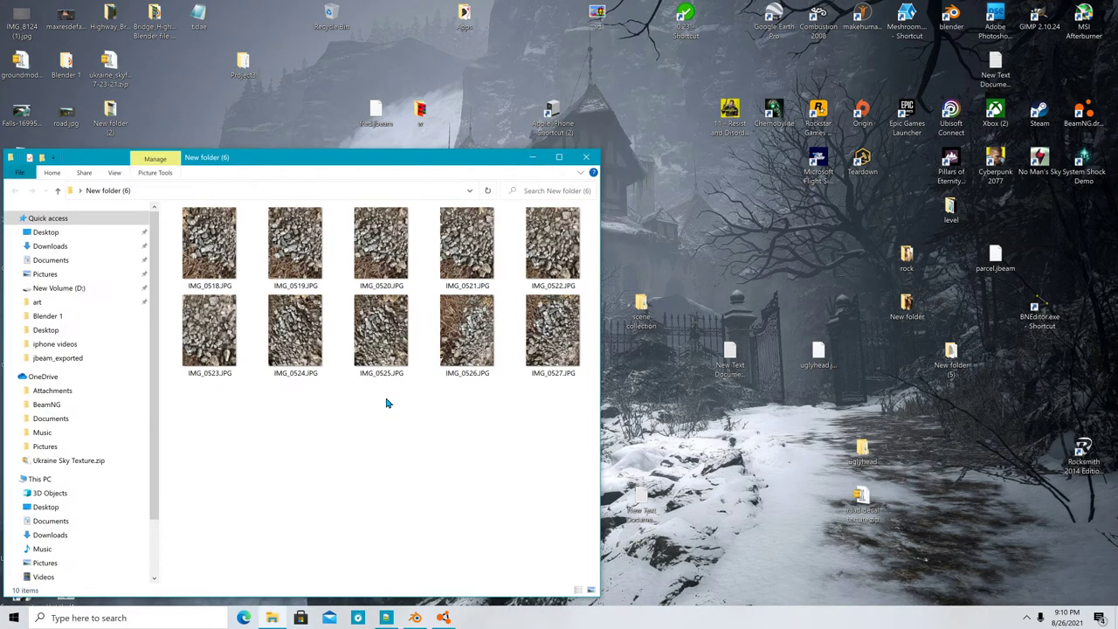
Step: View IMG_0518.JPG in Photos, flip through the next gravel photos, then close the viewer
double_click(210, 243)
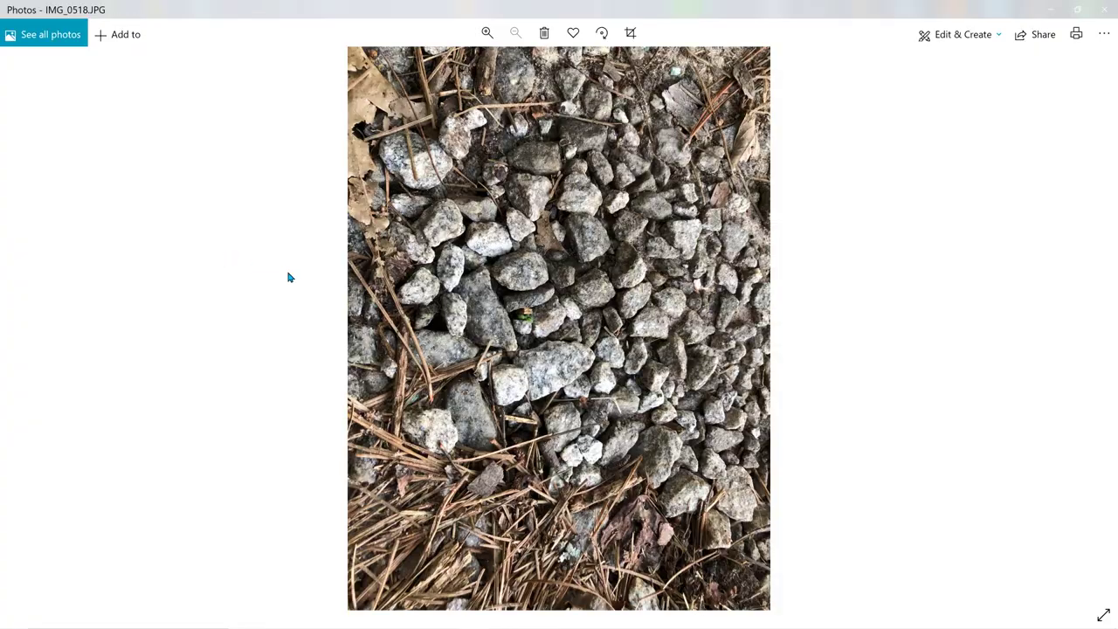
mouse_move(1108, 370)
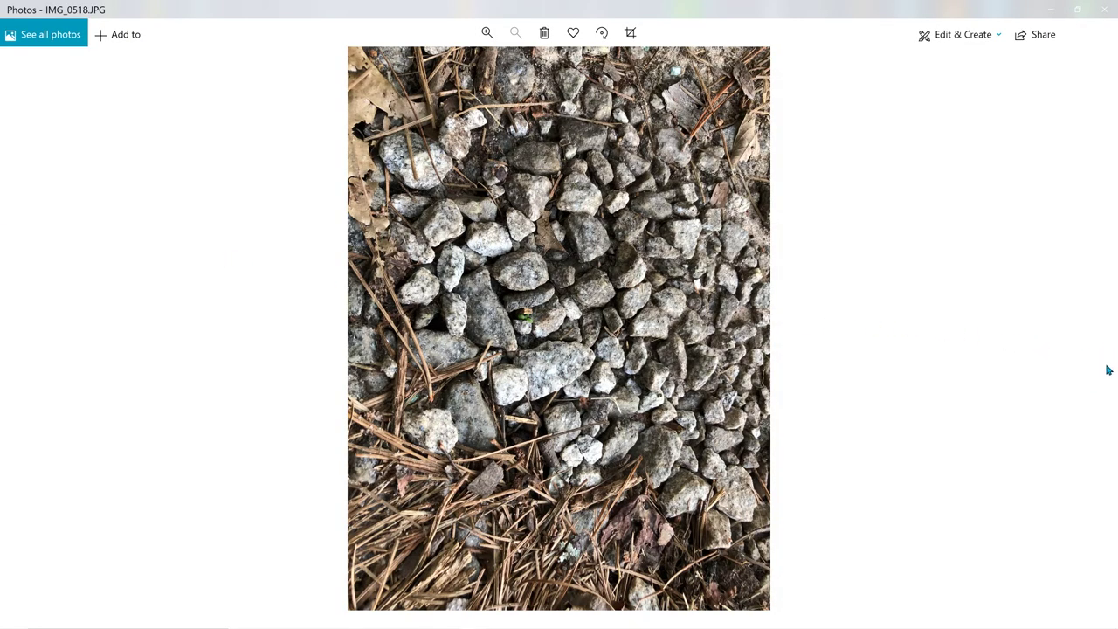
left_click(1102, 324)
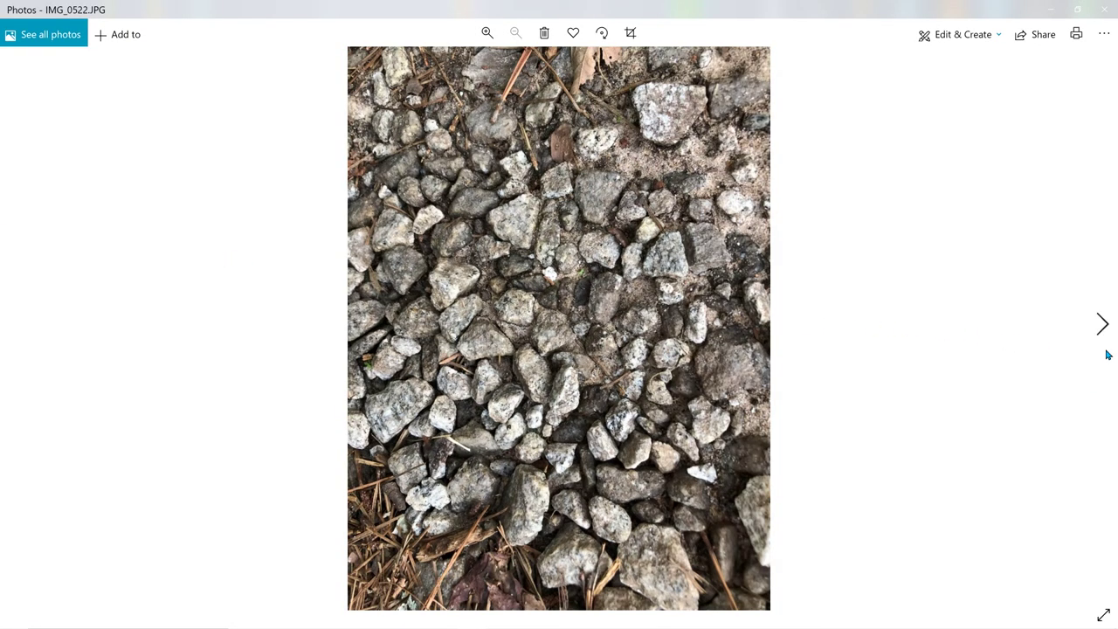
left_click(1102, 323)
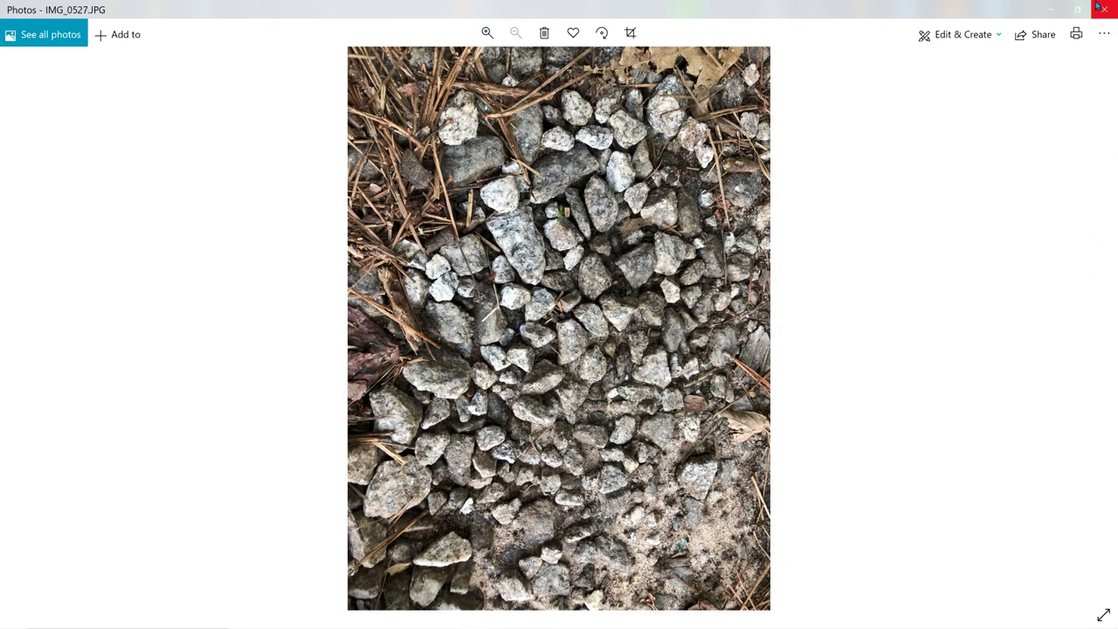
left_click(1104, 7)
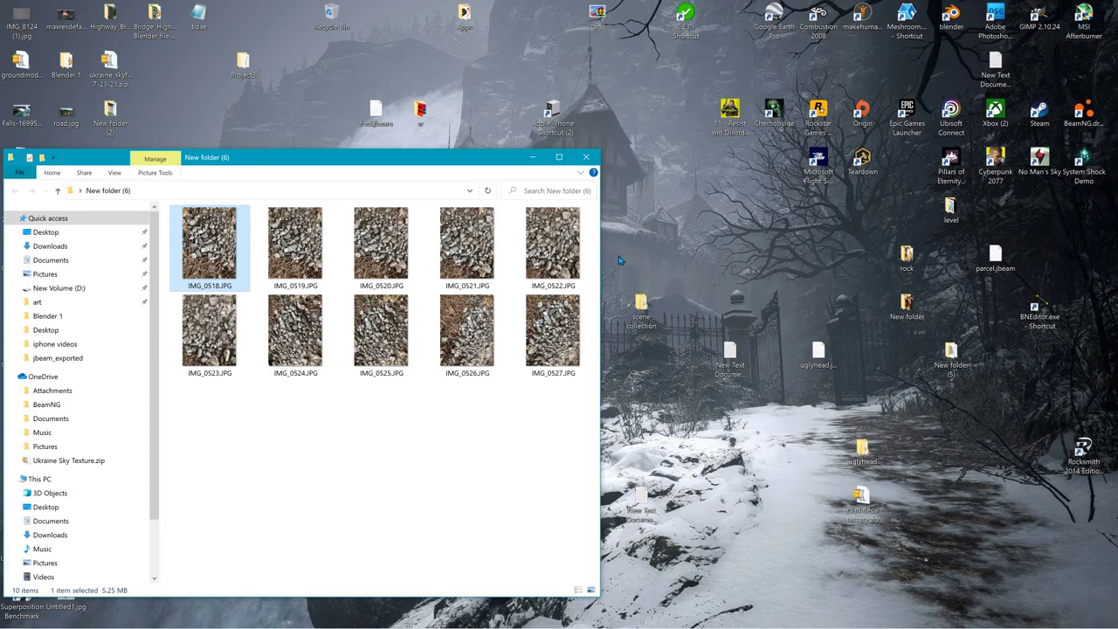
mouse_move(533, 158)
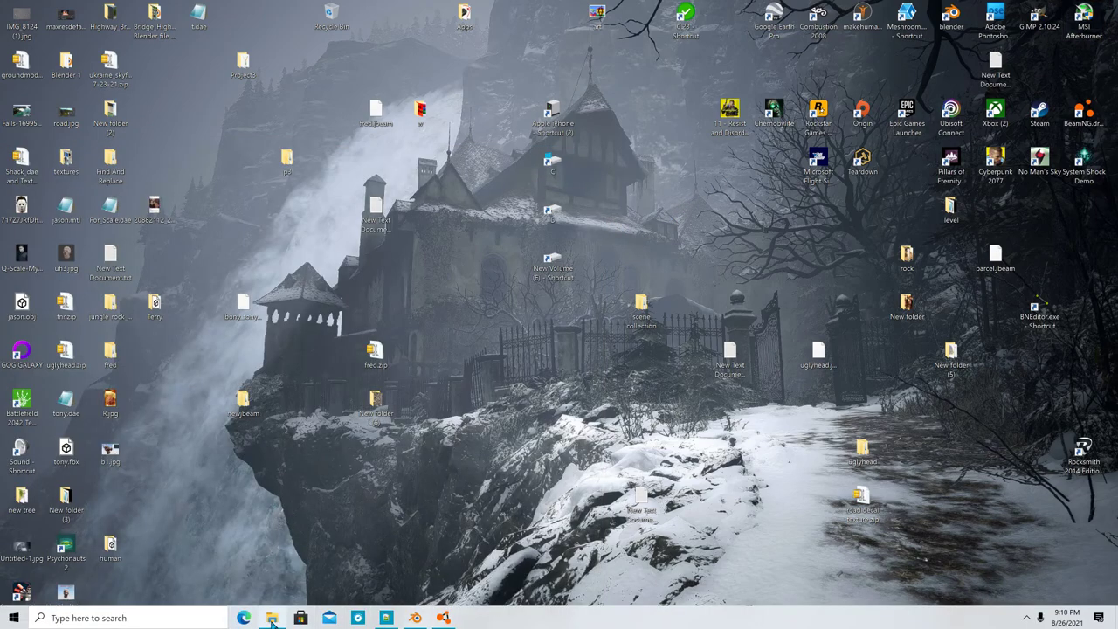
Step: Return to the BeamNG.drive window from the desktop
left_click(272, 618)
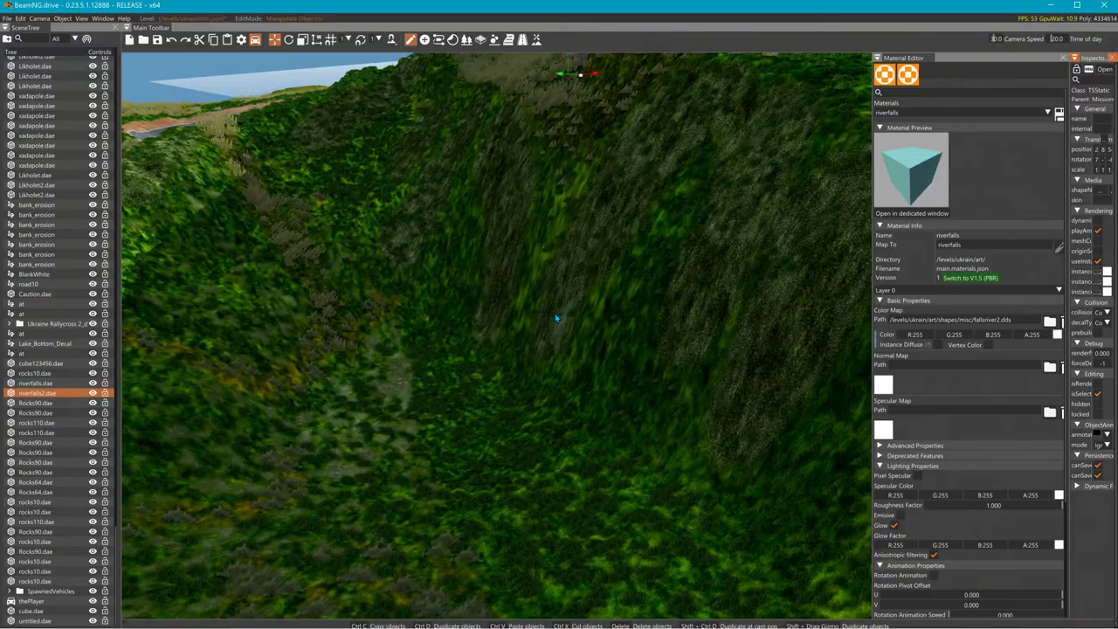
mouse_move(538, 39)
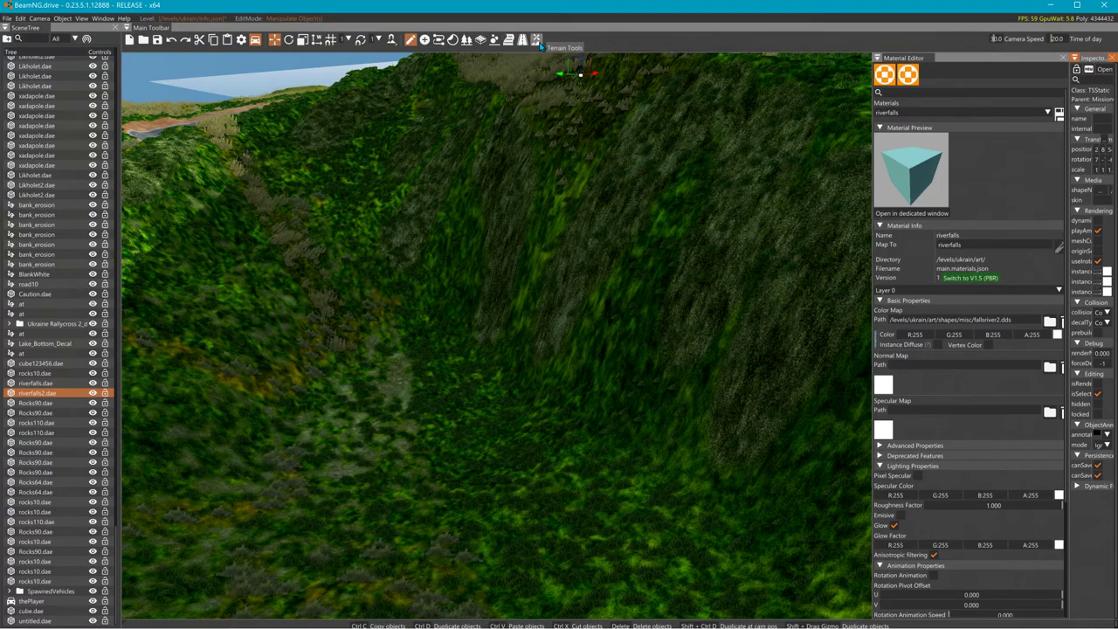
Step: Bring up the Terrain Painter and show the RockCliffs material's properties
left_click(536, 38)
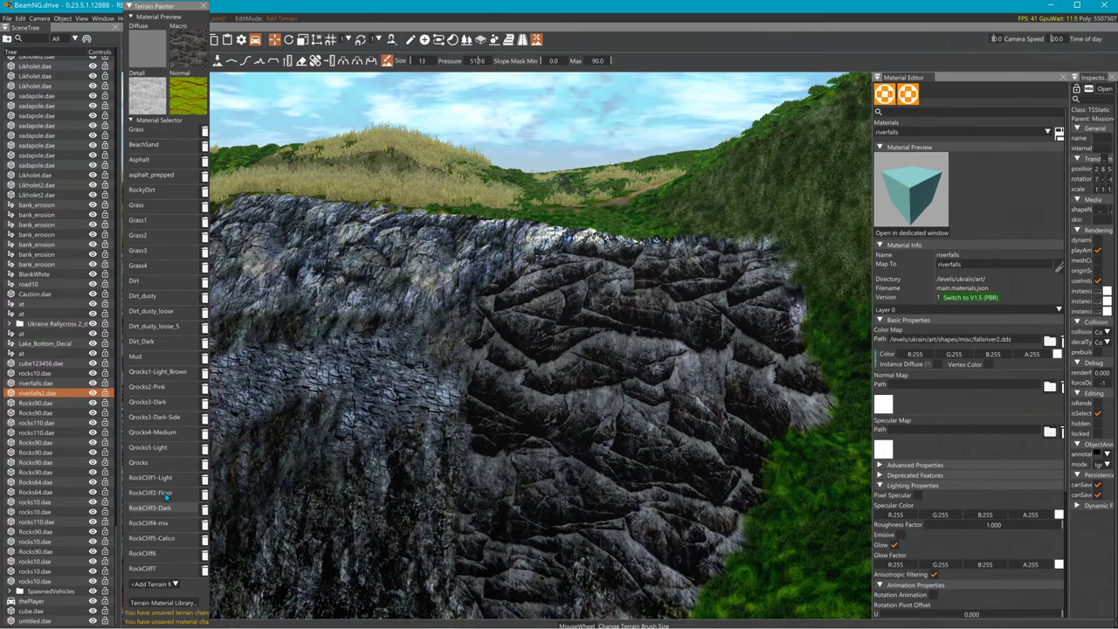
left_click(150, 492)
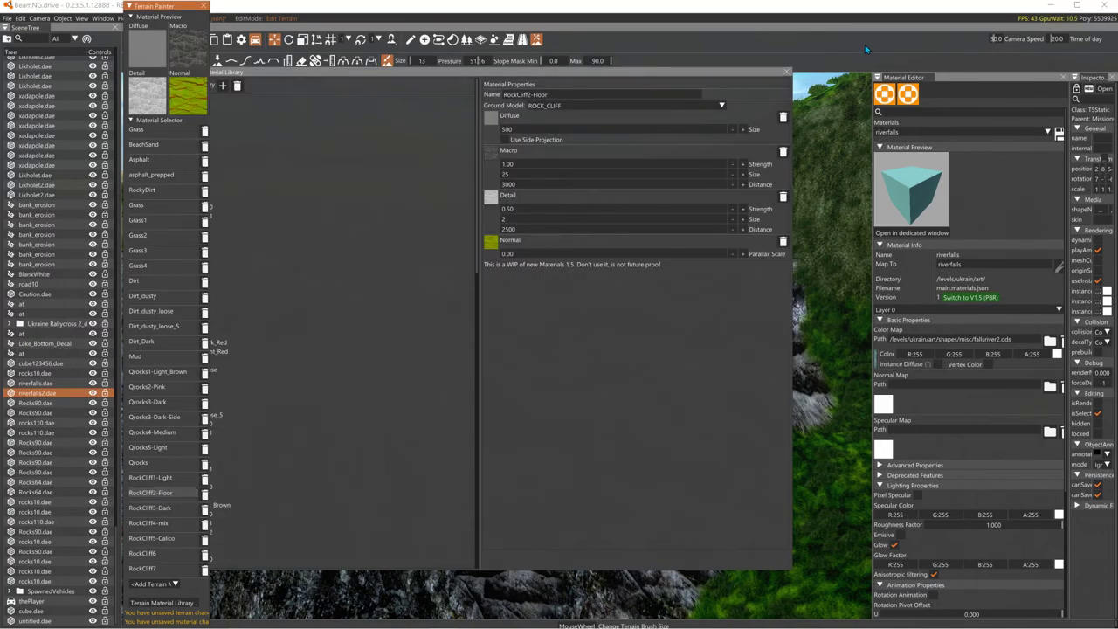
Step: Switch the material properties to RockCliffS-Dark in the Terrain Painter list
left_click(786, 69)
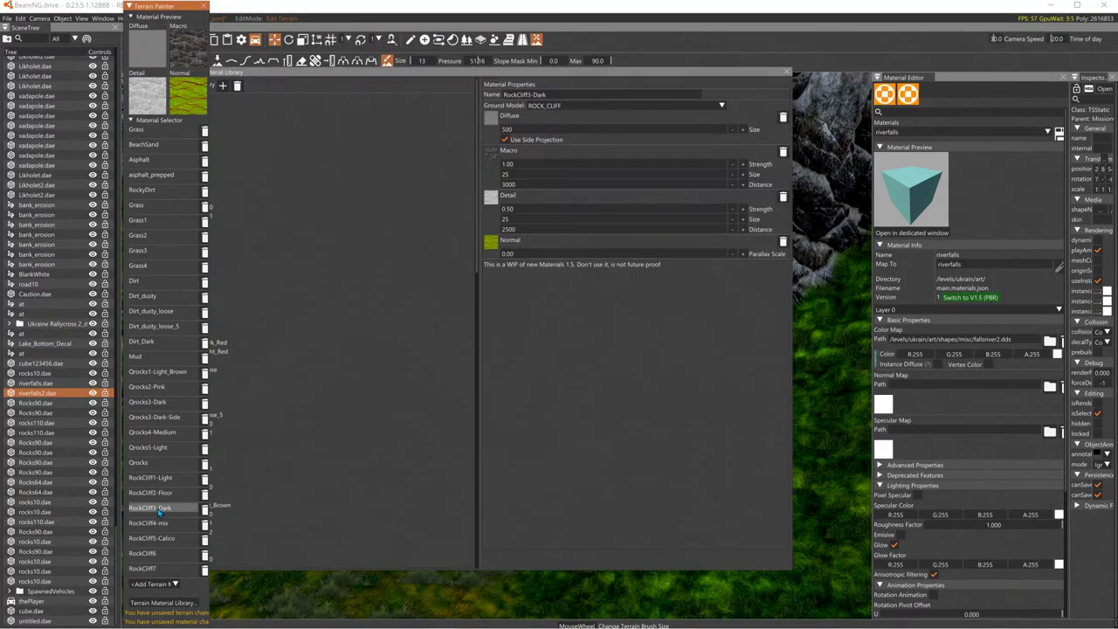
left_click(505, 140)
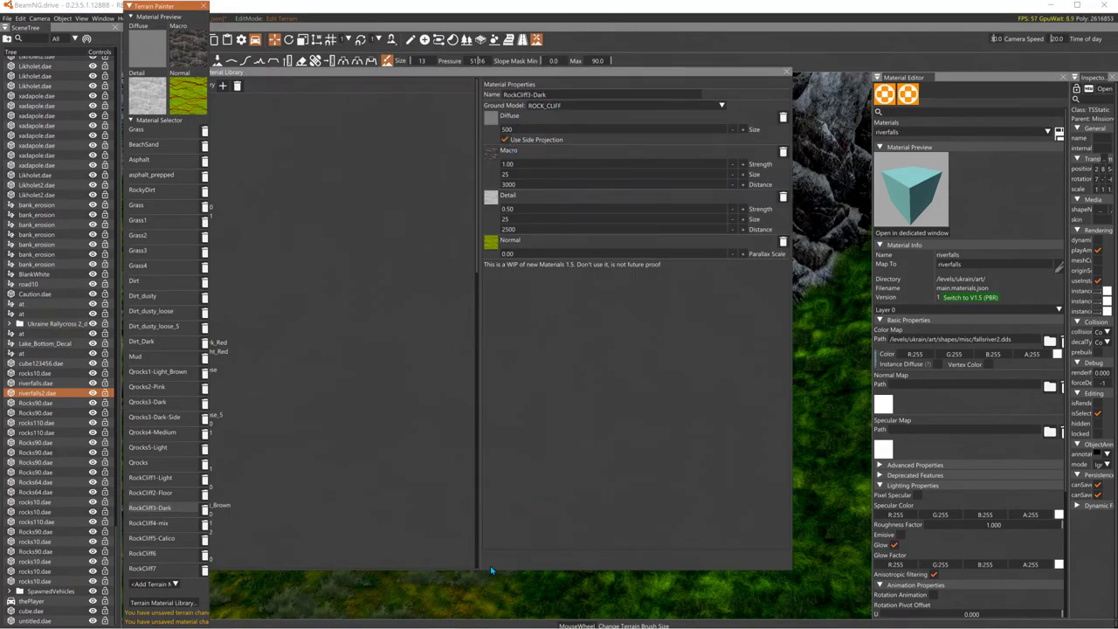
mouse_move(691, 447)
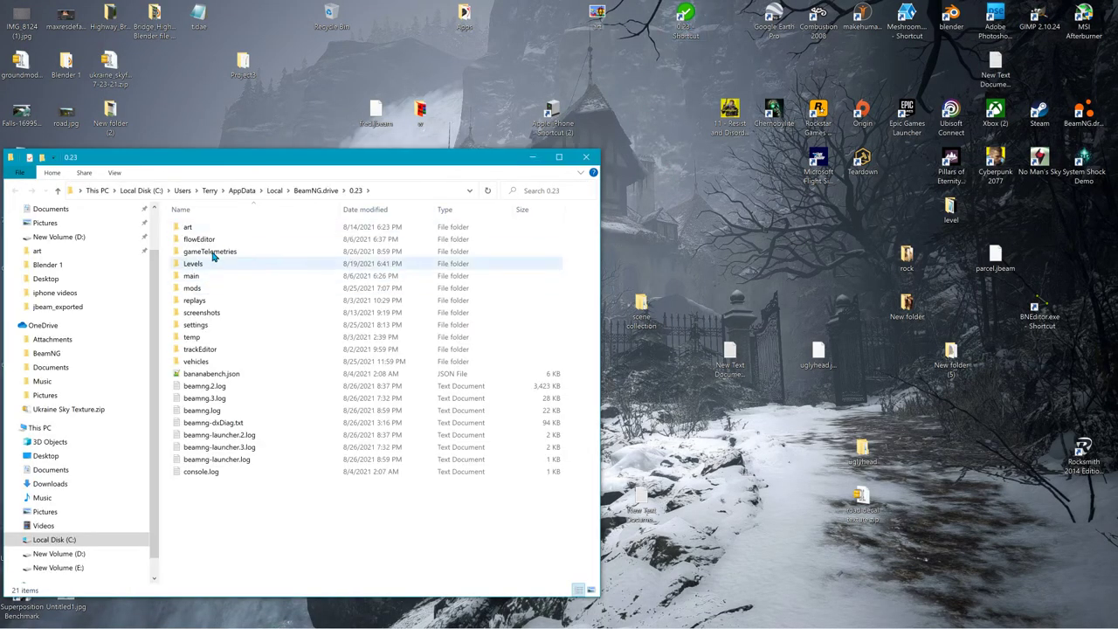
Step: Navigate to BeamNG.drive > 0.23 > Levels > Ukrain > art > terrain in File Explorer
double_click(188, 227)
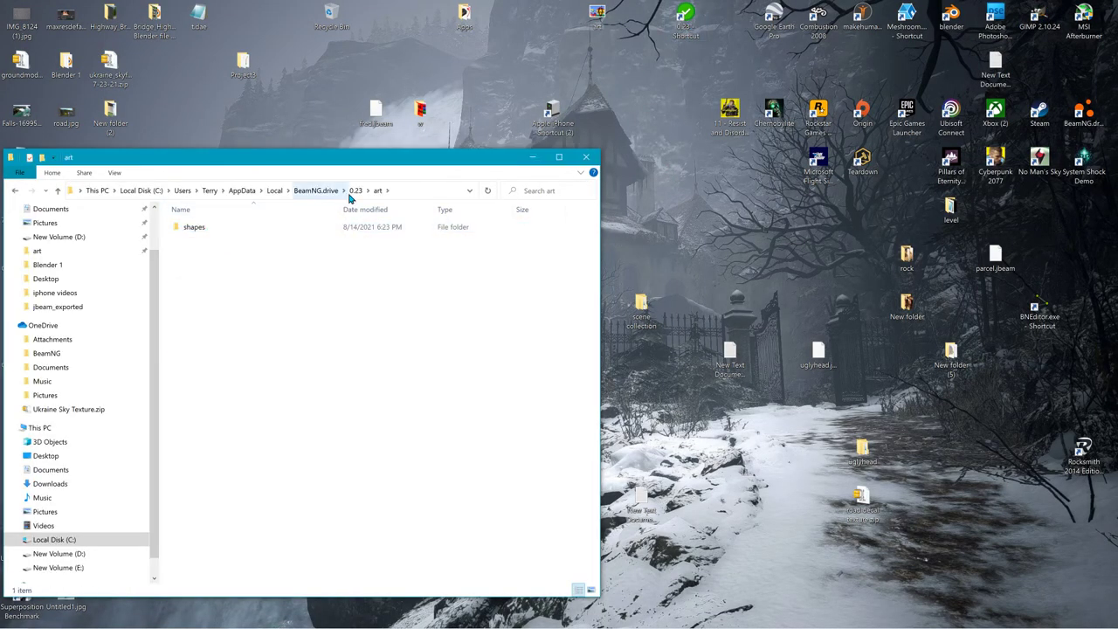
left_click(314, 188)
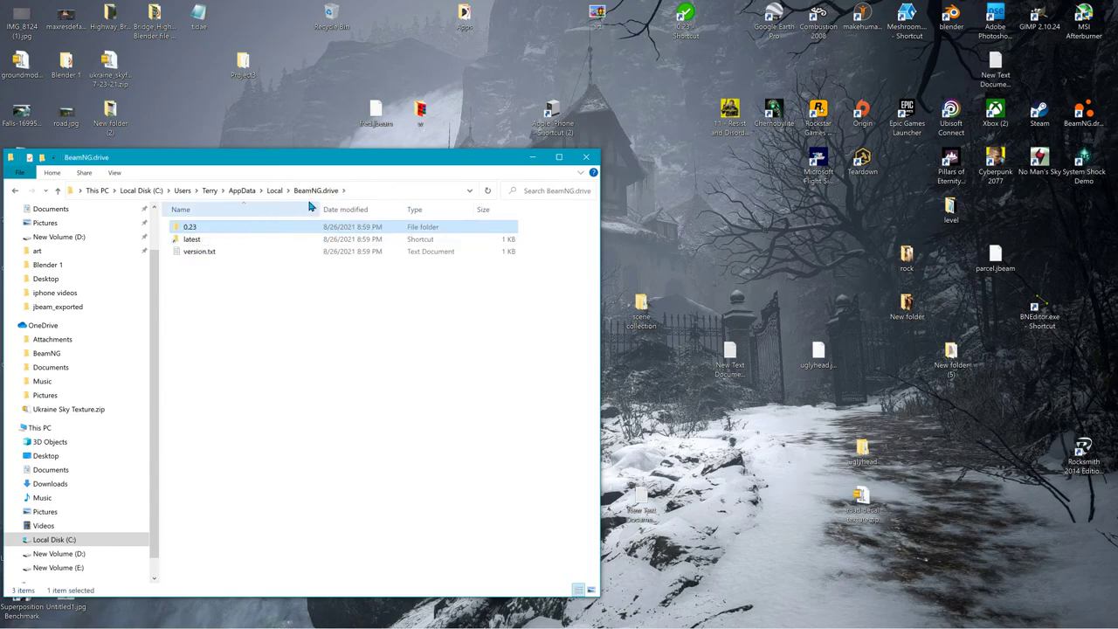
double_click(189, 227)
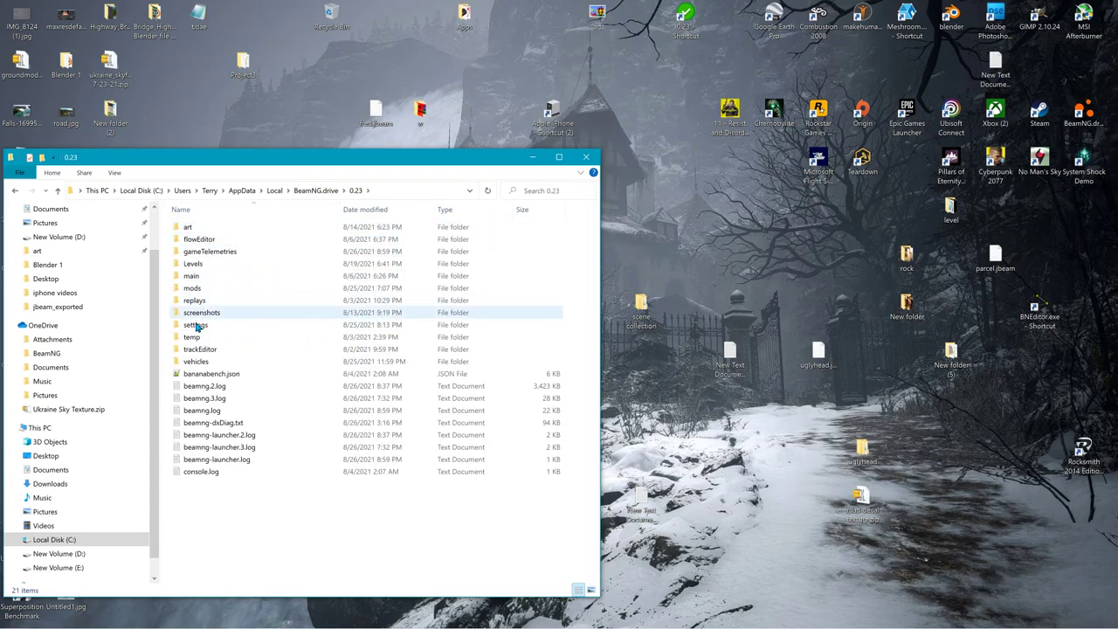
double_click(193, 262)
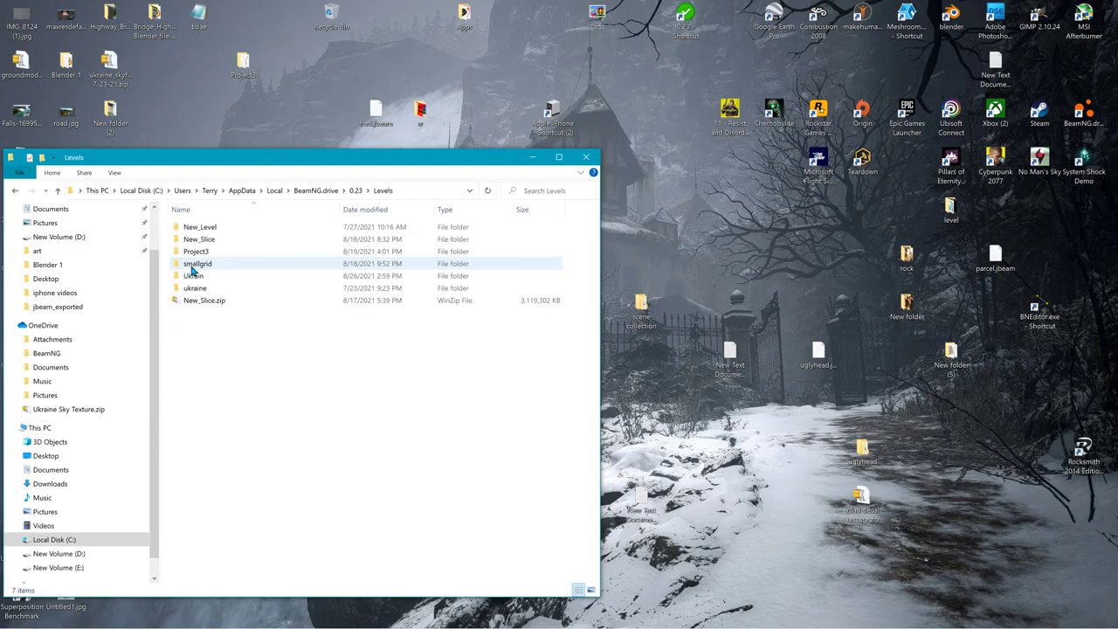
double_click(195, 287)
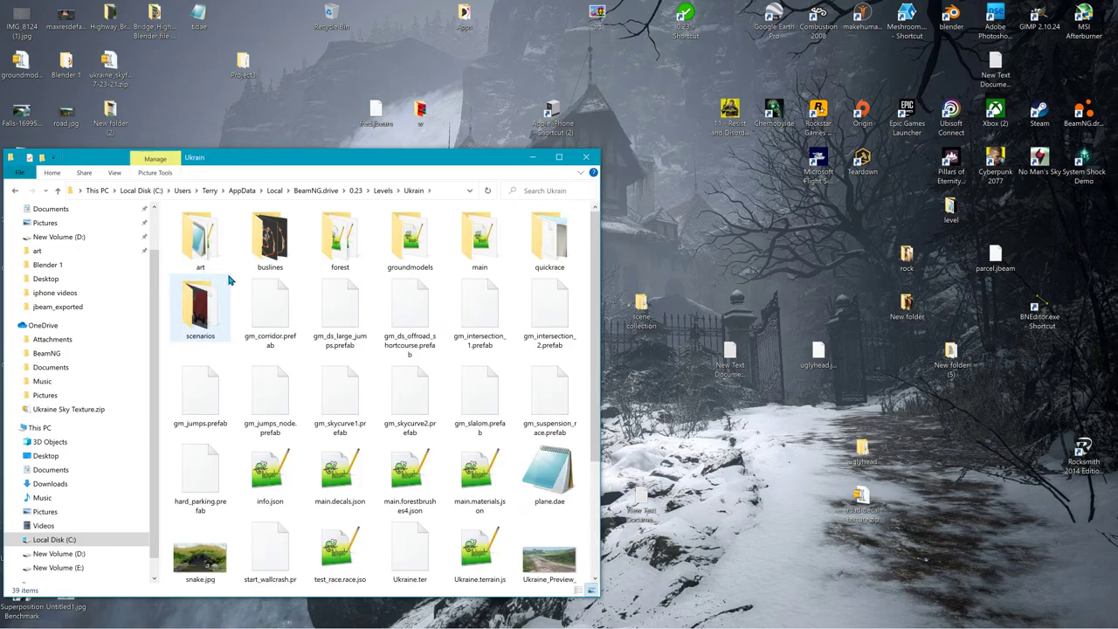
double_click(199, 236)
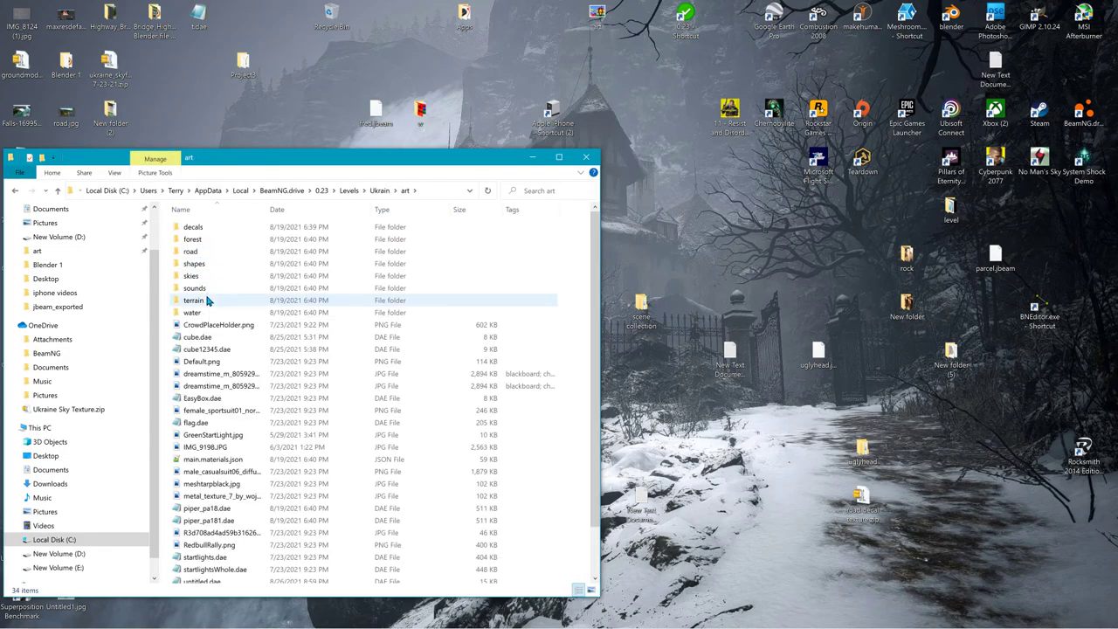
double_click(194, 300)
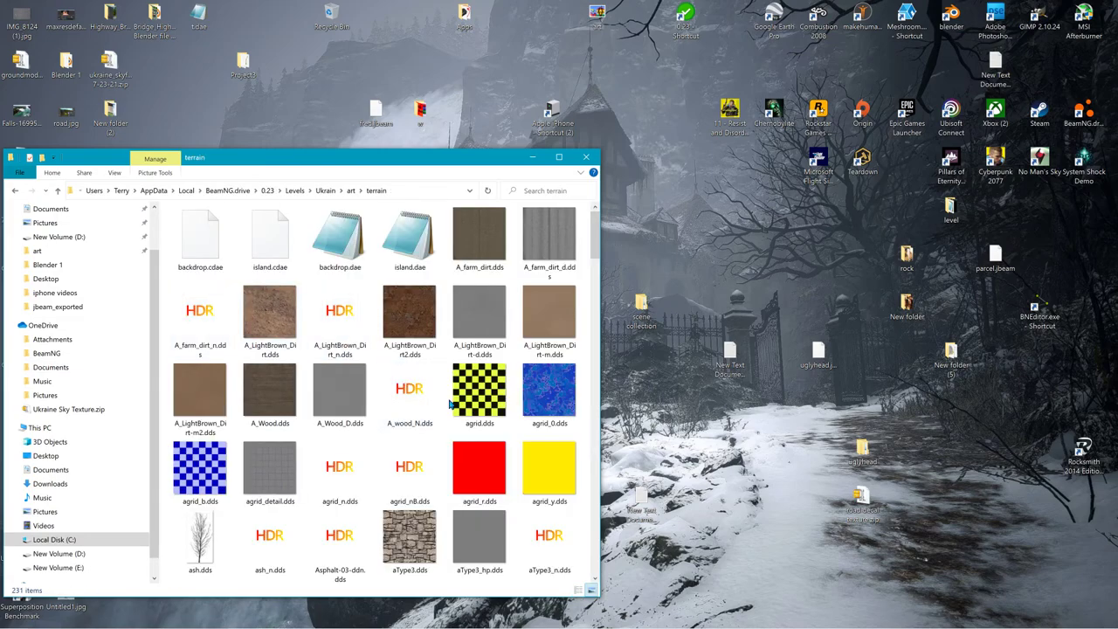
scroll("down", 3)
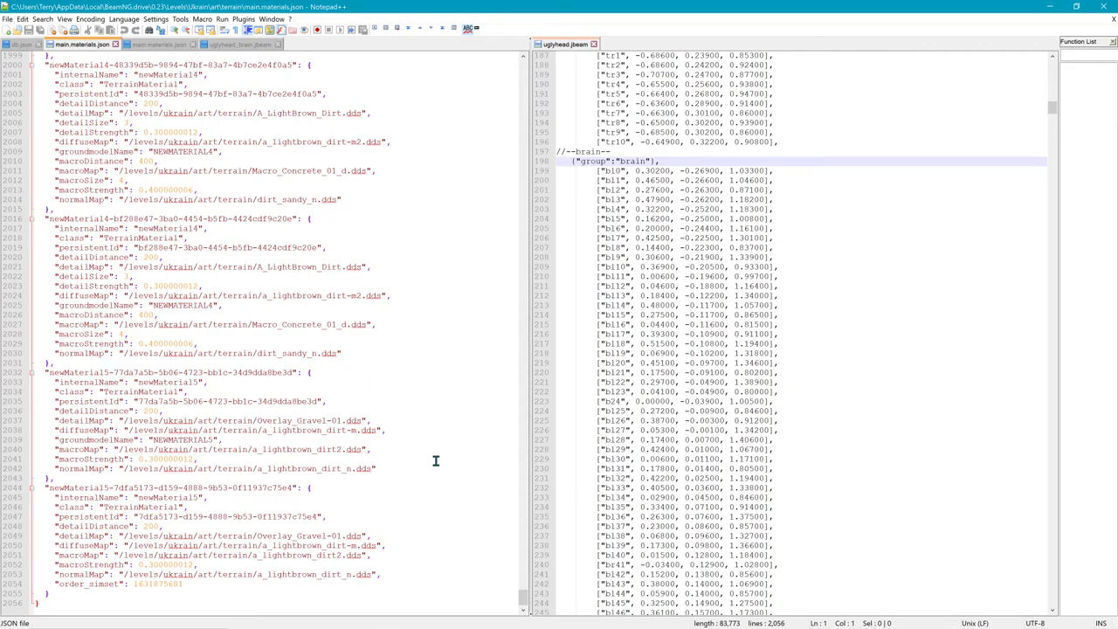
mouse_move(524, 602)
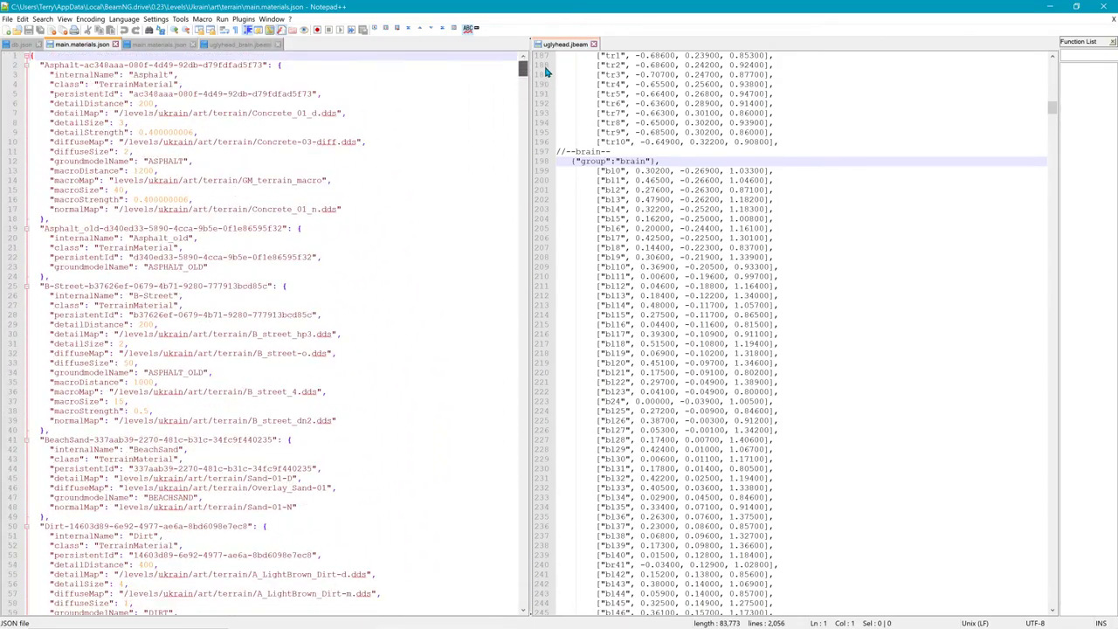
Step: Scroll through the Asphalt entries in main.materials.json in Notepad++
scroll("down", 3)
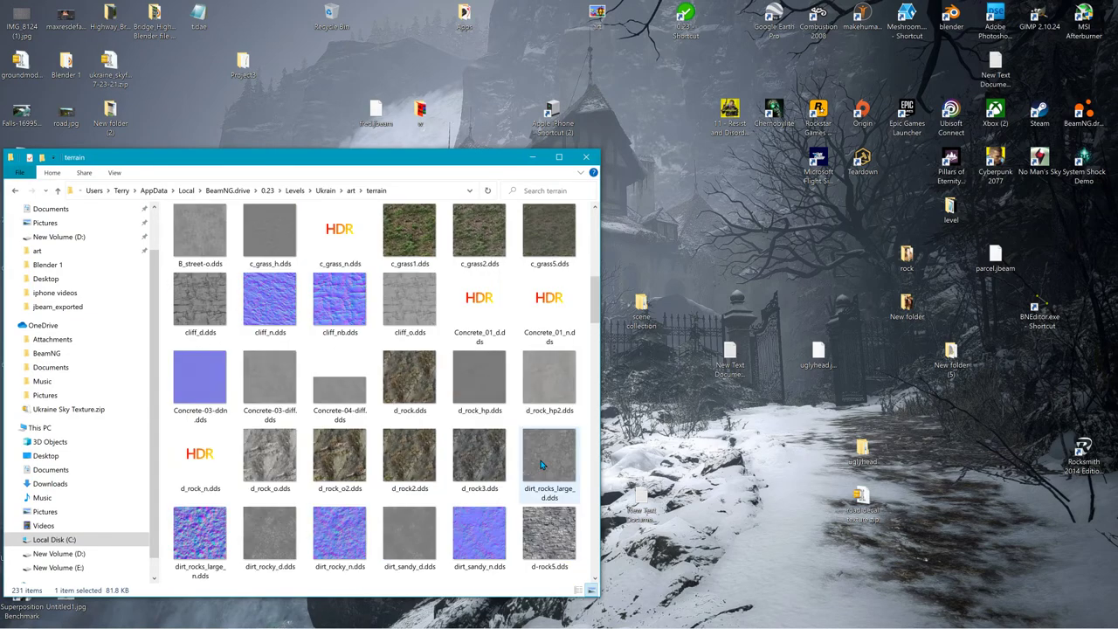
Step: Select IMG_0518.JPG in the New folder (6) window of rocky ground photos
scroll("up", 3)
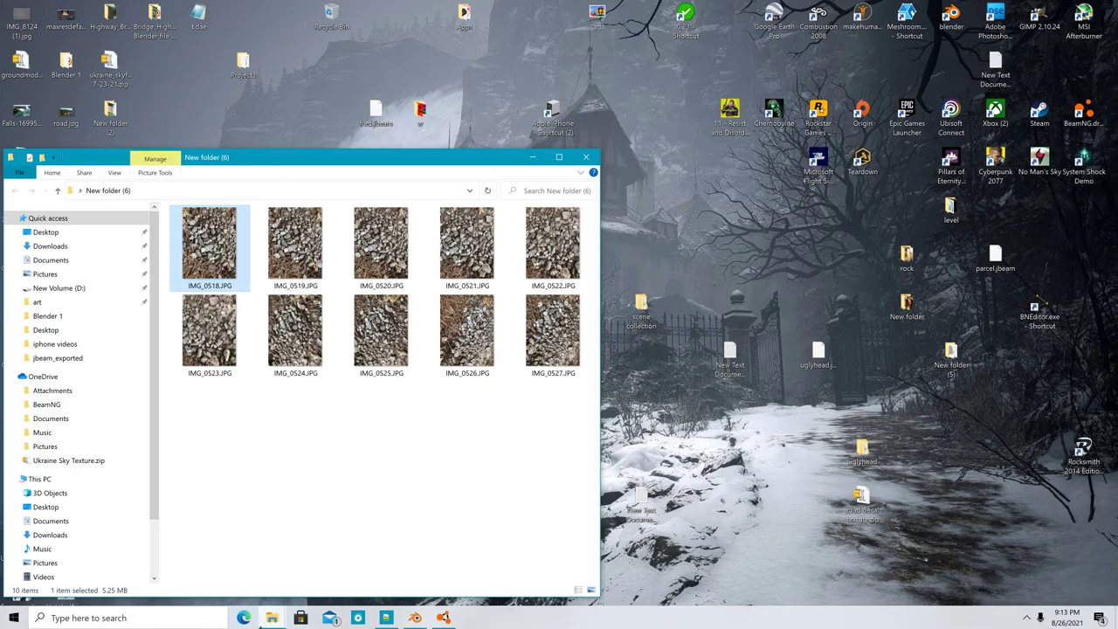
left_click(444, 618)
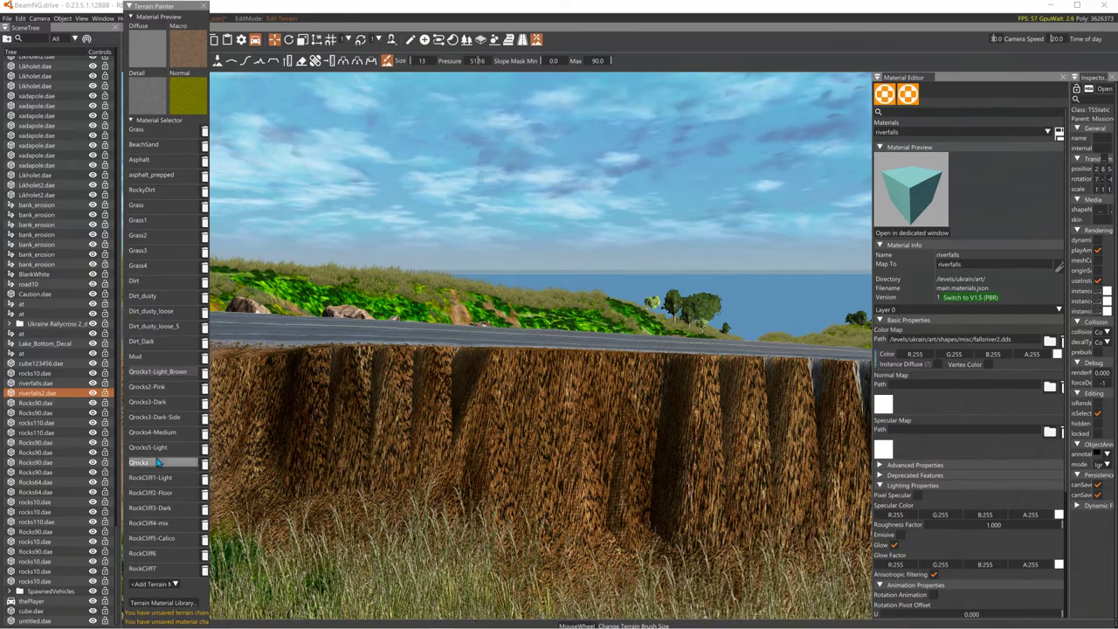
Step: Pick a rock terrain material in the Terrain Painter to paint onto the cliff face
scroll("down", 3)
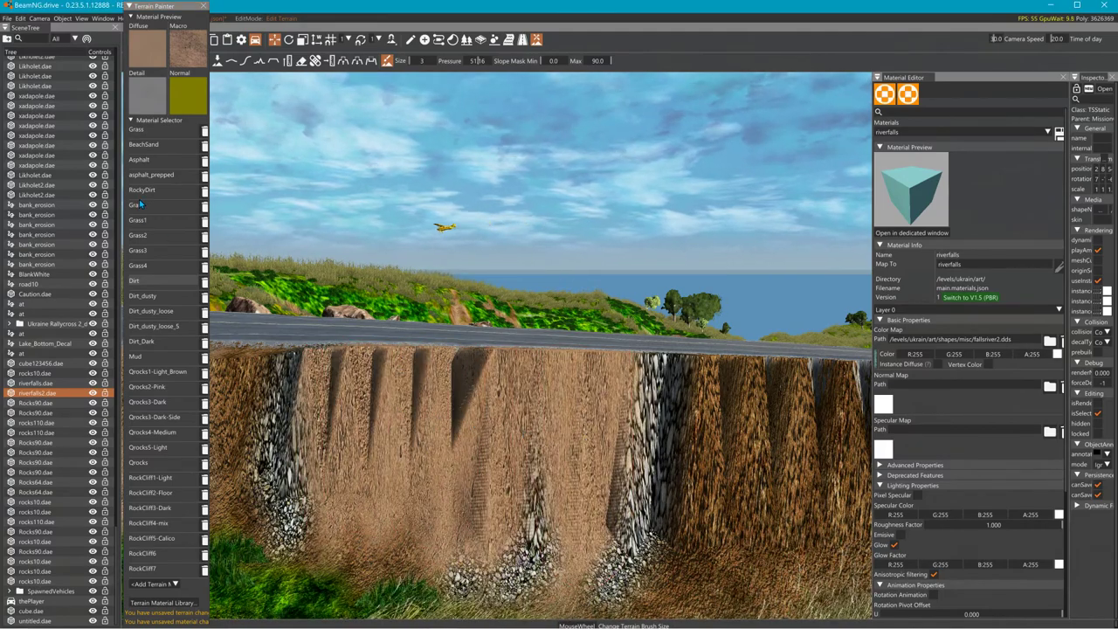
left_click(148, 204)
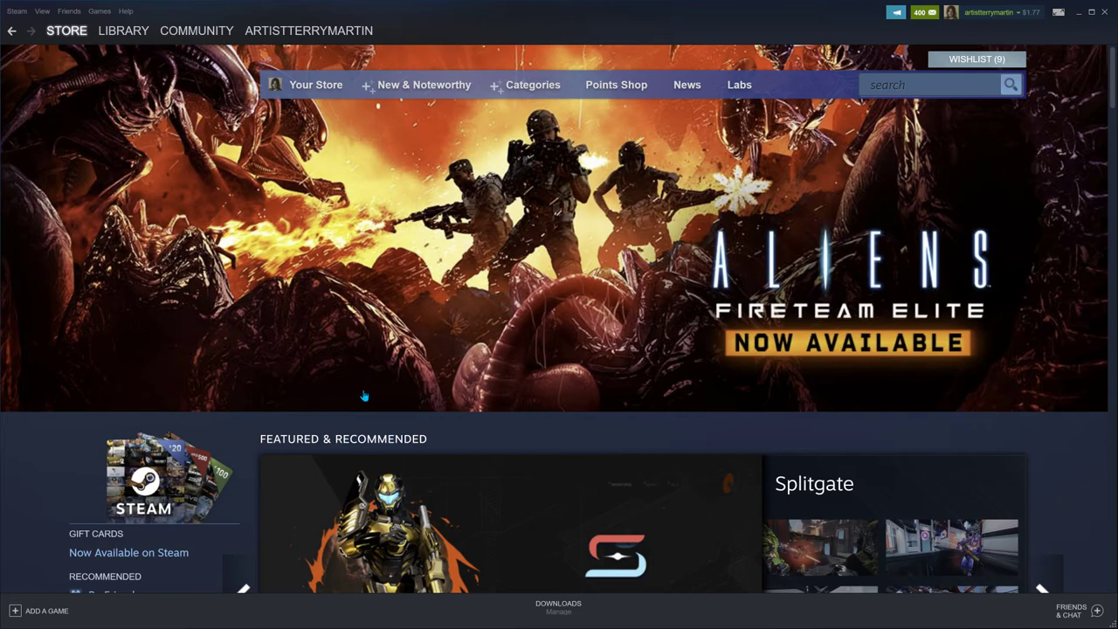
Step: Go to the BeamNG.drive page in the Steam library
left_click(123, 31)
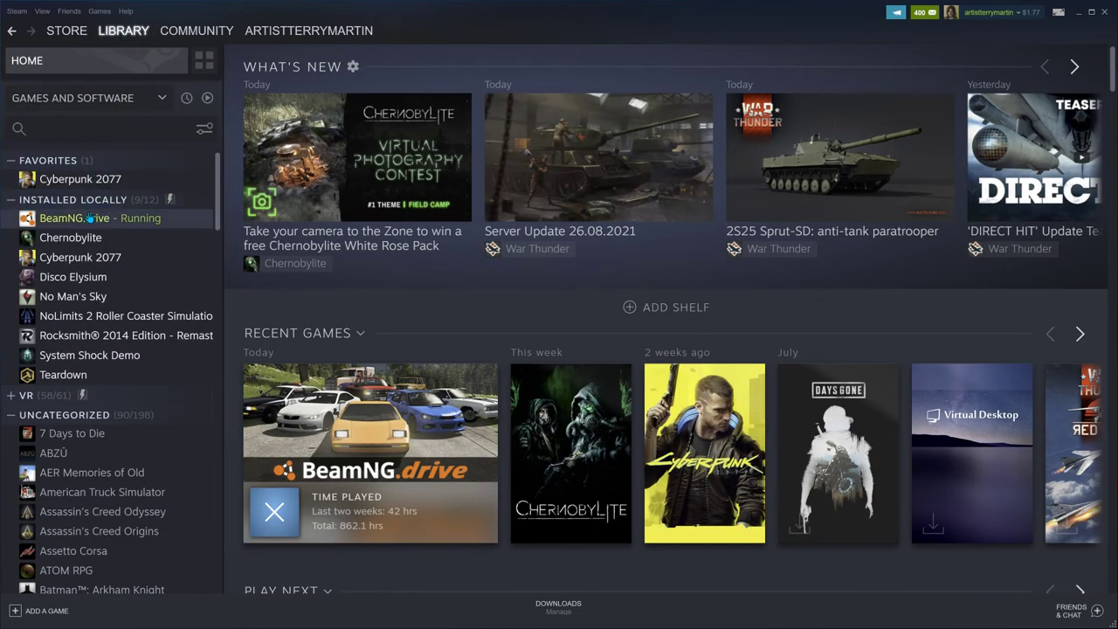
left_click(73, 216)
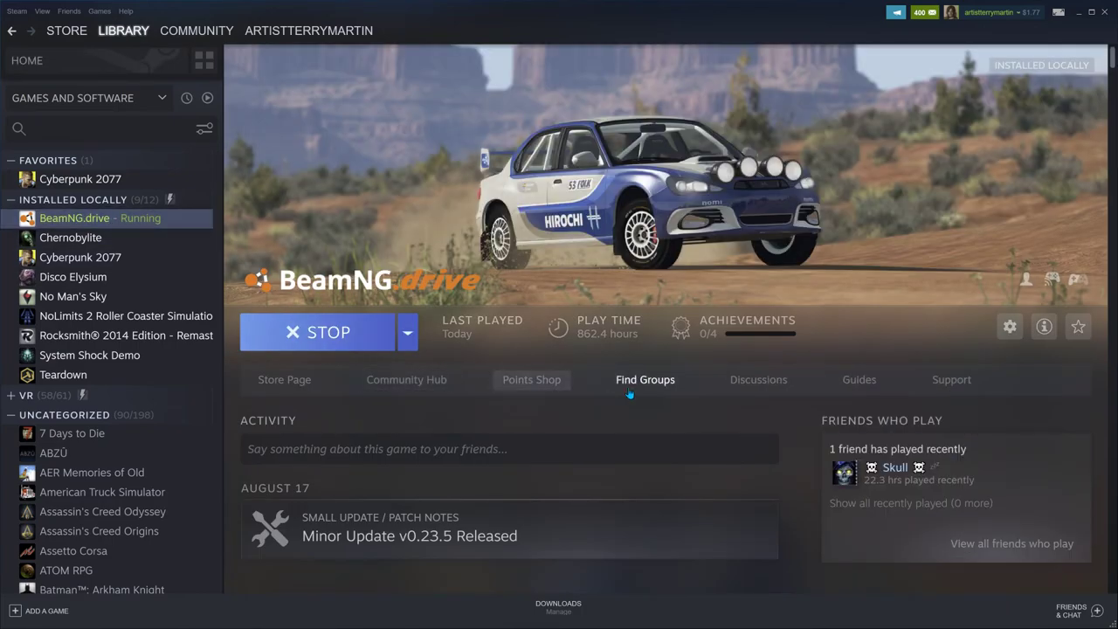
scroll("down", 3)
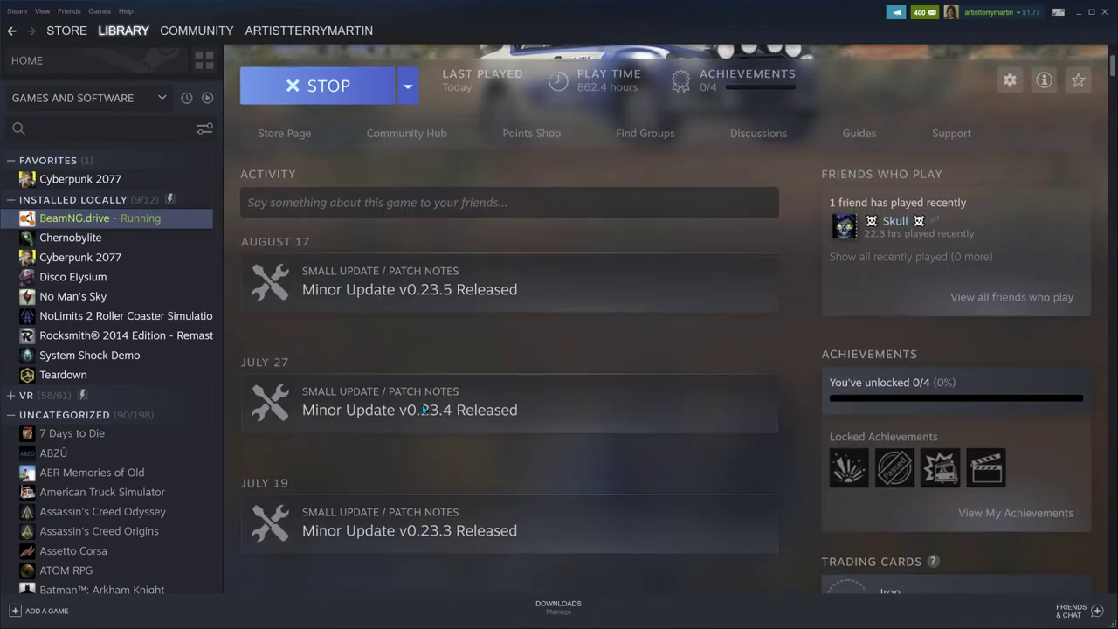
scroll("up", 3)
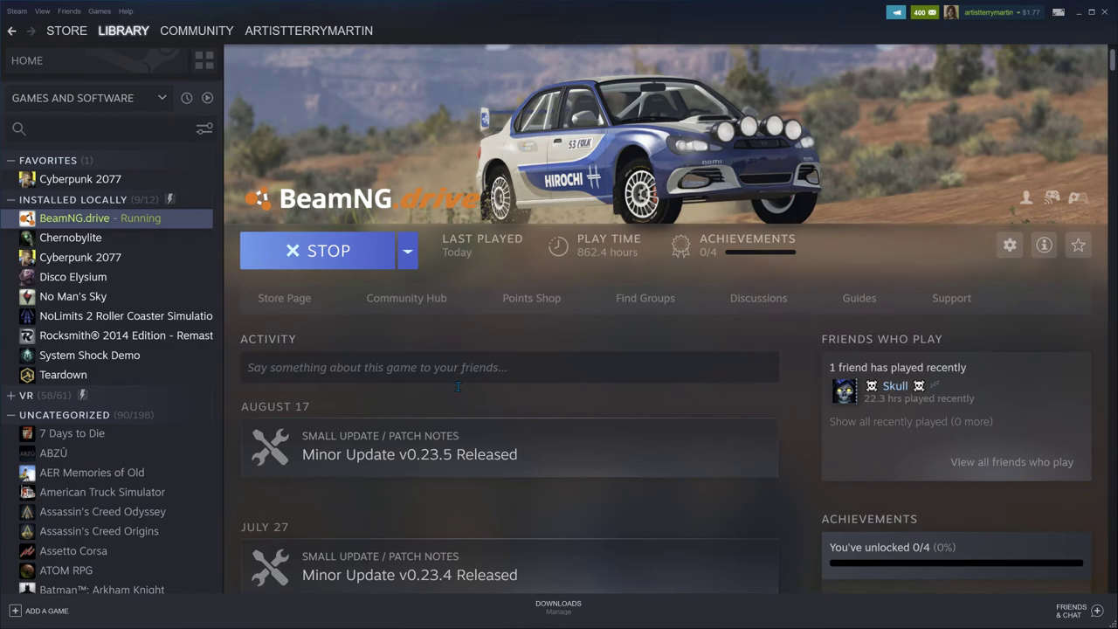
mouse_move(542, 315)
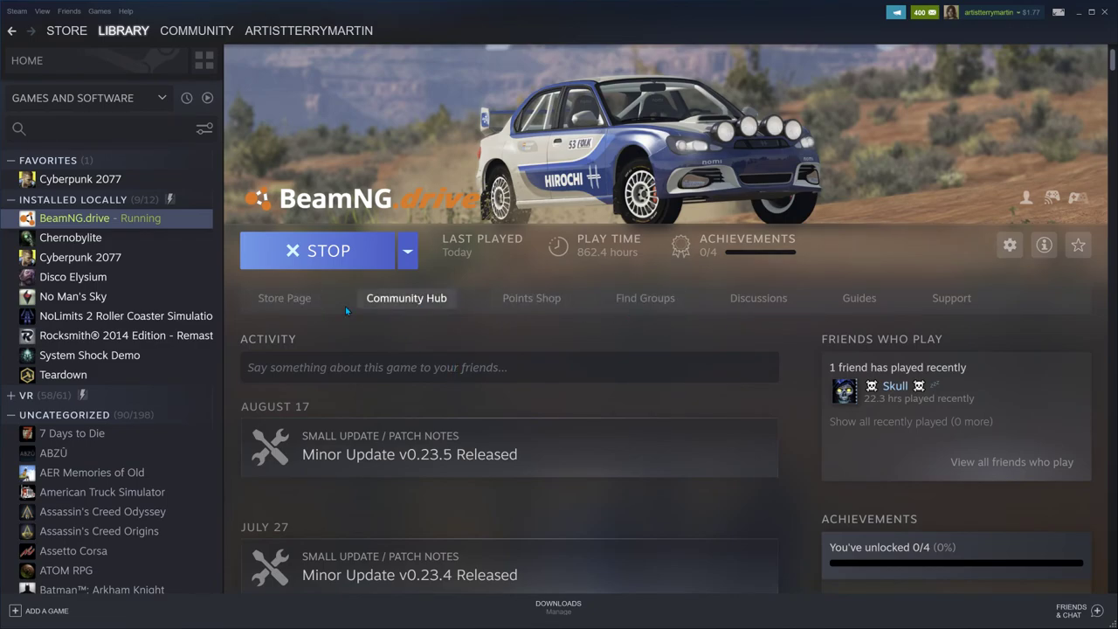
left_click(283, 297)
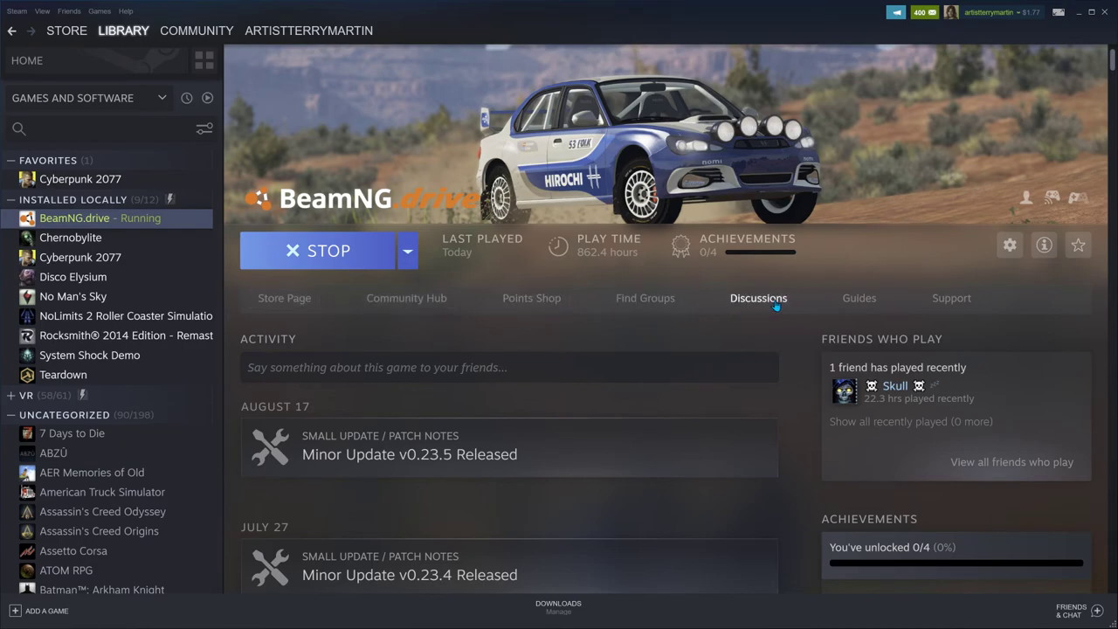
Step: Scroll down through the activity feed of updates and shared videos, then back up
scroll("down", 3)
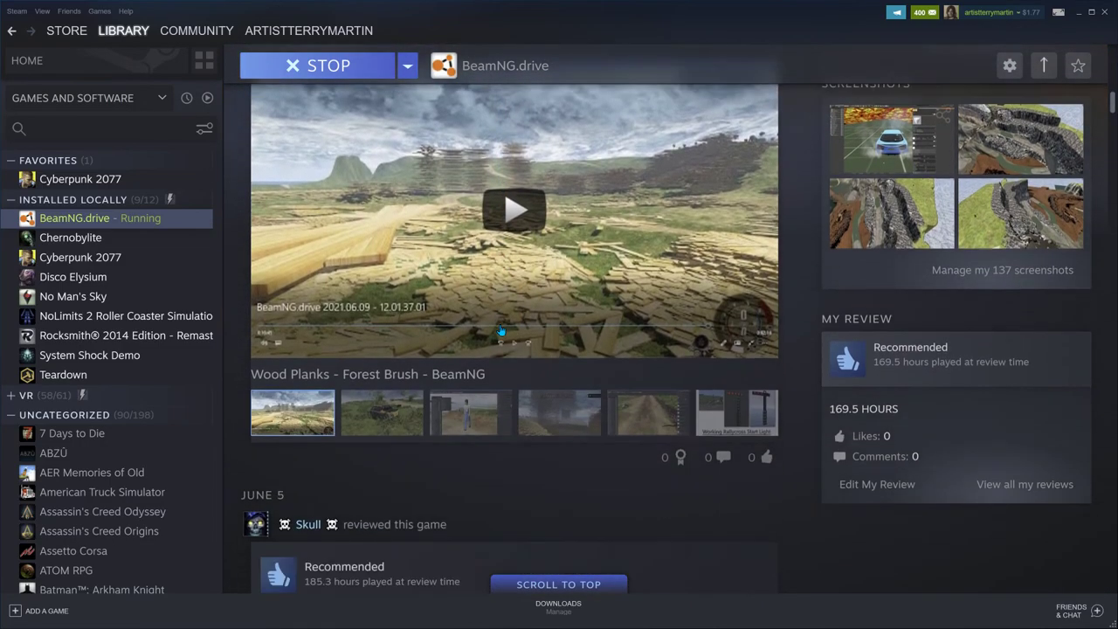
scroll("down", 3)
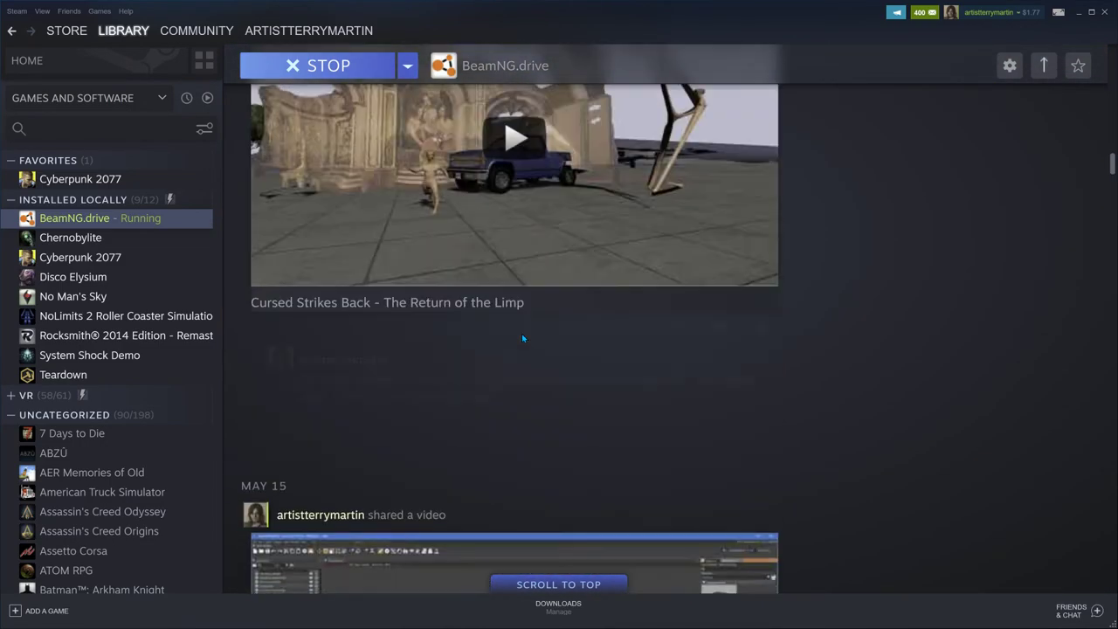
scroll("down", 3)
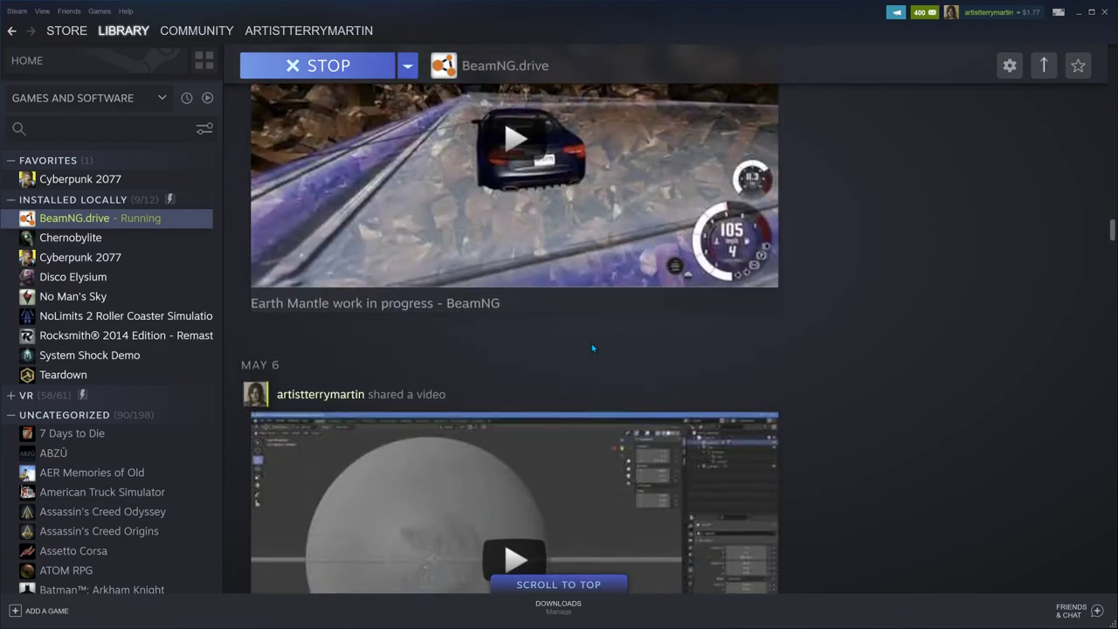
scroll("down", 3)
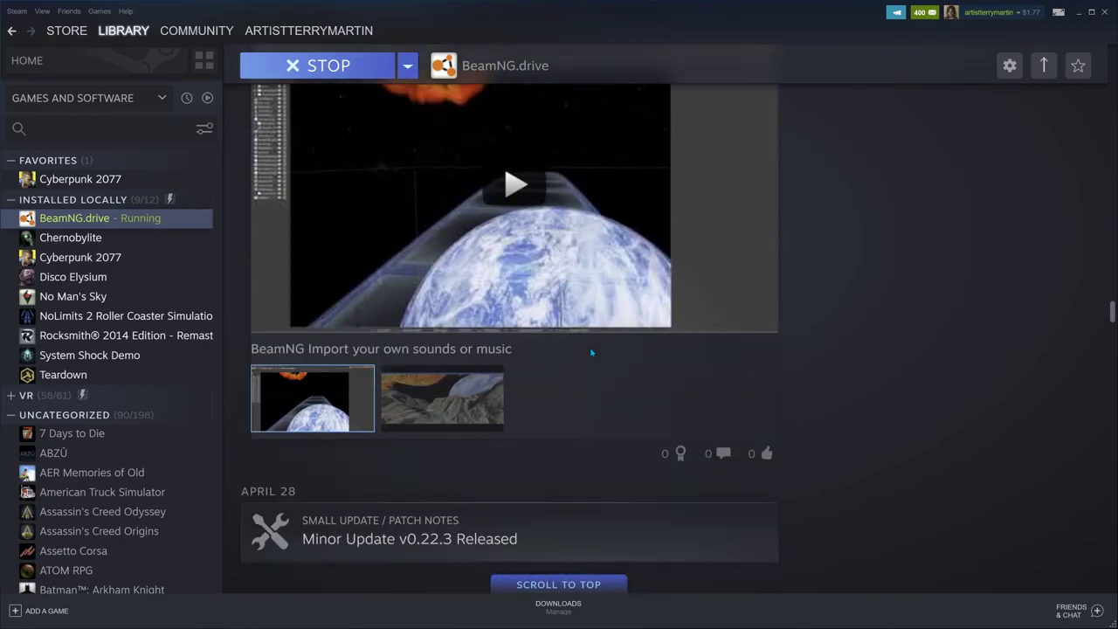
scroll("down", 3)
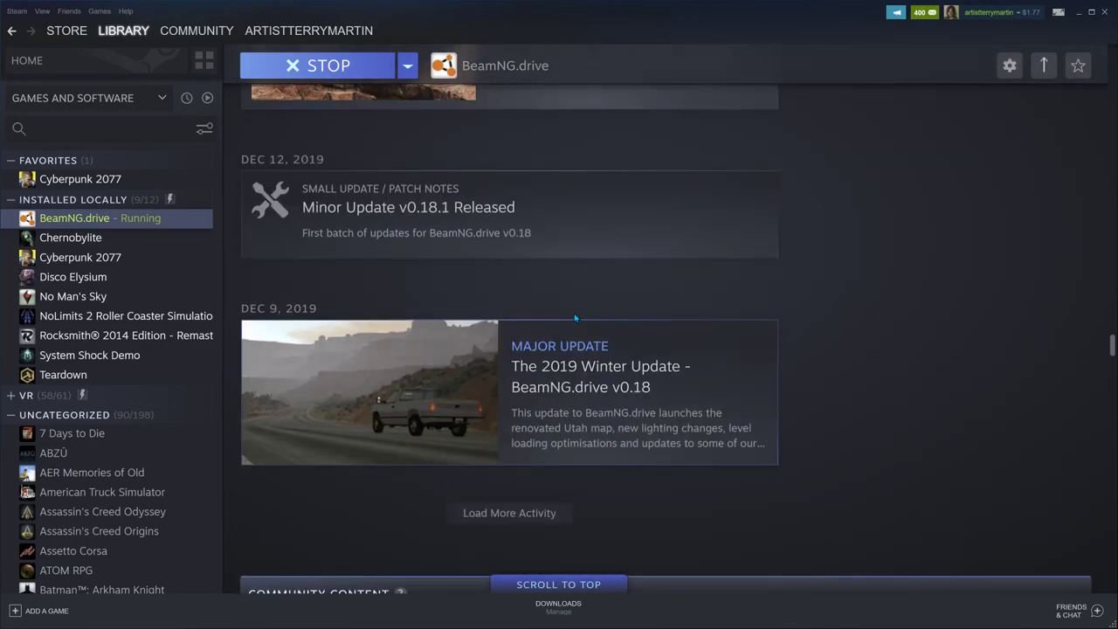
scroll("up", 3)
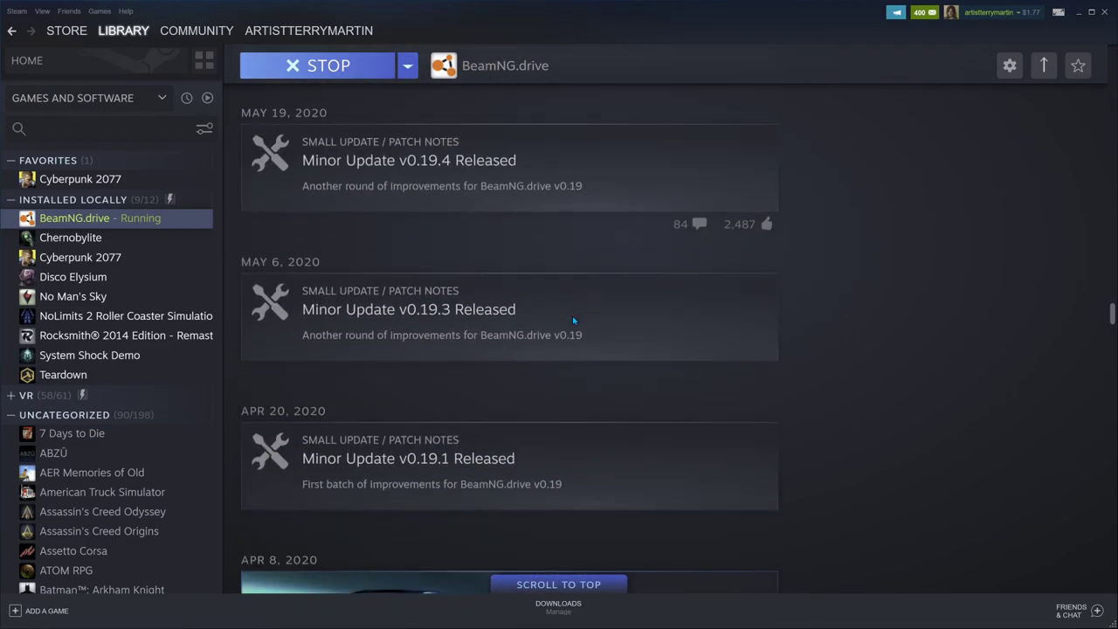
scroll("up", 3)
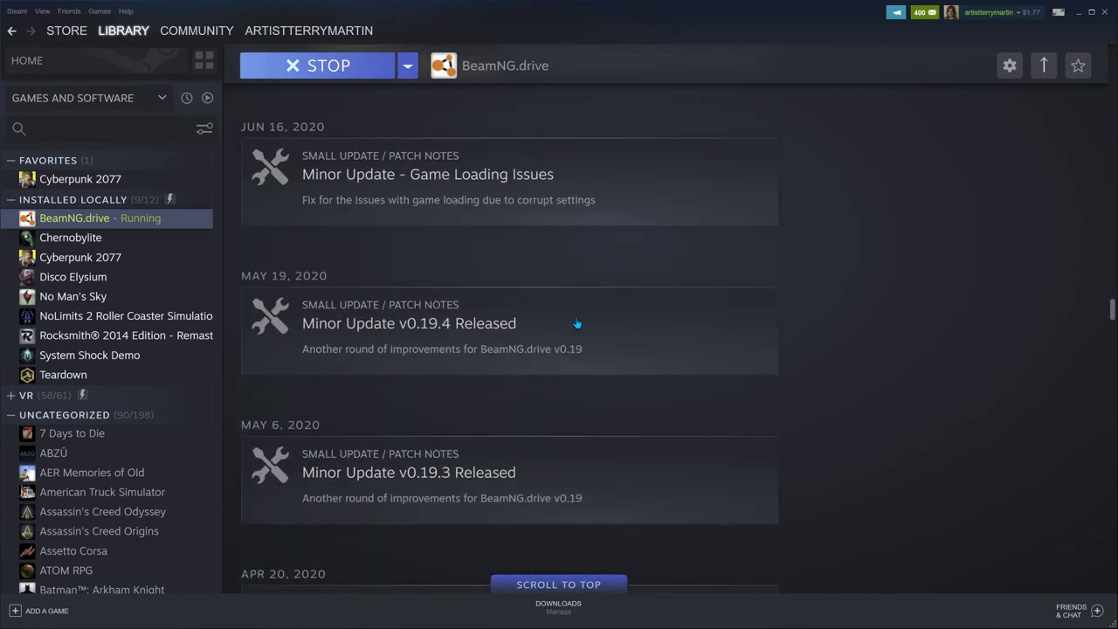
scroll("up", 3)
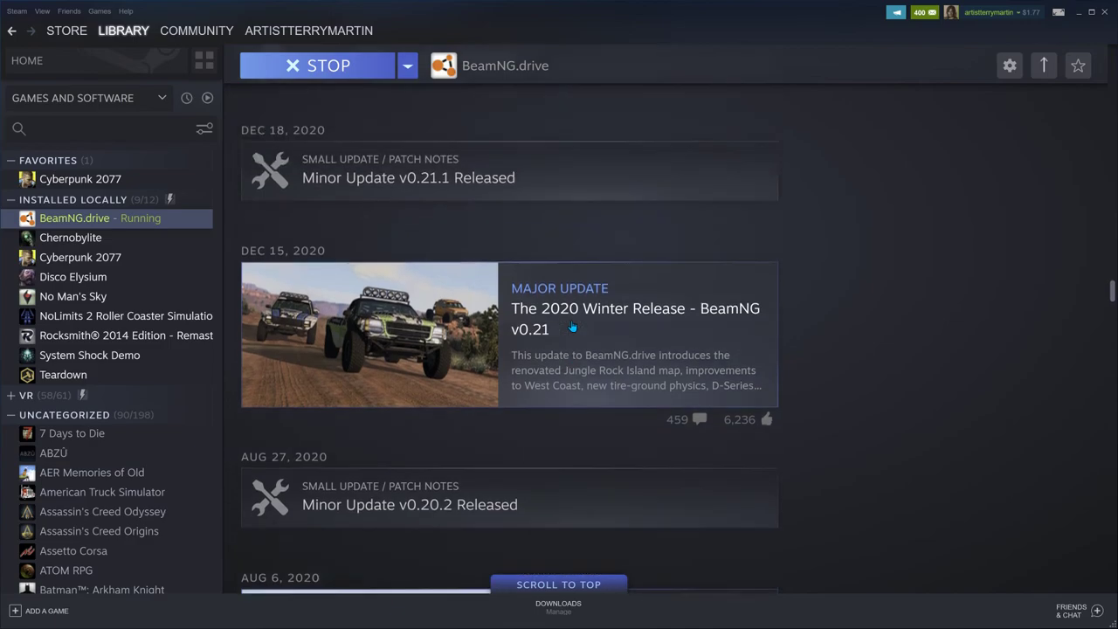
scroll("up", 3)
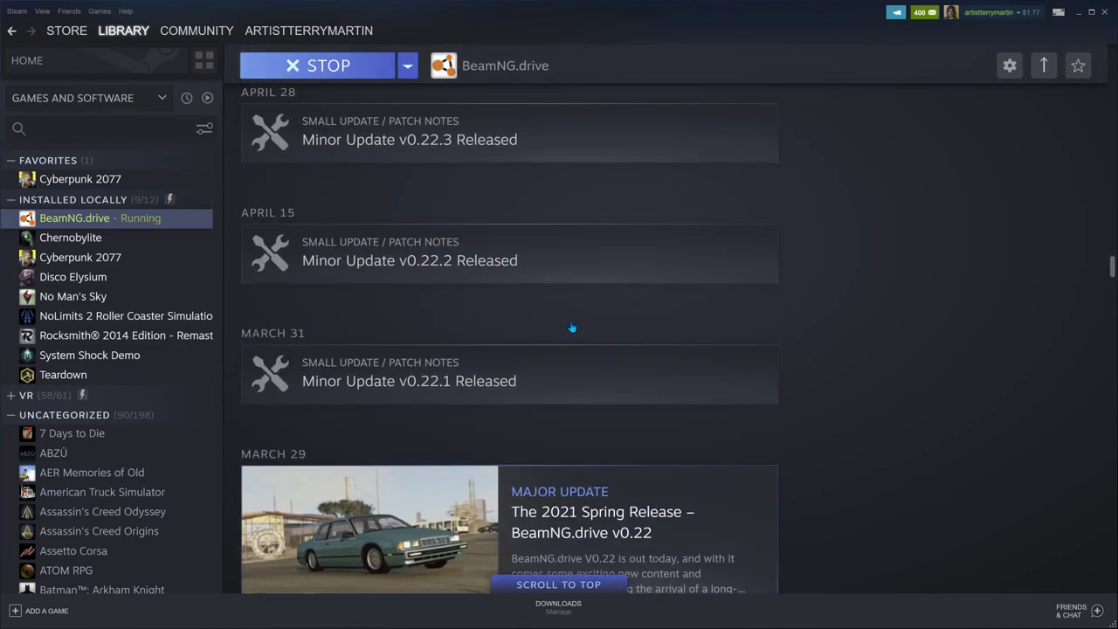
scroll("up", 3)
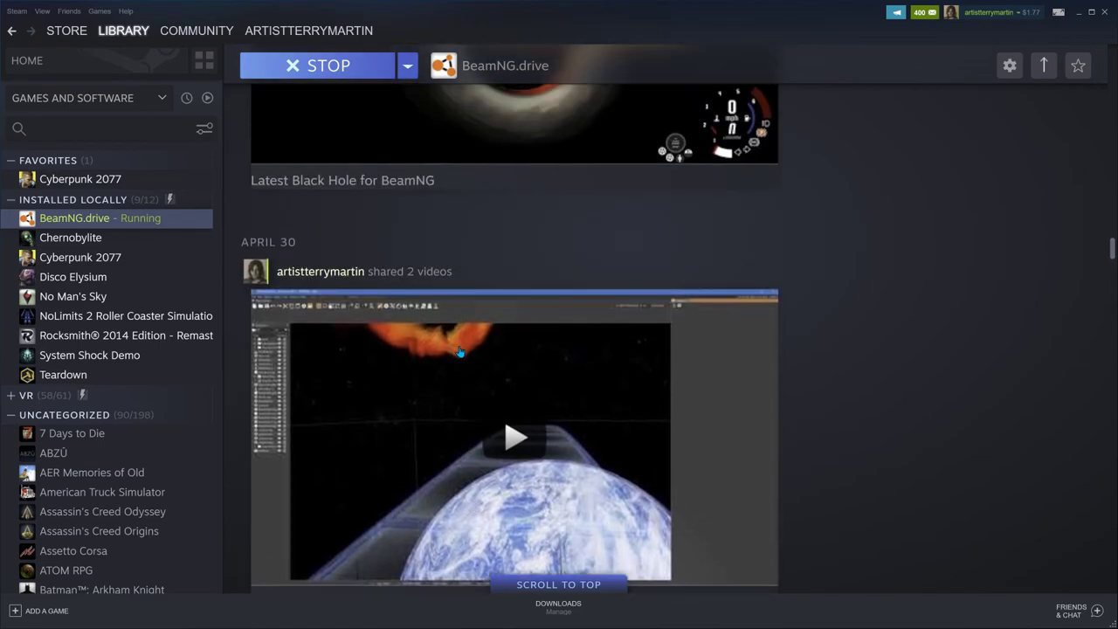
Step: Go to the user's community profile and its Screenshots collection
left_click(308, 30)
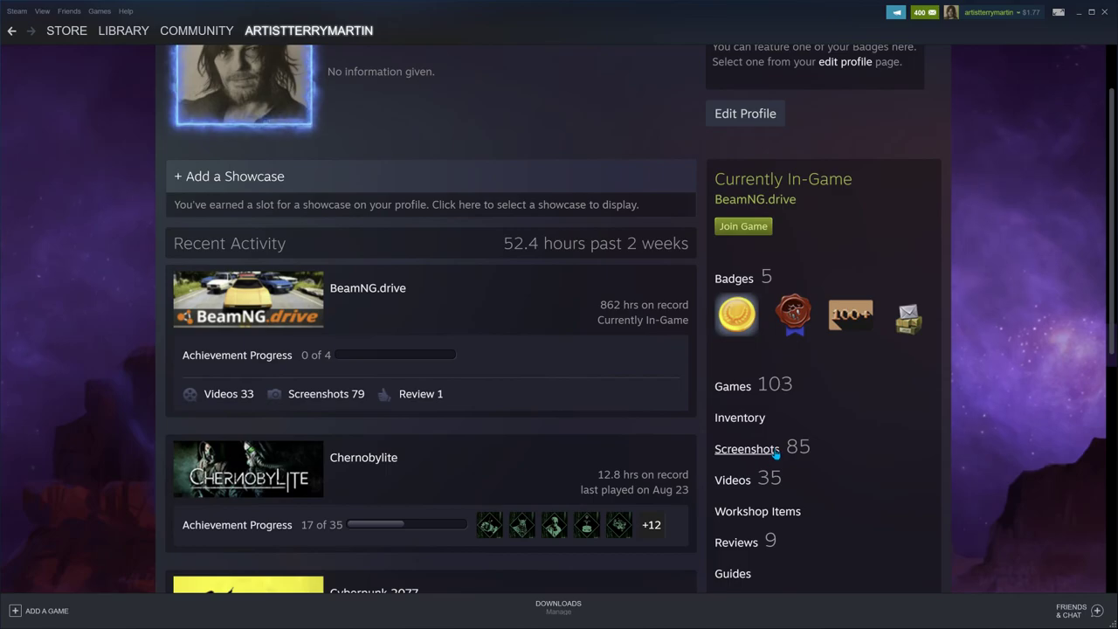
left_click(748, 447)
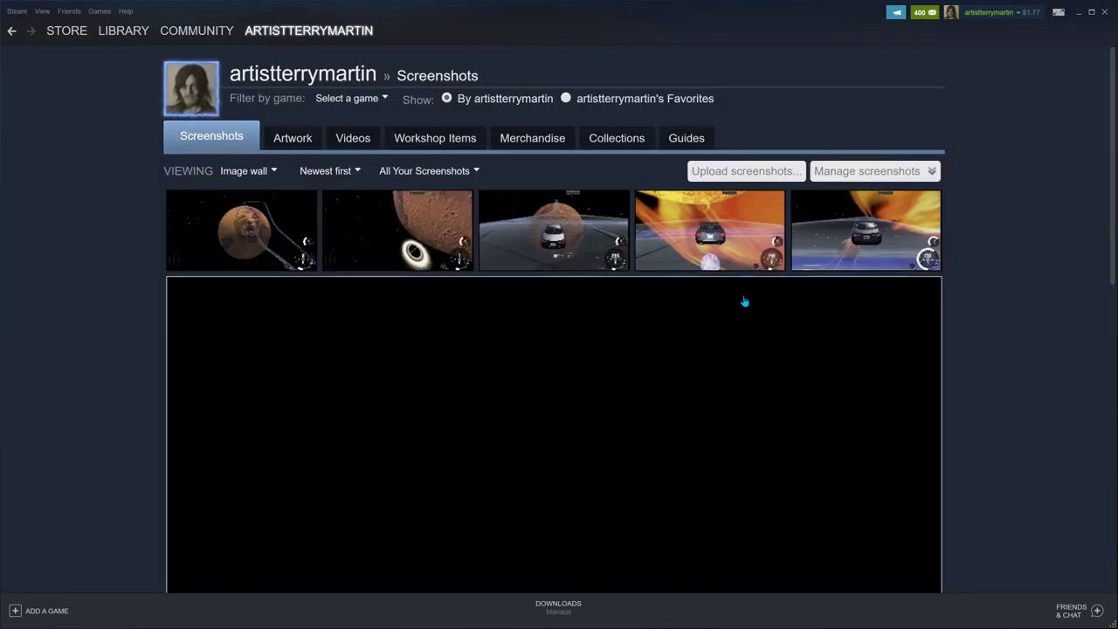
scroll("down", 3)
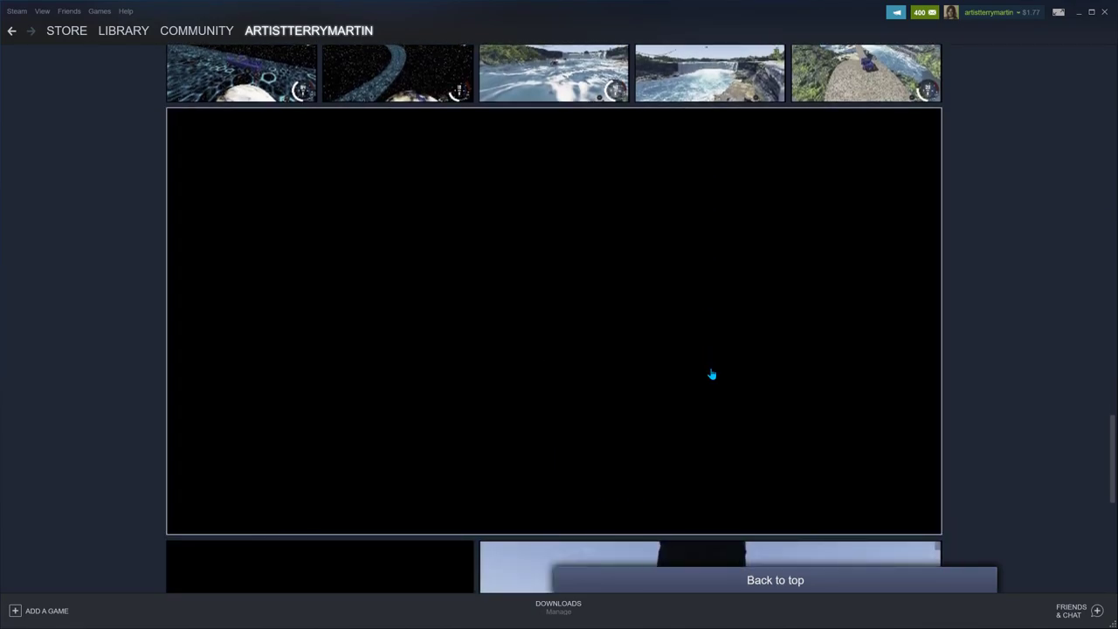
scroll("up", 3)
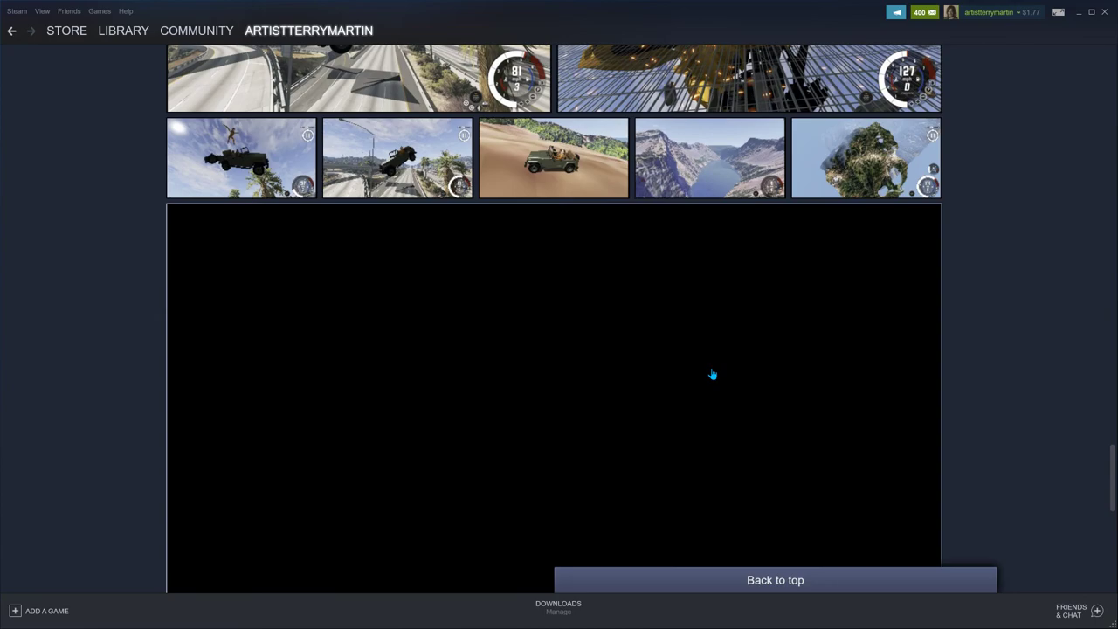
scroll("up", 3)
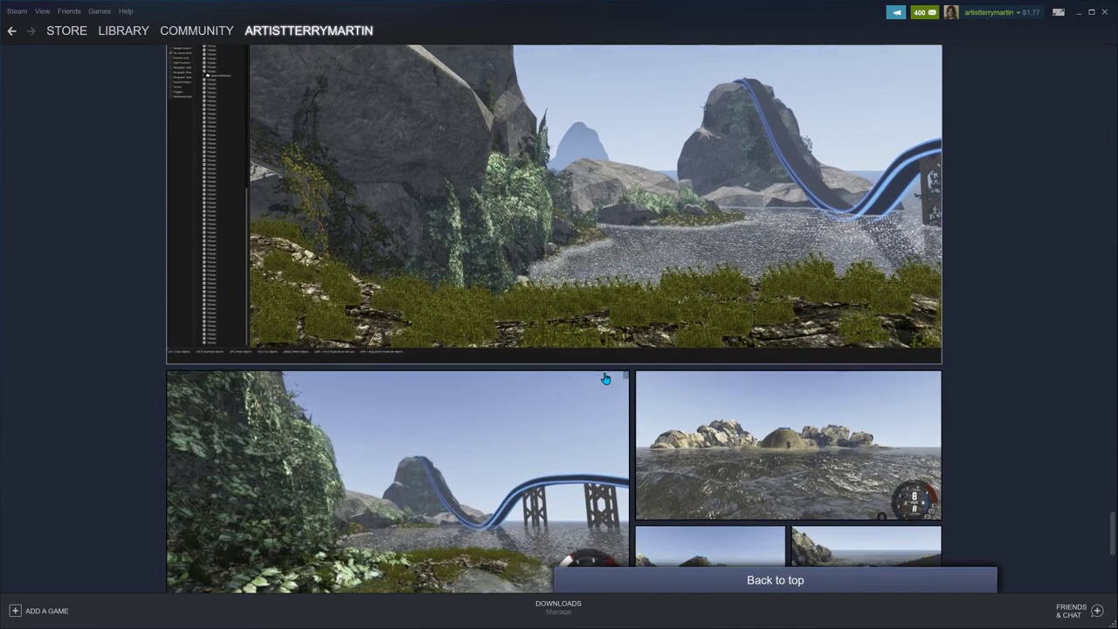
Step: Browse down the wall of shared BeamNG.drive screenshots
scroll("down", 3)
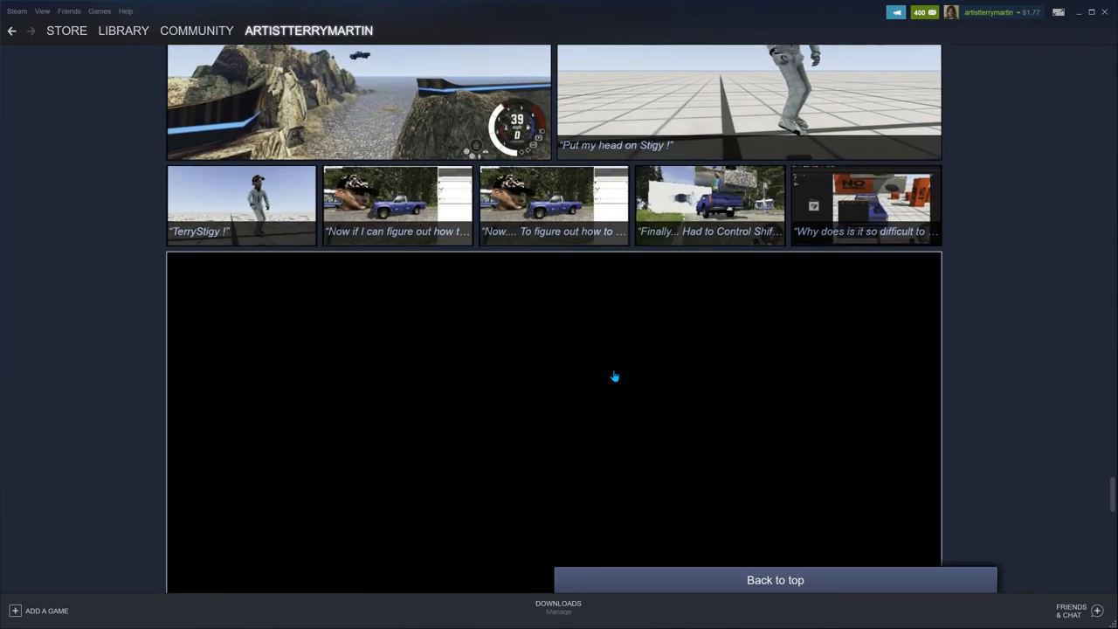
scroll("down", 3)
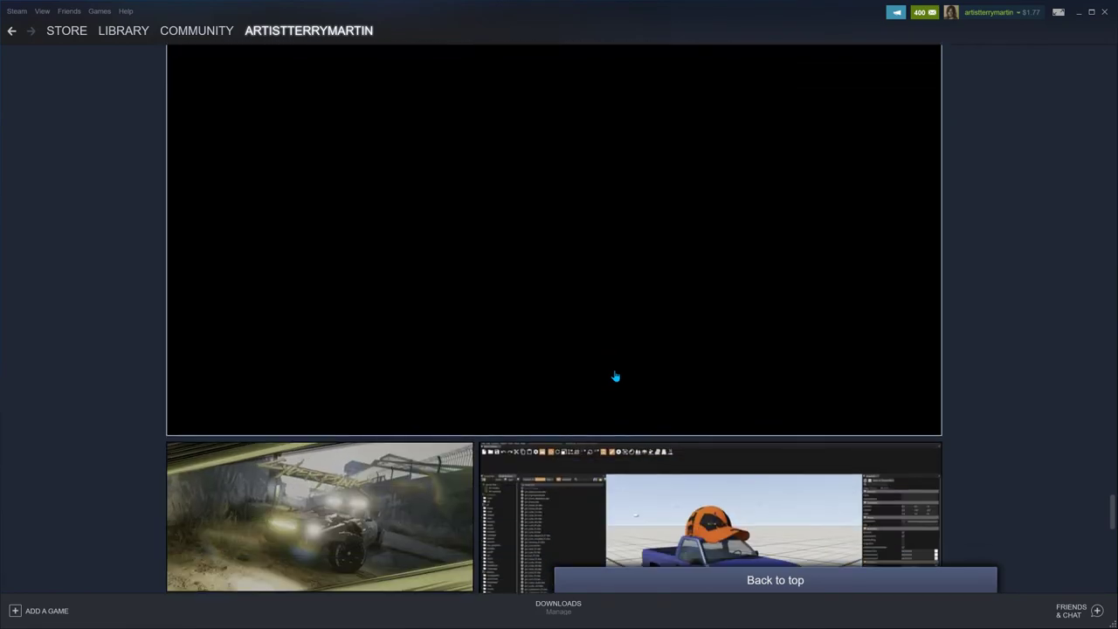
scroll("down", 3)
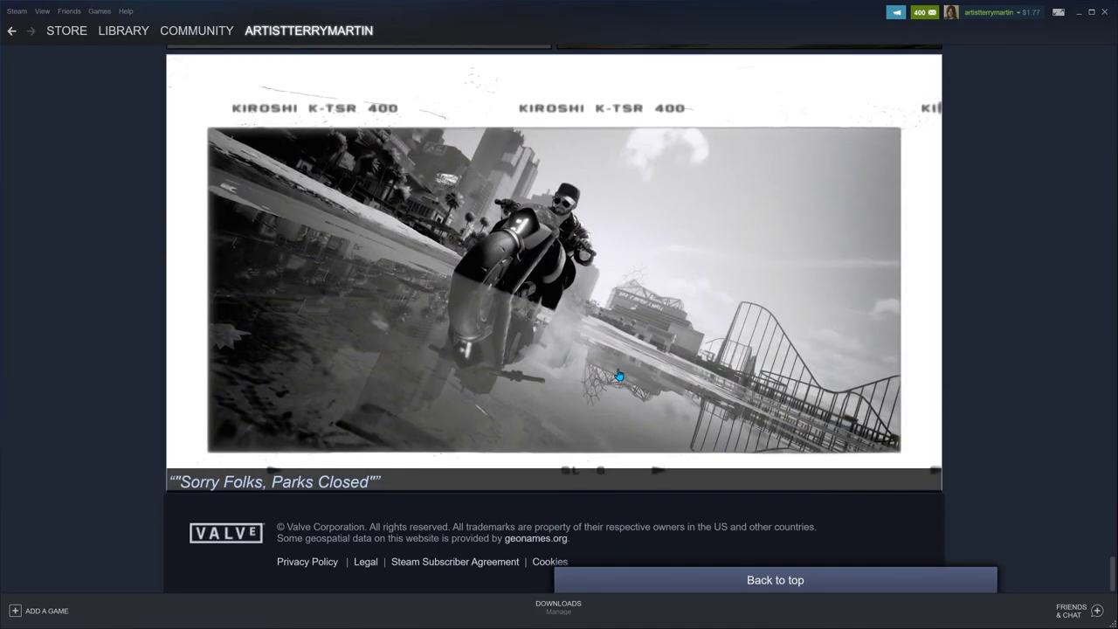
scroll("up", 3)
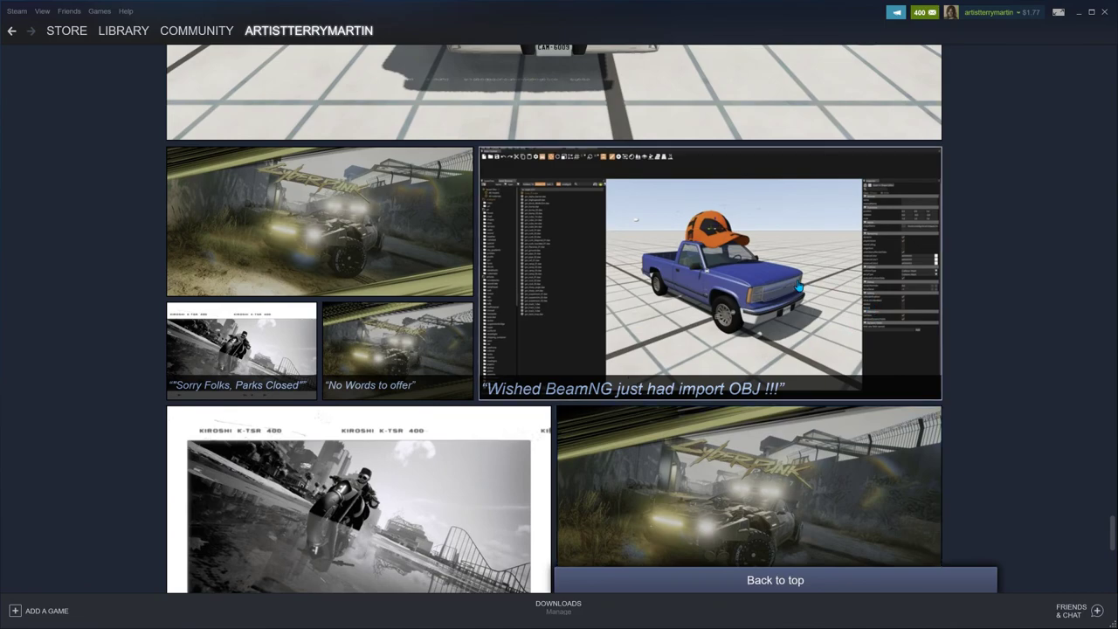
Step: Enlarge the 'Wished BeamNG just had import OBJ !!!' pickup screenshot, then move to the next one
left_click(709, 276)
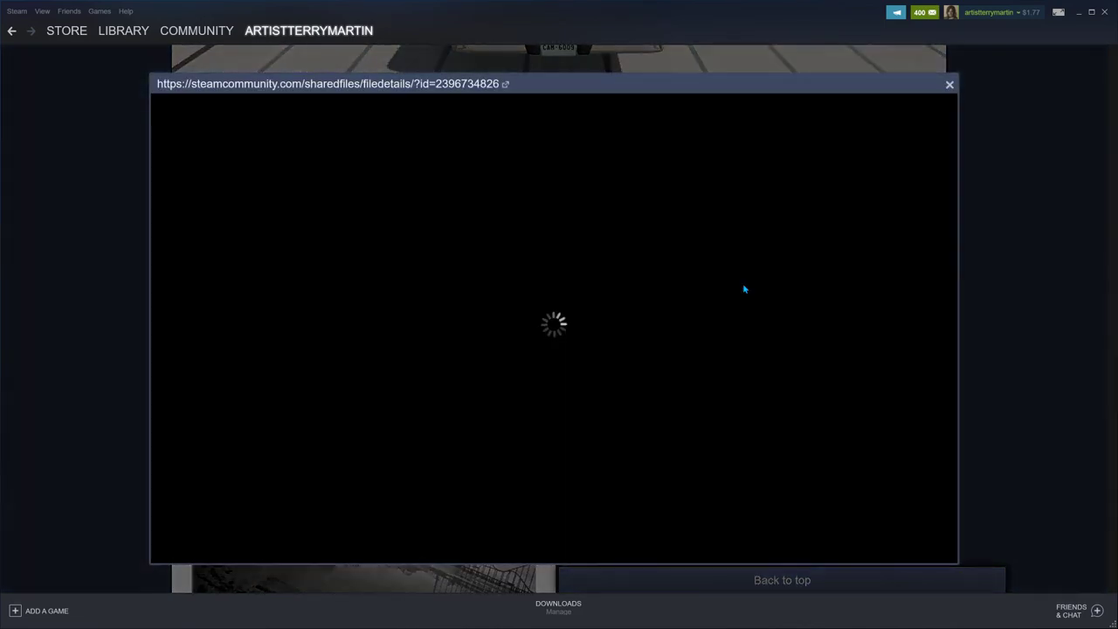
mouse_move(740, 288)
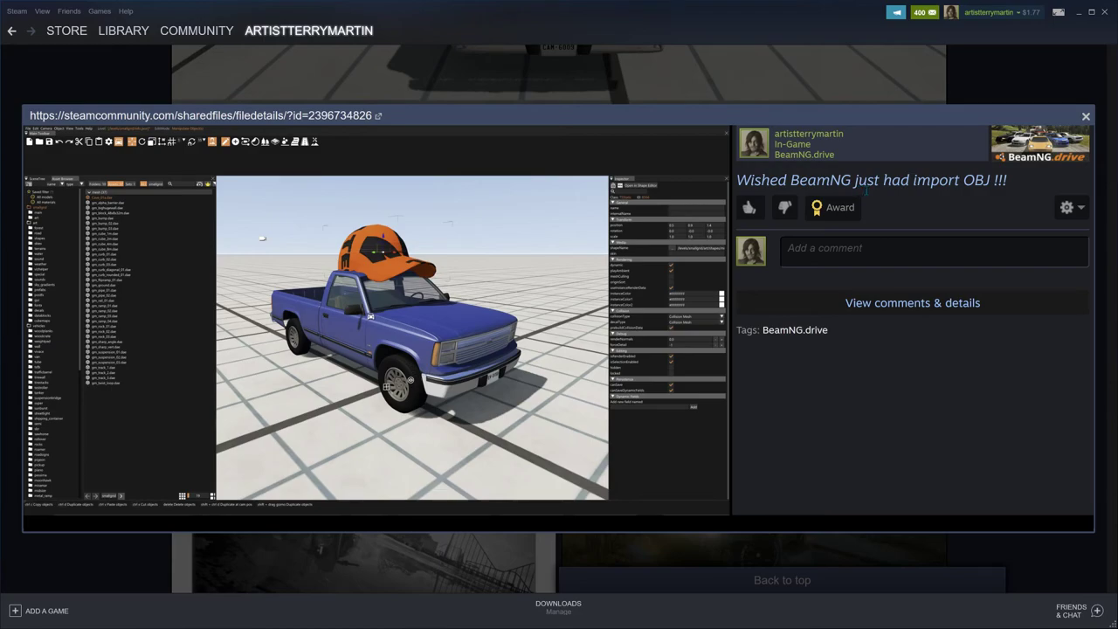
mouse_move(1028, 178)
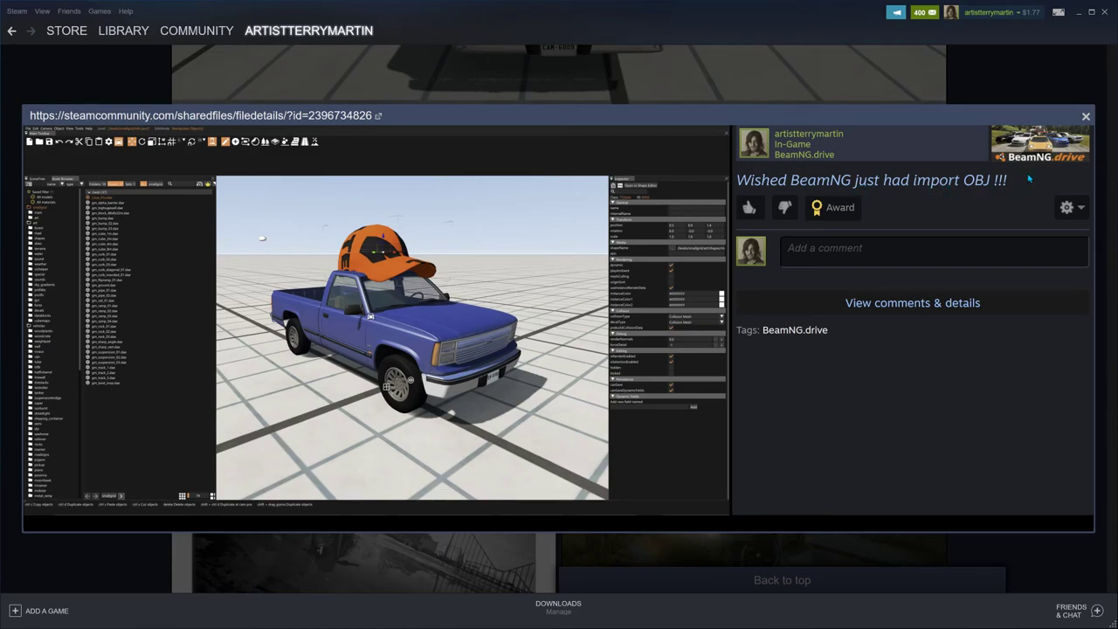
left_click(1086, 116)
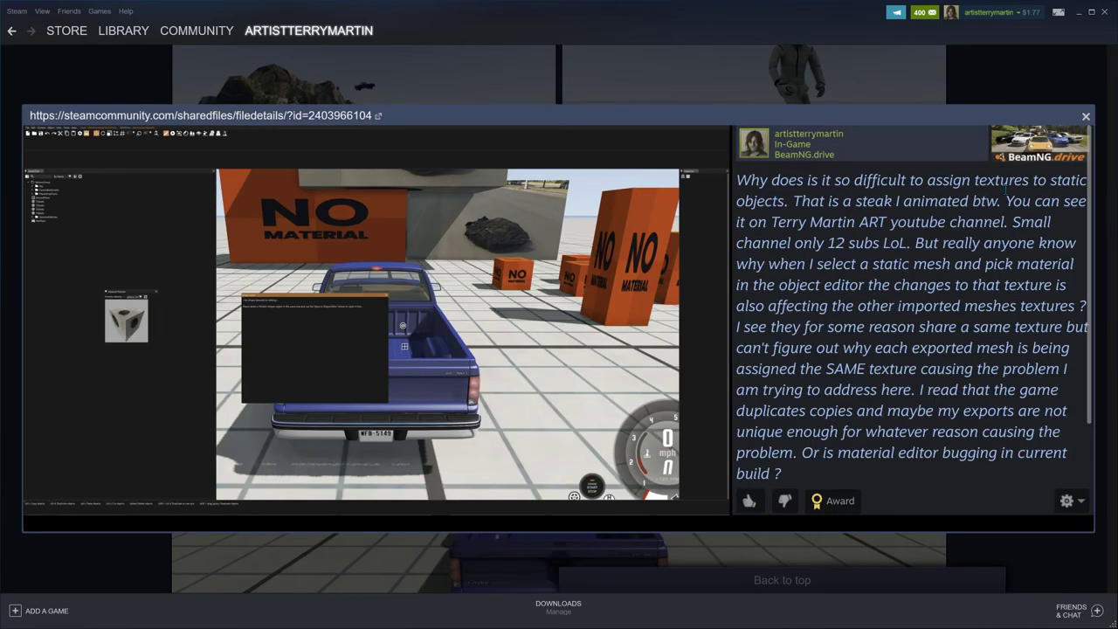
mouse_move(1017, 342)
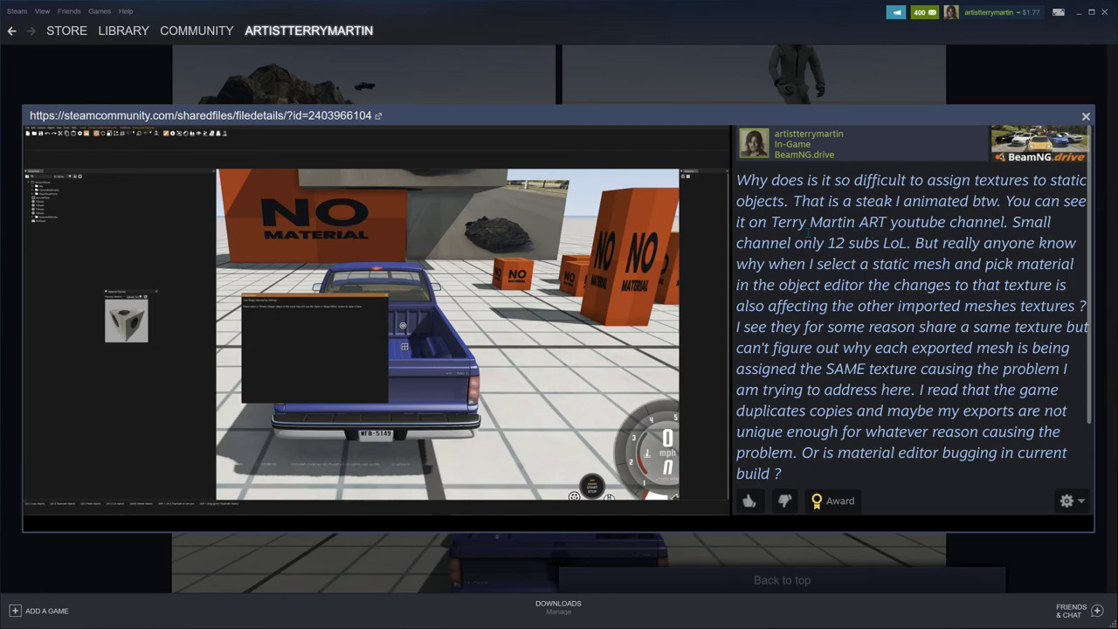
mouse_move(515, 241)
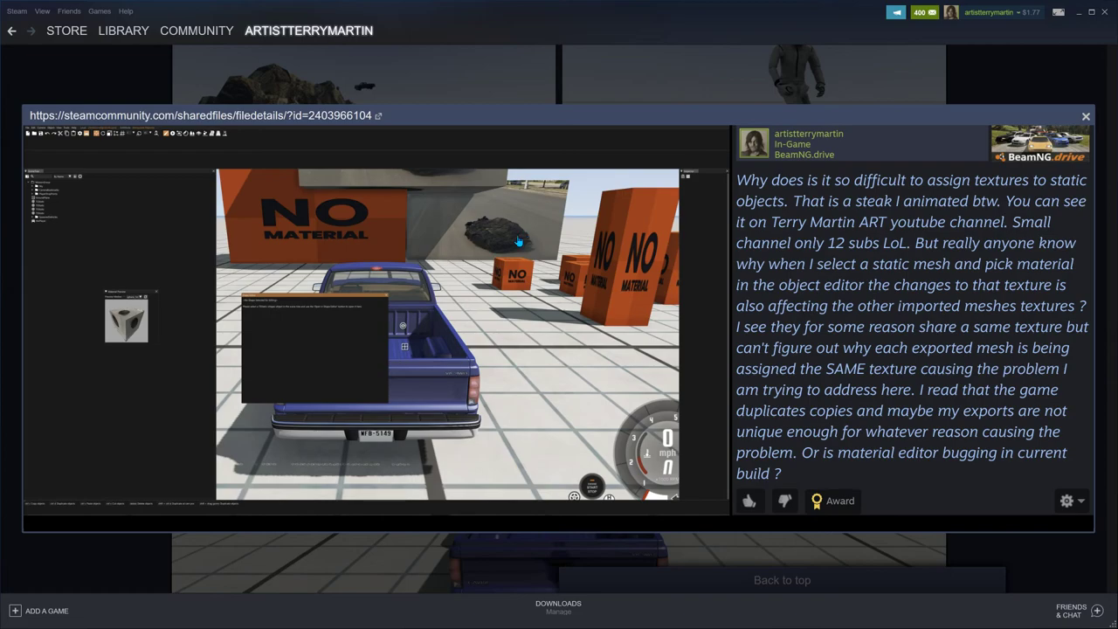
mouse_move(428, 231)
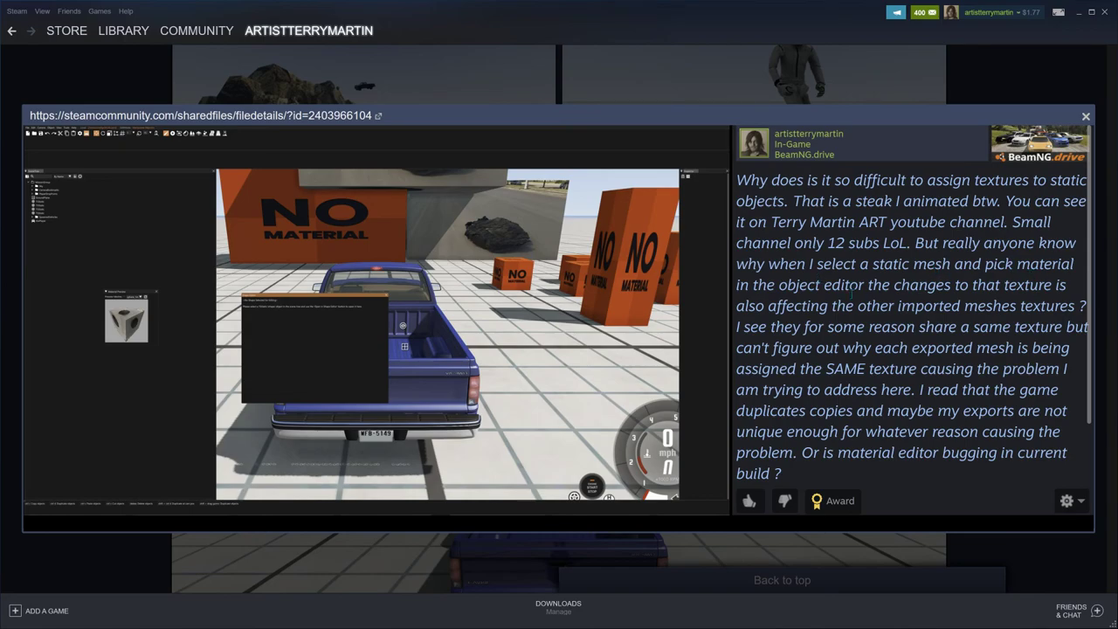
mouse_move(559, 376)
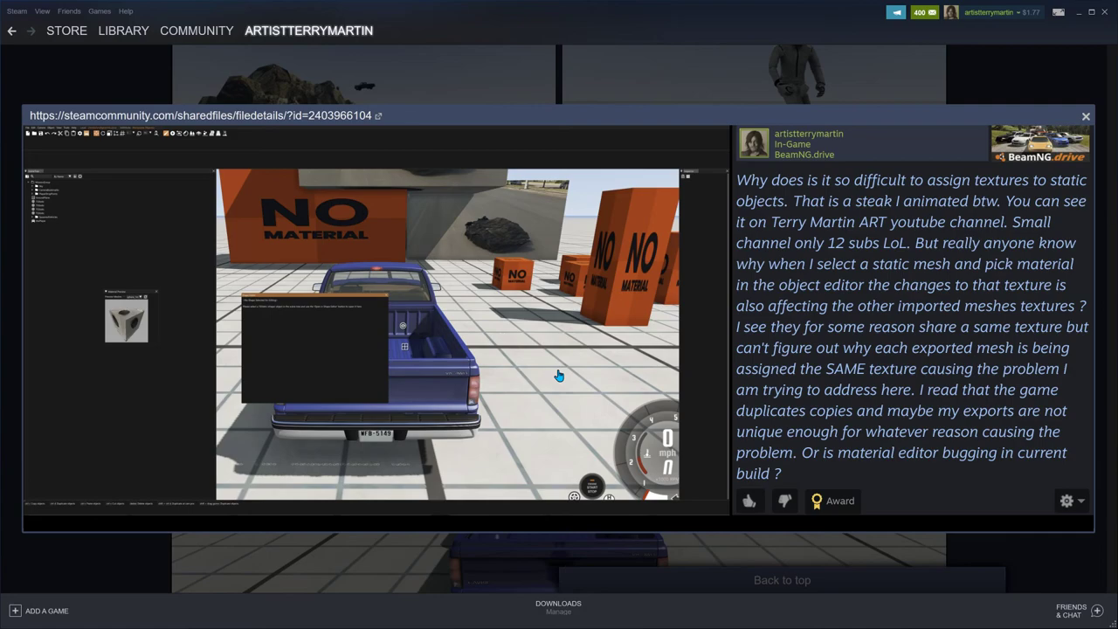
mouse_move(382, 248)
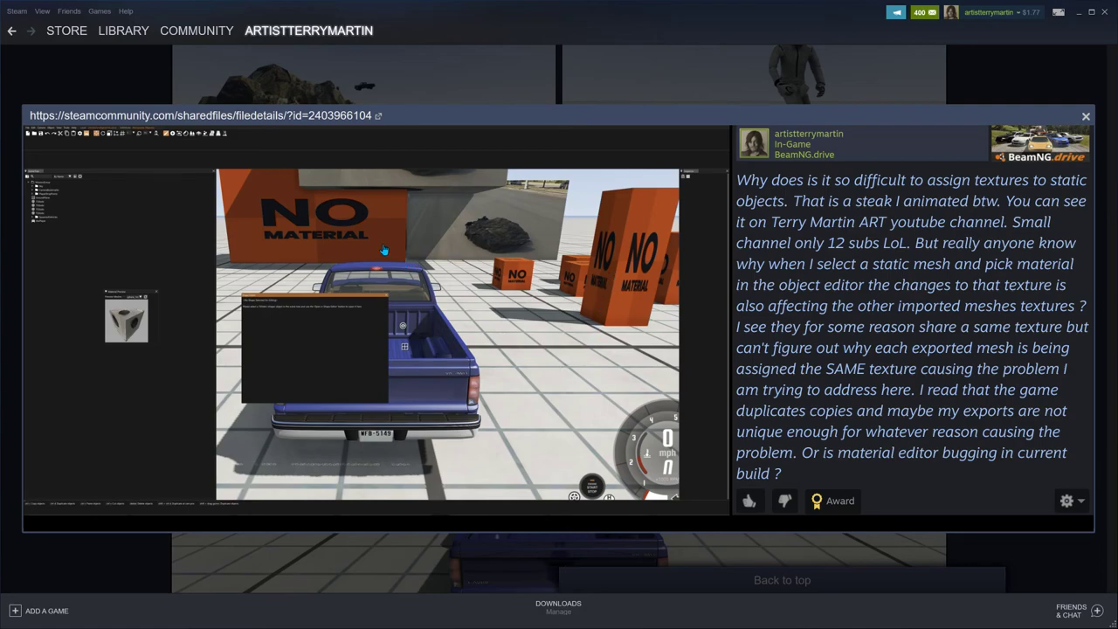
mouse_move(685, 318)
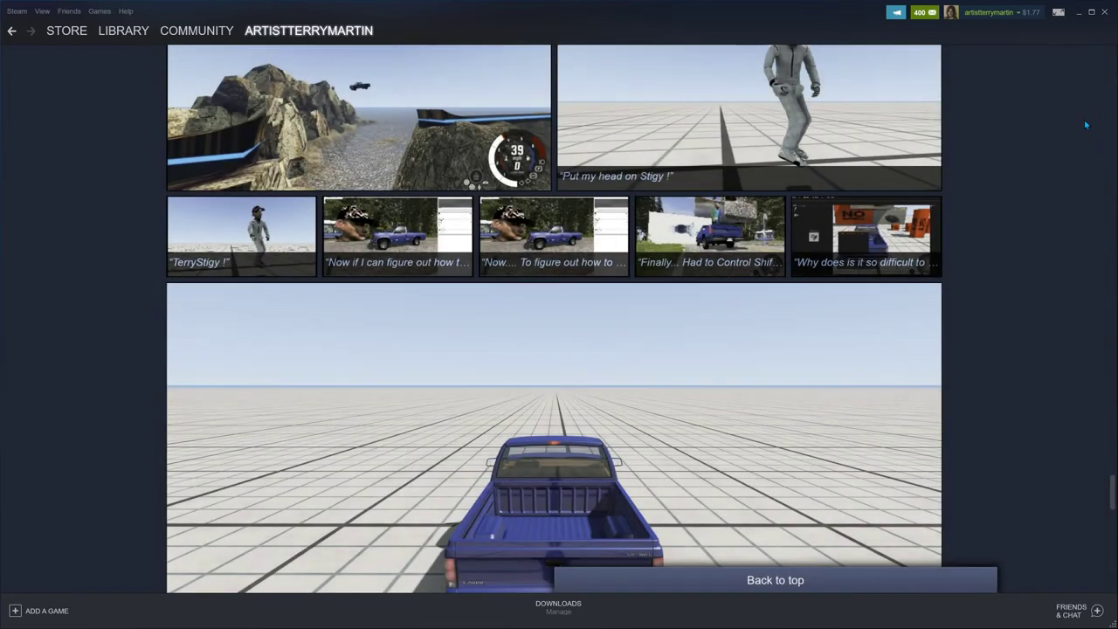
scroll("up", 3)
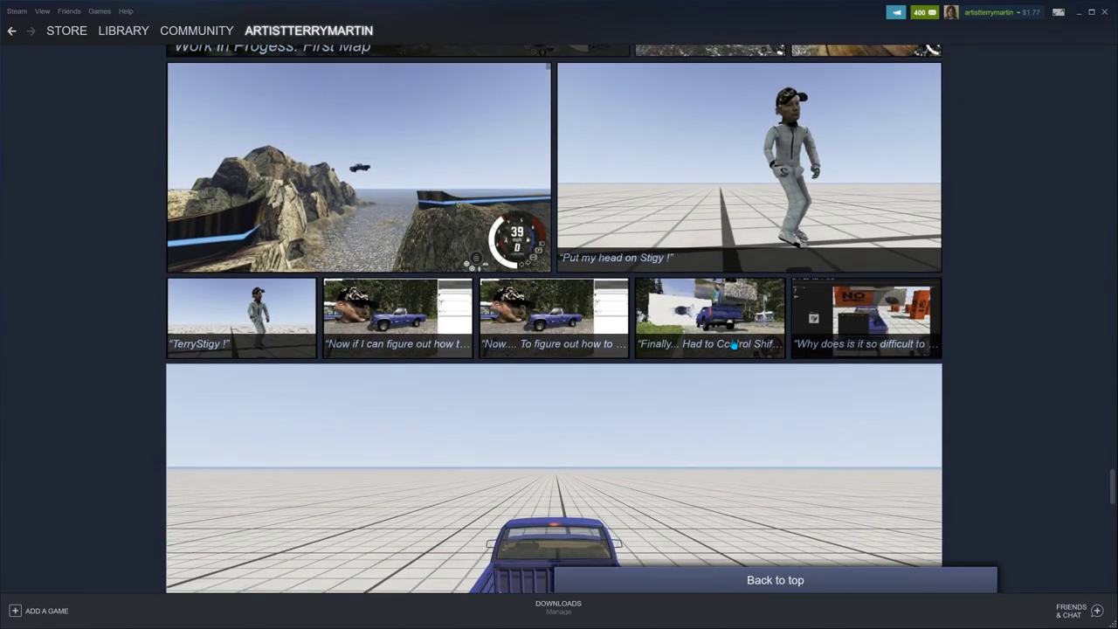
mouse_move(709, 318)
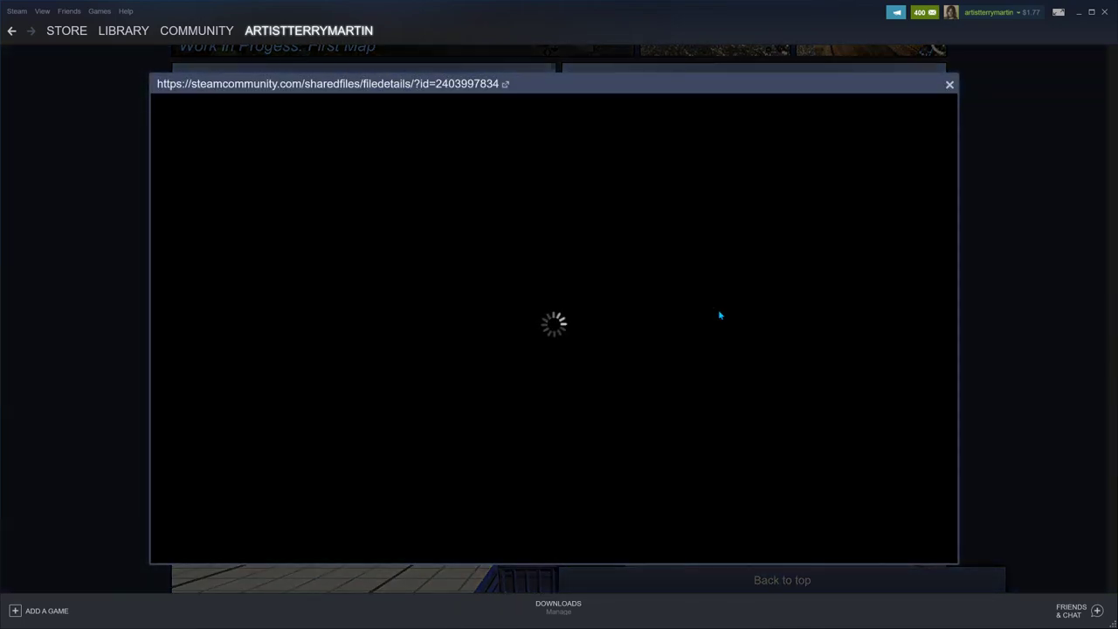
mouse_move(604, 290)
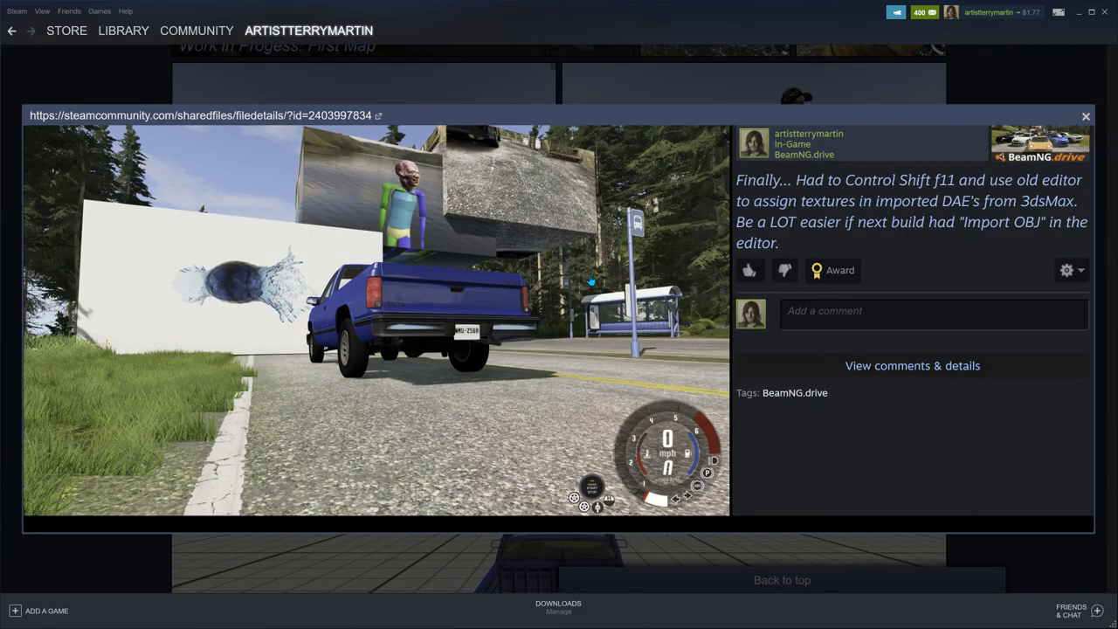
mouse_move(417, 178)
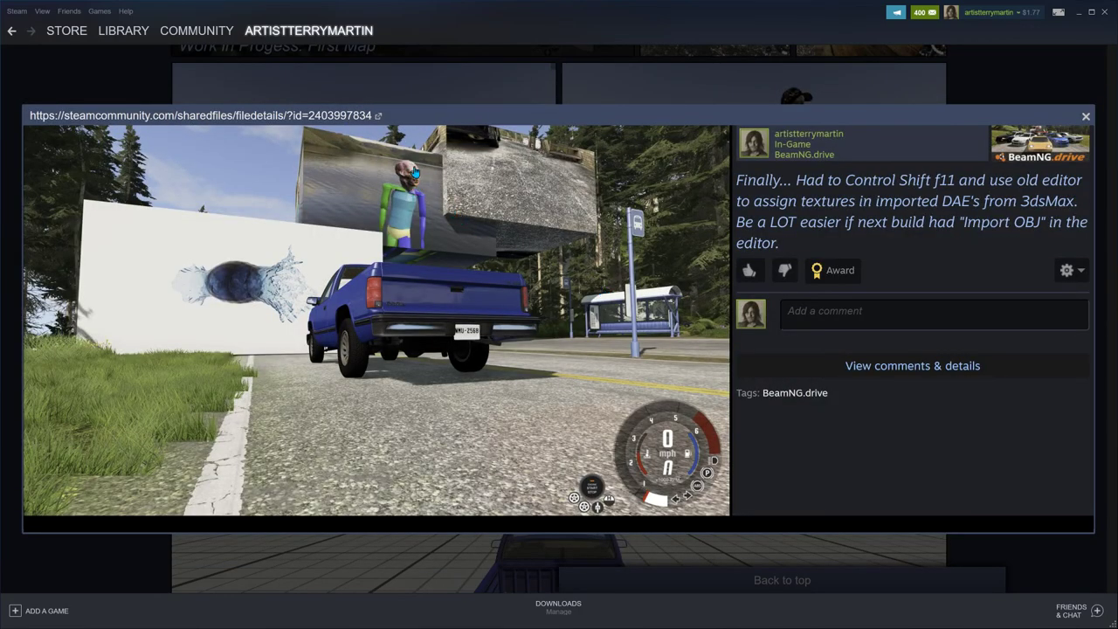
mouse_move(418, 199)
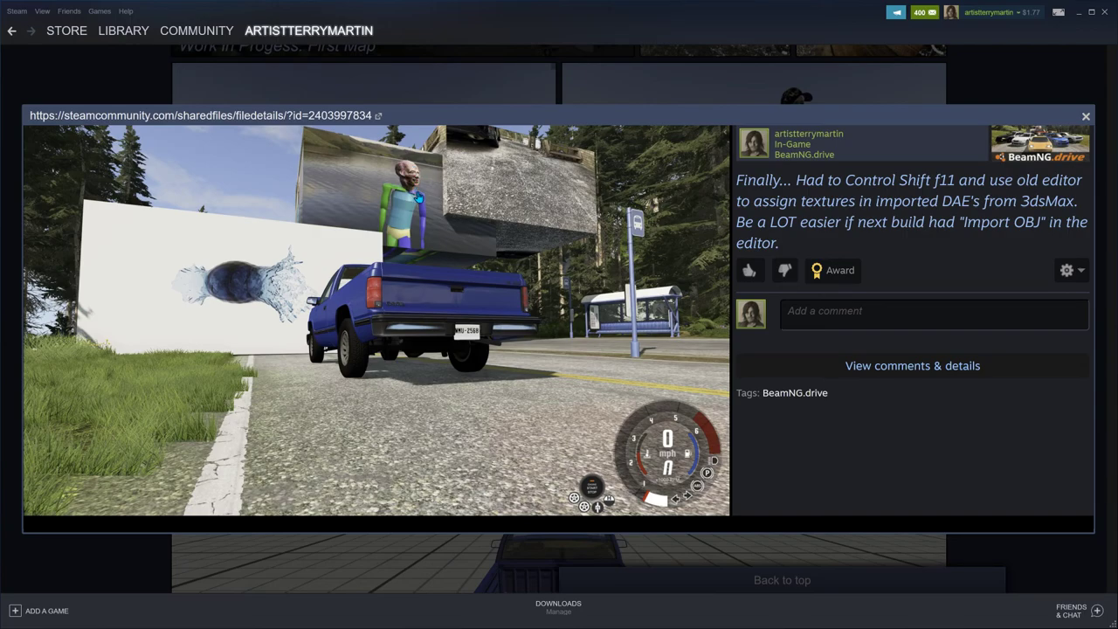
mouse_move(365, 217)
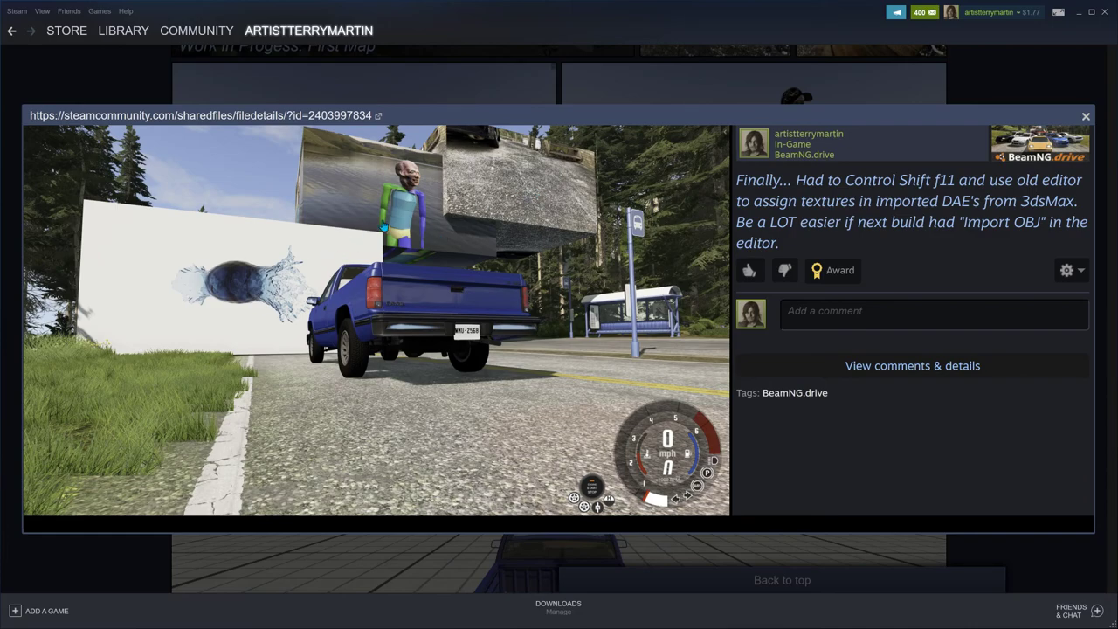
mouse_move(499, 208)
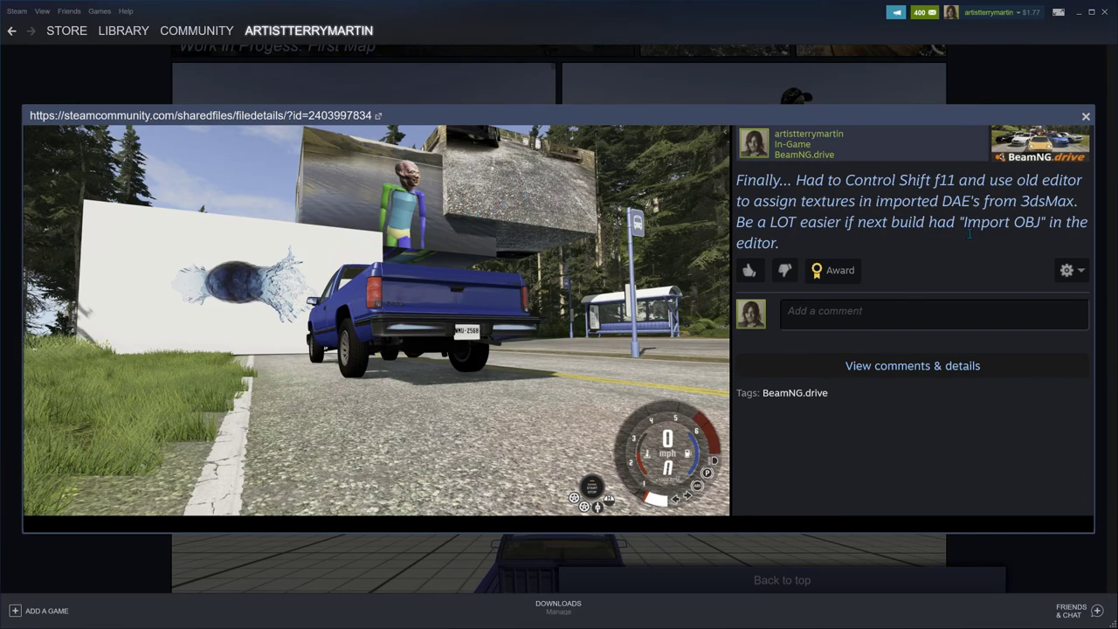
double_click(1001, 221)
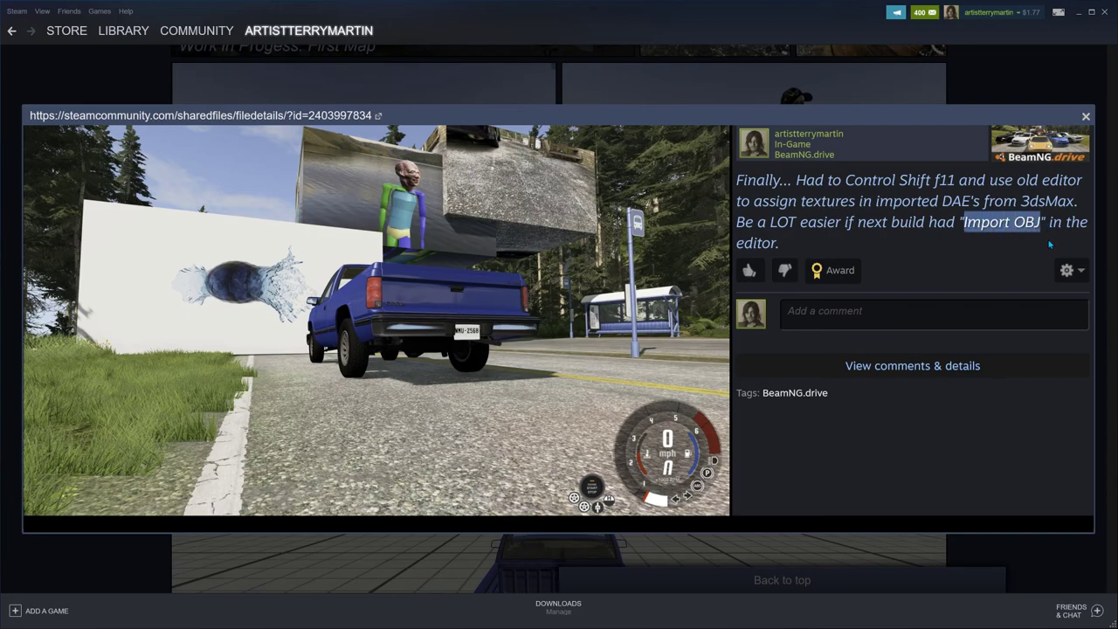
left_click(1084, 115)
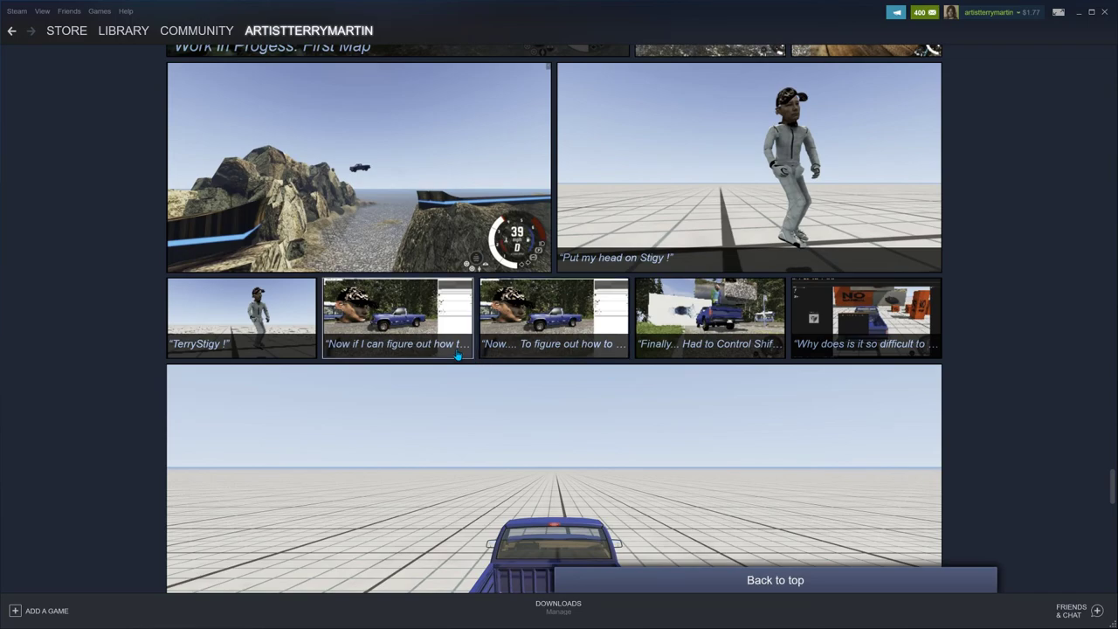
mouse_move(271, 307)
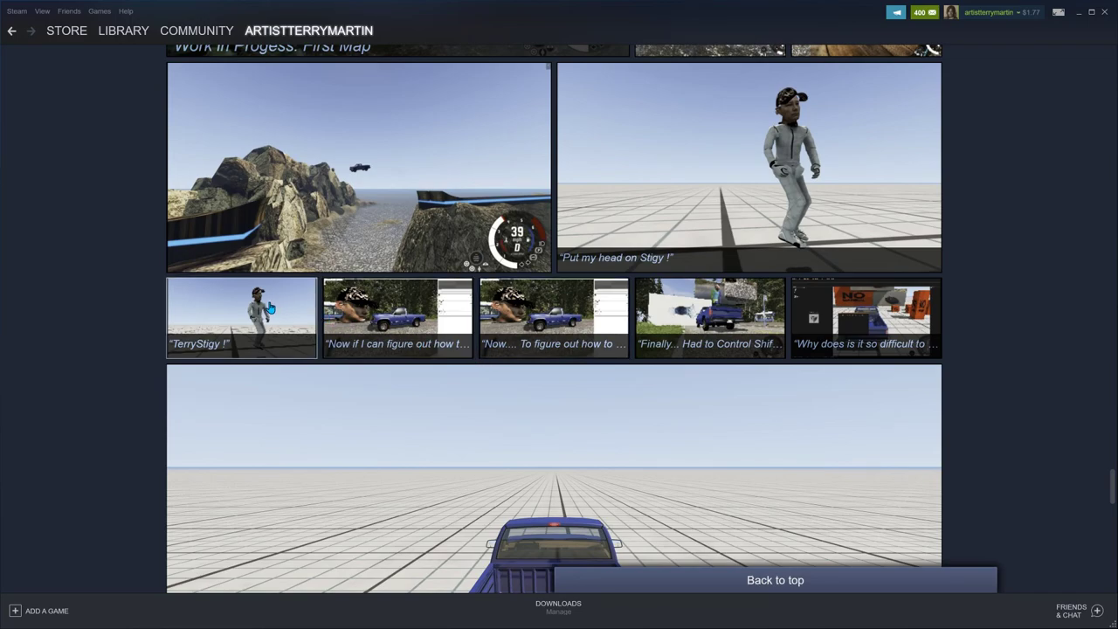
left_click(241, 317)
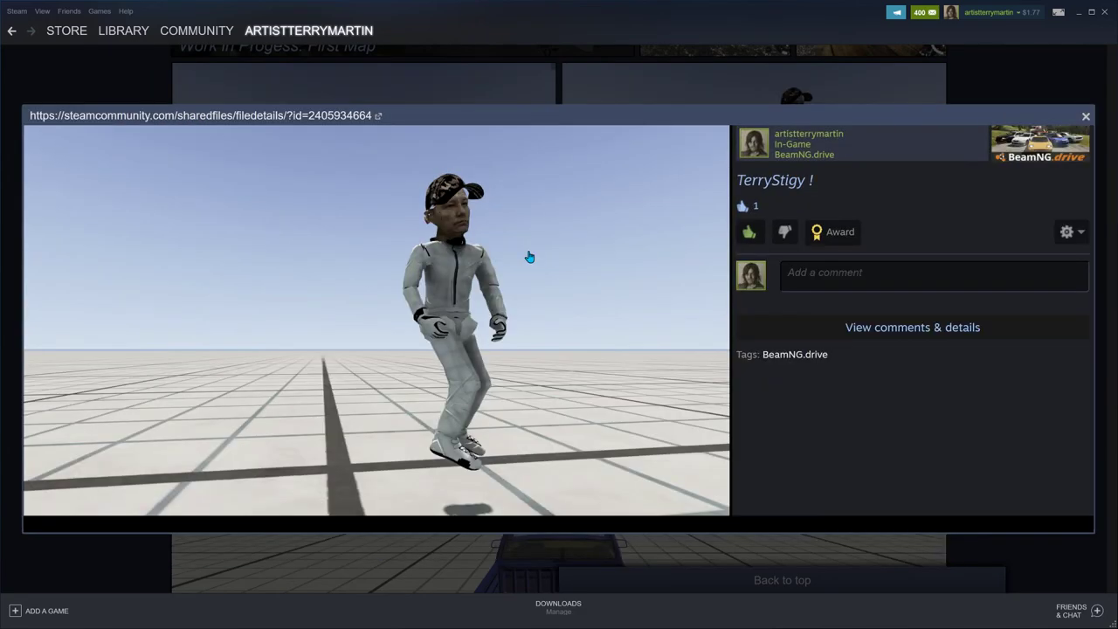
mouse_move(463, 223)
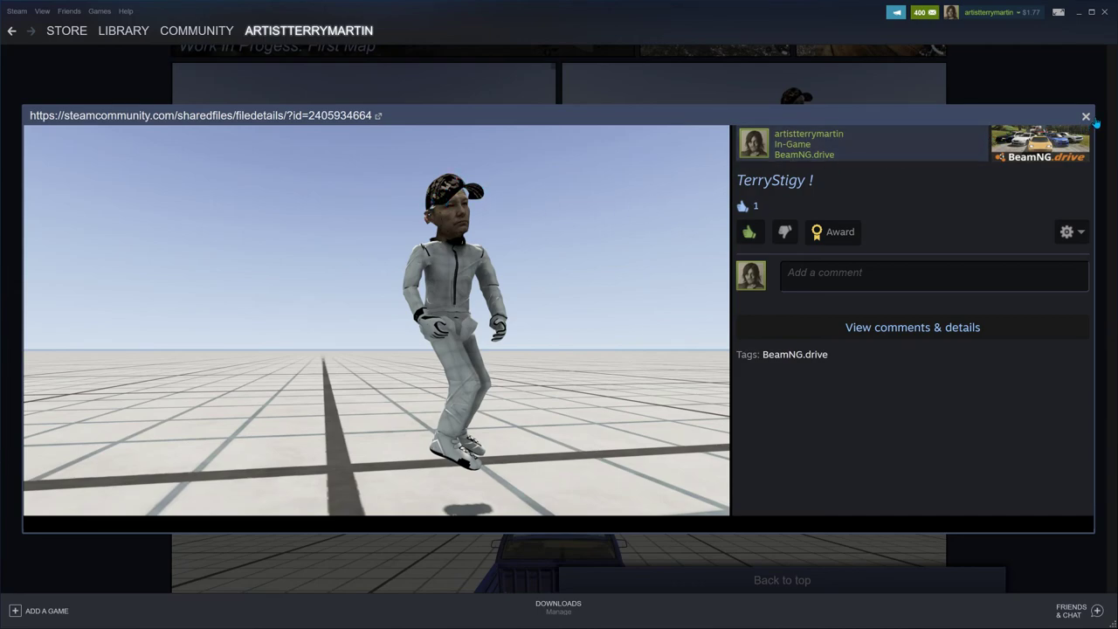
left_click(1086, 115)
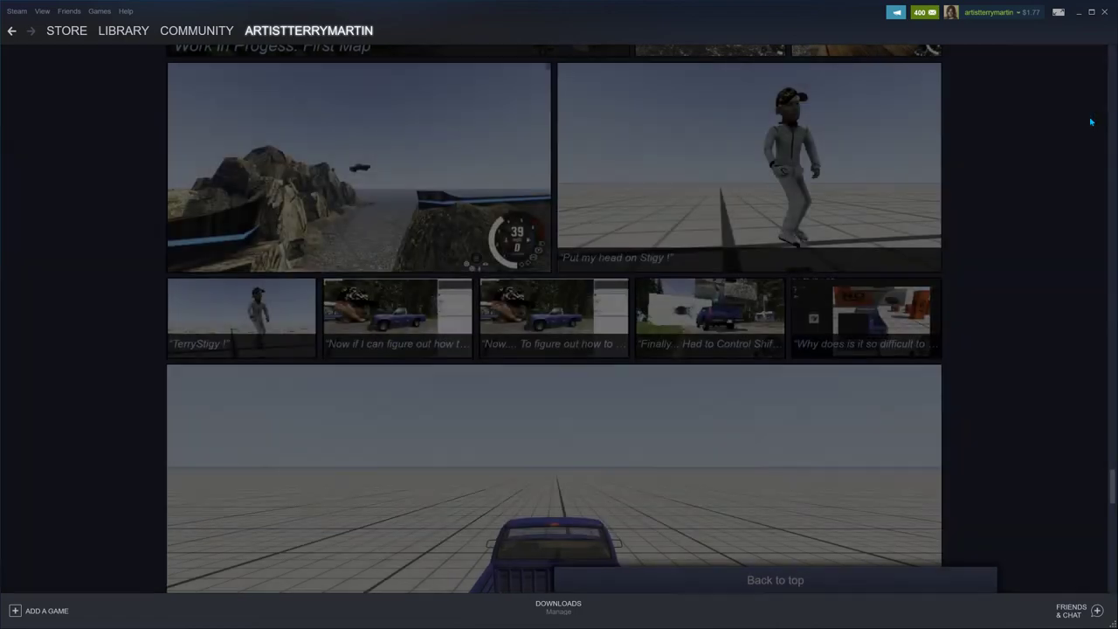
scroll("up", 3)
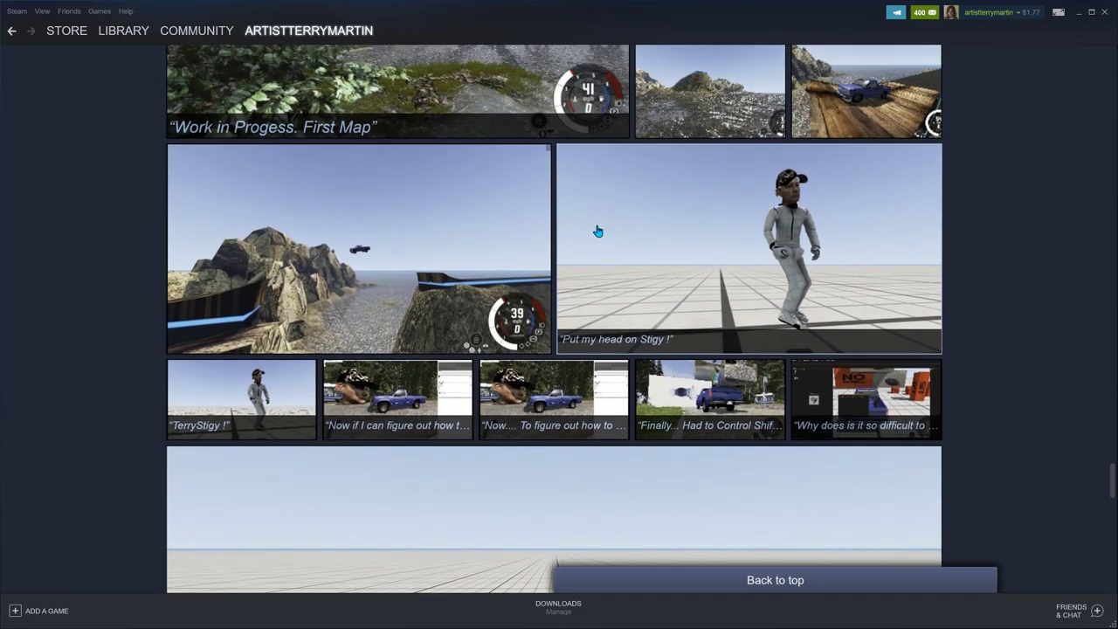
left_click(358, 248)
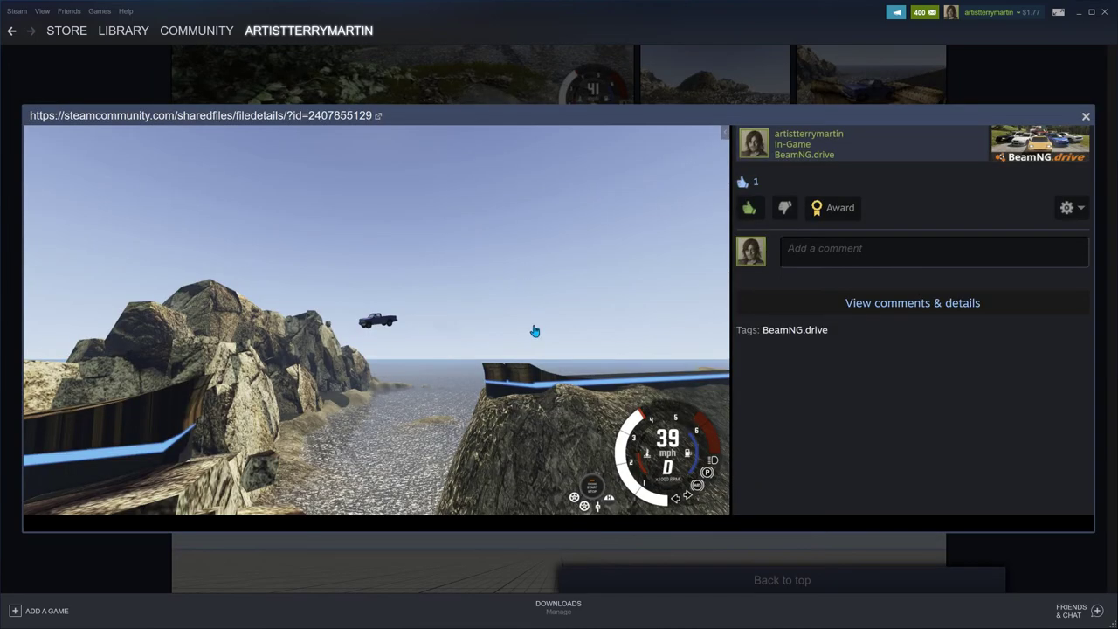
mouse_move(321, 342)
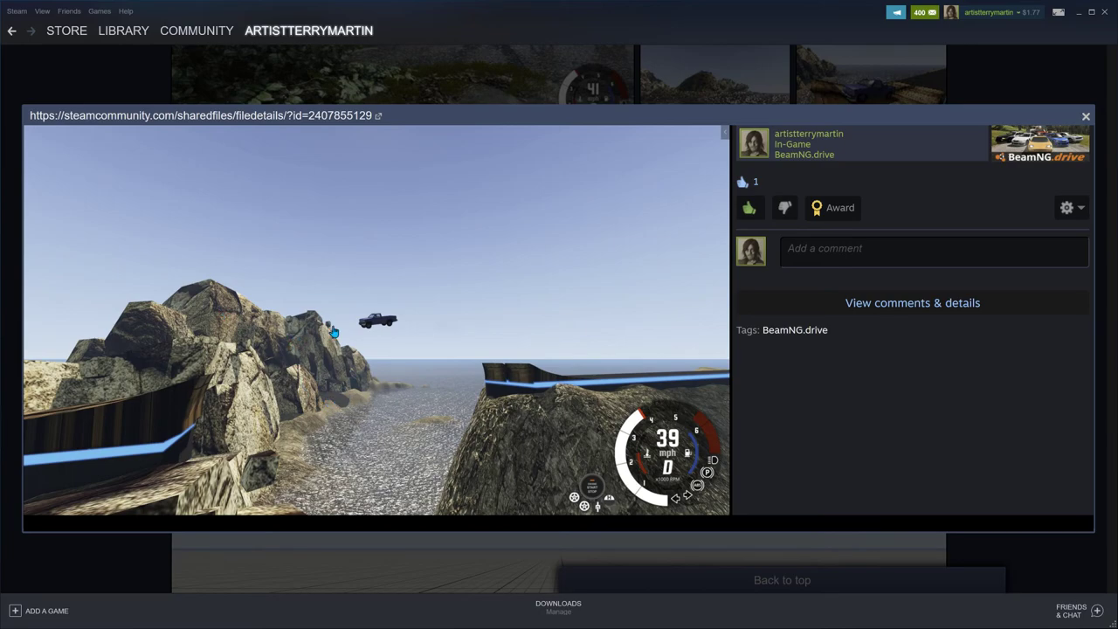
mouse_move(597, 411)
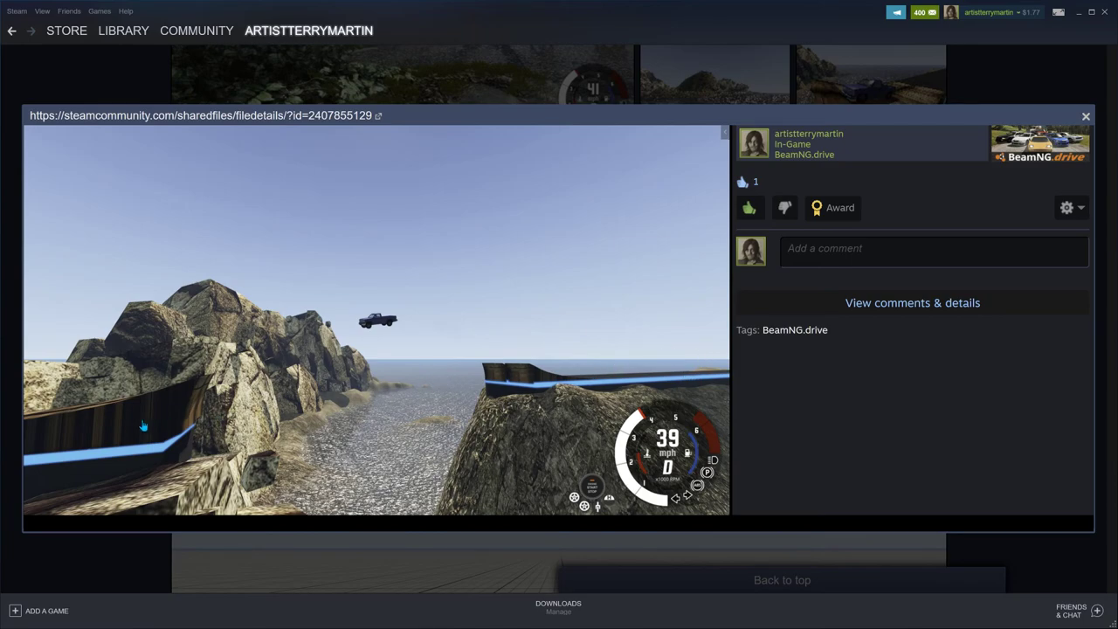
mouse_move(614, 384)
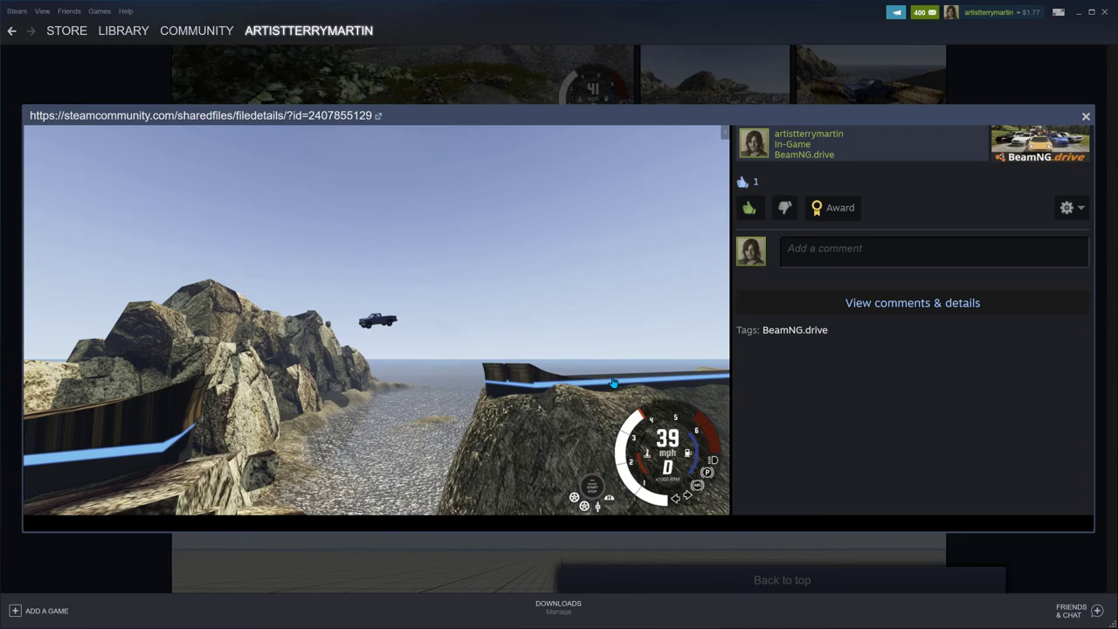
mouse_move(398, 440)
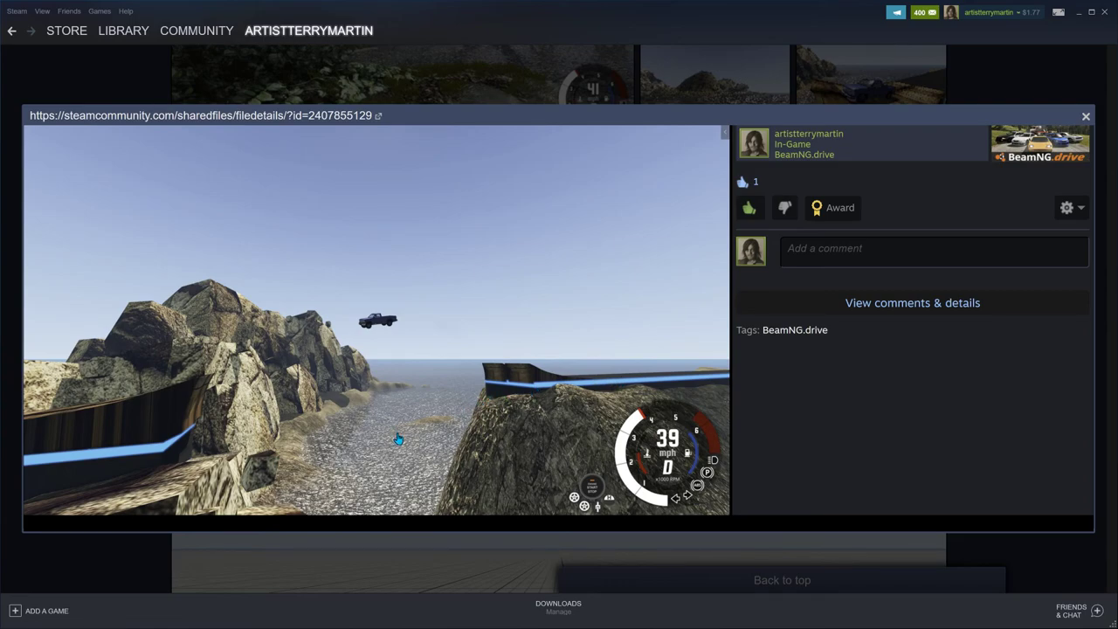
mouse_move(545, 351)
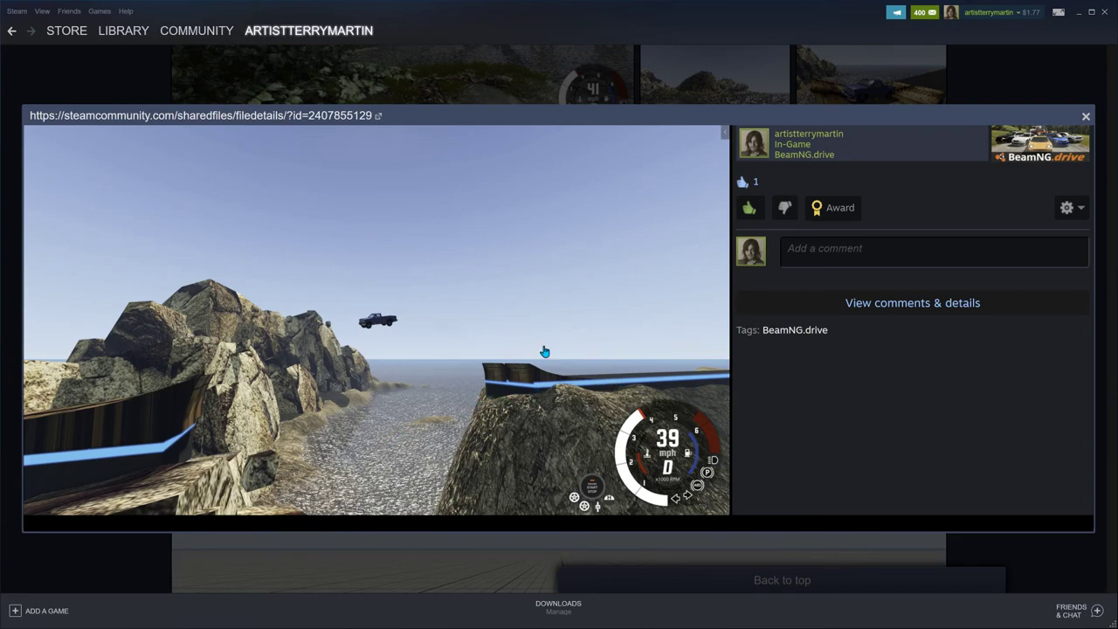
left_click(1086, 115)
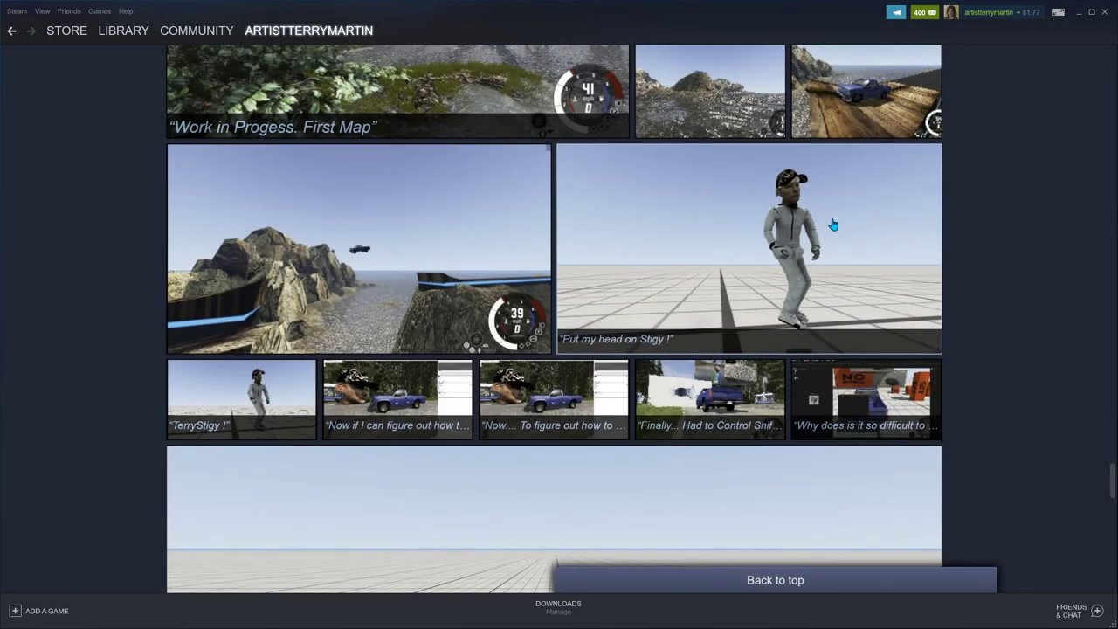
Step: Enlarge the screenshot of the blue pickup truck on the wooden track by the sea
scroll("up", 3)
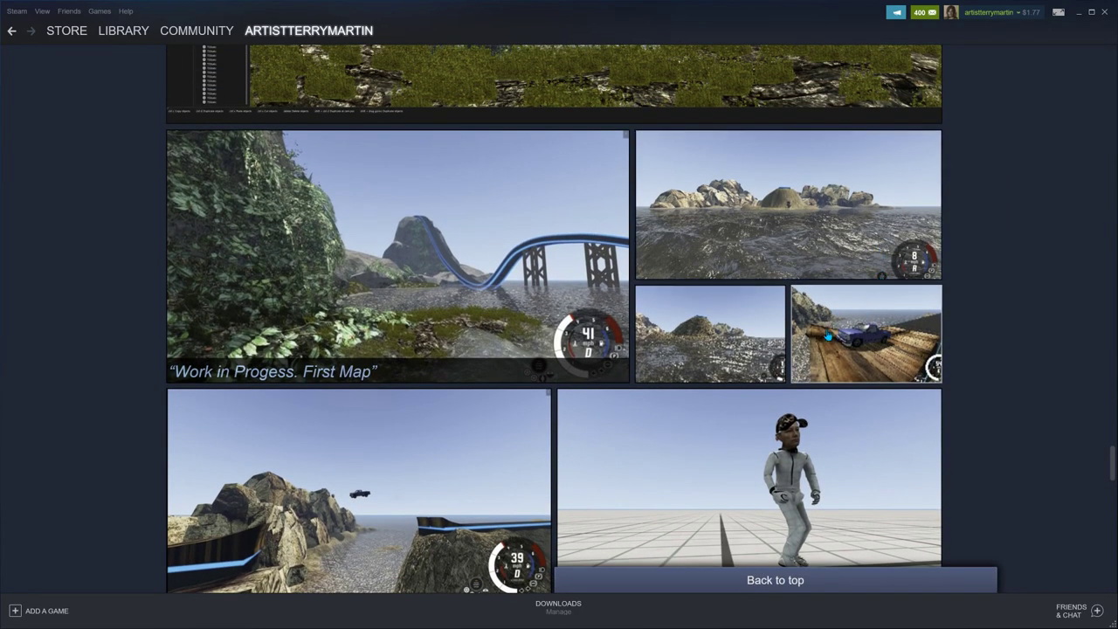
left_click(865, 332)
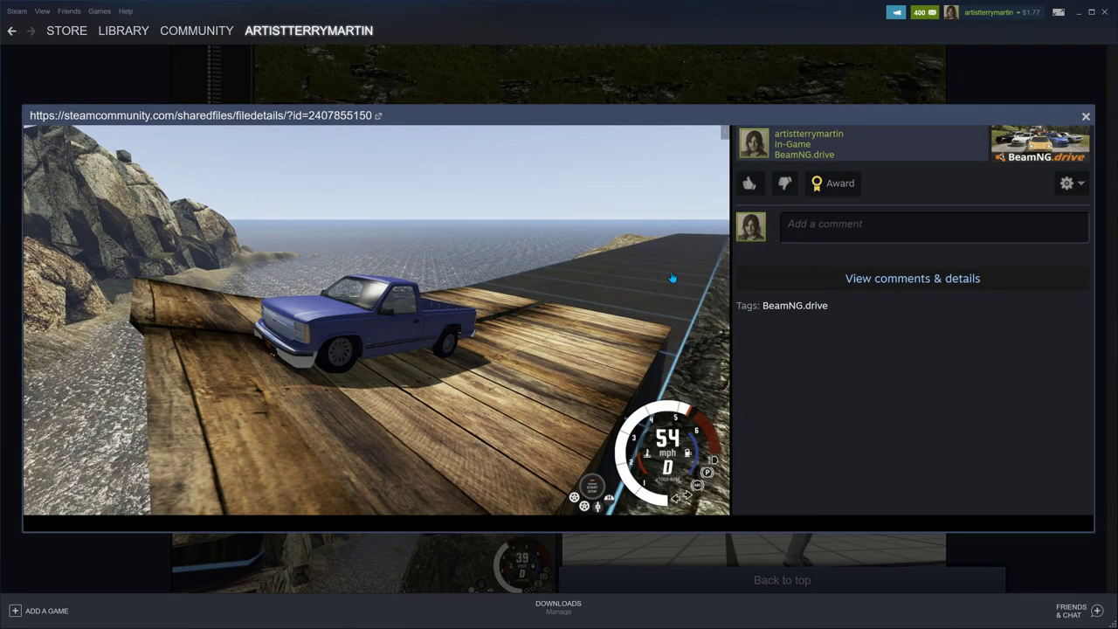
mouse_move(220, 335)
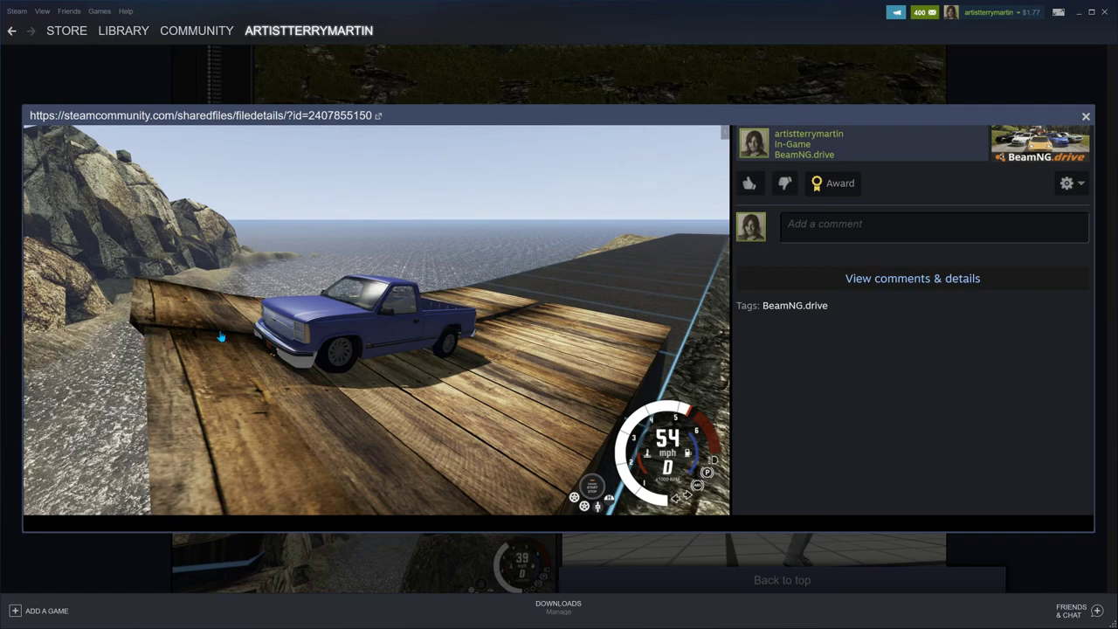
mouse_move(552, 293)
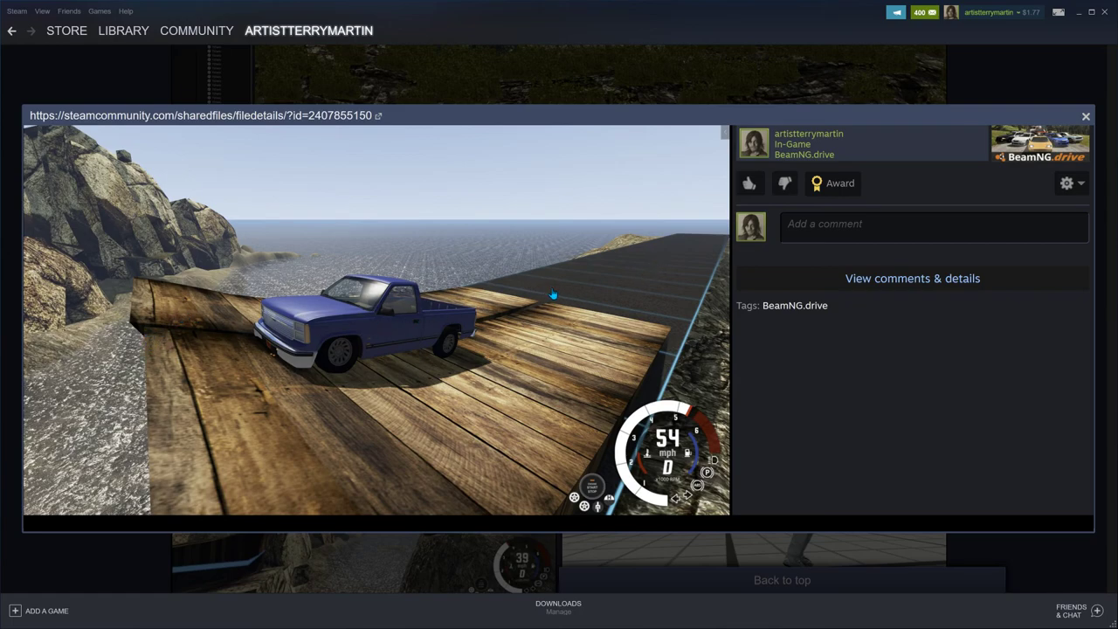
mouse_move(208, 325)
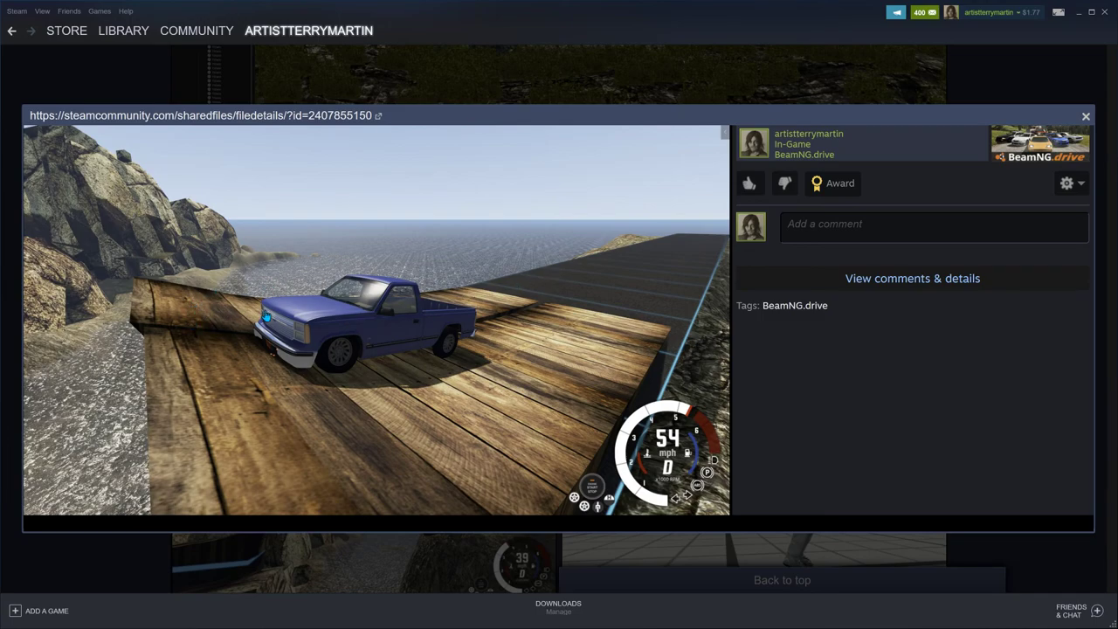
mouse_move(563, 386)
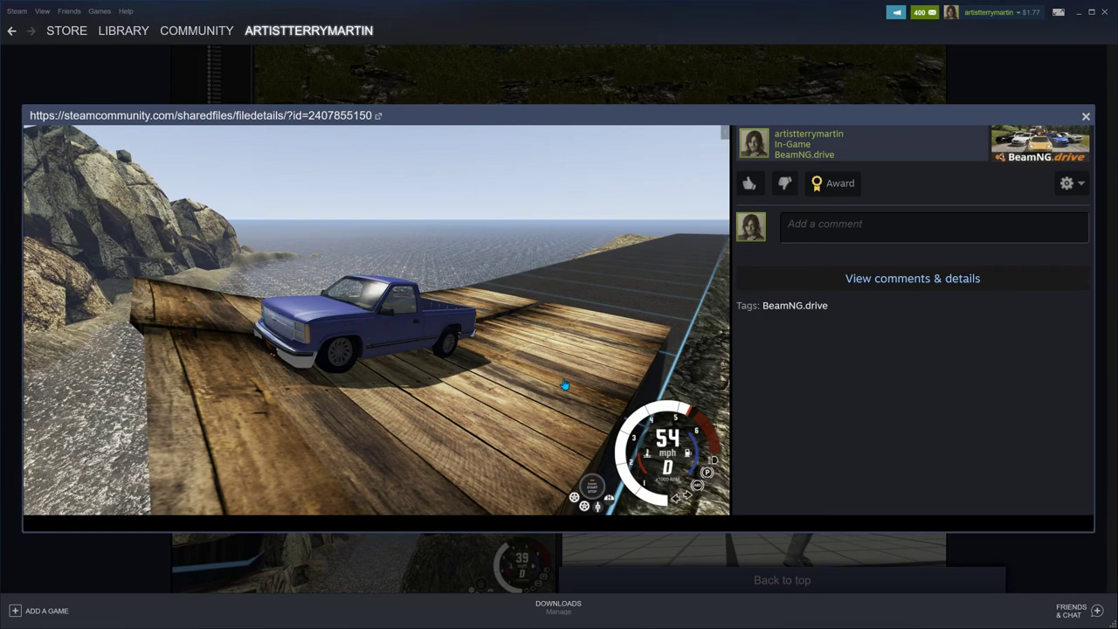
mouse_move(500, 428)
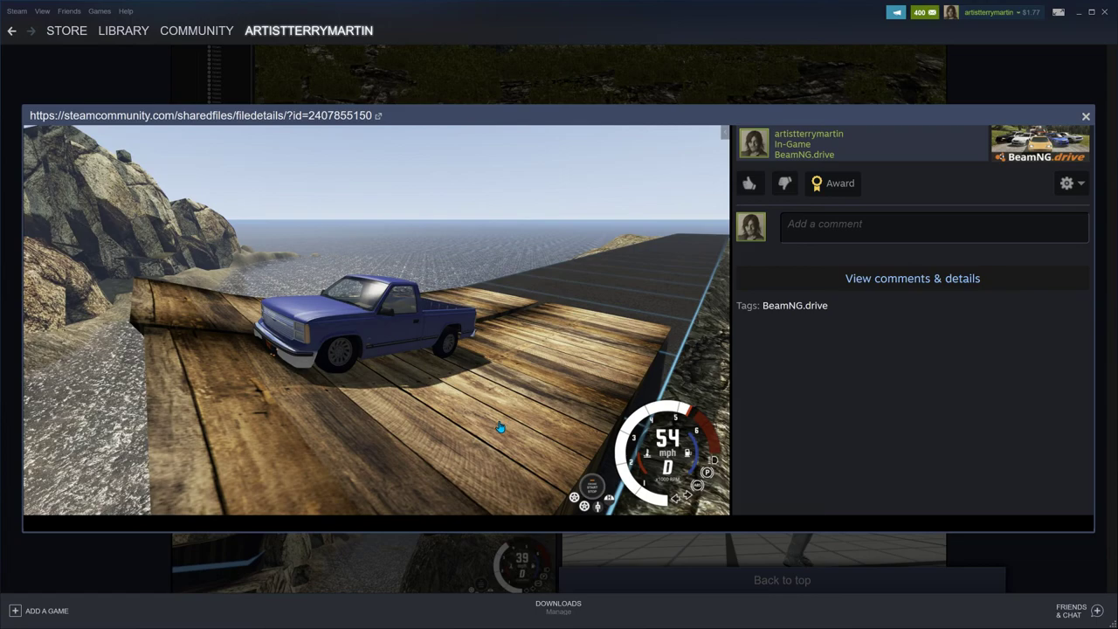
mouse_move(620, 323)
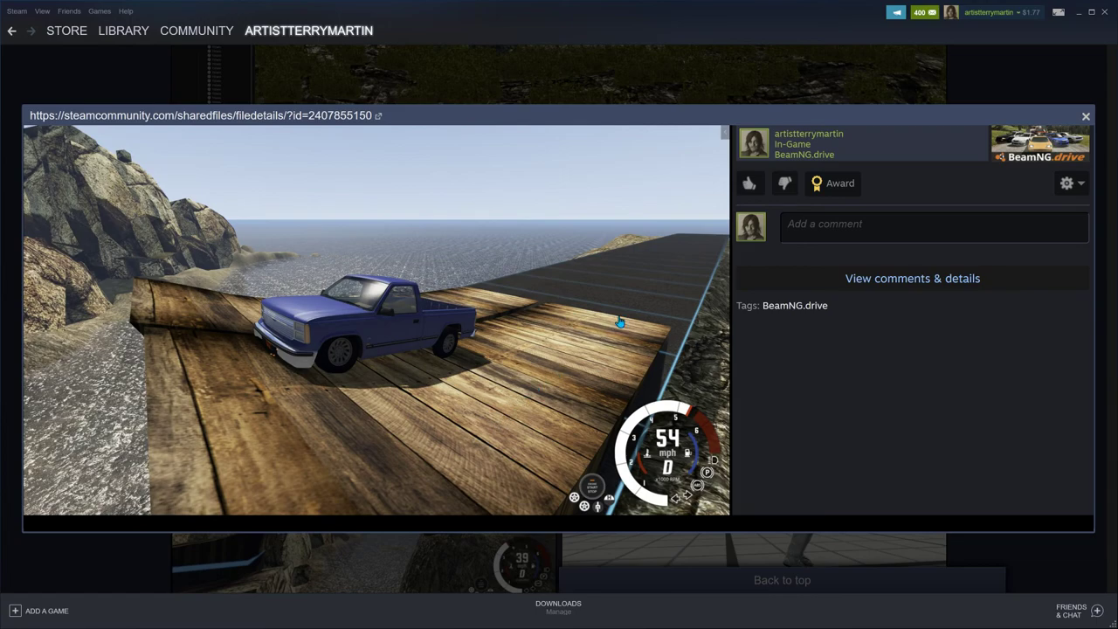
mouse_move(324, 409)
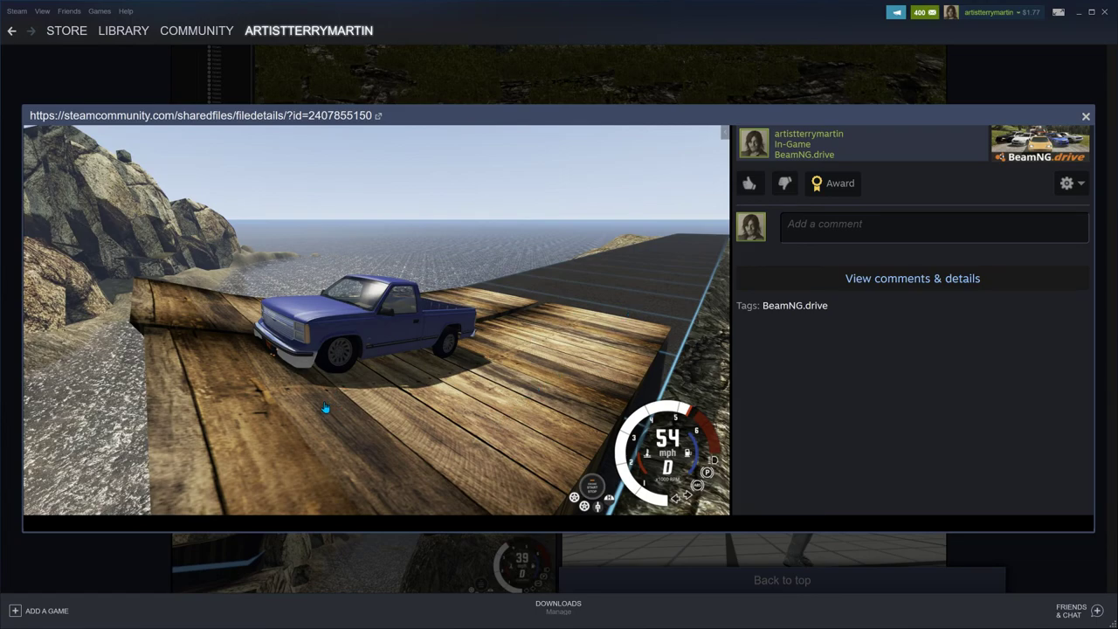
mouse_move(620, 290)
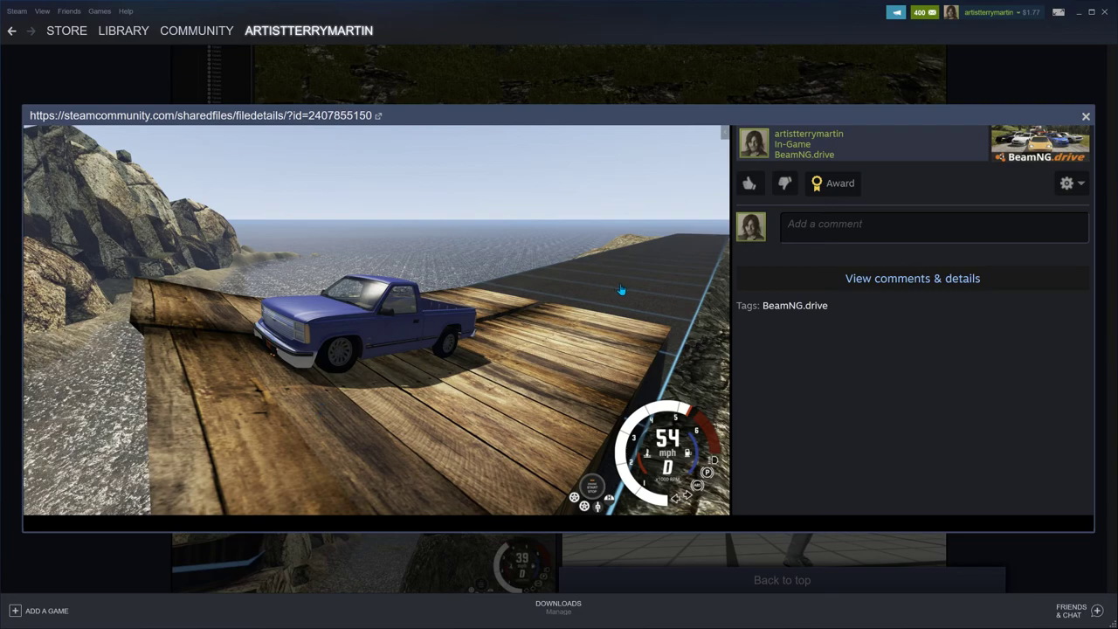
mouse_move(440, 316)
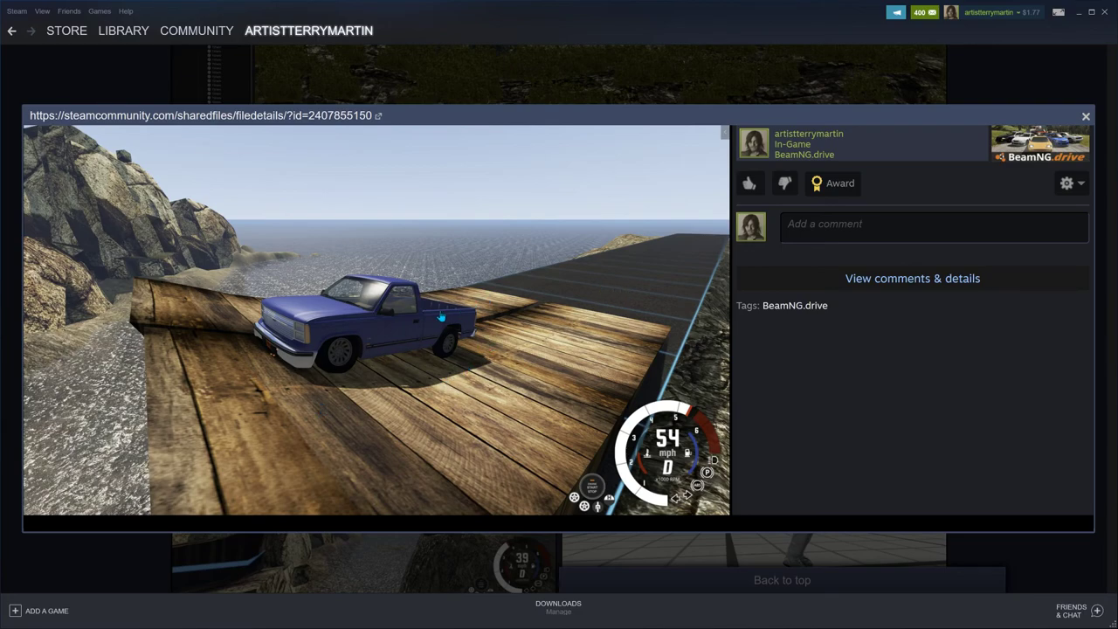
mouse_move(505, 323)
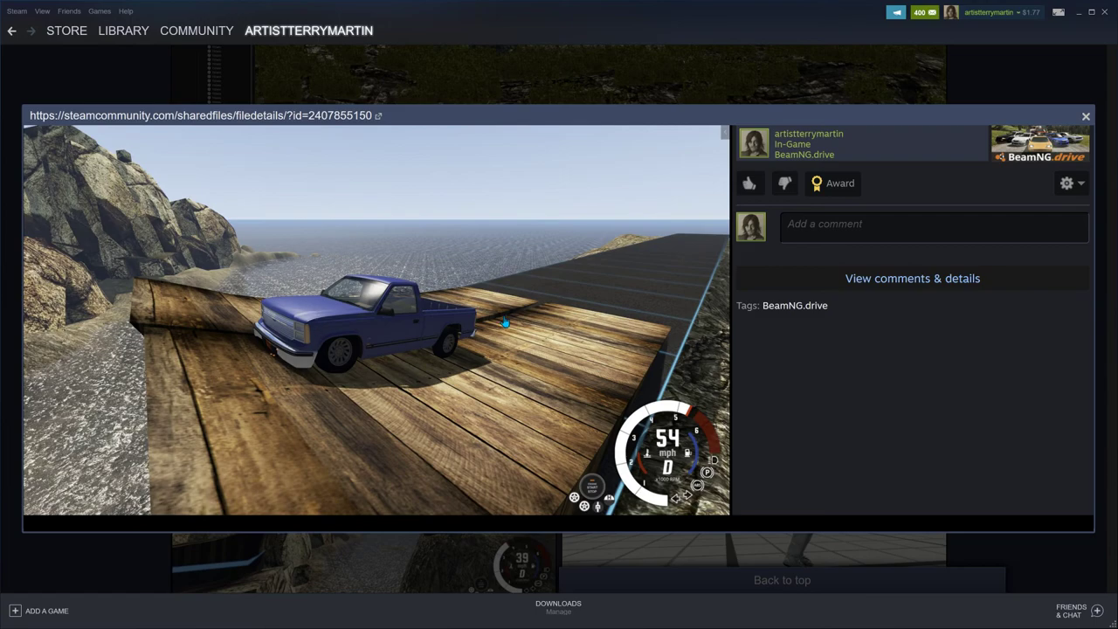
mouse_move(1097, 119)
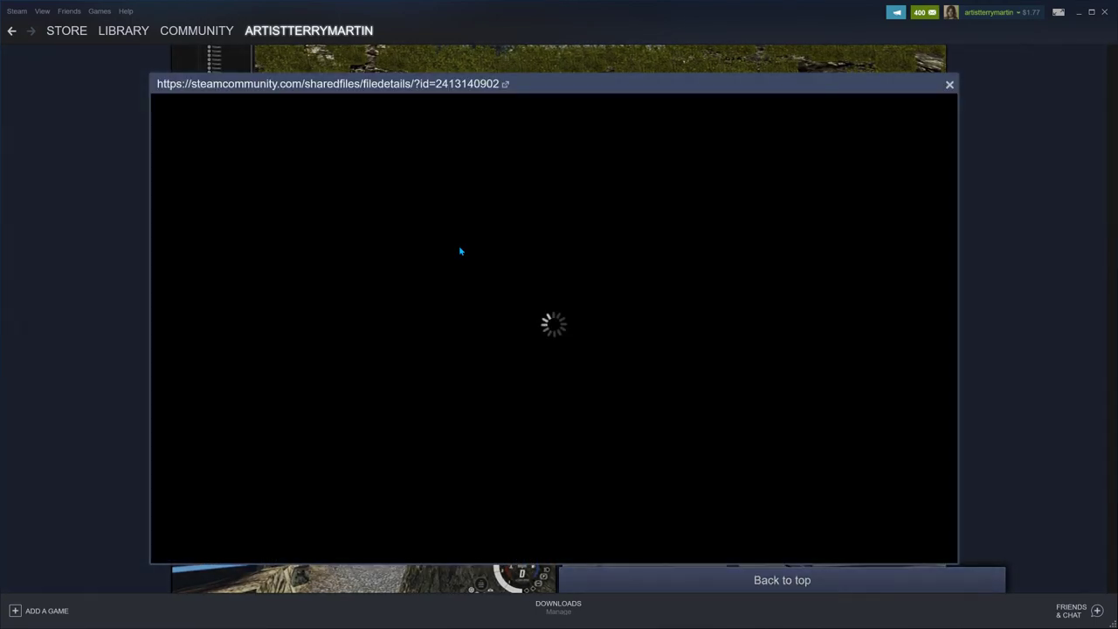
mouse_move(475, 251)
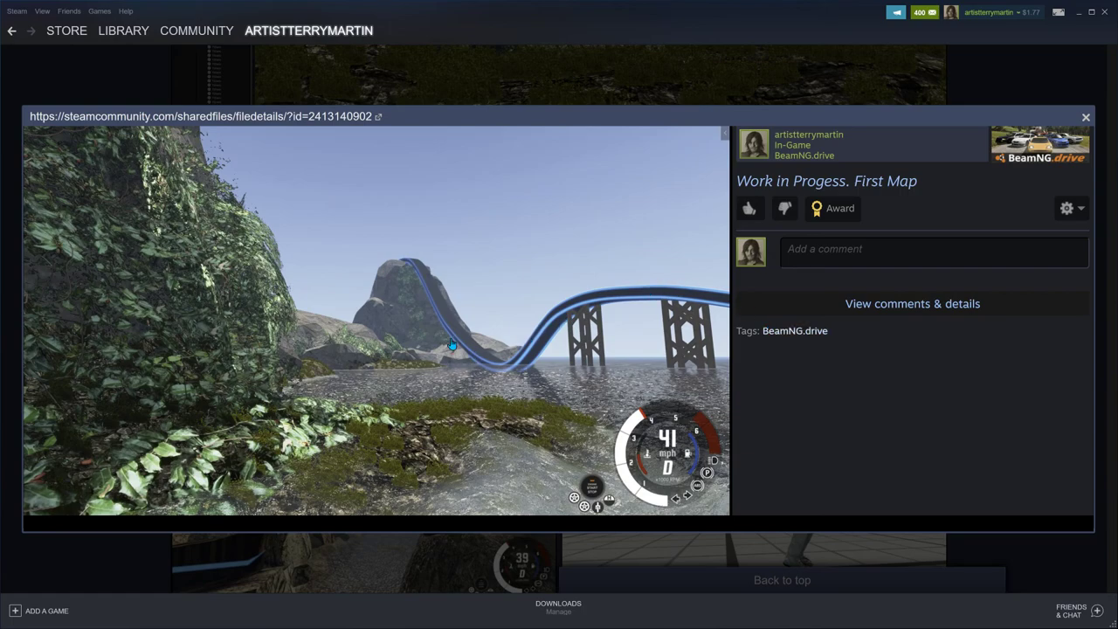
mouse_move(409, 227)
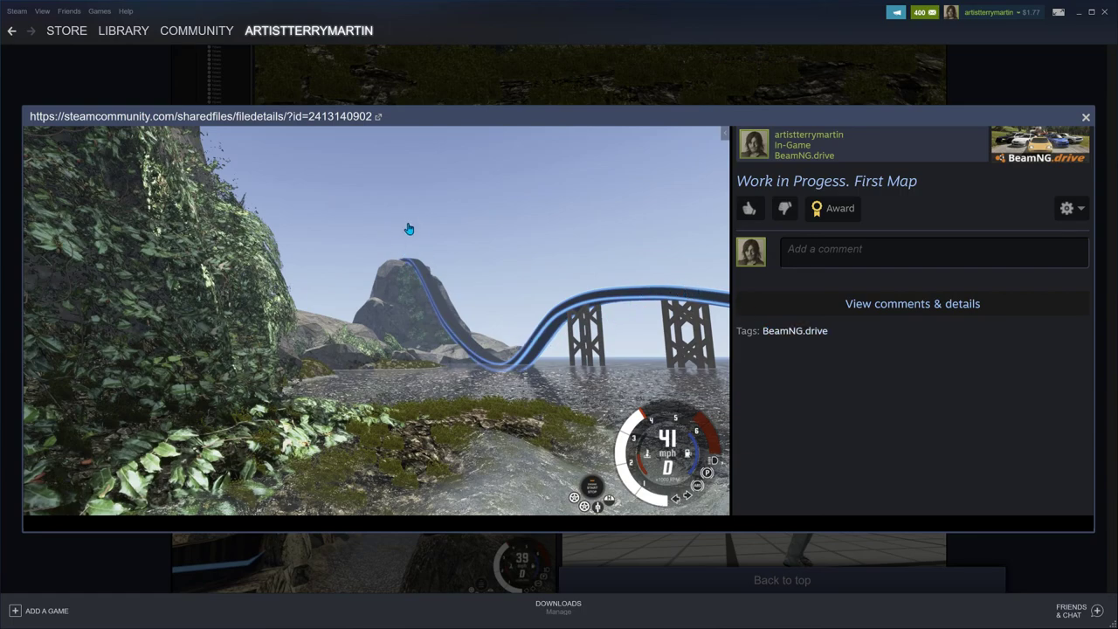
mouse_move(664, 346)
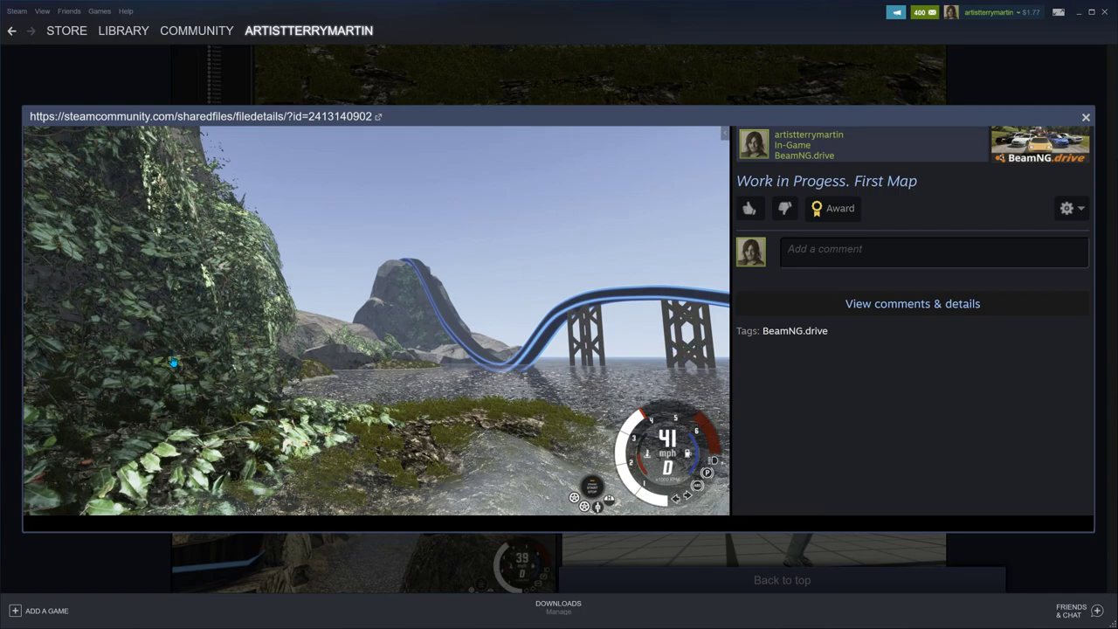
mouse_move(155, 457)
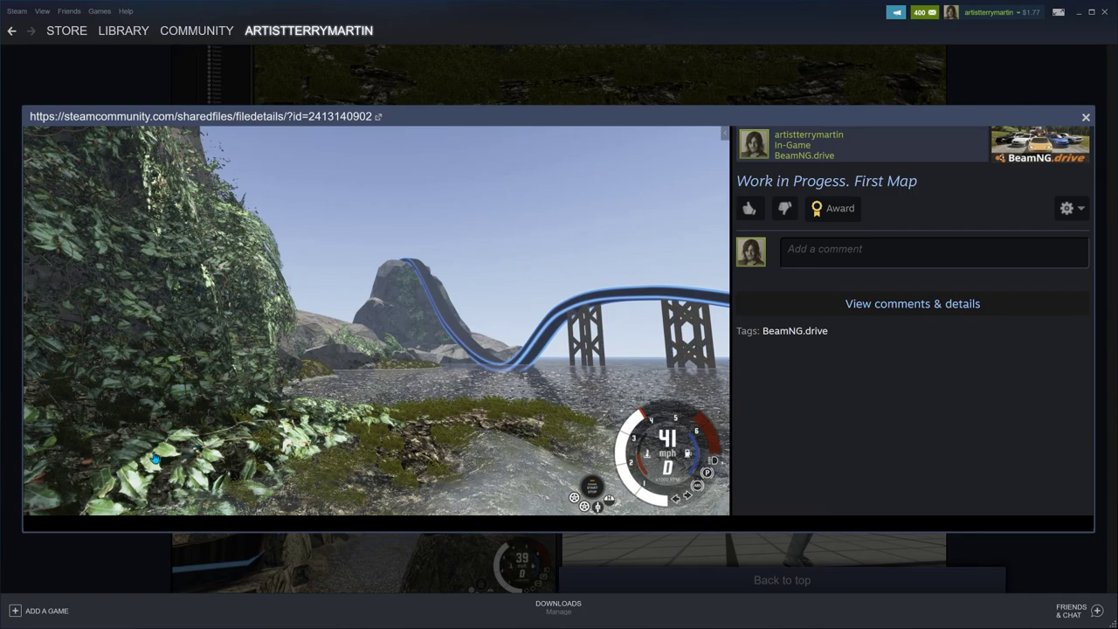
mouse_move(199, 410)
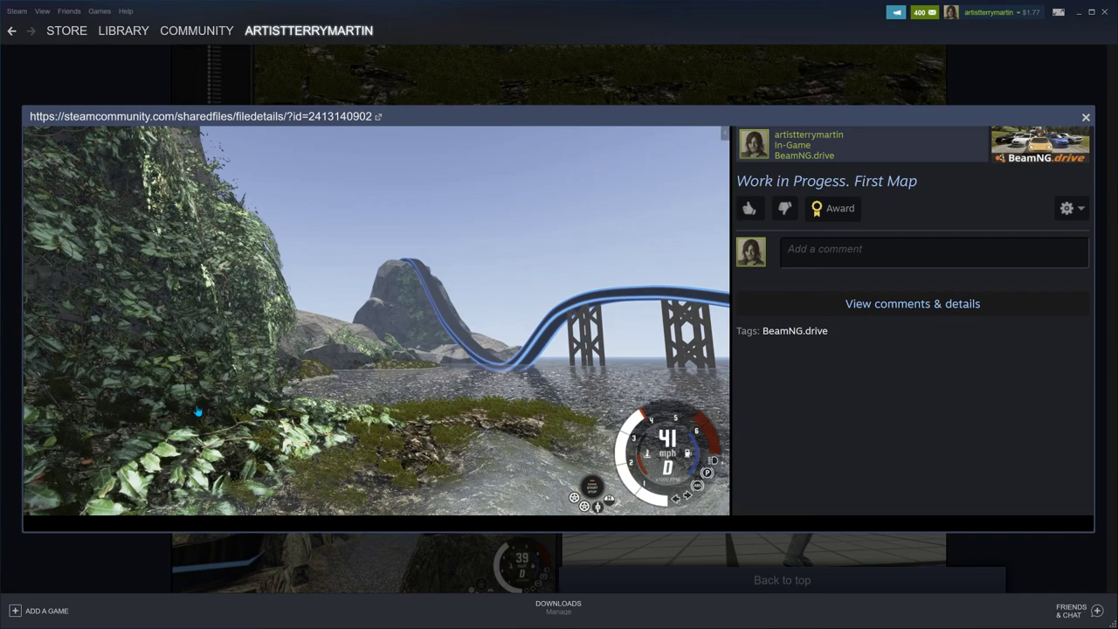
mouse_move(227, 333)
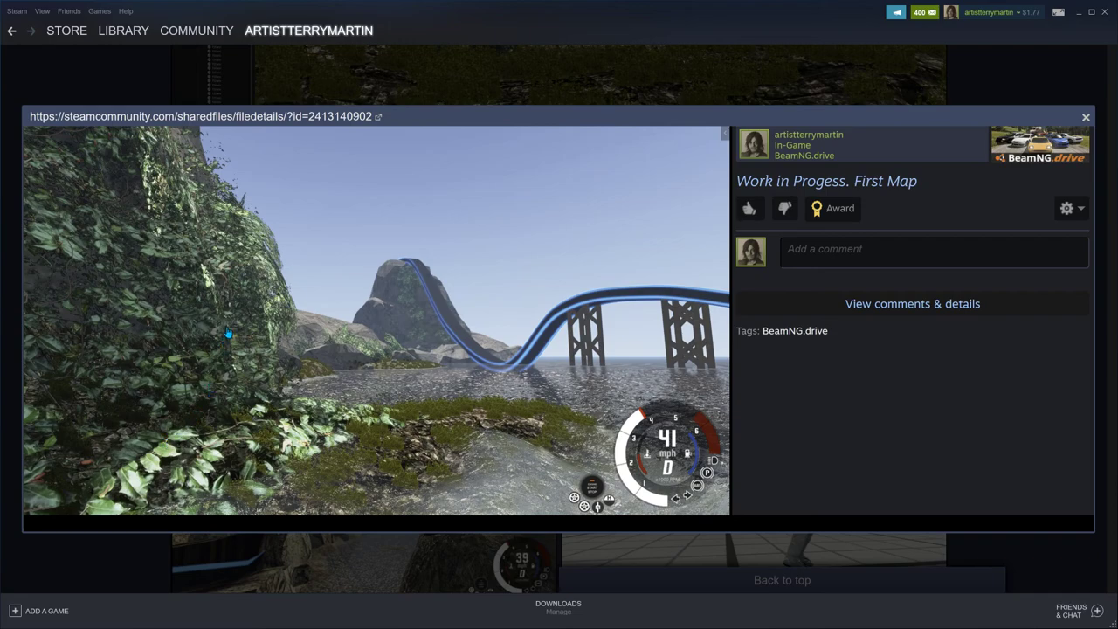
mouse_move(220, 330)
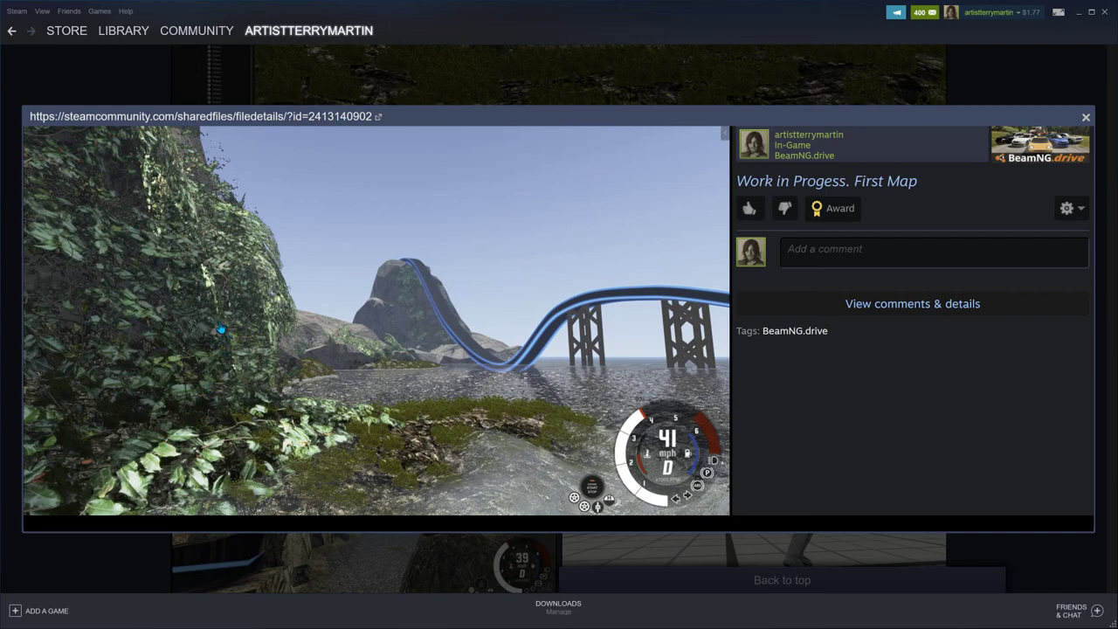
mouse_move(195, 281)
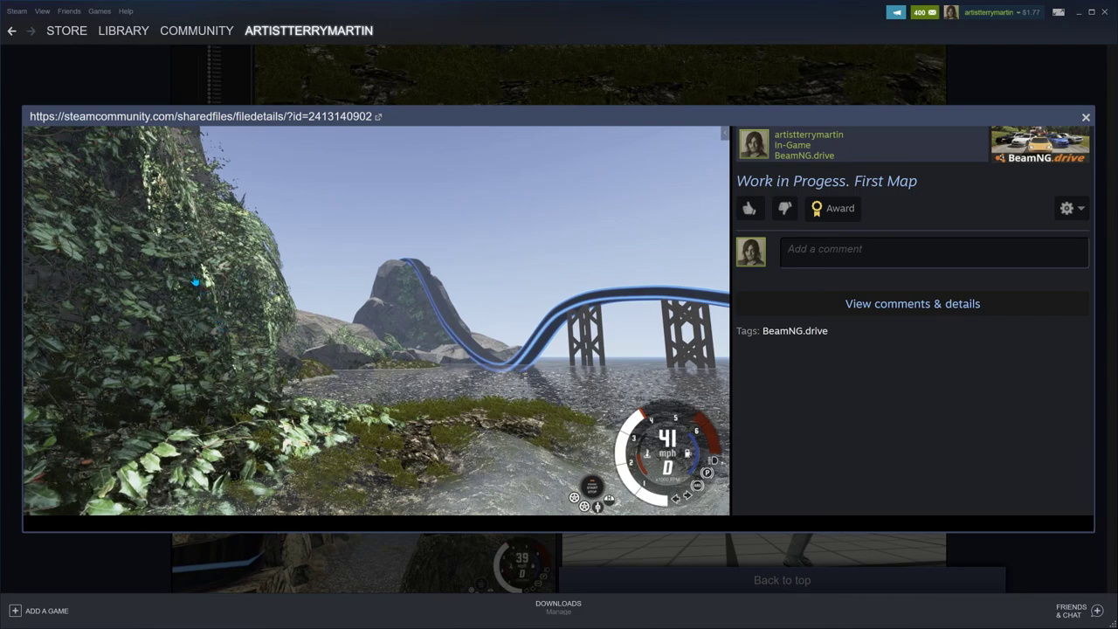
mouse_move(201, 276)
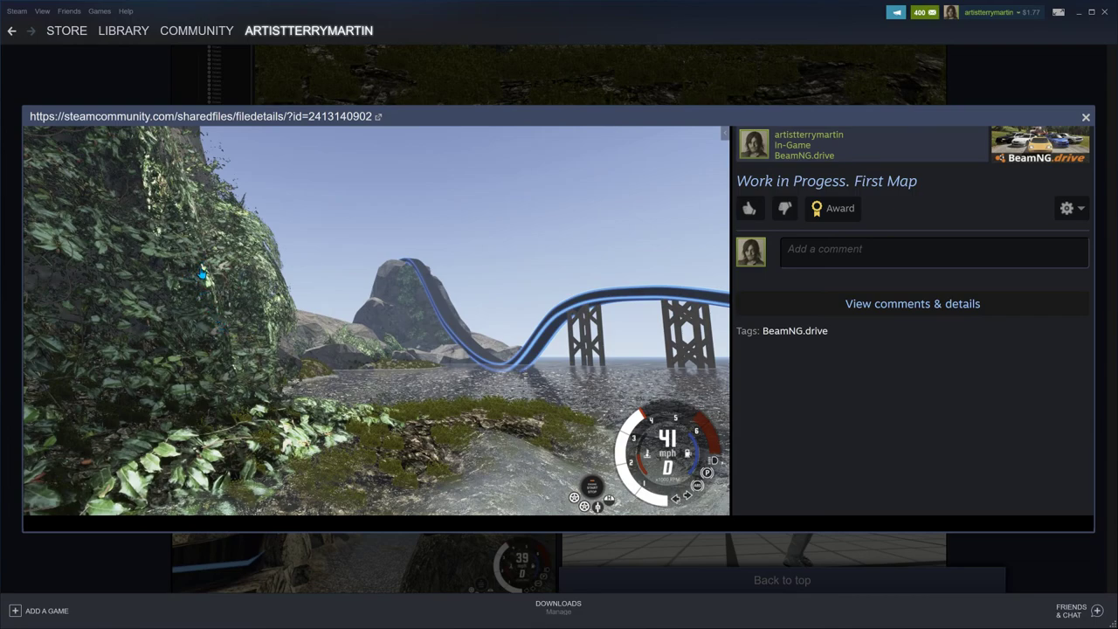
mouse_move(150, 367)
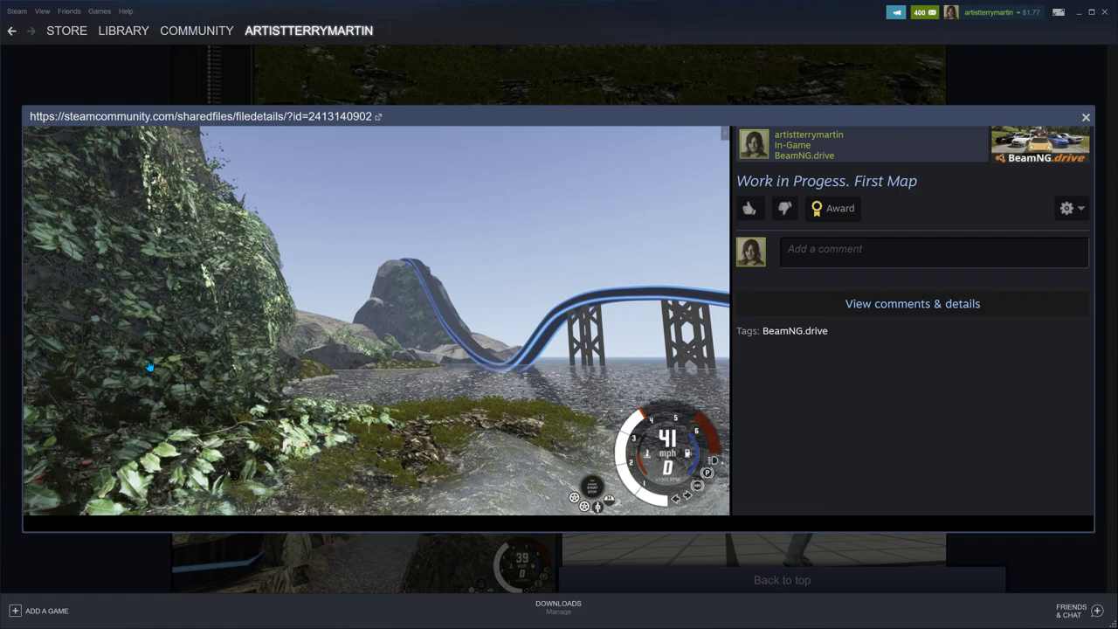
mouse_move(140, 341)
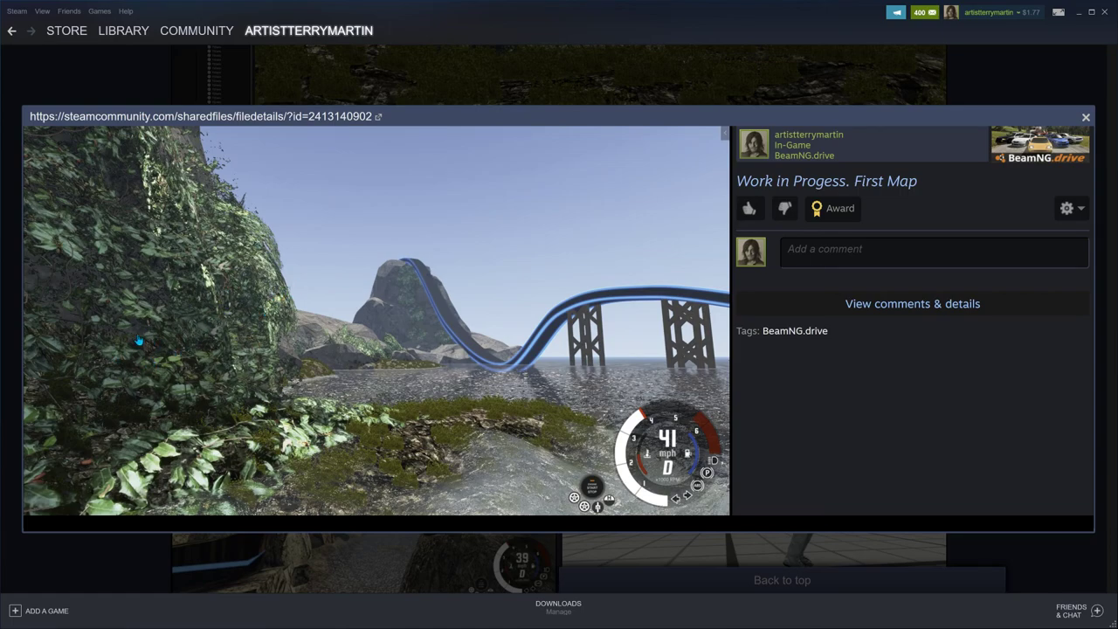
mouse_move(943, 140)
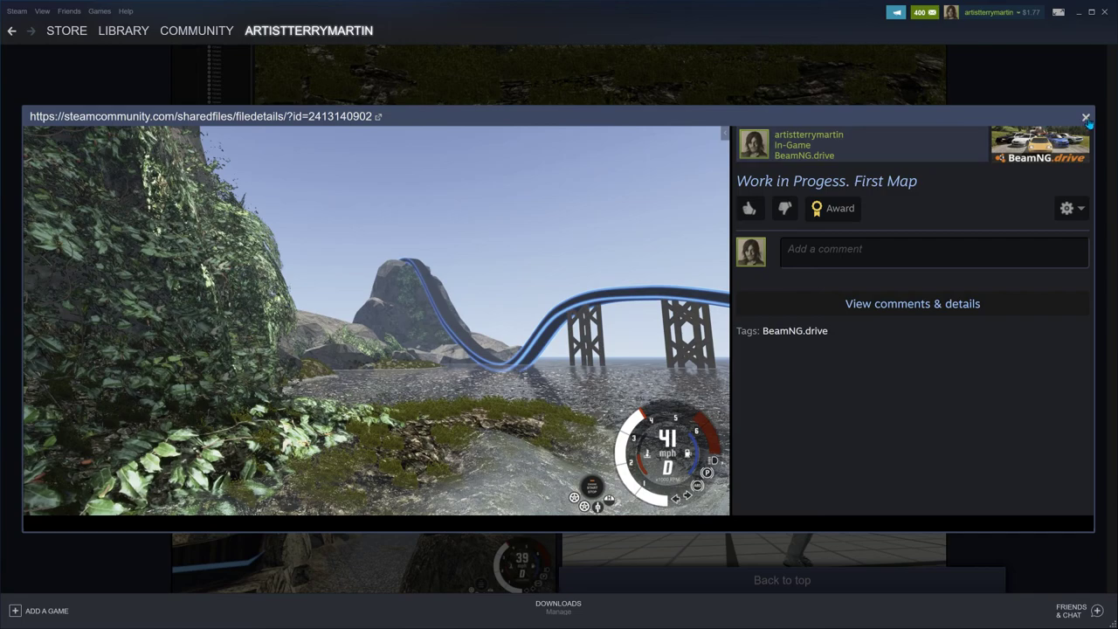
Step: View the editor shot of rocks by the blue track, then return to the gallery and browse on
left_click(1086, 115)
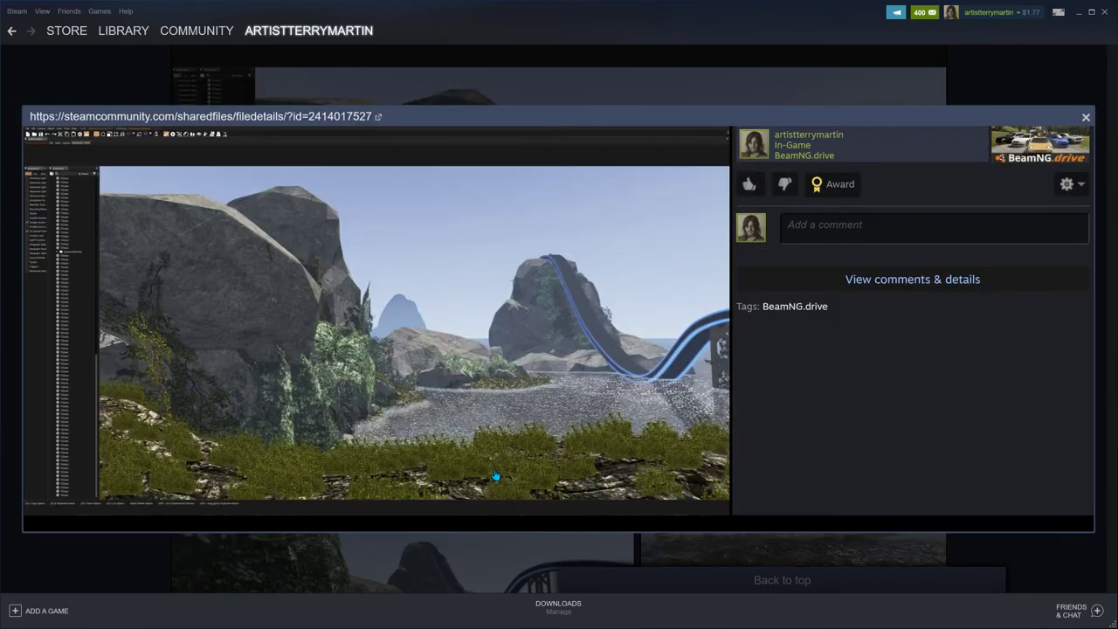
mouse_move(255, 473)
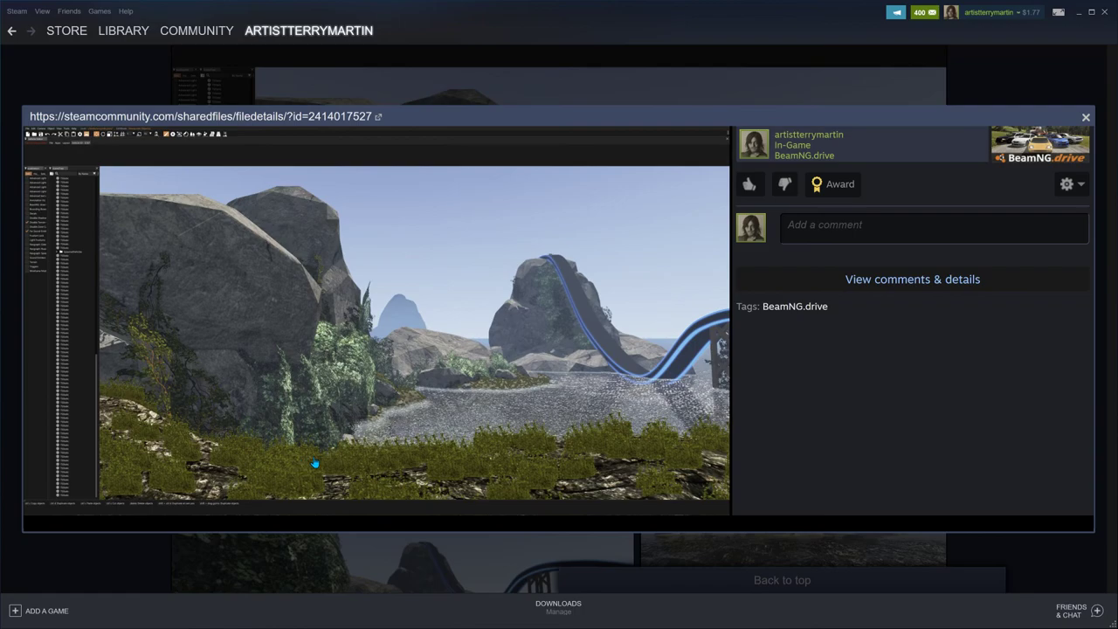
mouse_move(145, 346)
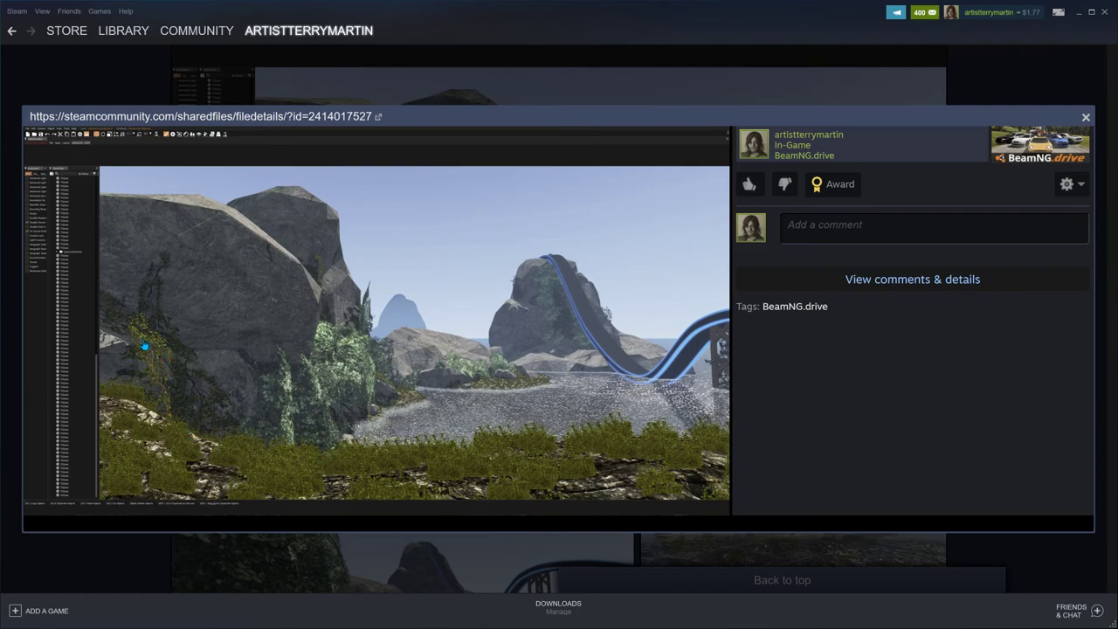
mouse_move(318, 402)
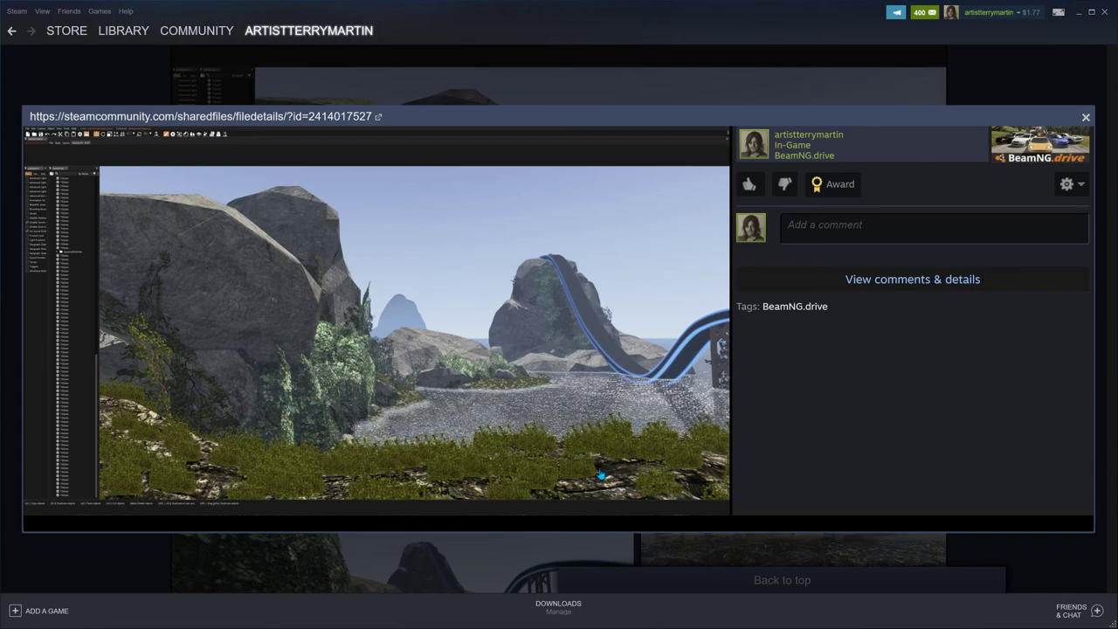
mouse_move(555, 459)
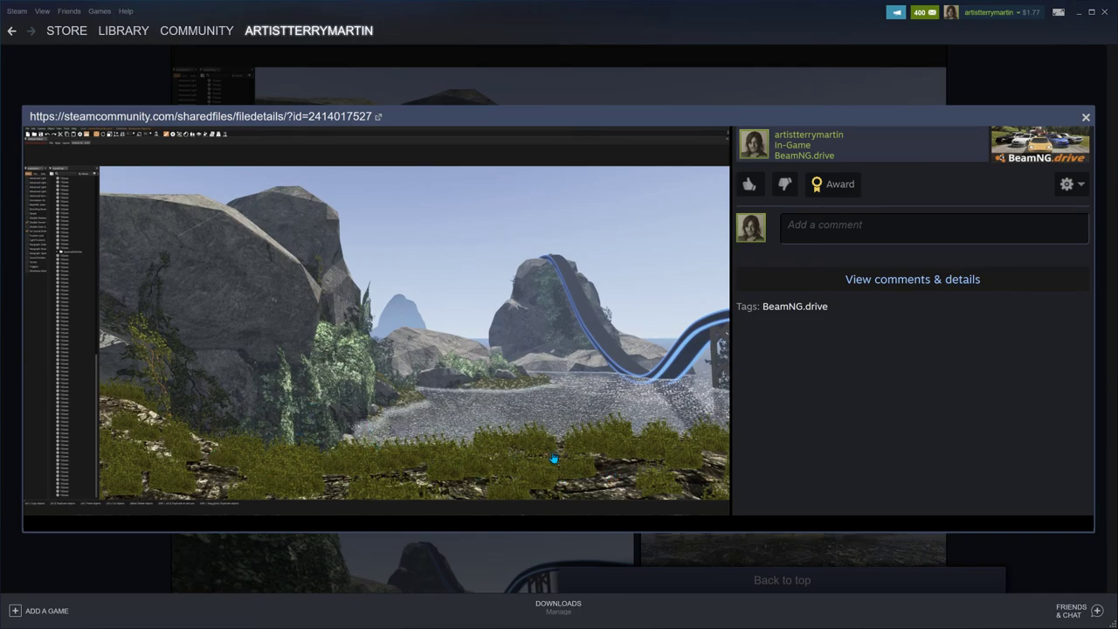
mouse_move(497, 391)
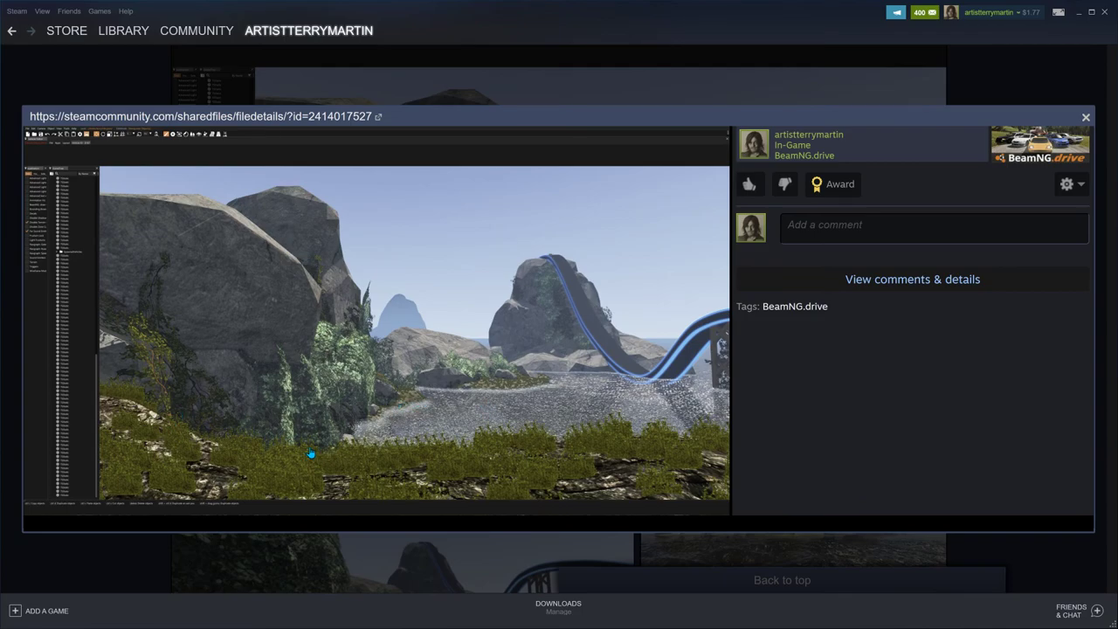
mouse_move(607, 430)
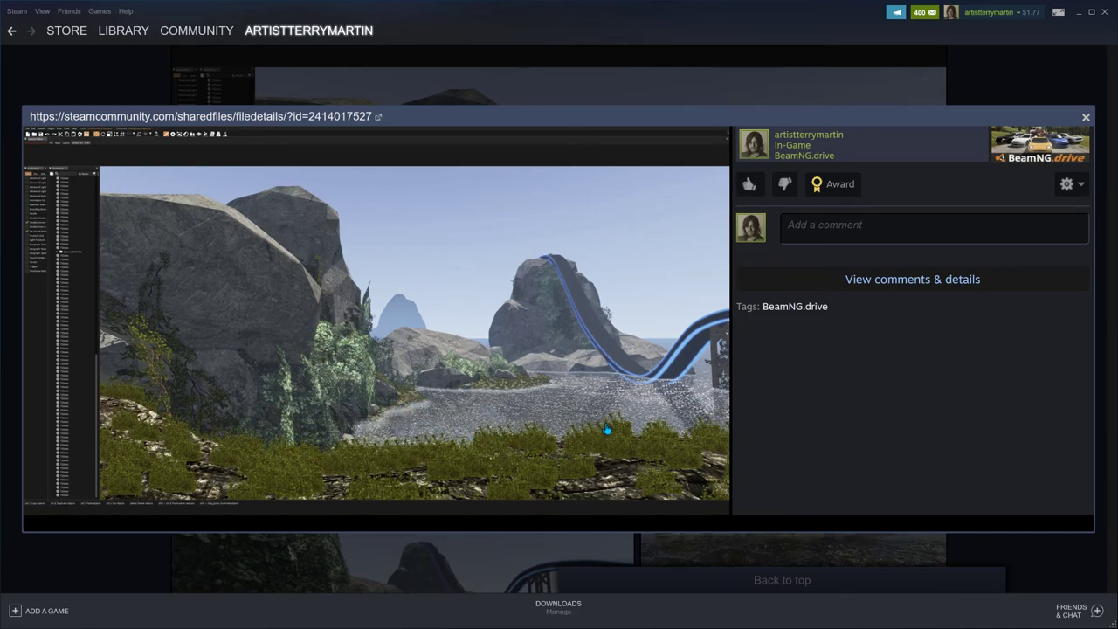
left_click(1086, 115)
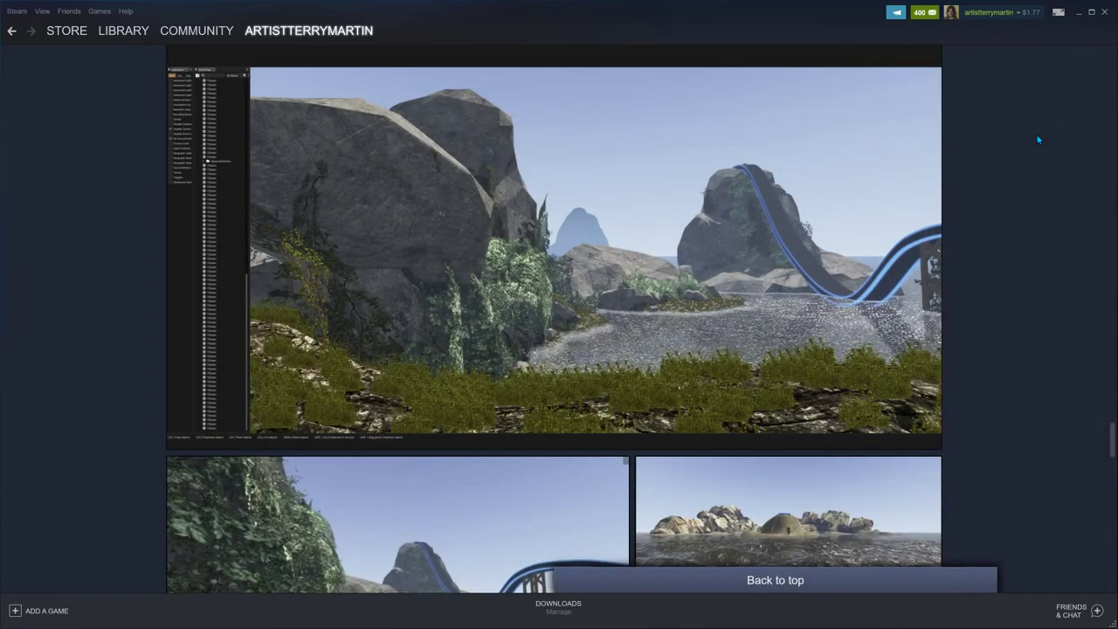
scroll("up", 3)
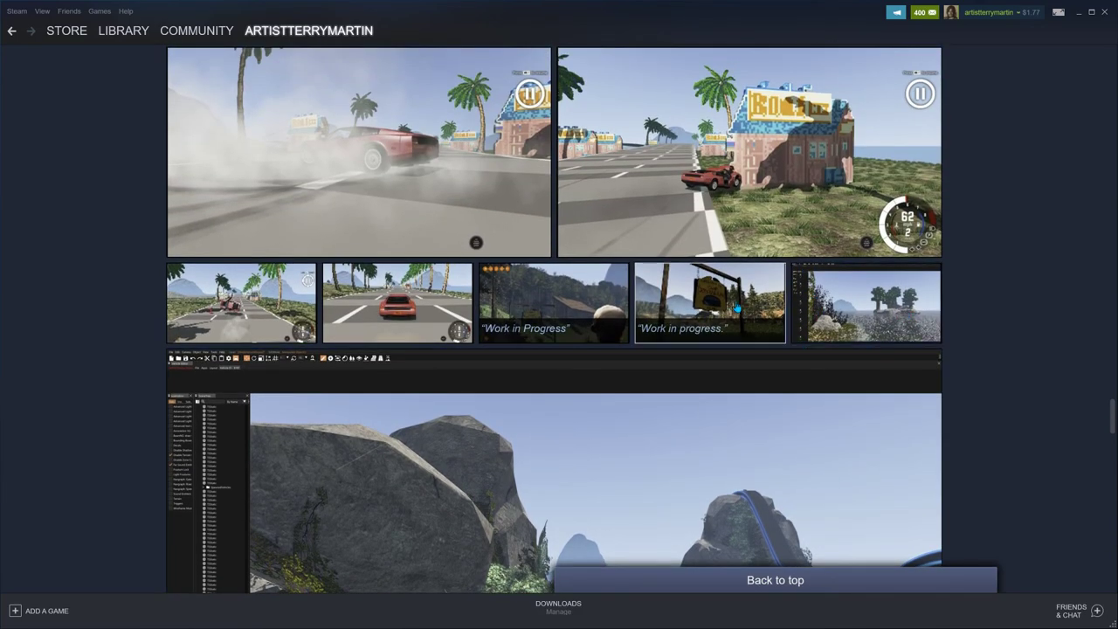
Step: Open the Welcome to Camp Crystal Lake sign screenshot full-size
left_click(709, 304)
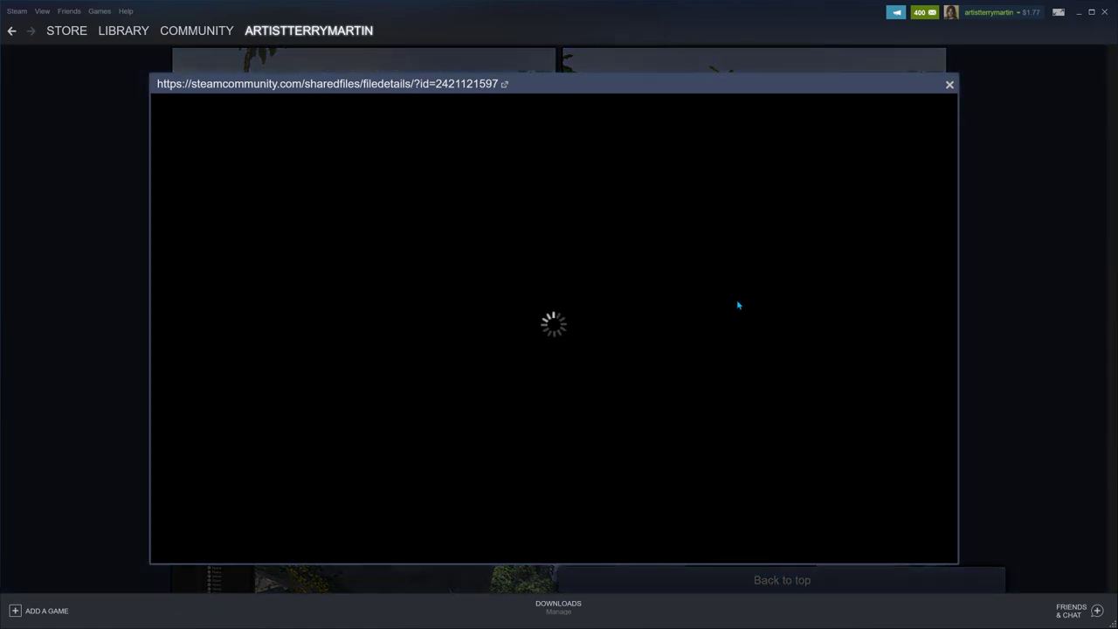
mouse_move(719, 311)
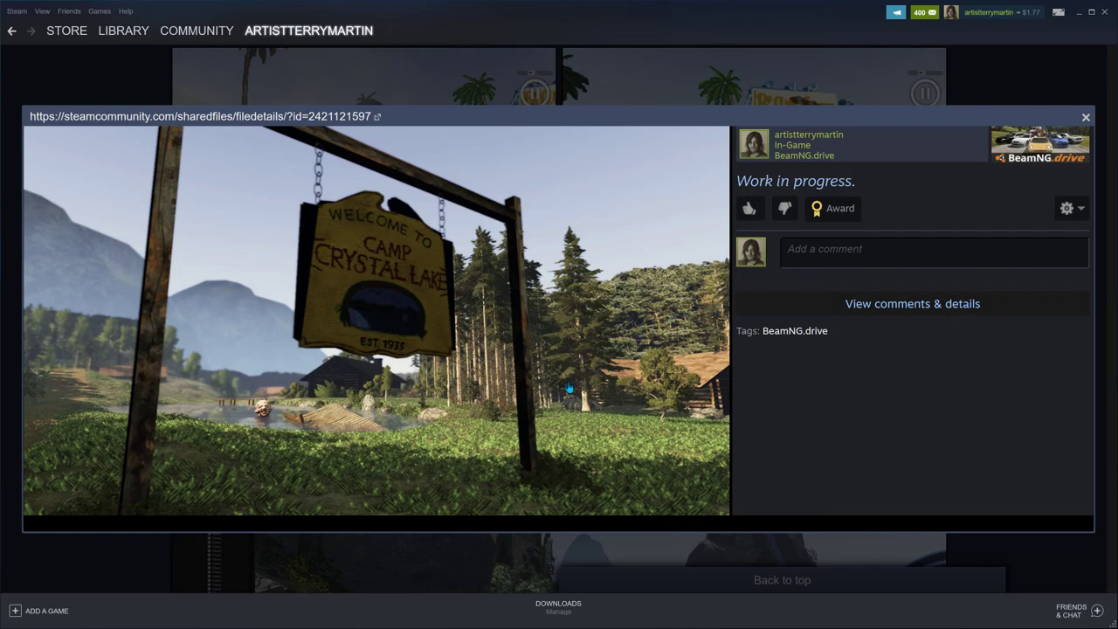
mouse_move(545, 297)
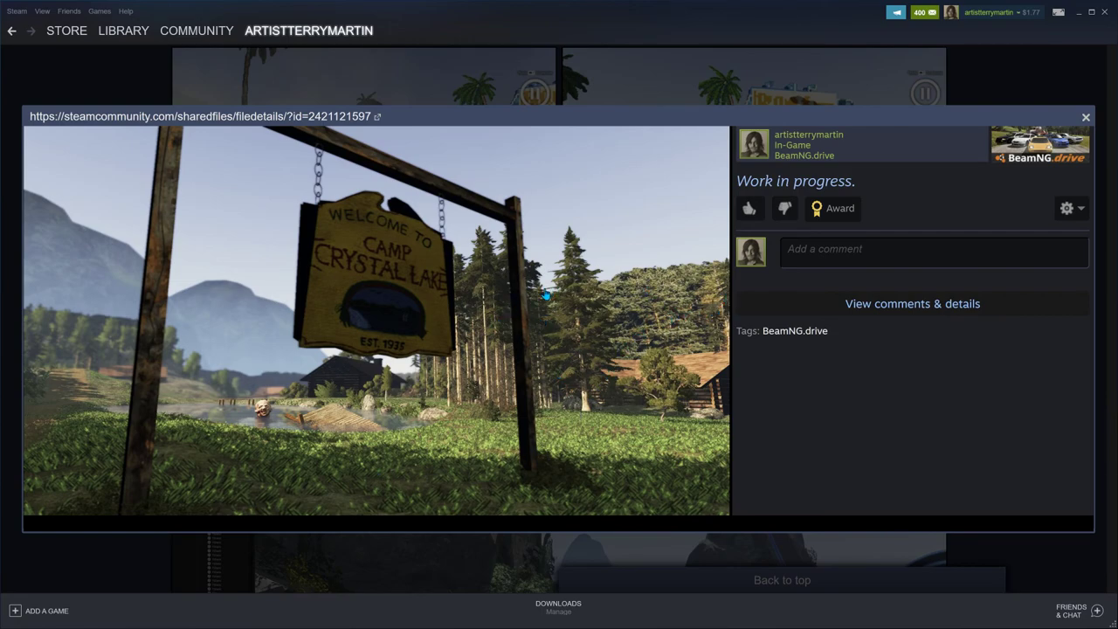
mouse_move(643, 393)
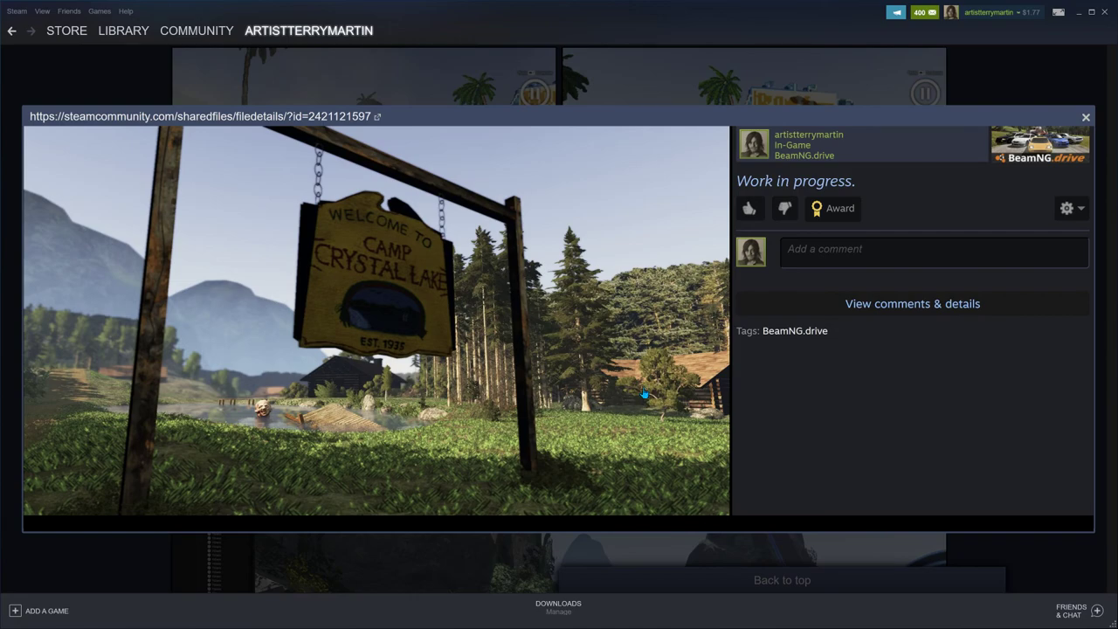
mouse_move(656, 354)
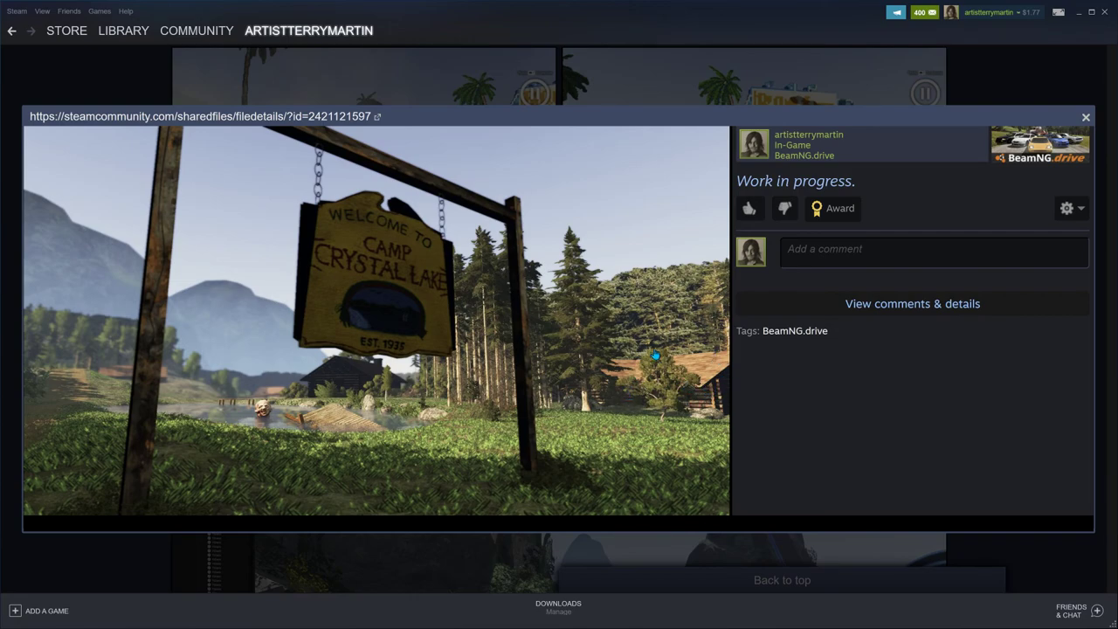
mouse_move(446, 424)
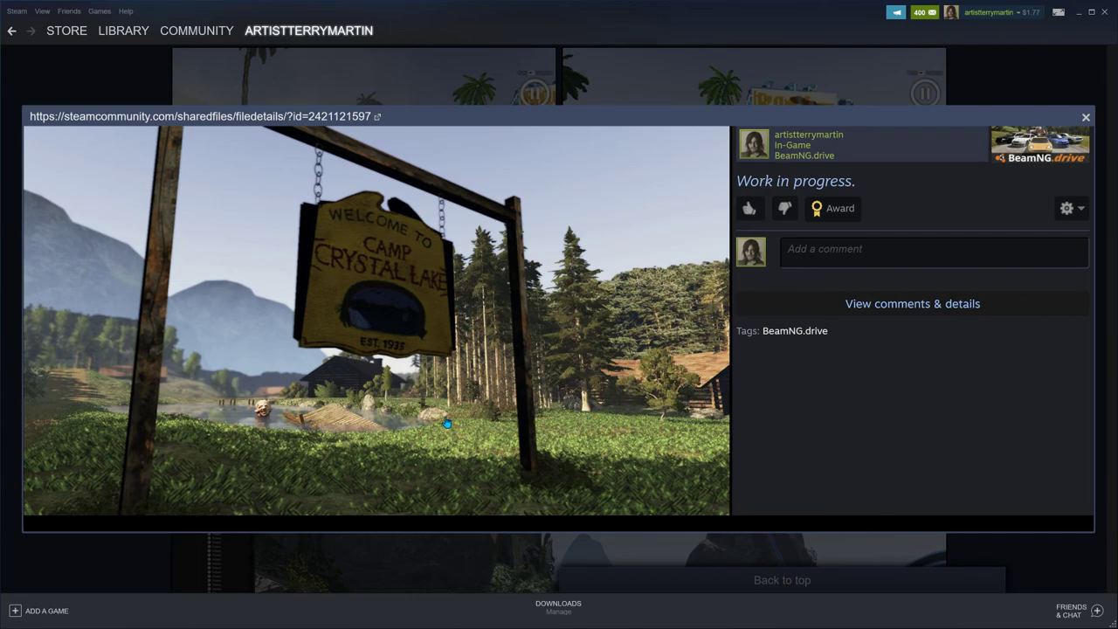
mouse_move(594, 412)
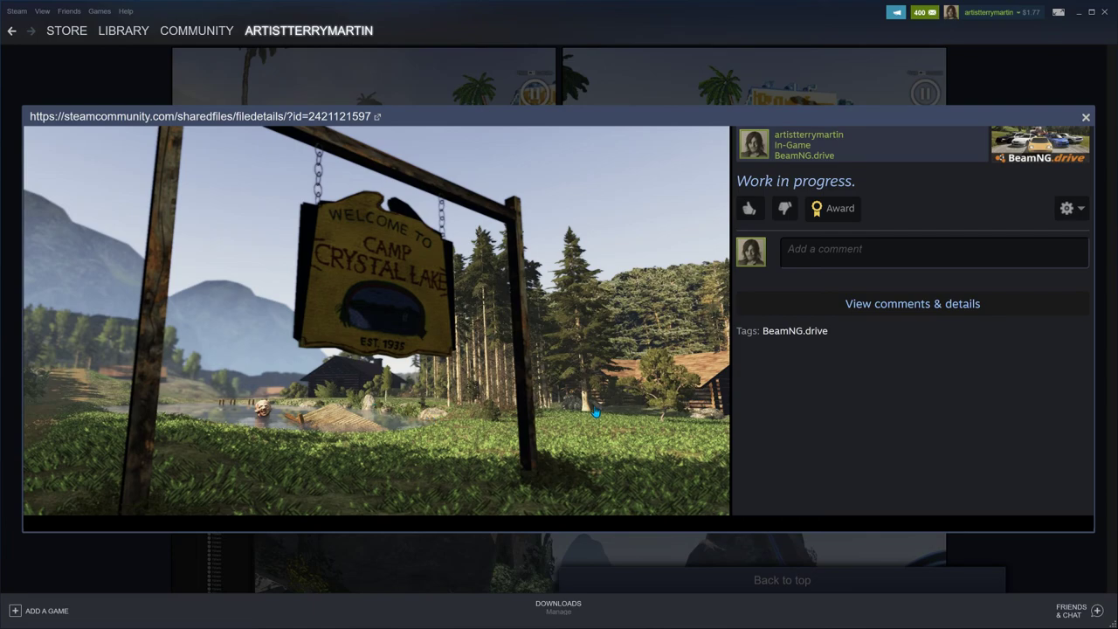
mouse_move(313, 419)
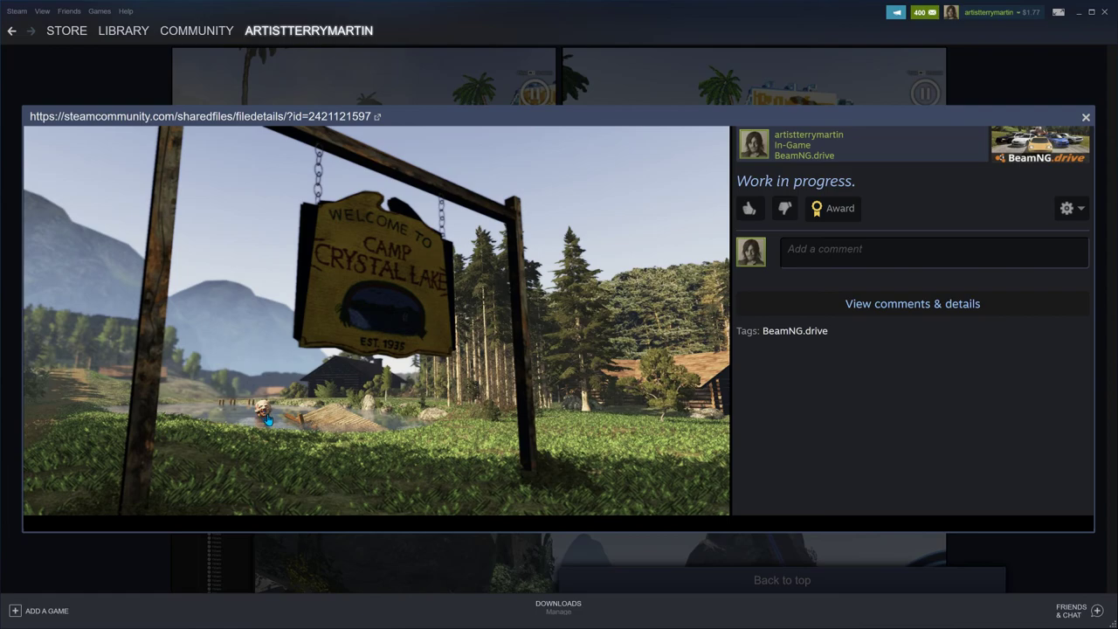
mouse_move(269, 433)
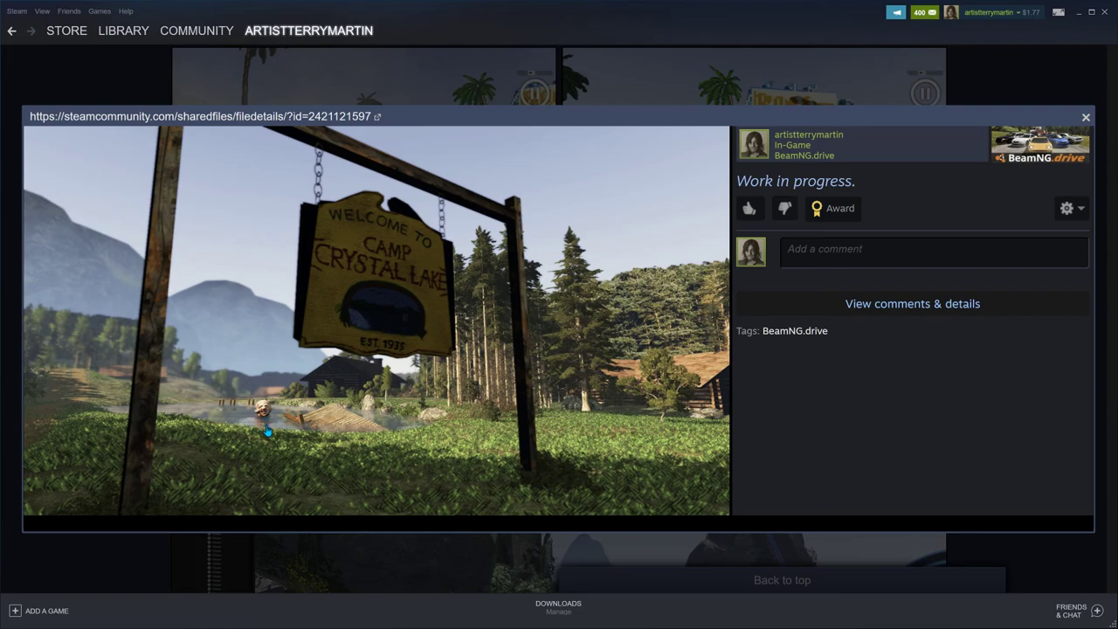
mouse_move(262, 433)
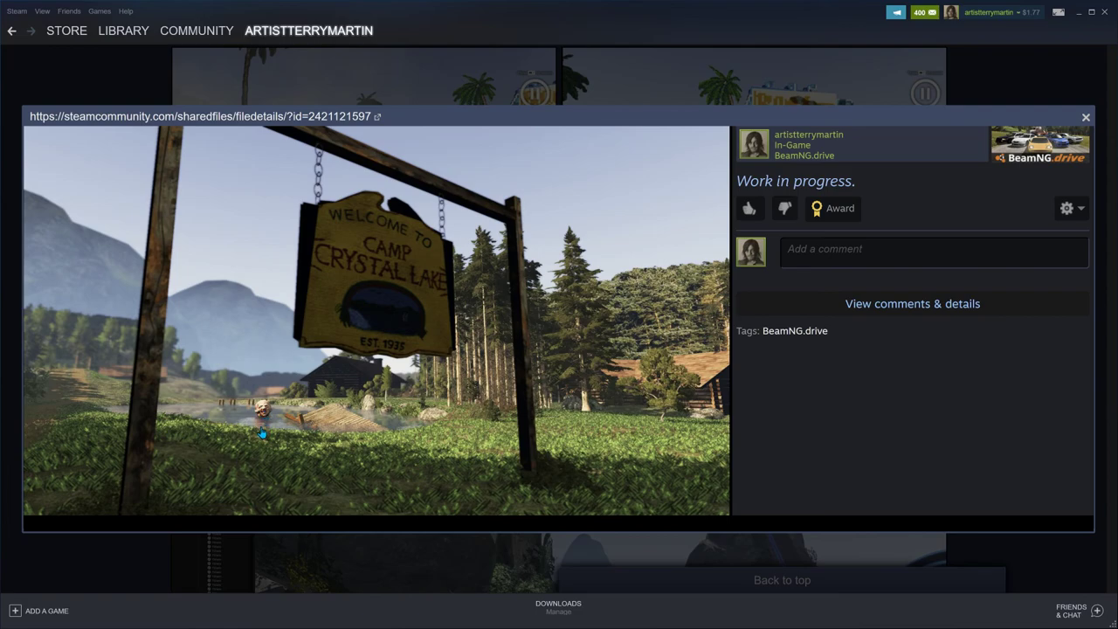
mouse_move(262, 436)
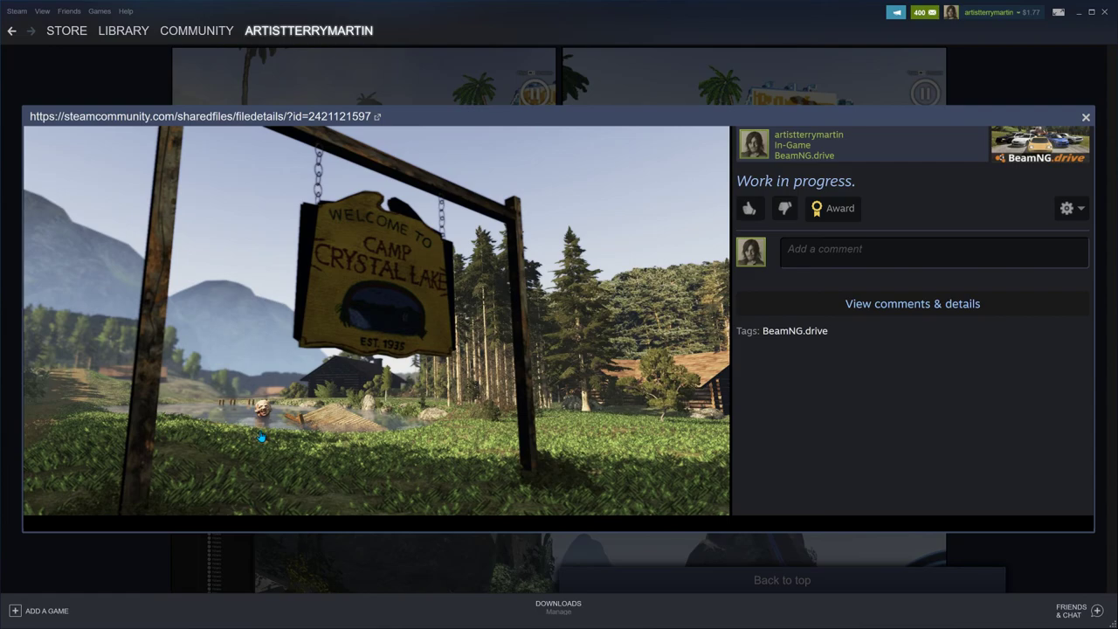
mouse_move(106, 368)
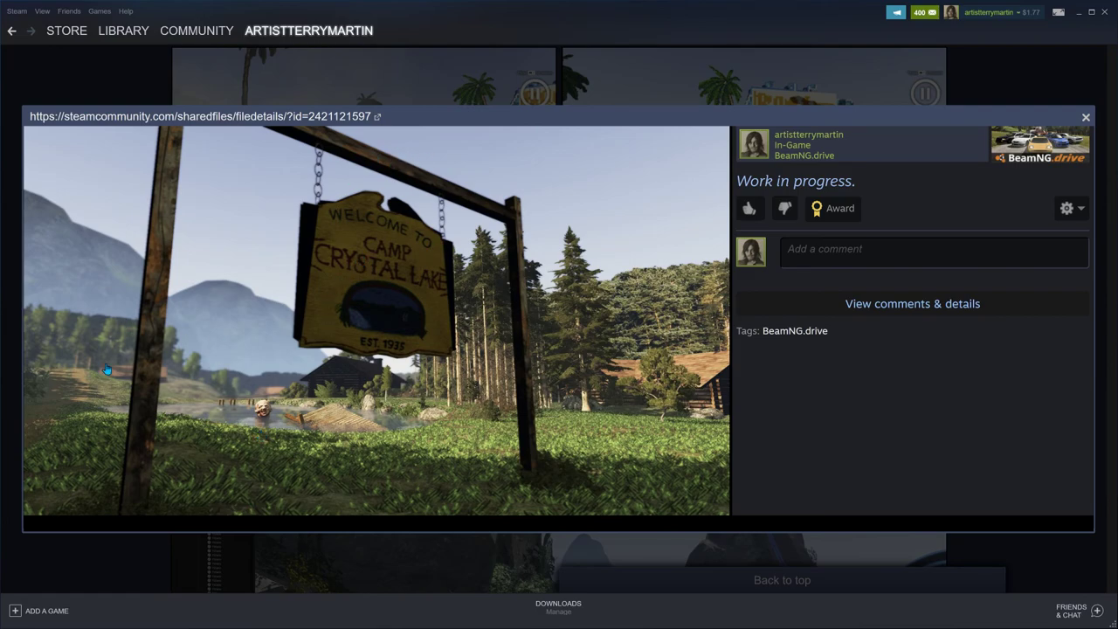
mouse_move(200, 416)
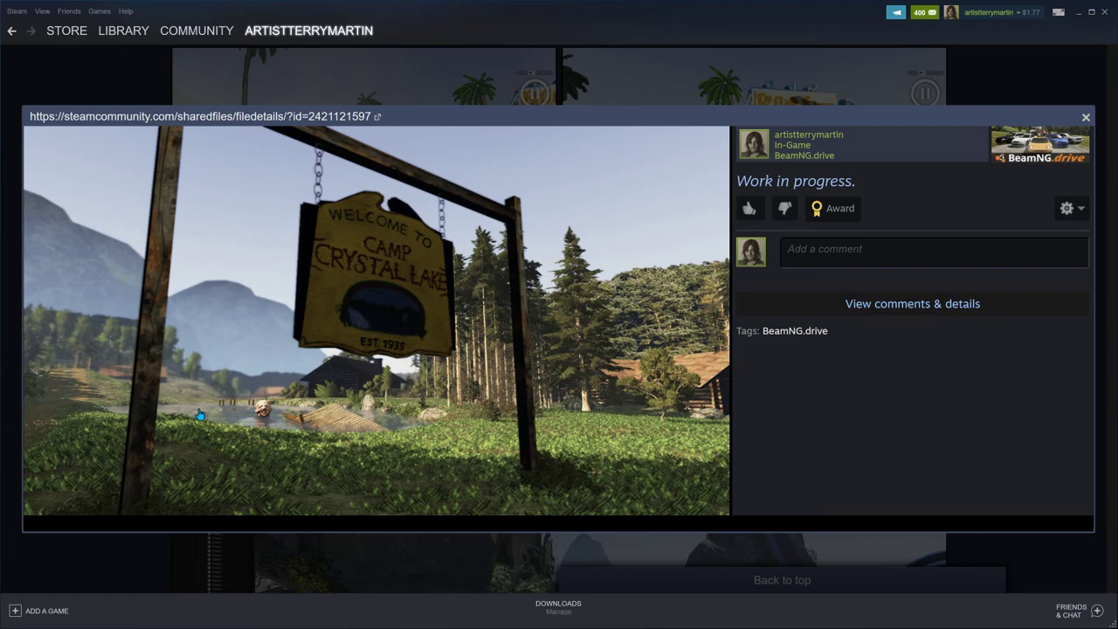
mouse_move(370, 390)
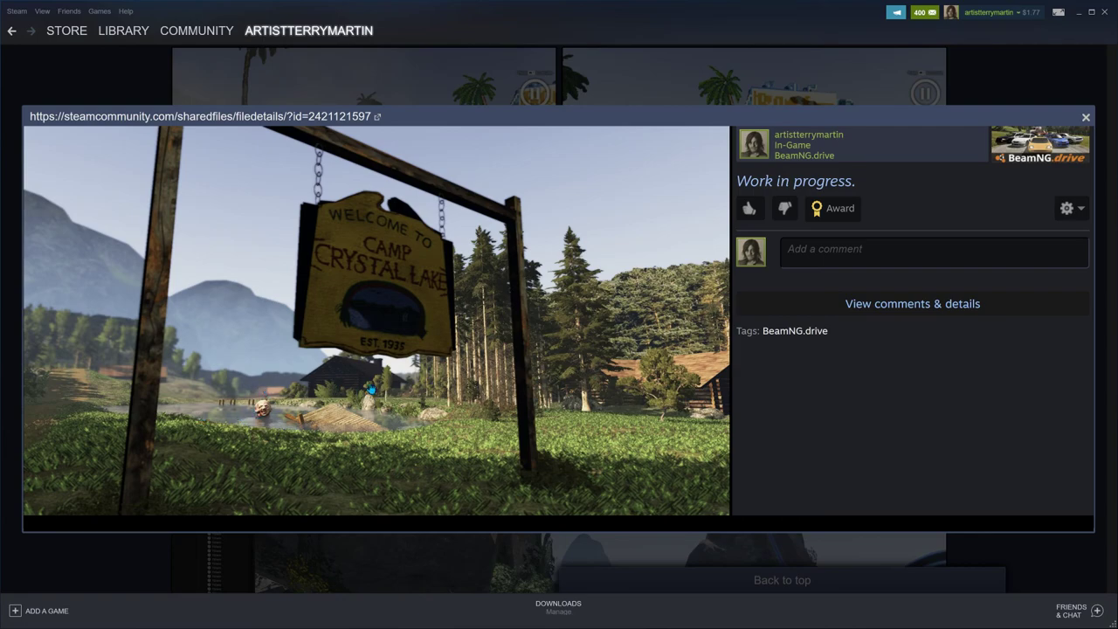
mouse_move(311, 381)
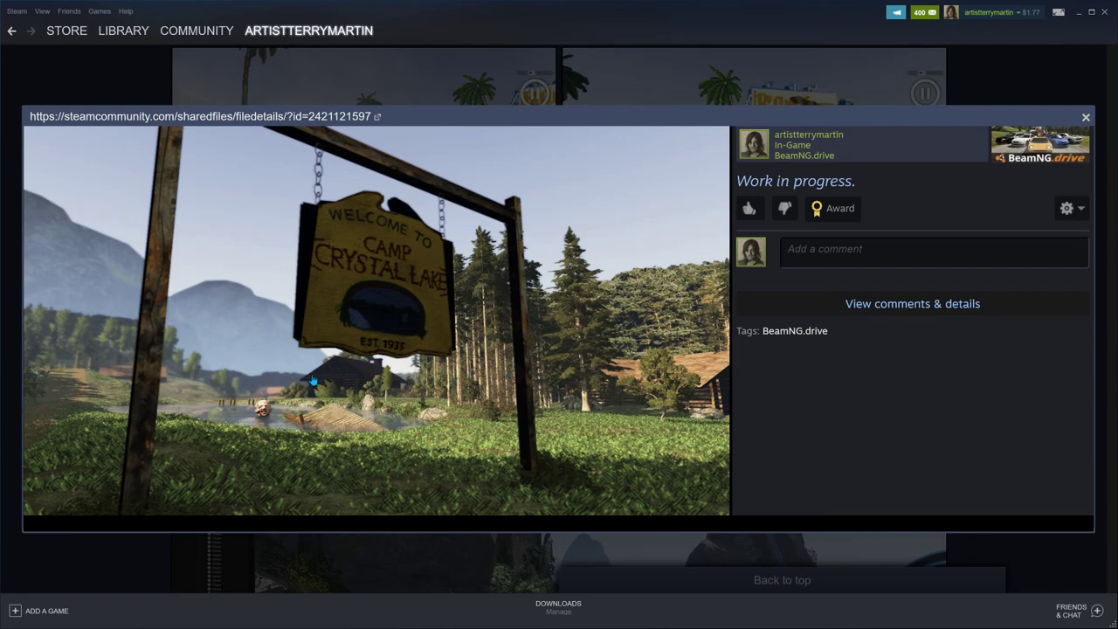
mouse_move(471, 312)
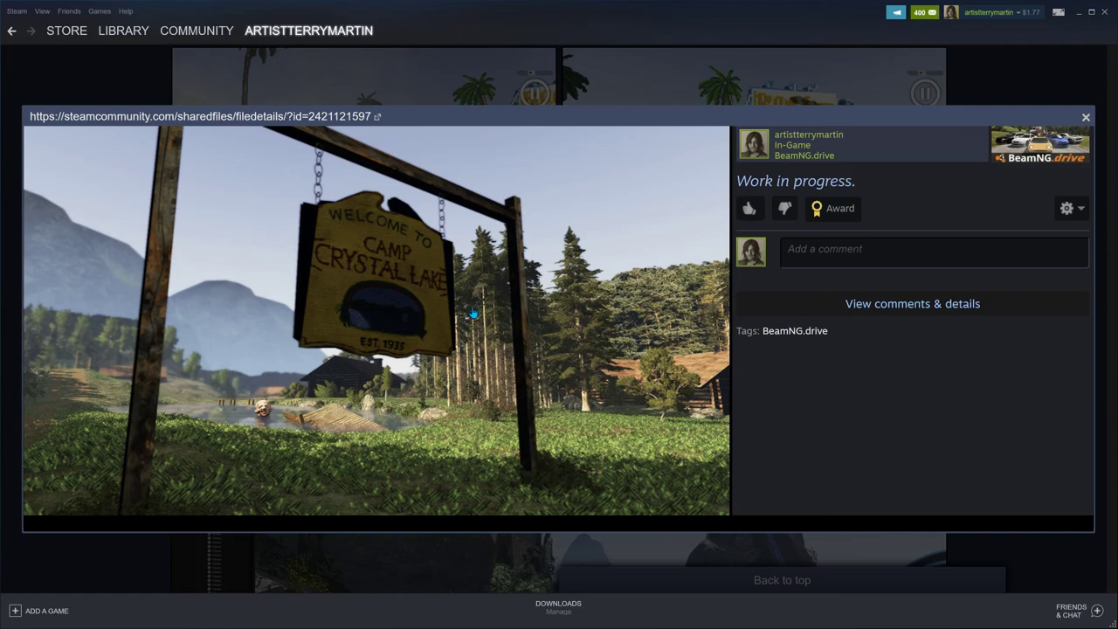
mouse_move(119, 339)
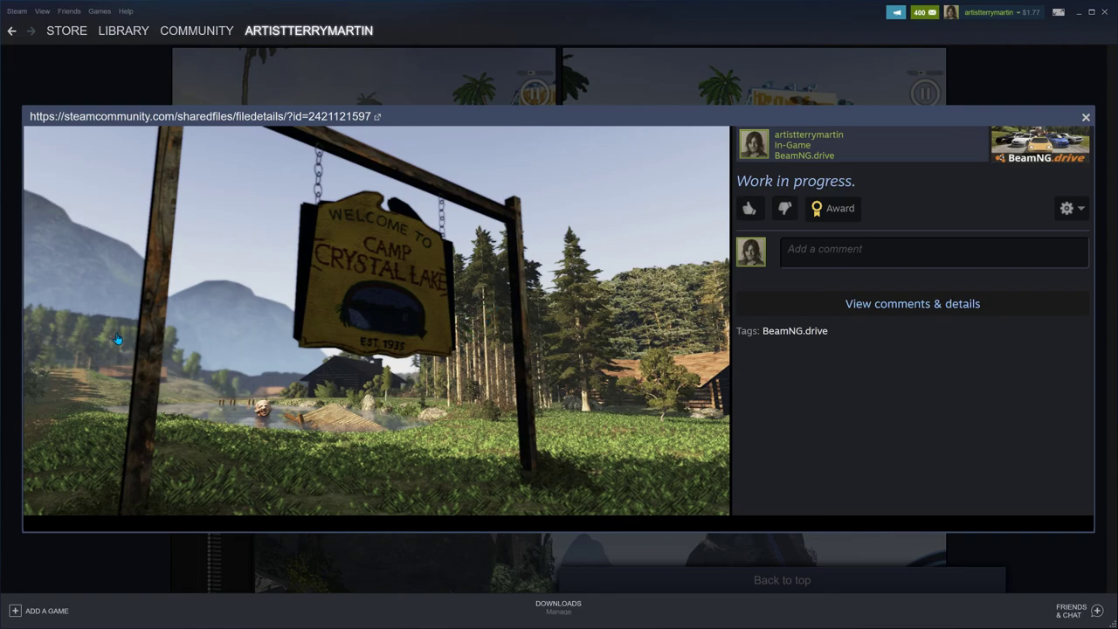
mouse_move(90, 330)
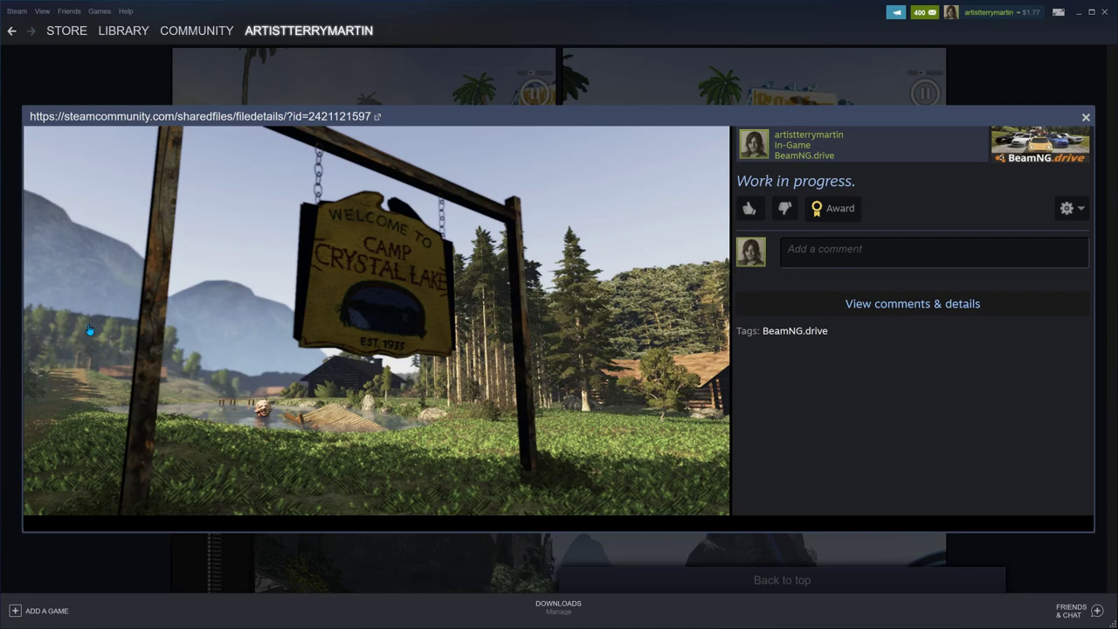
mouse_move(120, 337)
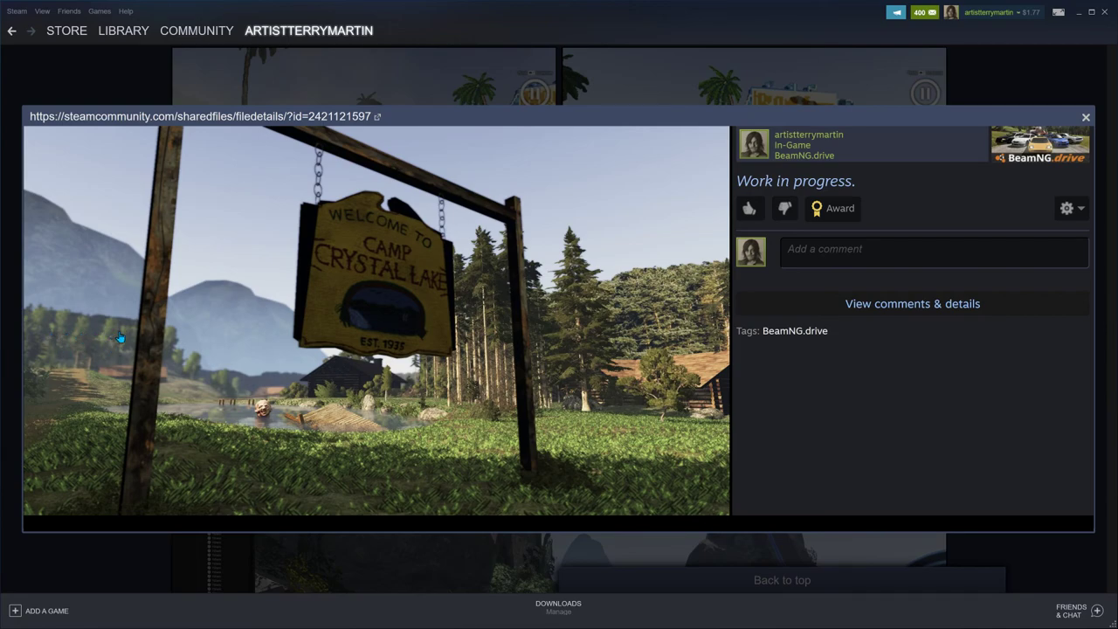
mouse_move(81, 342)
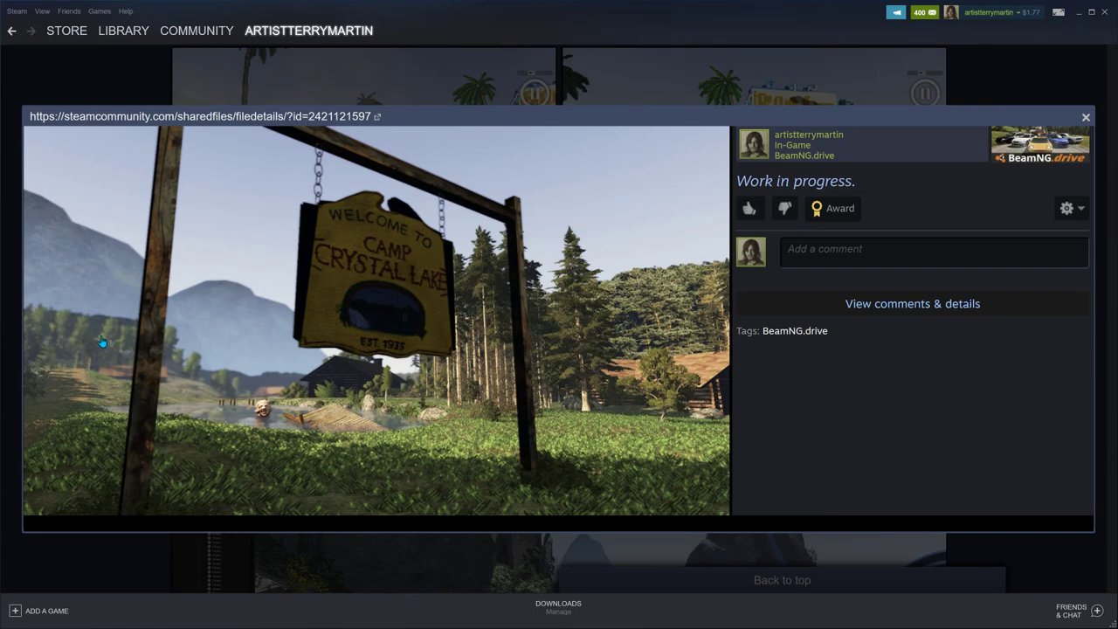
mouse_move(98, 341)
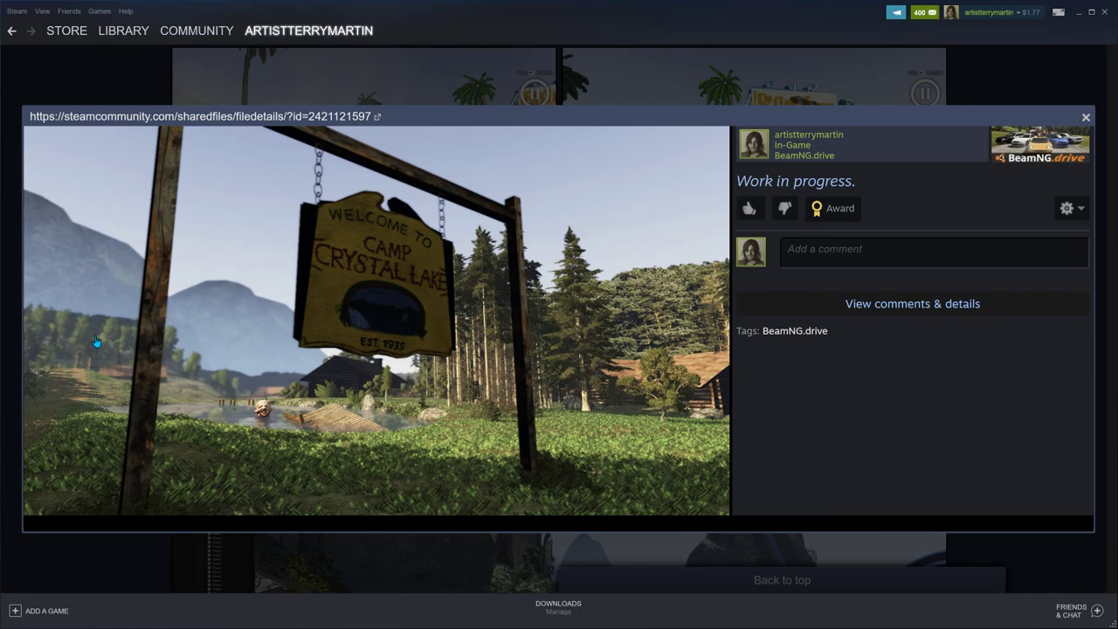
mouse_move(100, 340)
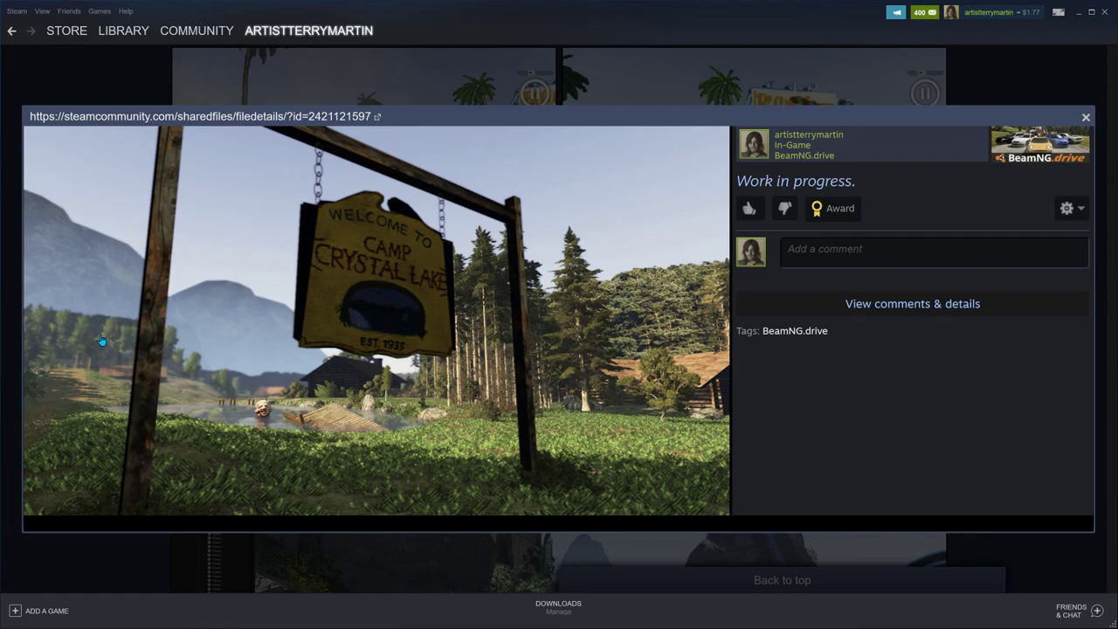
mouse_move(705, 308)
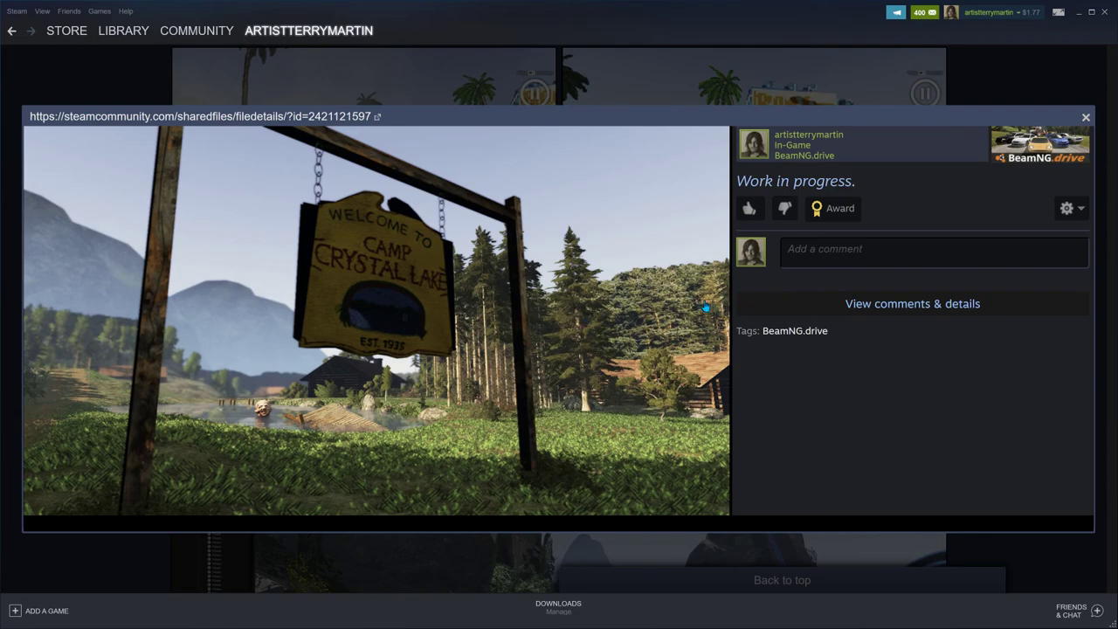
mouse_move(667, 311)
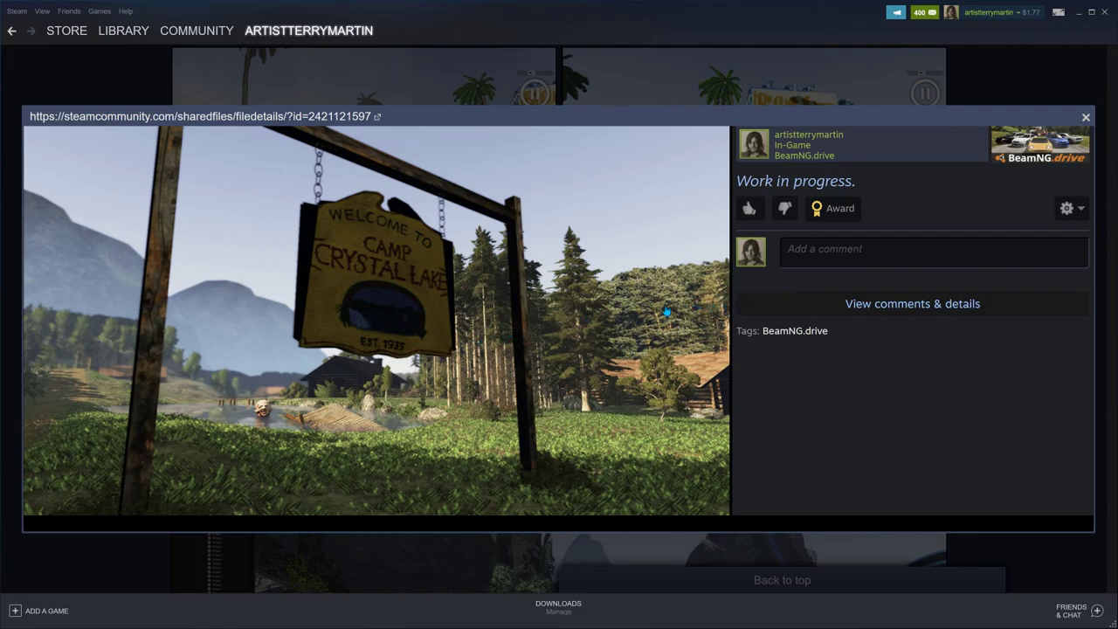
mouse_move(625, 338)
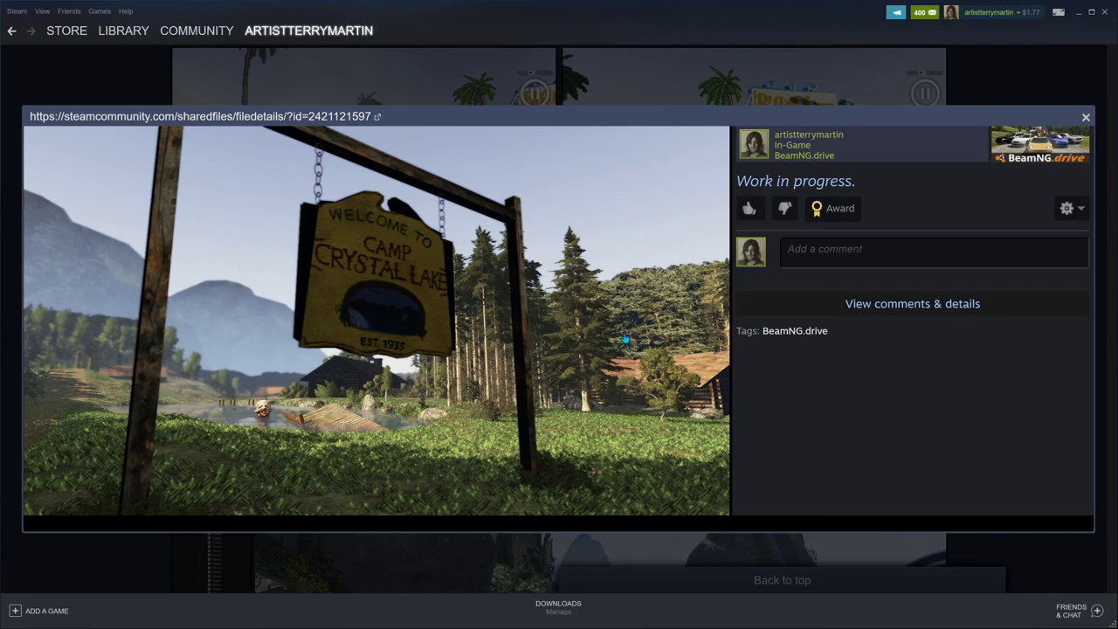
mouse_move(75, 322)
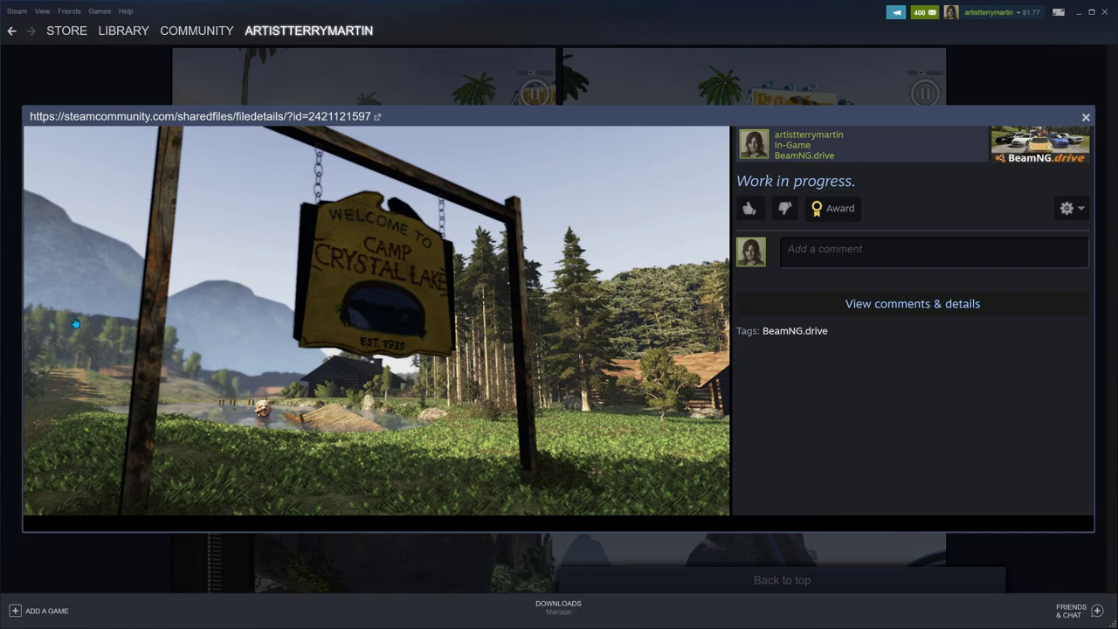
mouse_move(105, 321)
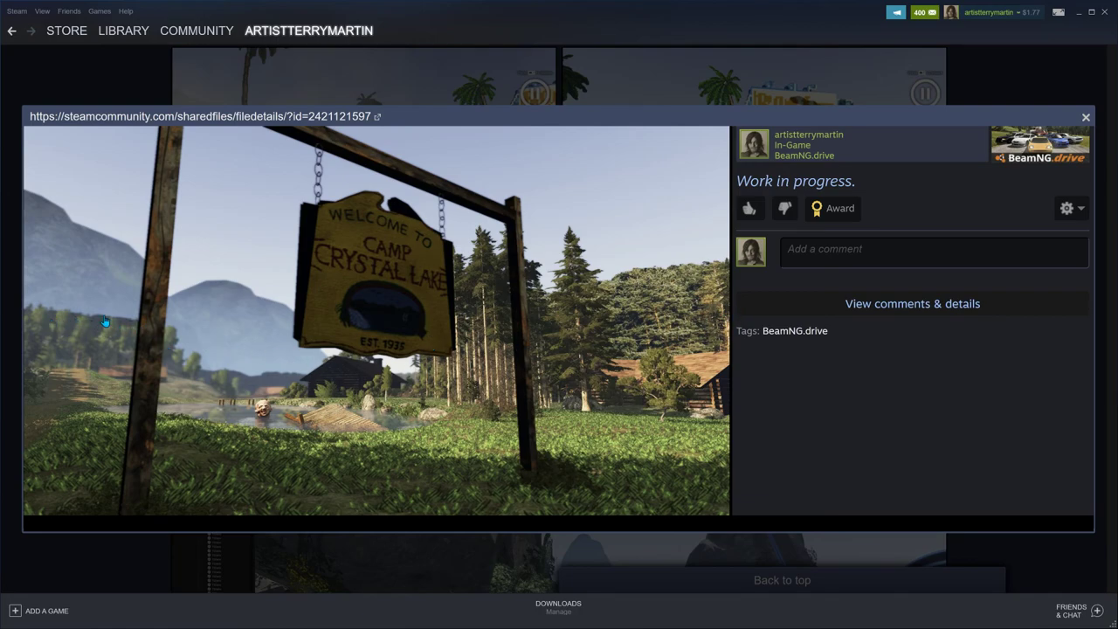
mouse_move(129, 334)
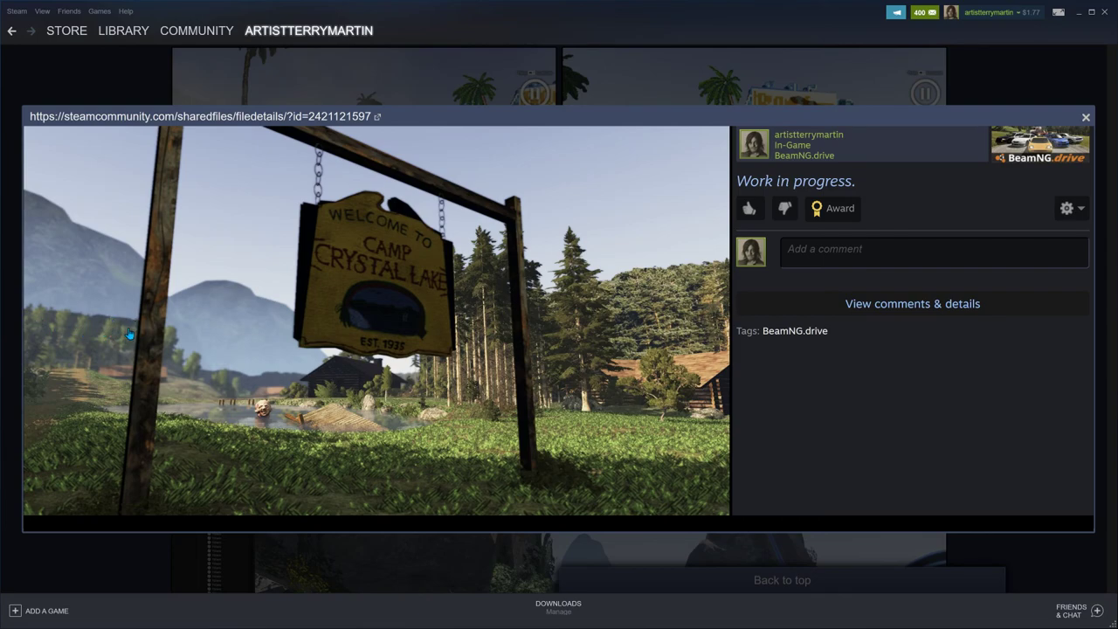
mouse_move(258, 381)
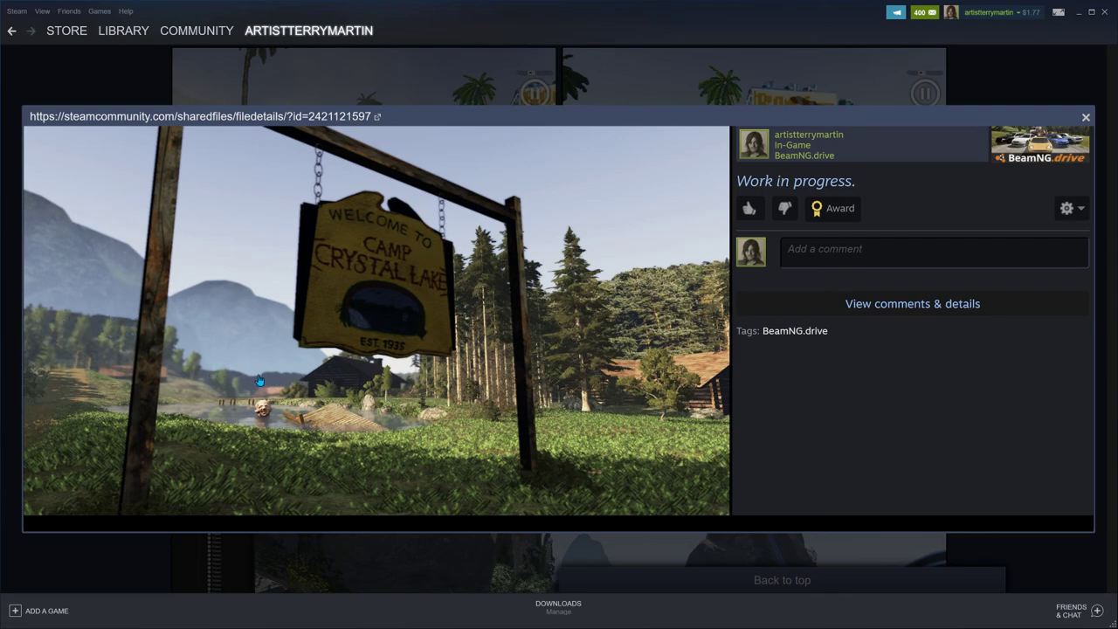
mouse_move(59, 234)
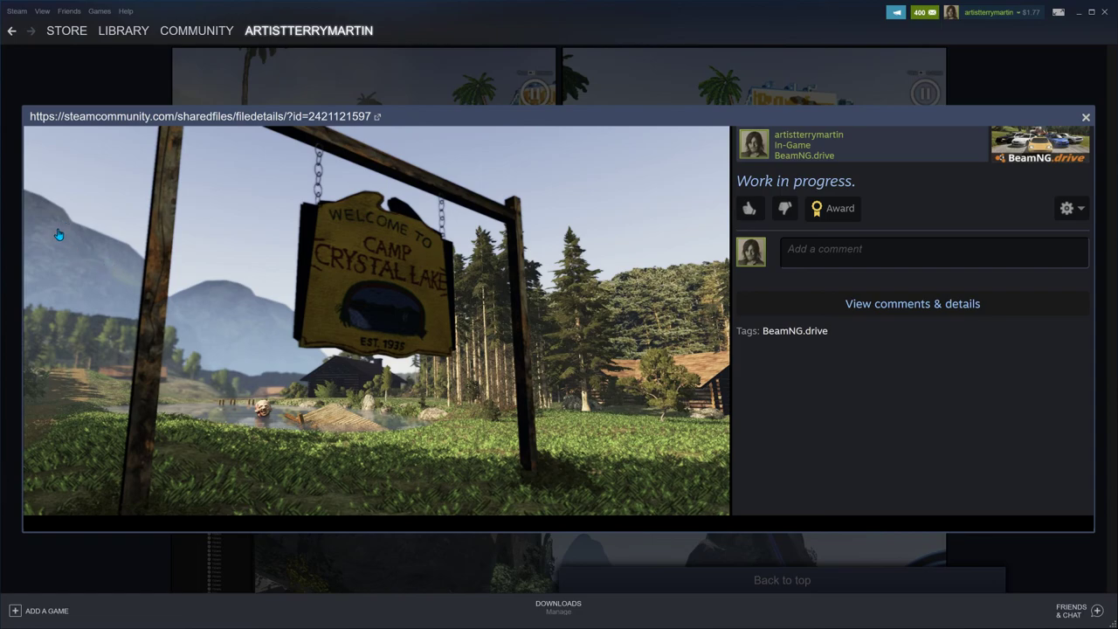
mouse_move(297, 346)
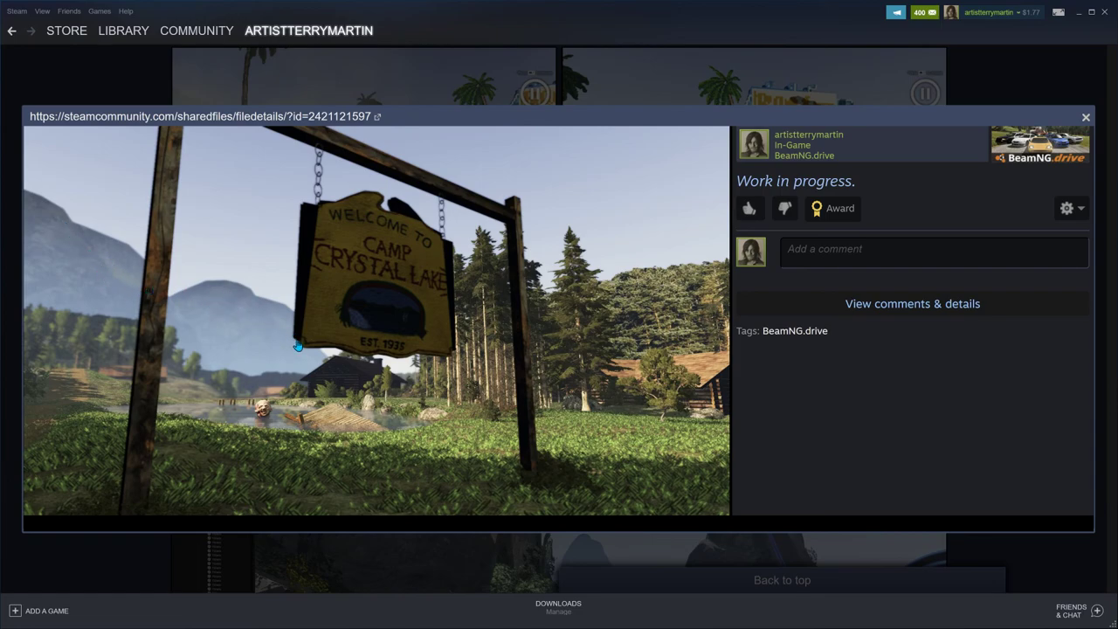
mouse_move(229, 276)
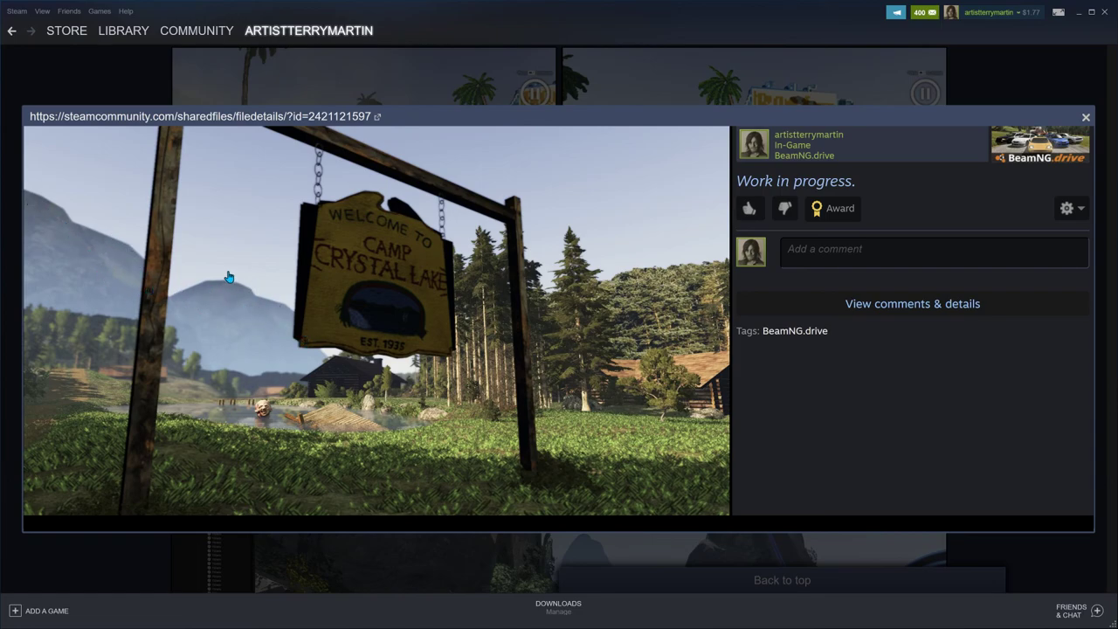
mouse_move(223, 288)
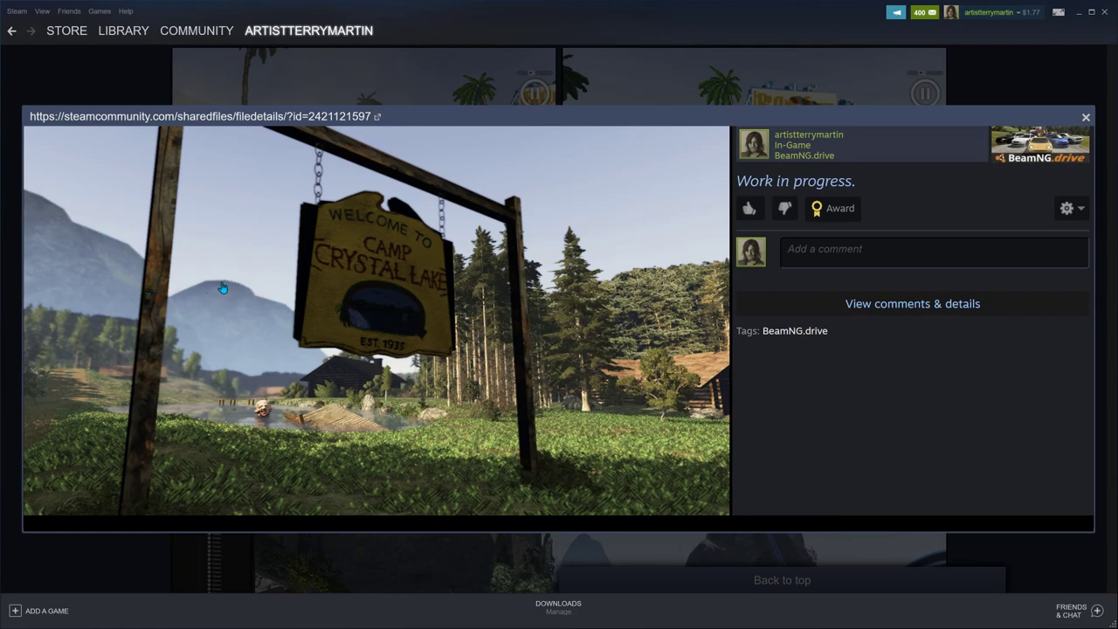
mouse_move(297, 338)
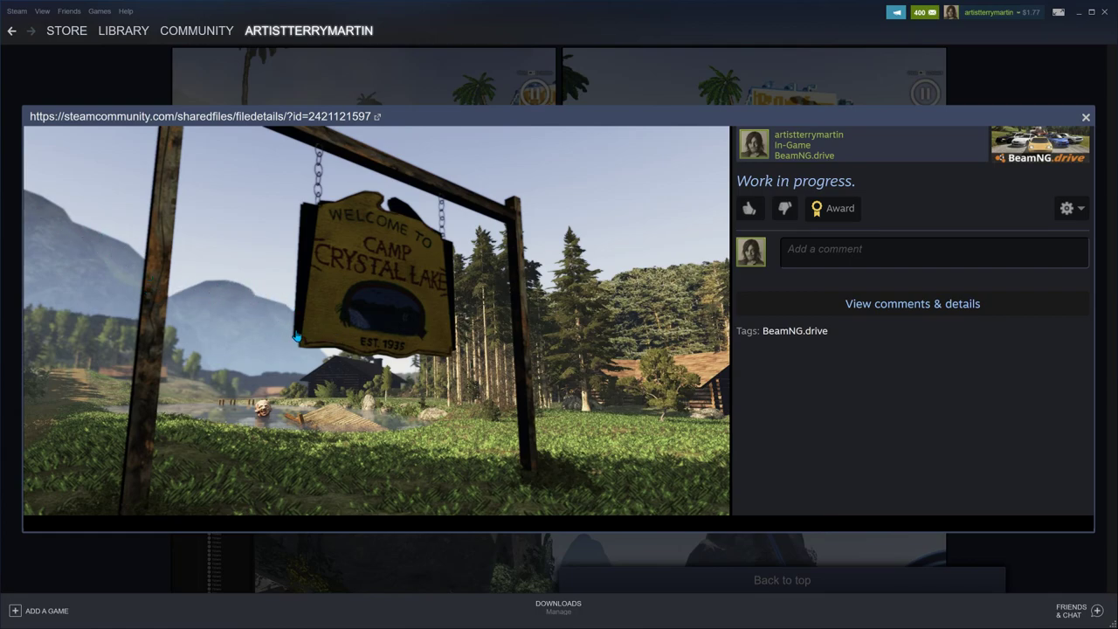
mouse_move(236, 314)
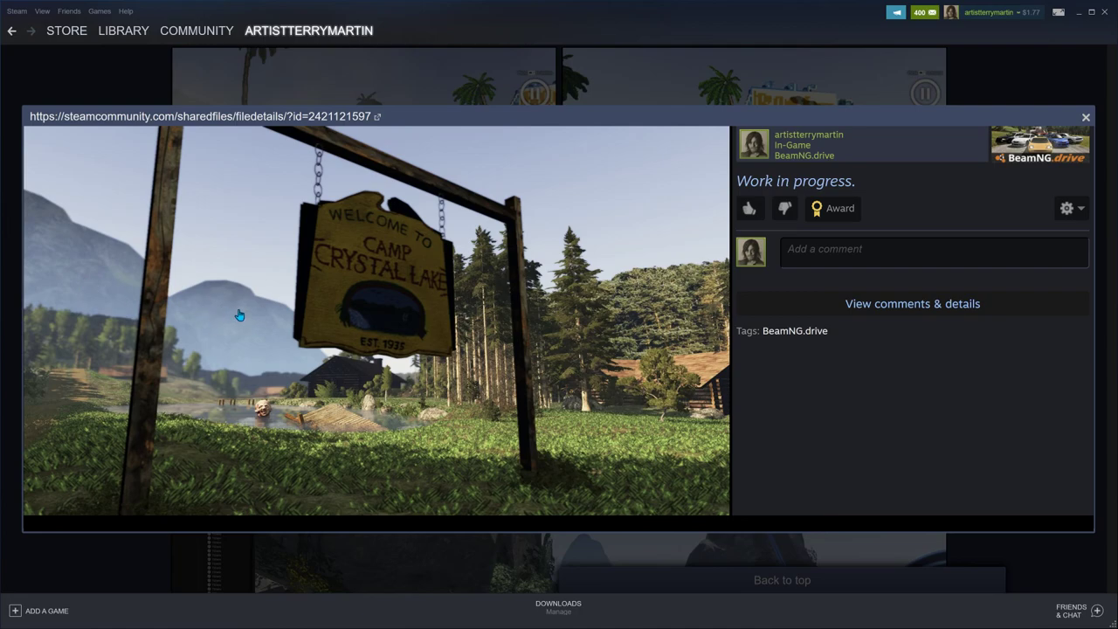
mouse_move(105, 279)
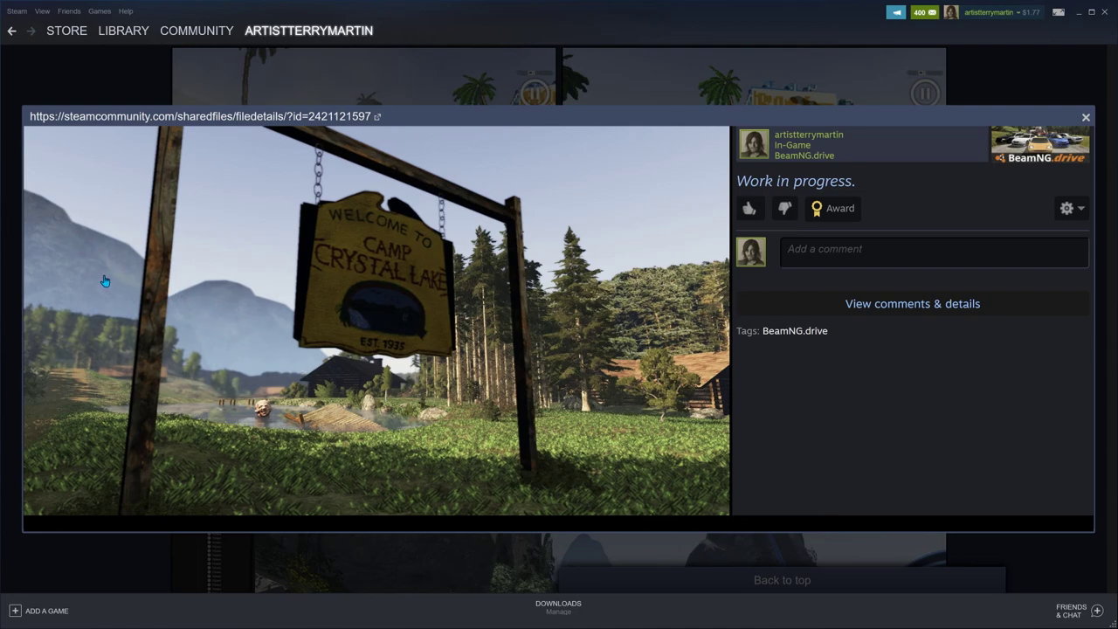
mouse_move(330, 398)
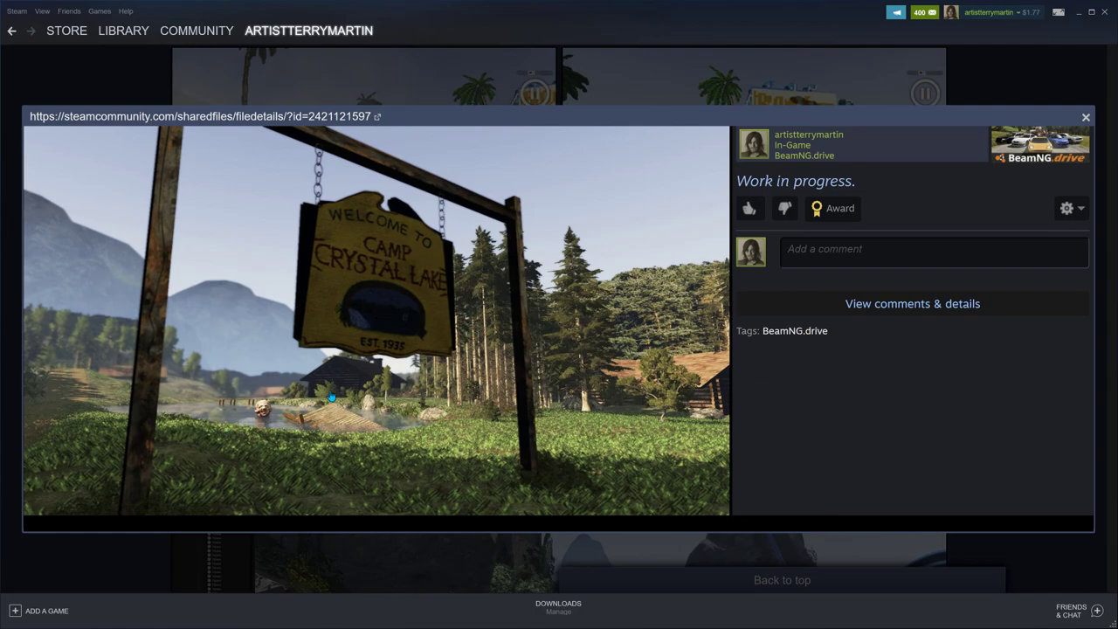
mouse_move(336, 365)
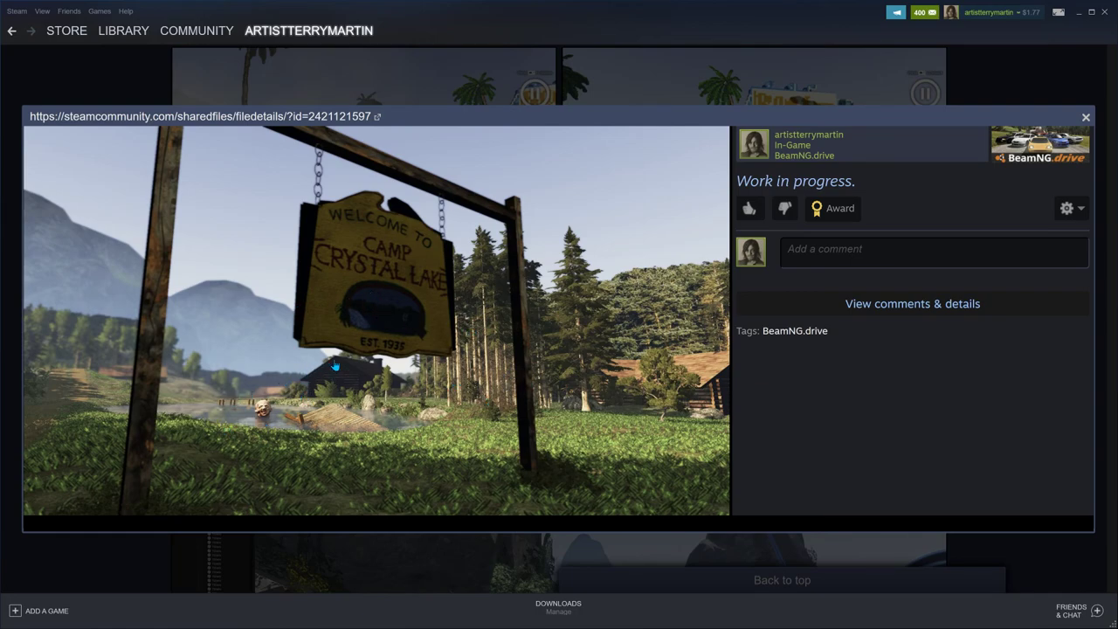
mouse_move(278, 412)
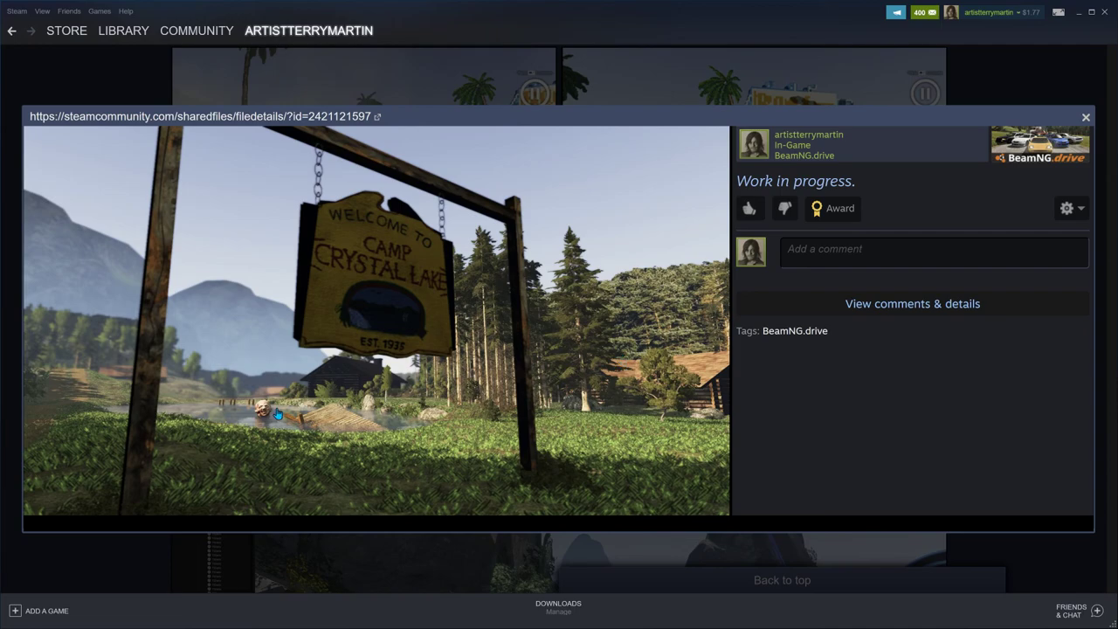
mouse_move(522, 433)
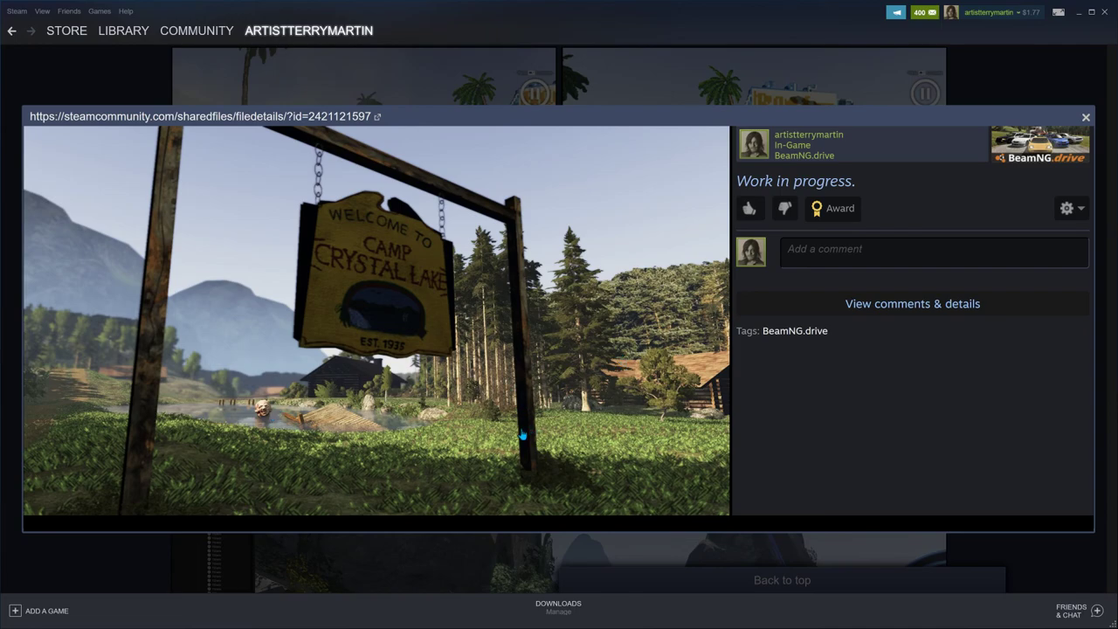
mouse_move(486, 433)
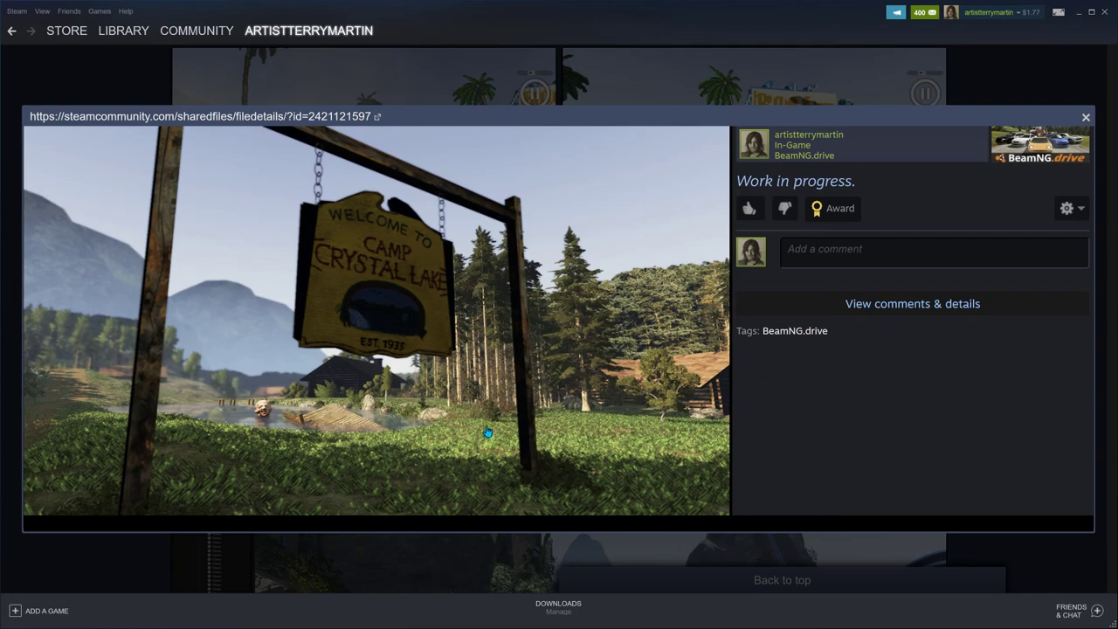
mouse_move(482, 433)
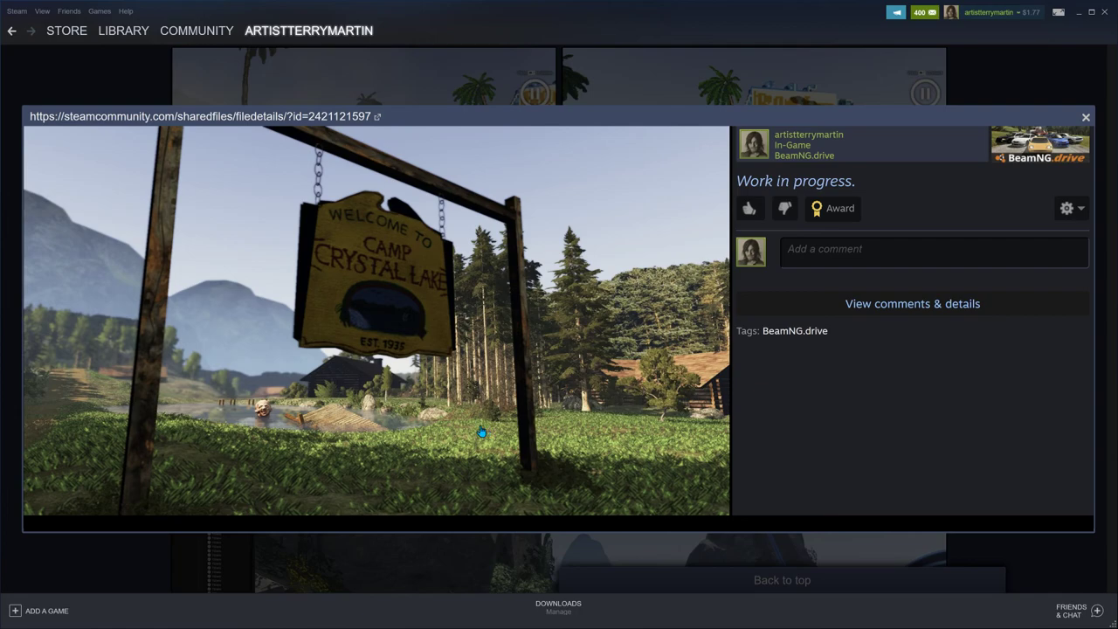
mouse_move(468, 391)
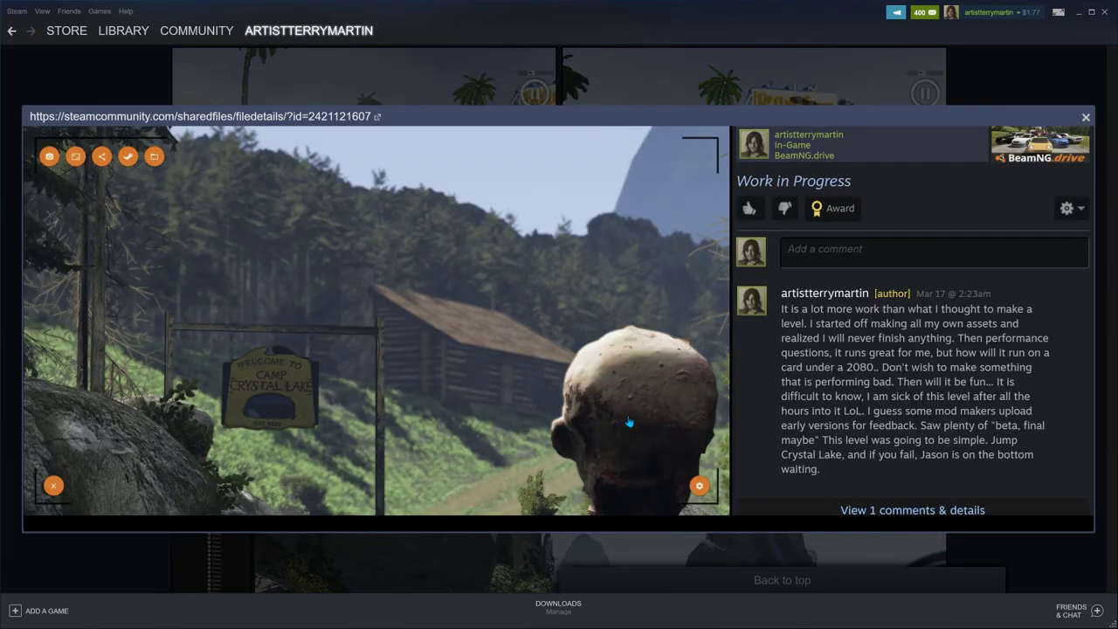
mouse_move(655, 385)
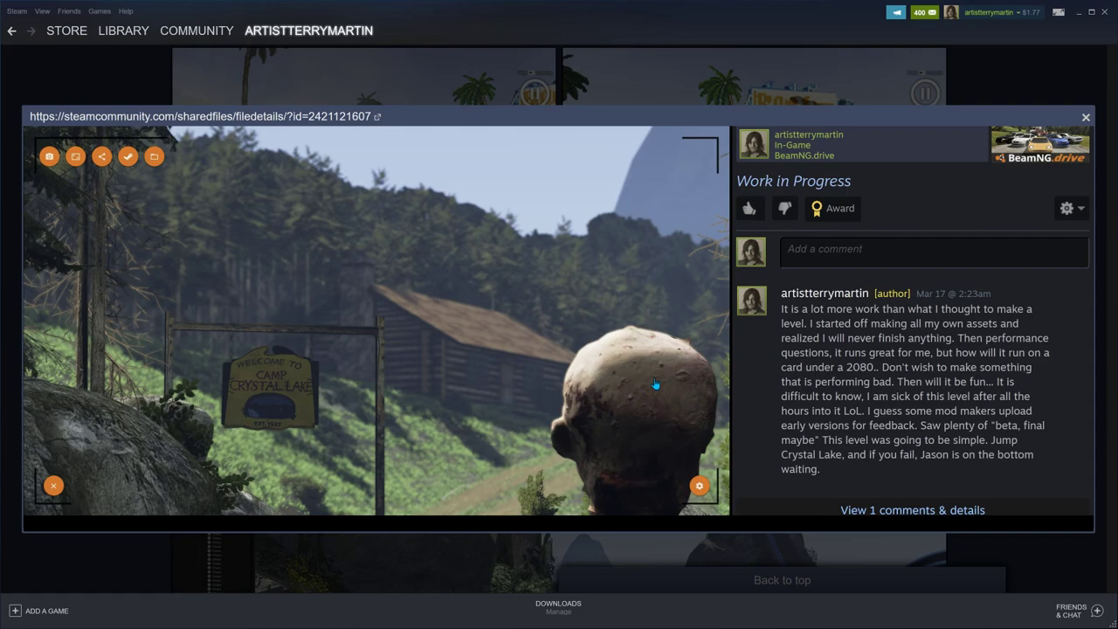
mouse_move(573, 395)
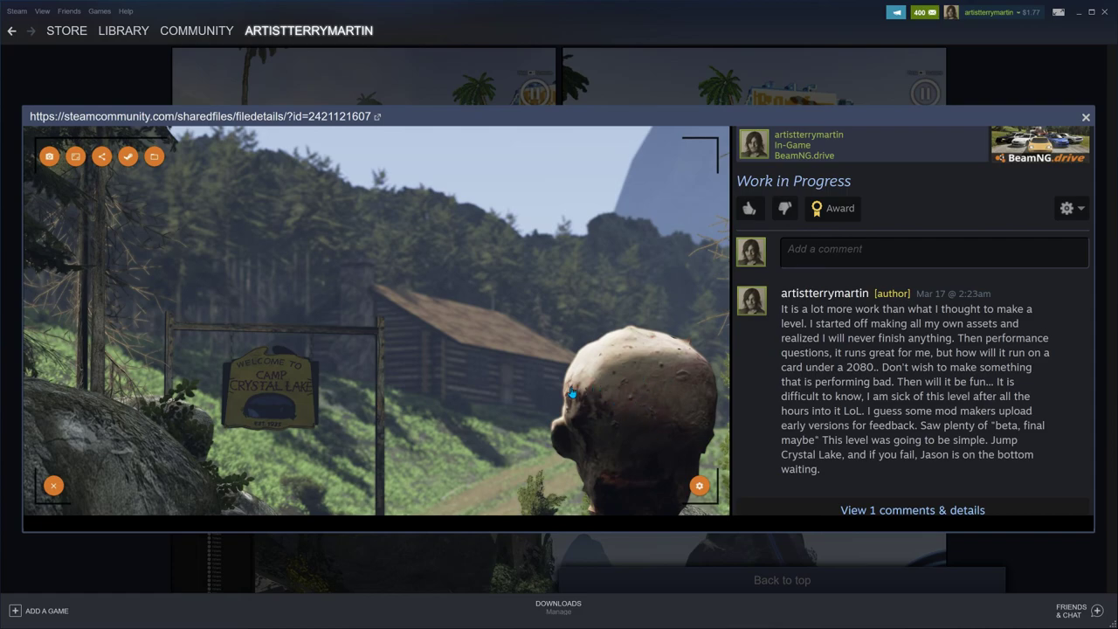
mouse_move(726, 301)
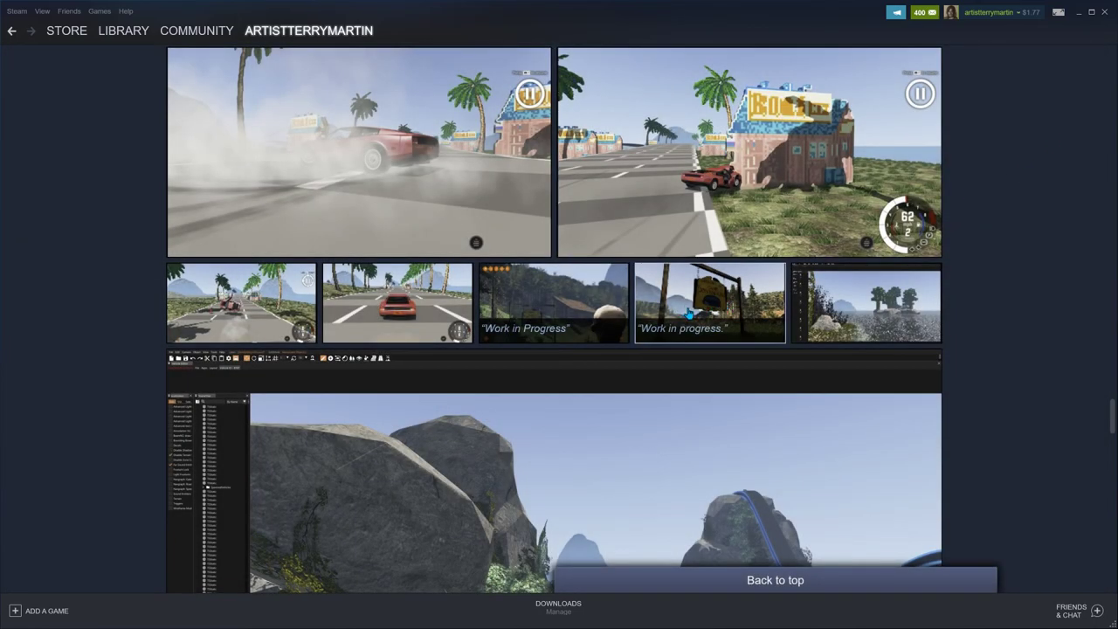
mouse_move(622, 340)
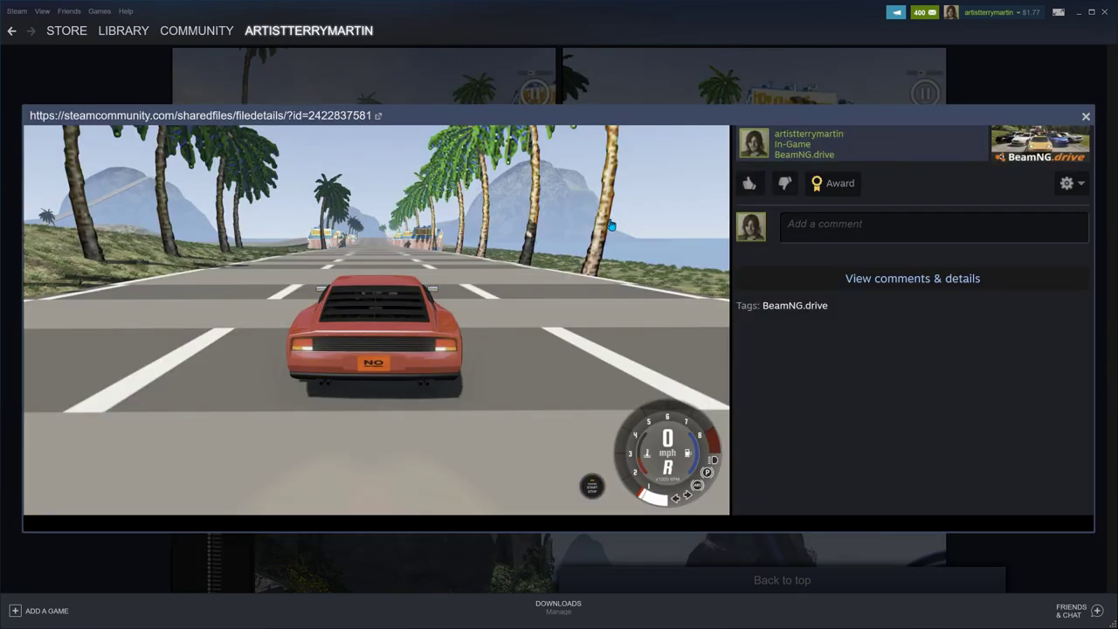
mouse_move(563, 200)
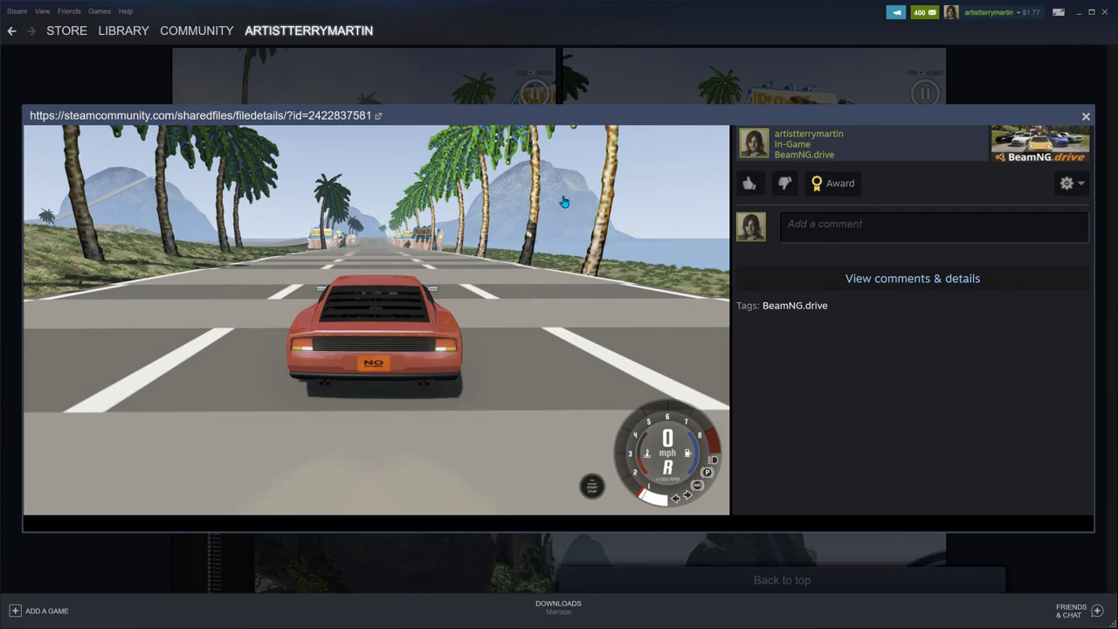
mouse_move(243, 234)
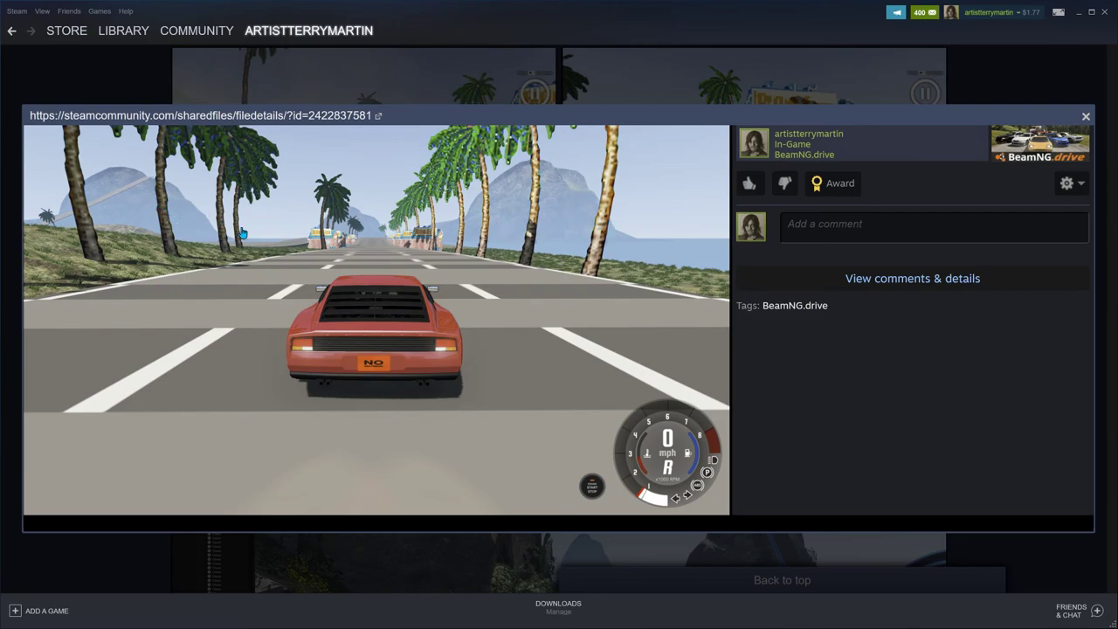
mouse_move(266, 161)
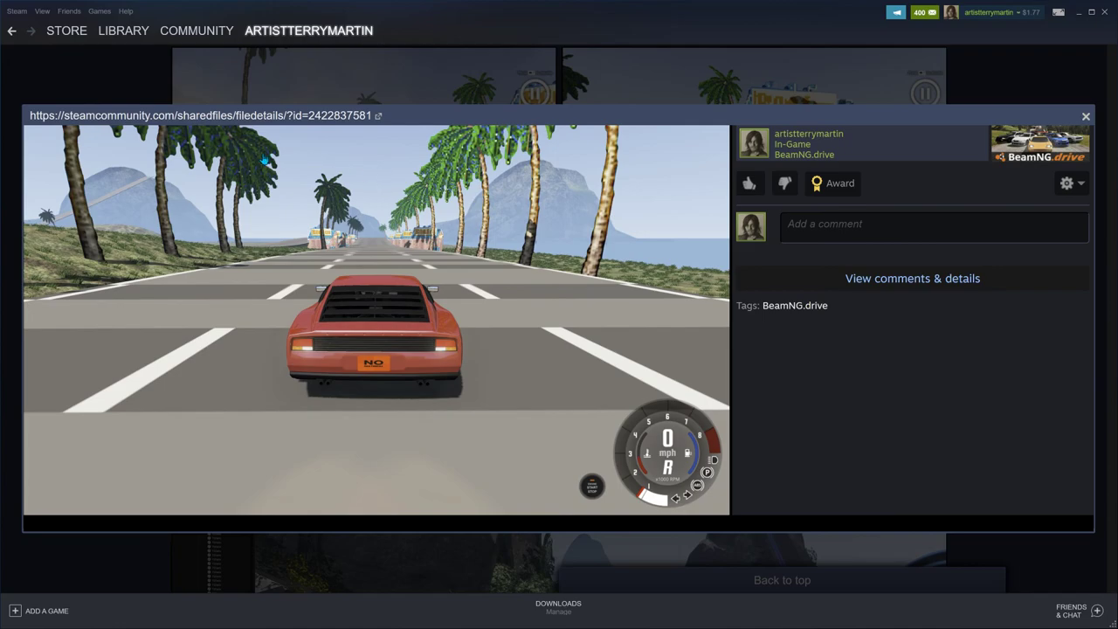
mouse_move(394, 241)
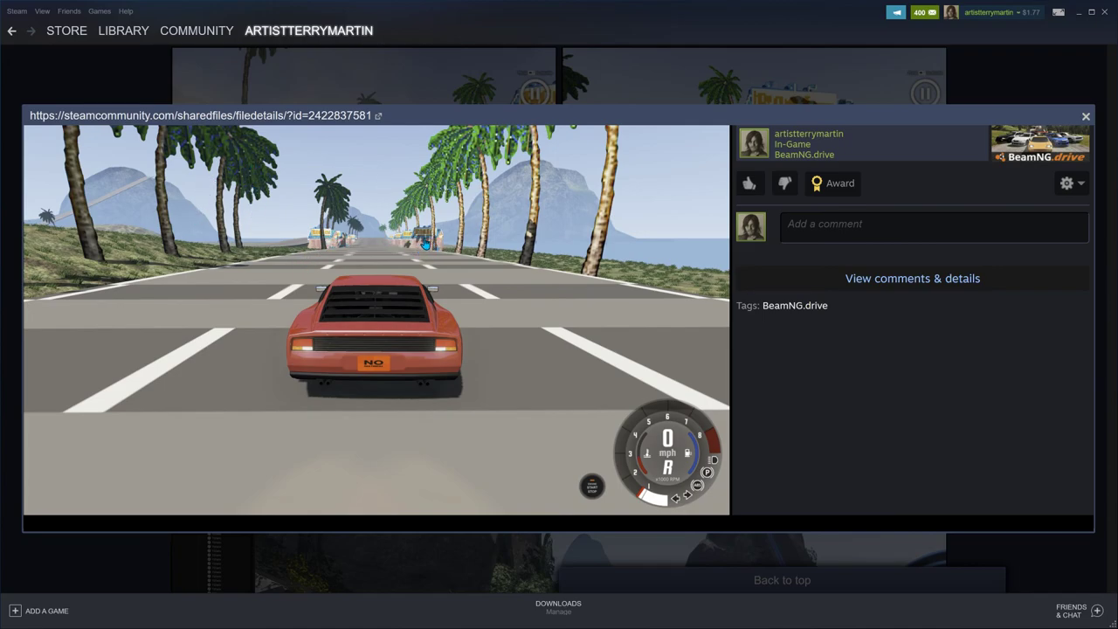
mouse_move(339, 246)
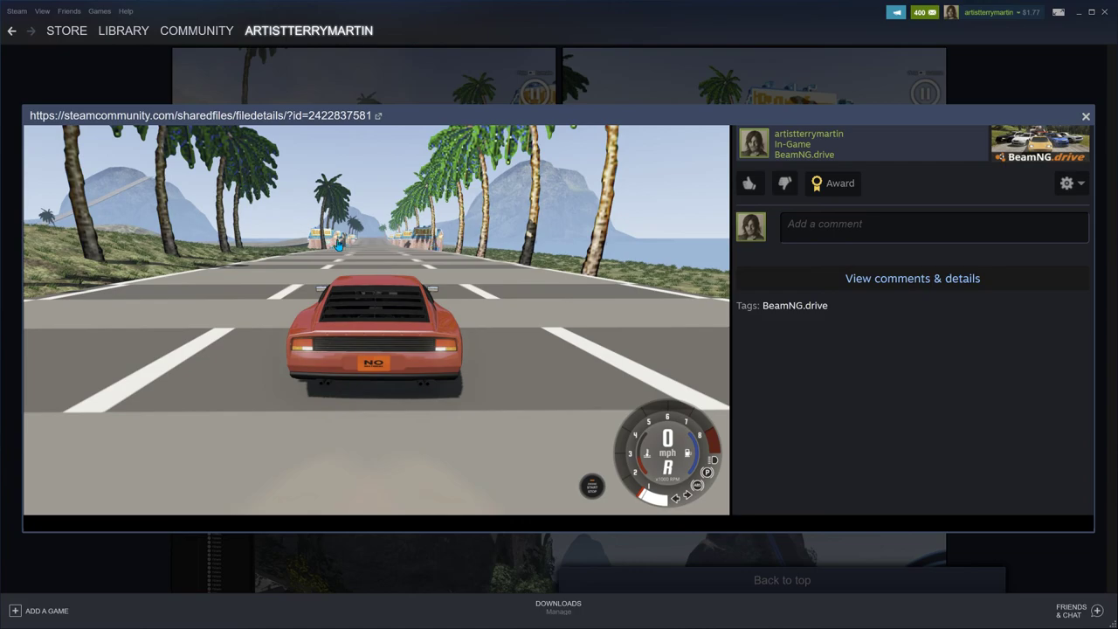
mouse_move(1097, 123)
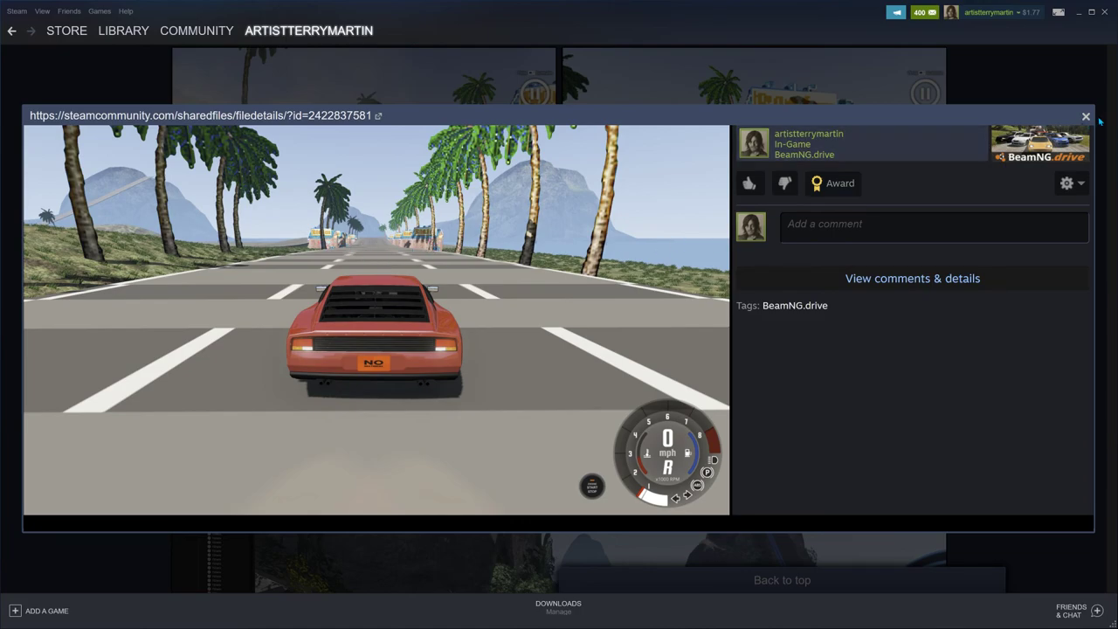
left_click(1086, 115)
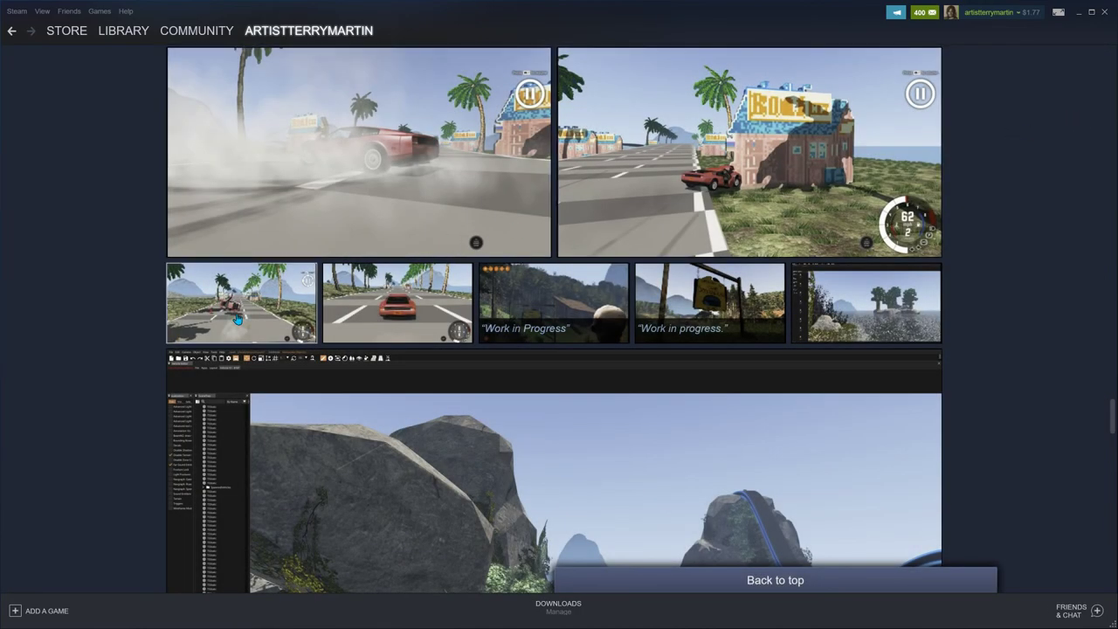
Step: Browse the showcase to the START line red car shot, then return to the grid
scroll("up", 3)
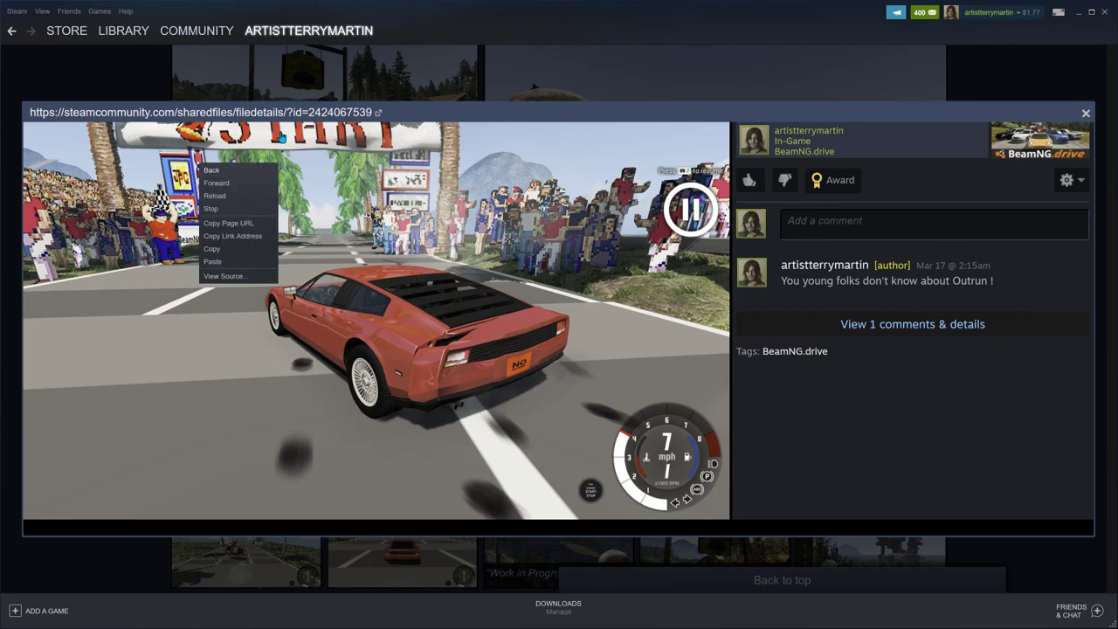
left_click(225, 276)
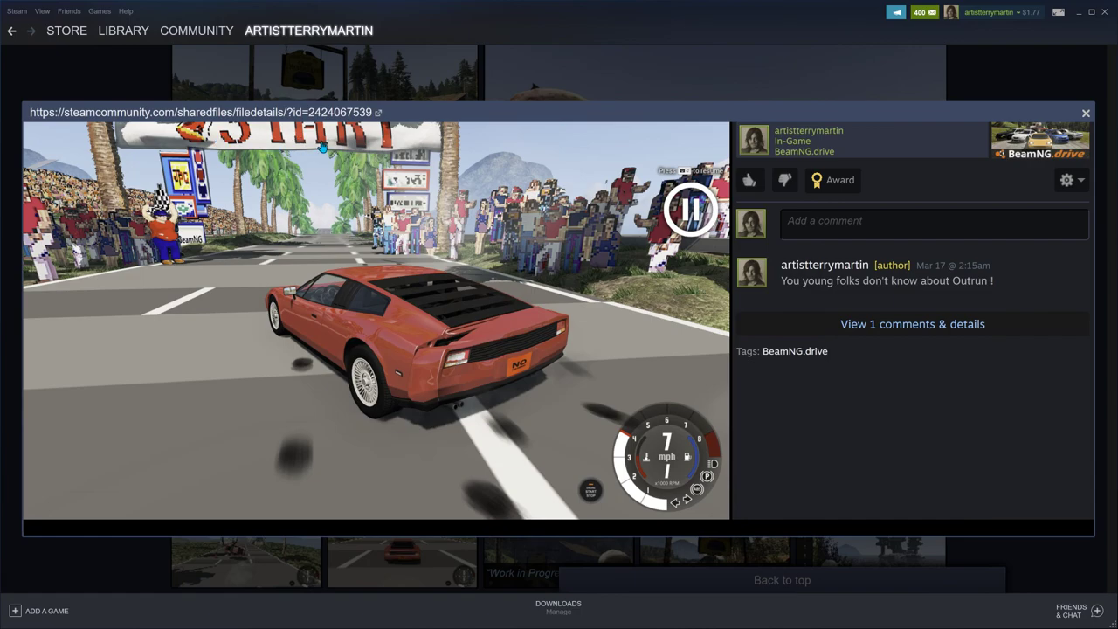
mouse_move(238, 233)
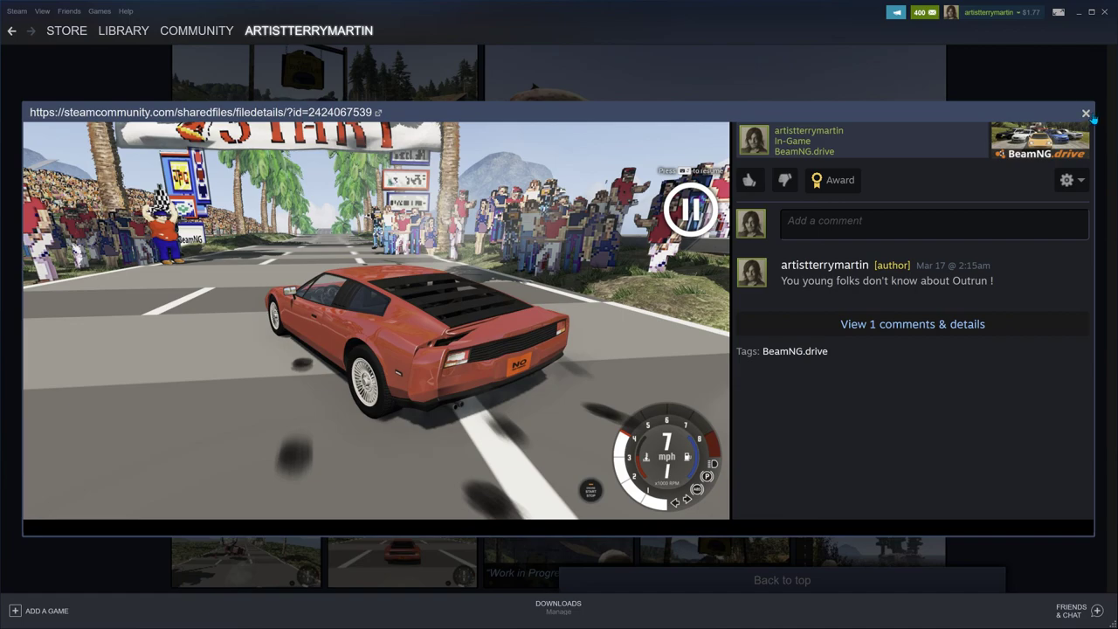
left_click(1086, 114)
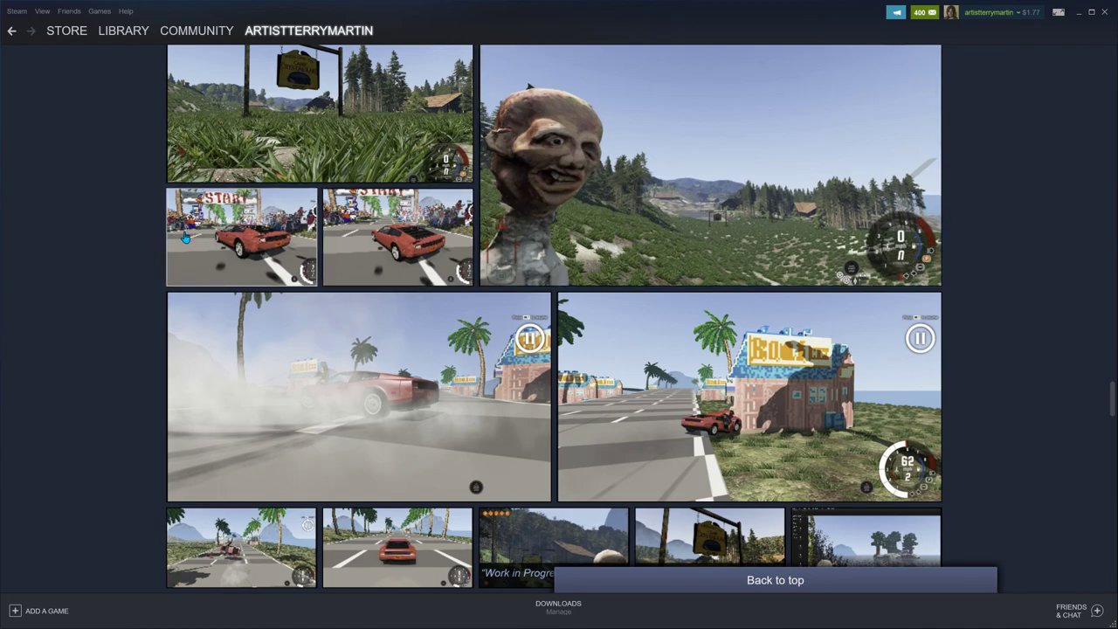
mouse_move(342, 309)
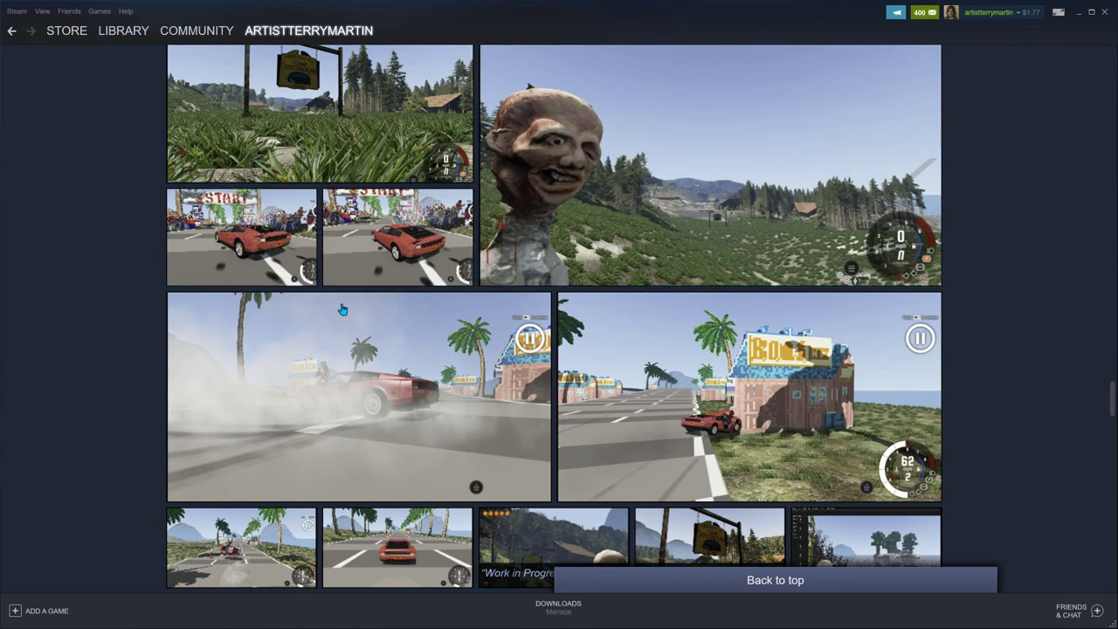
Step: Open the Crystal Lake grass screenshot full-size in the viewer
left_click(358, 395)
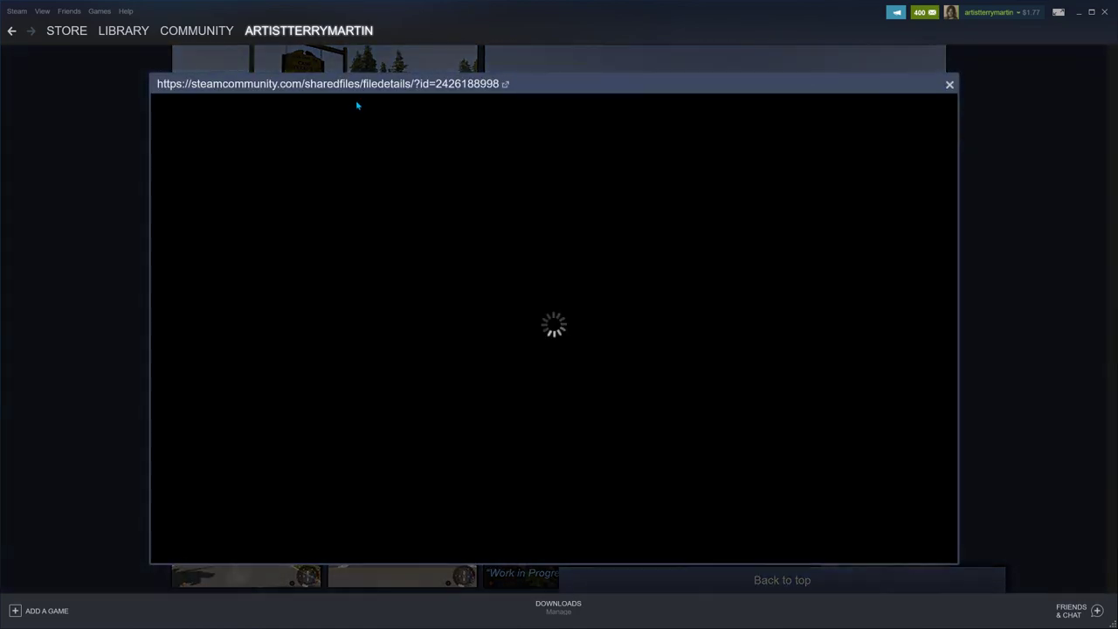
mouse_move(837, 252)
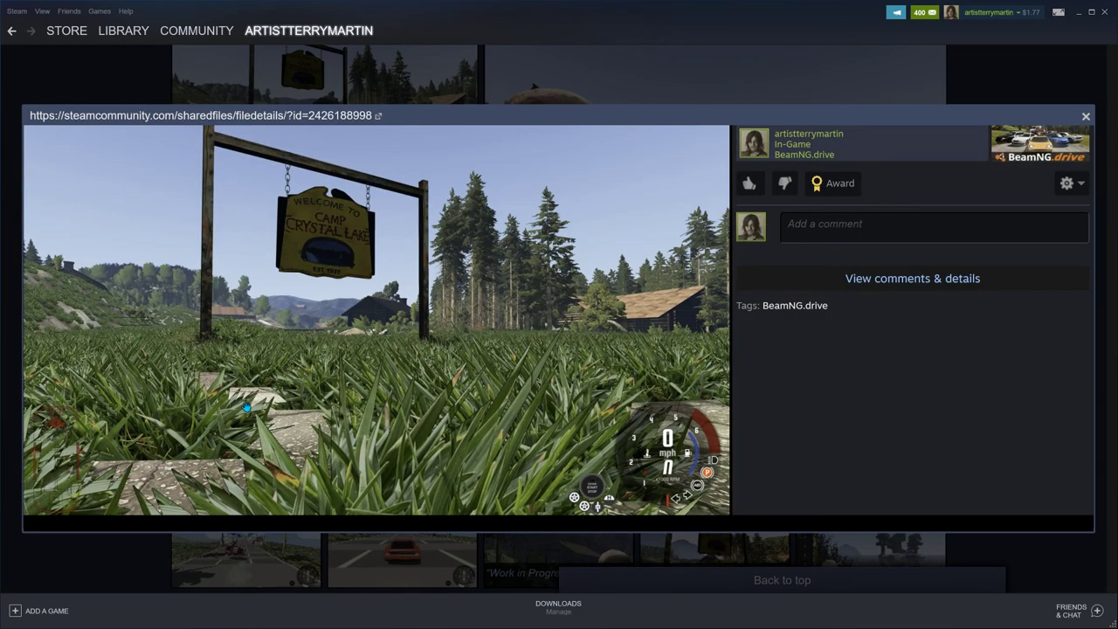
mouse_move(419, 461)
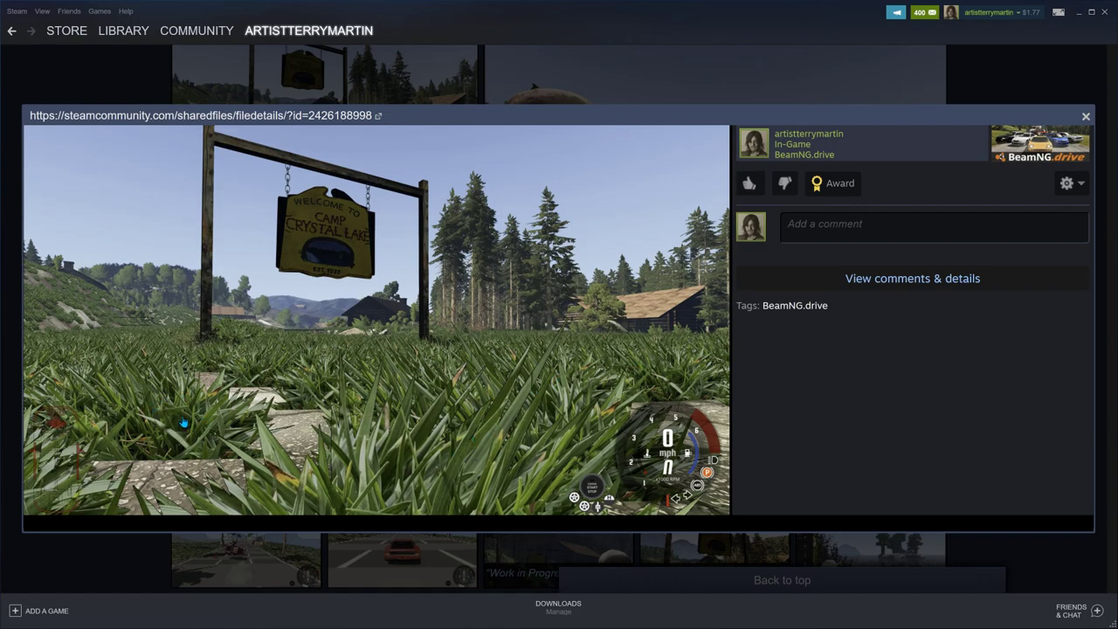
mouse_move(342, 410)
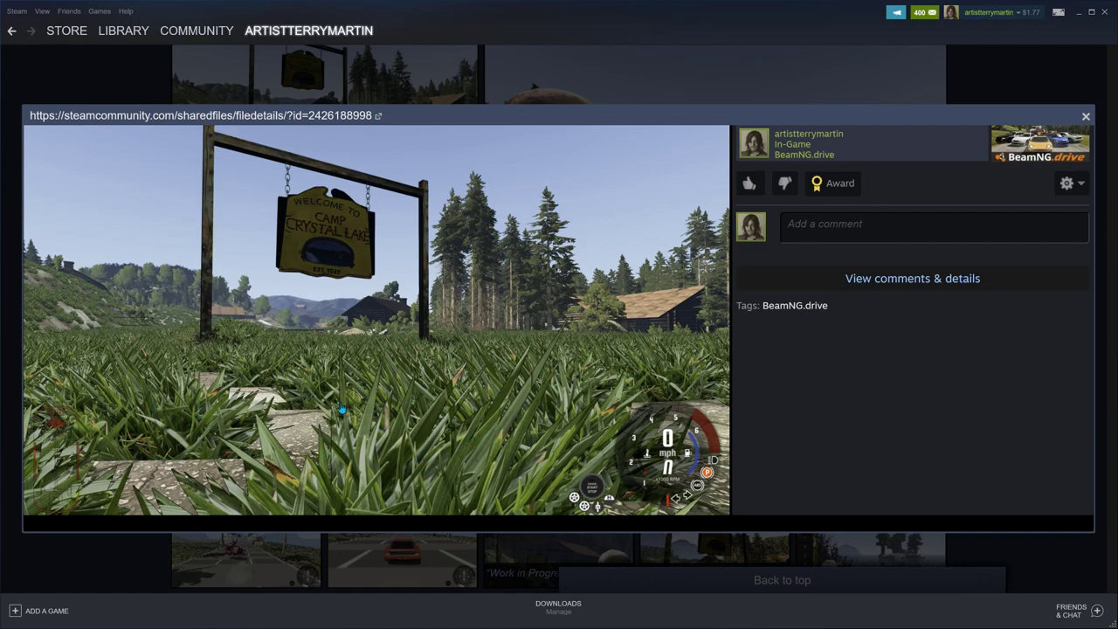
mouse_move(280, 433)
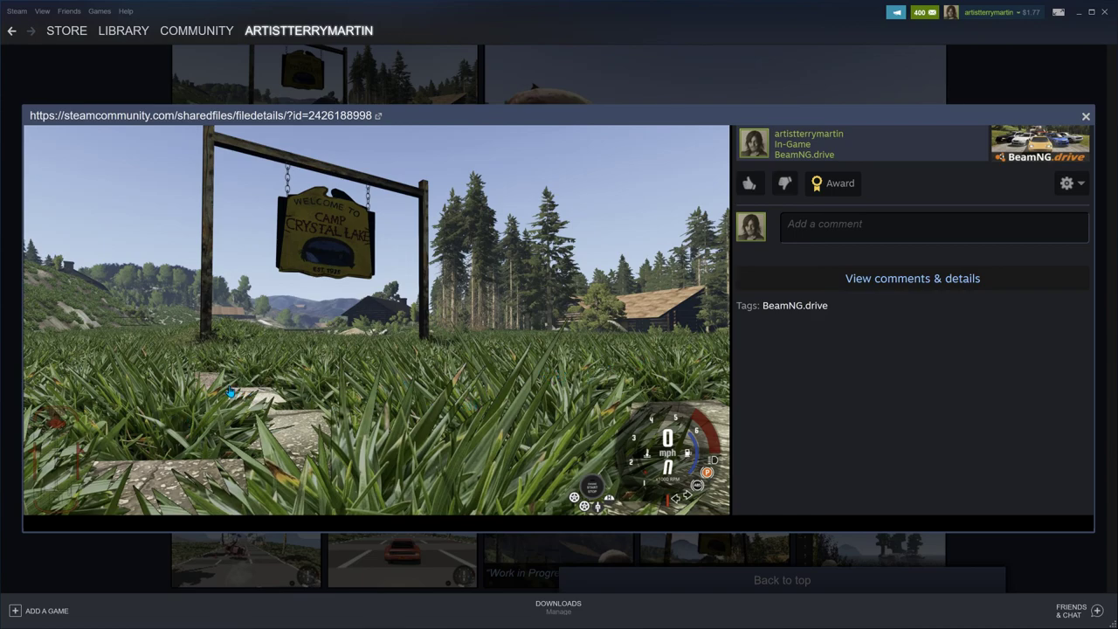
mouse_move(1097, 122)
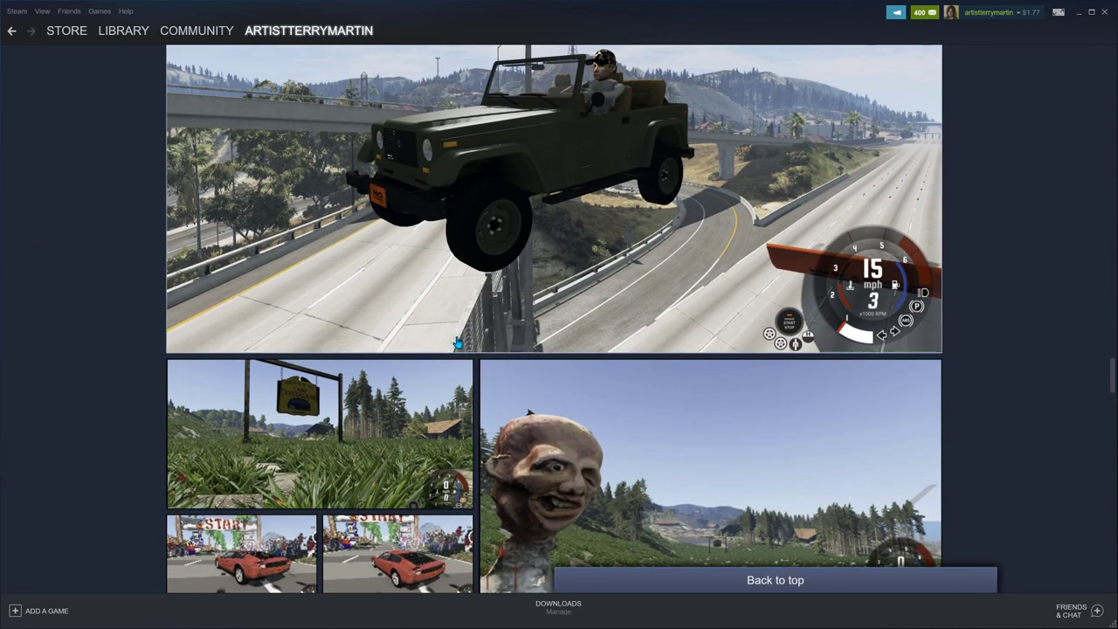
Step: Put away the flying jeep screenshot and move down to the Meshroom caption section
scroll("up", 3)
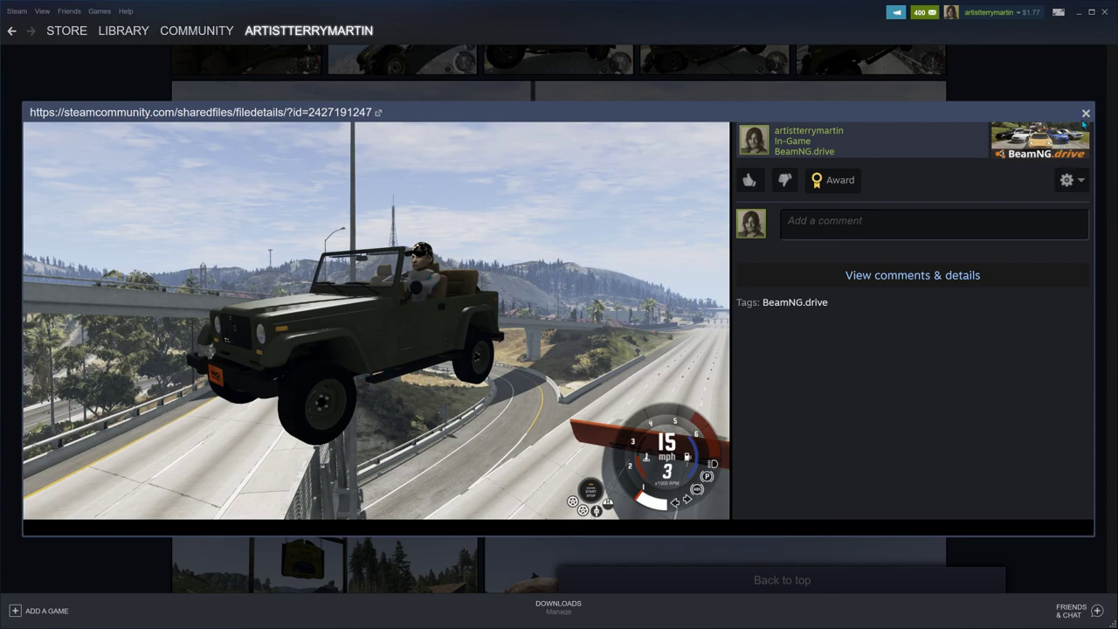
left_click(1086, 111)
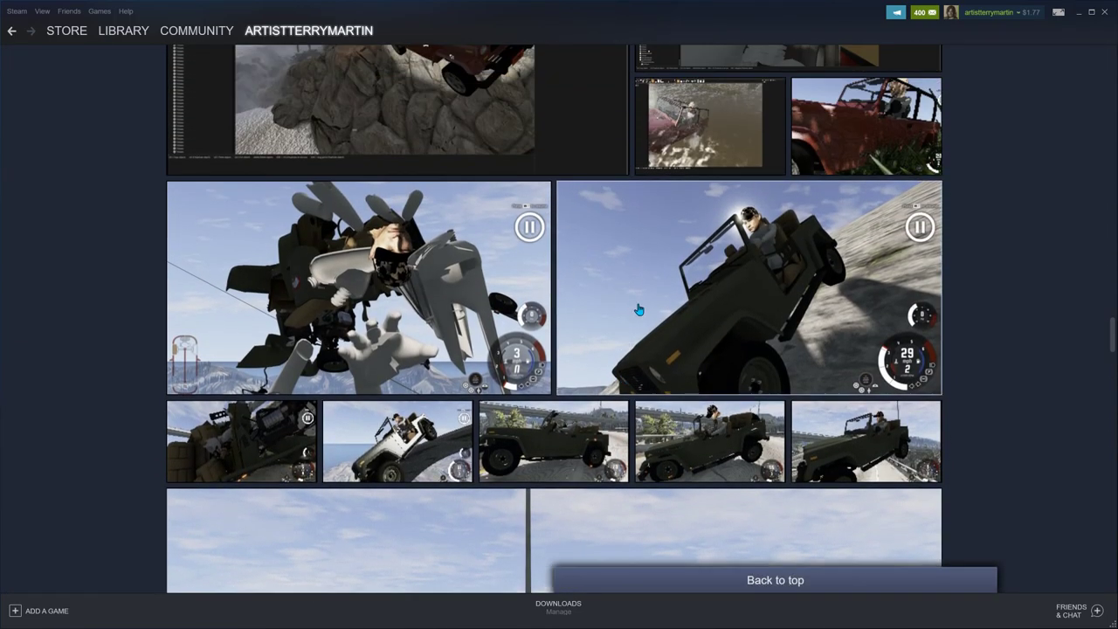
scroll("up", 3)
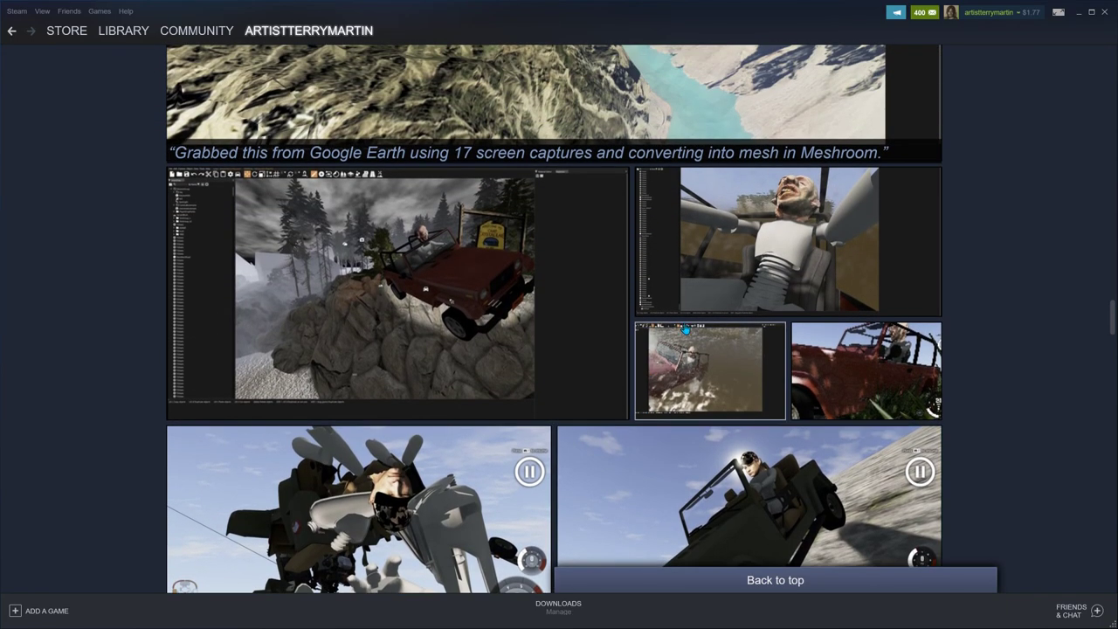
Step: Open the red jeep on rocky mountain terrain editor screenshot full-size
left_click(709, 371)
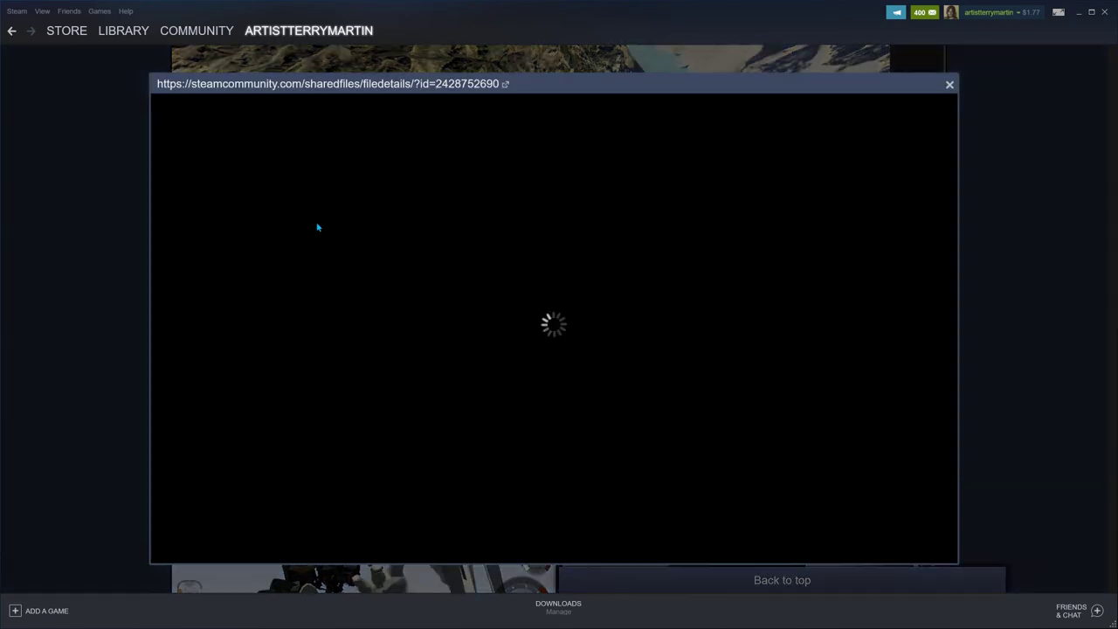
mouse_move(625, 241)
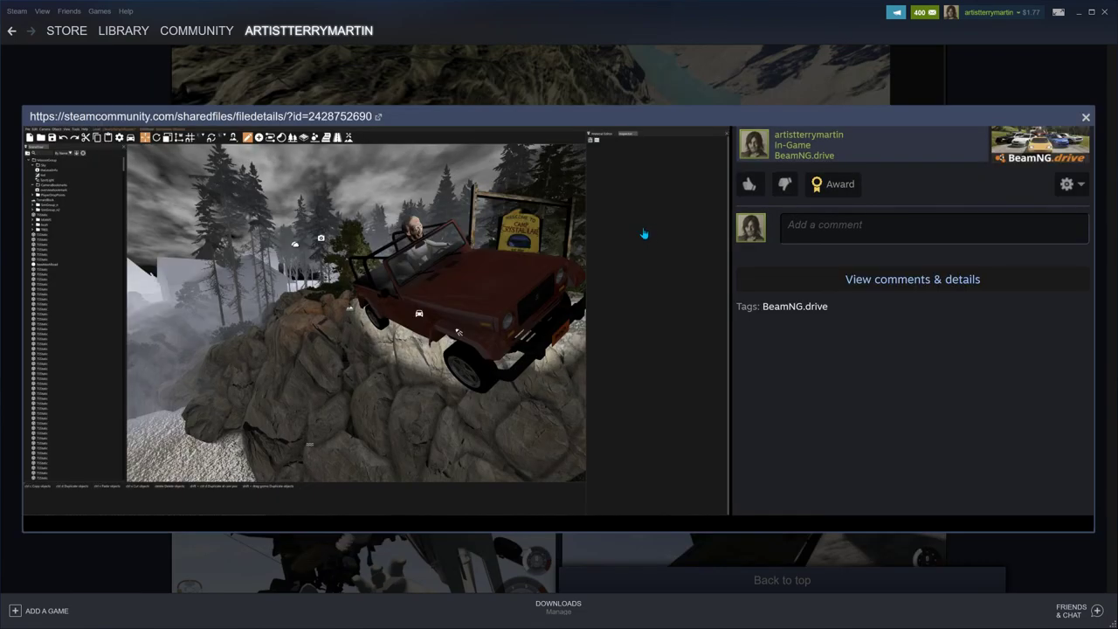
mouse_move(428, 258)
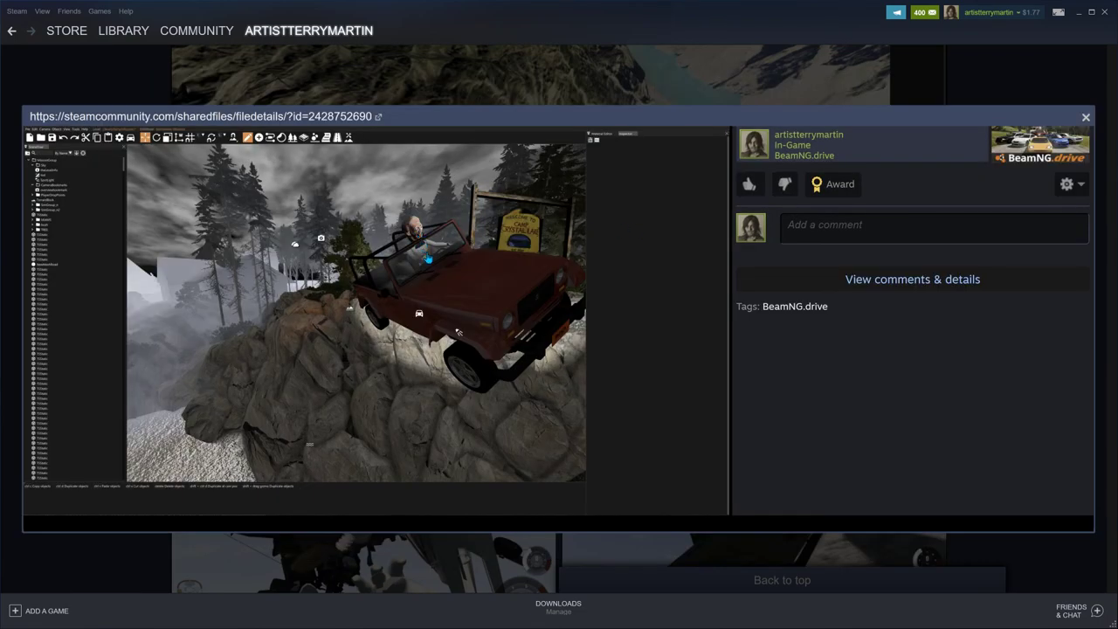
mouse_move(196, 391)
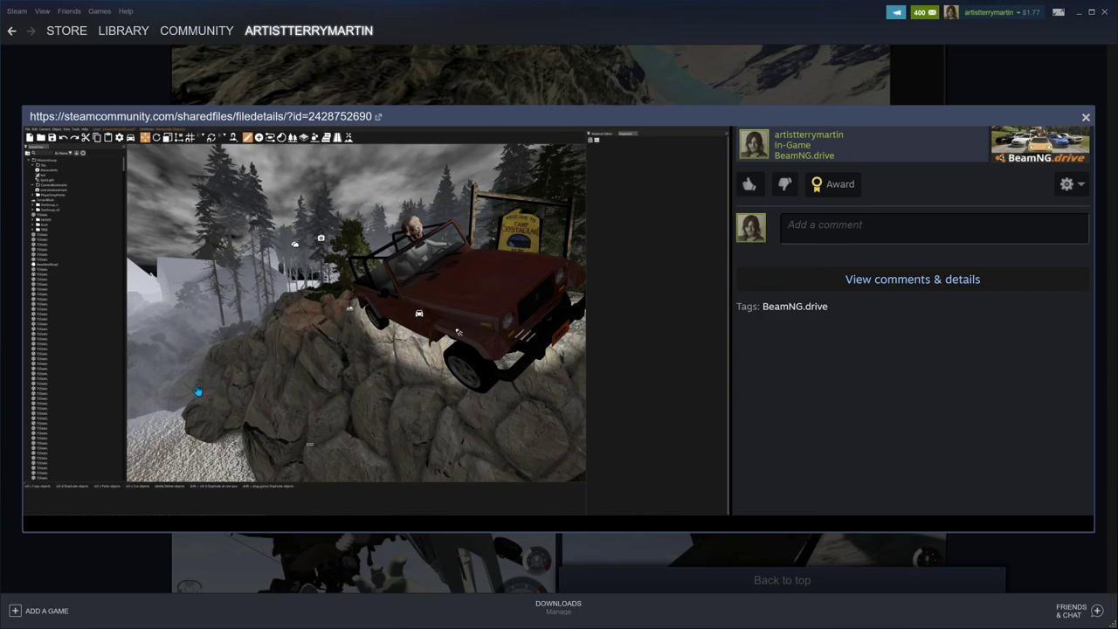
mouse_move(265, 327)
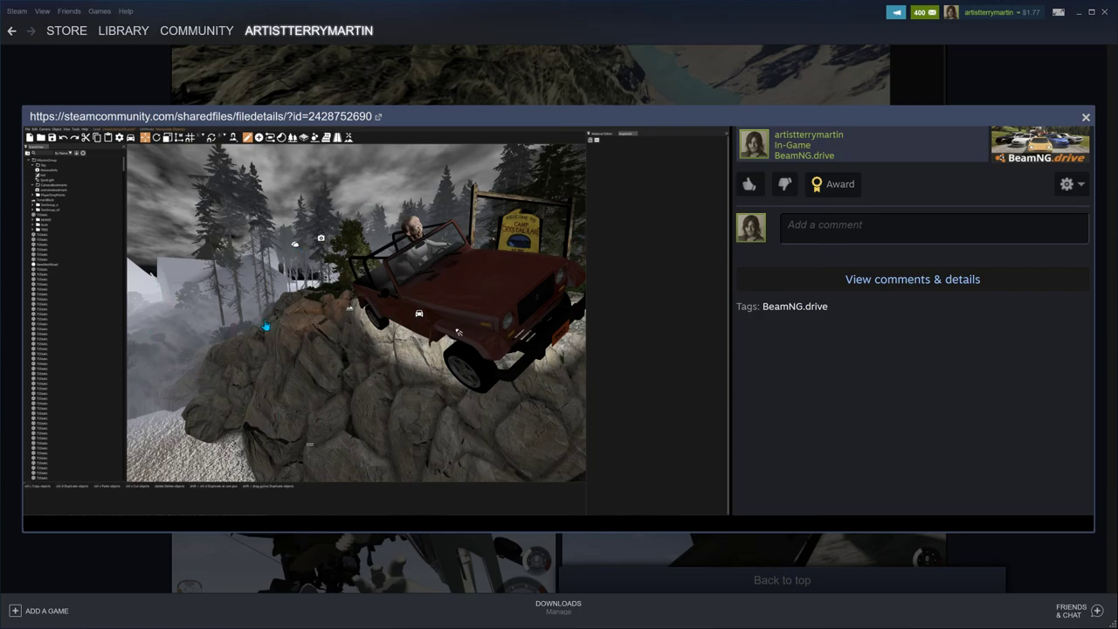
mouse_move(1052, 174)
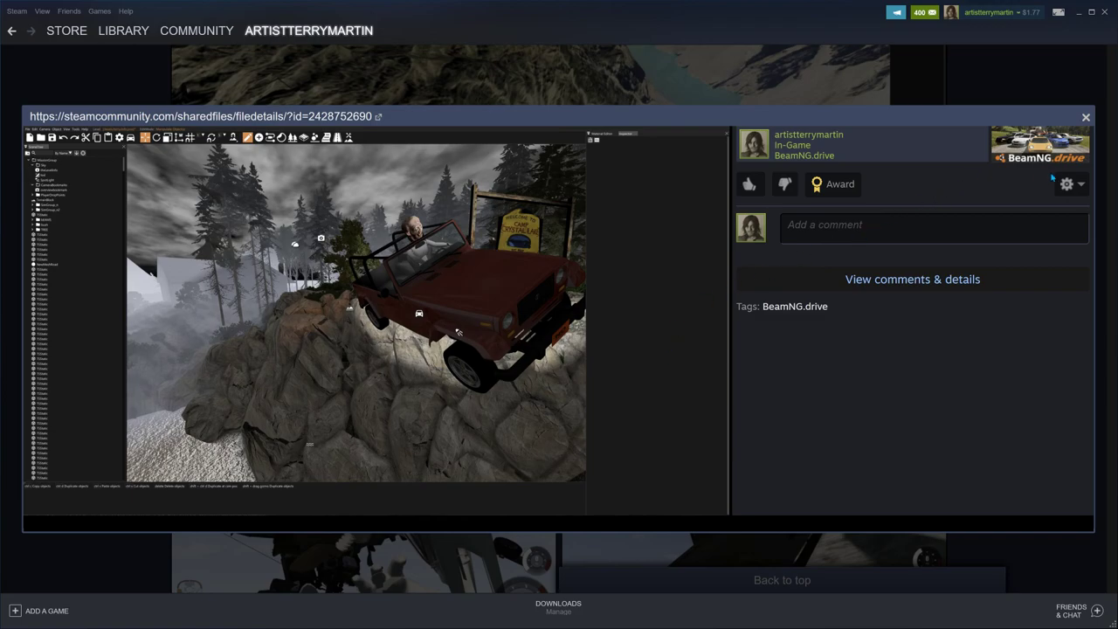
mouse_move(902, 133)
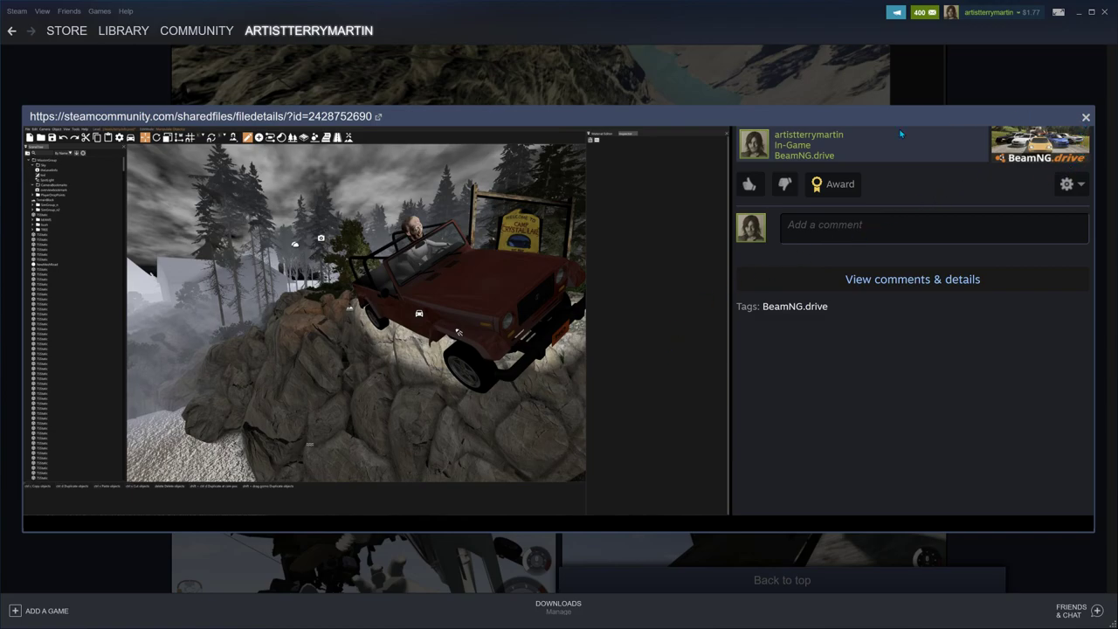
mouse_move(725, 272)
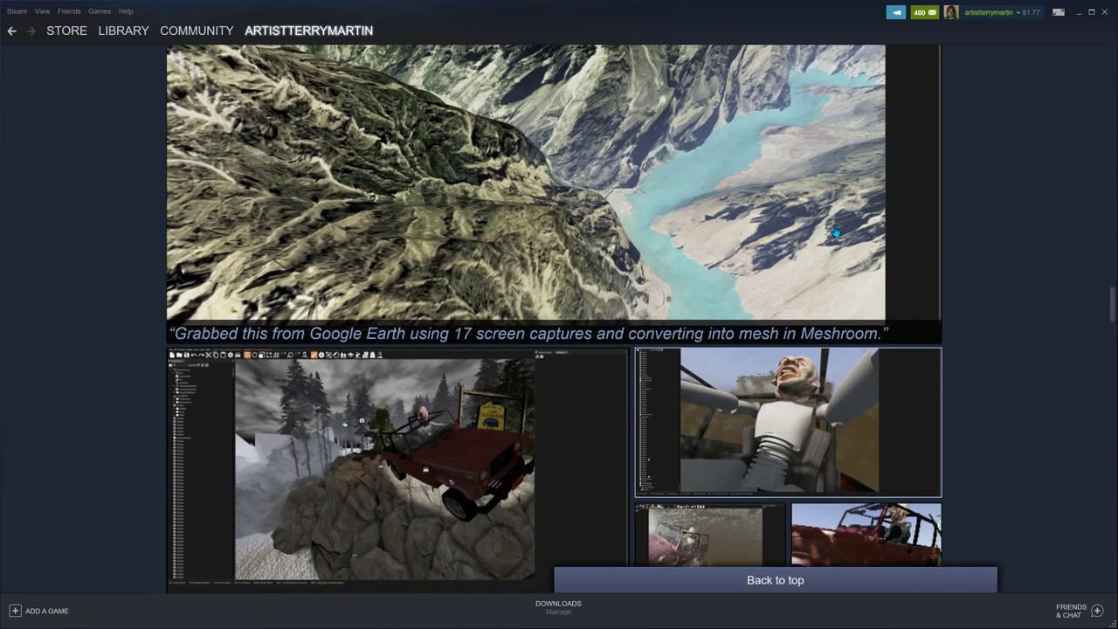
Step: Scroll the showcase to the Google Earth Meshroom terrain shot and the thumbnail row above it
scroll("up", 3)
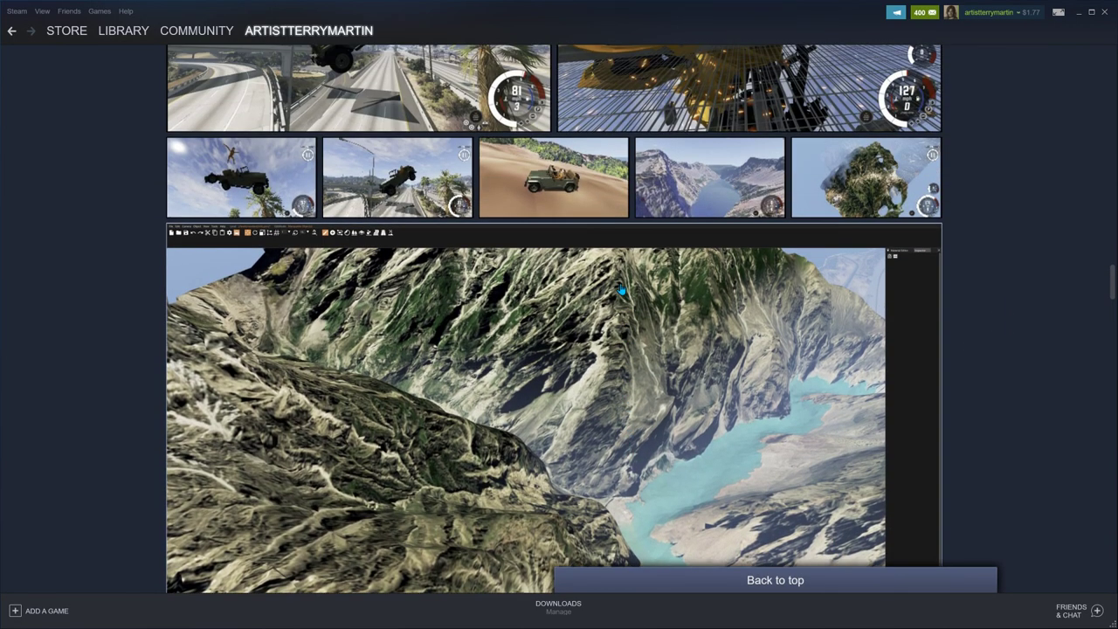
scroll("up", 3)
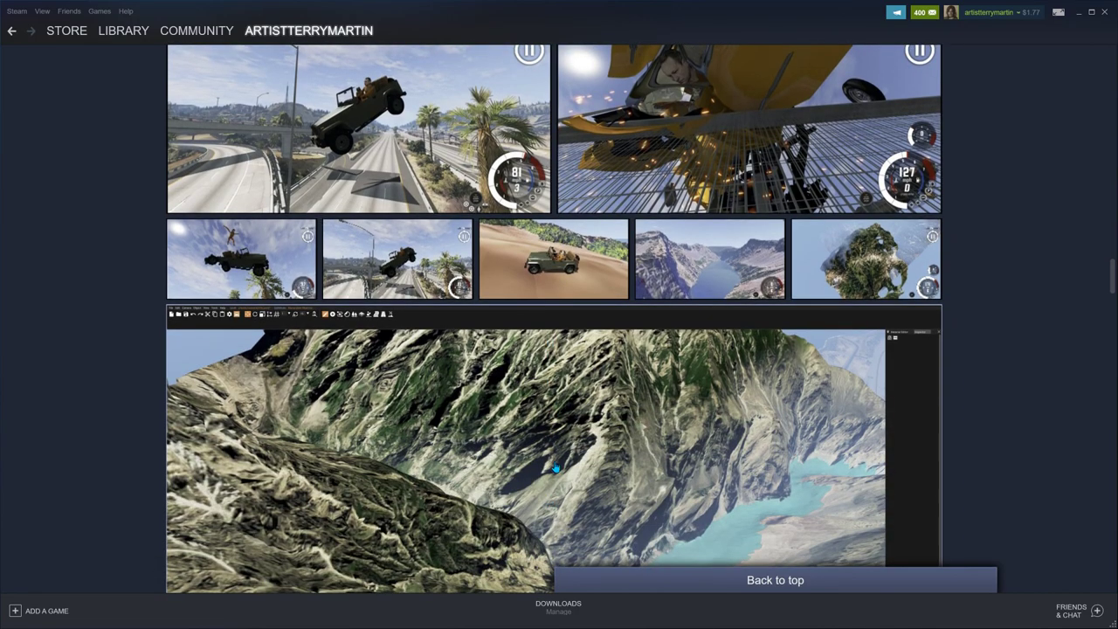
scroll("down", 3)
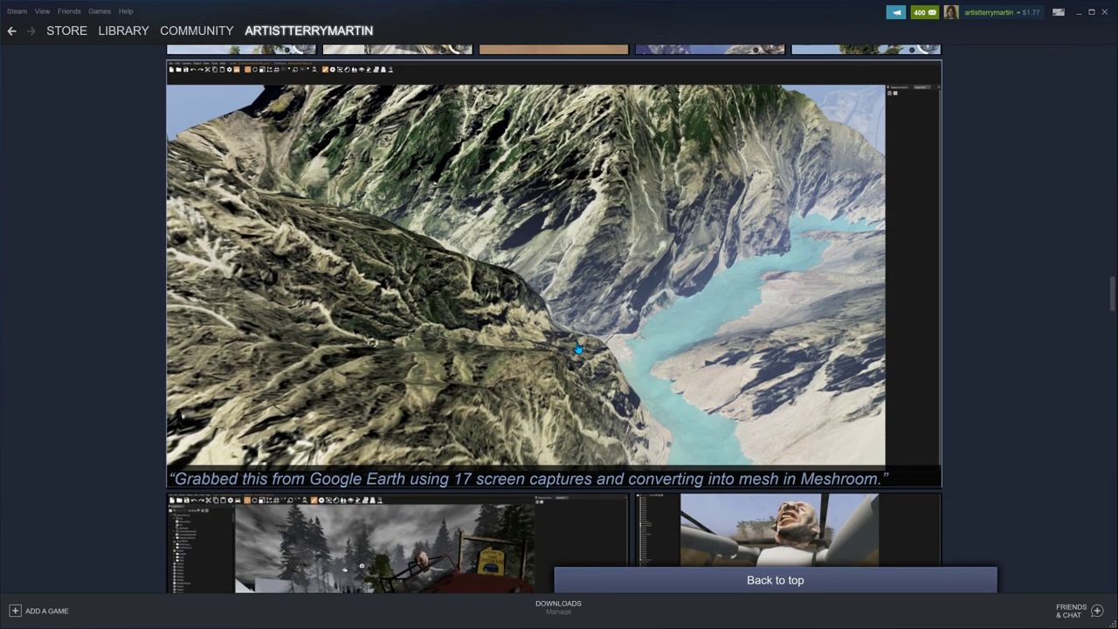
scroll("up", 3)
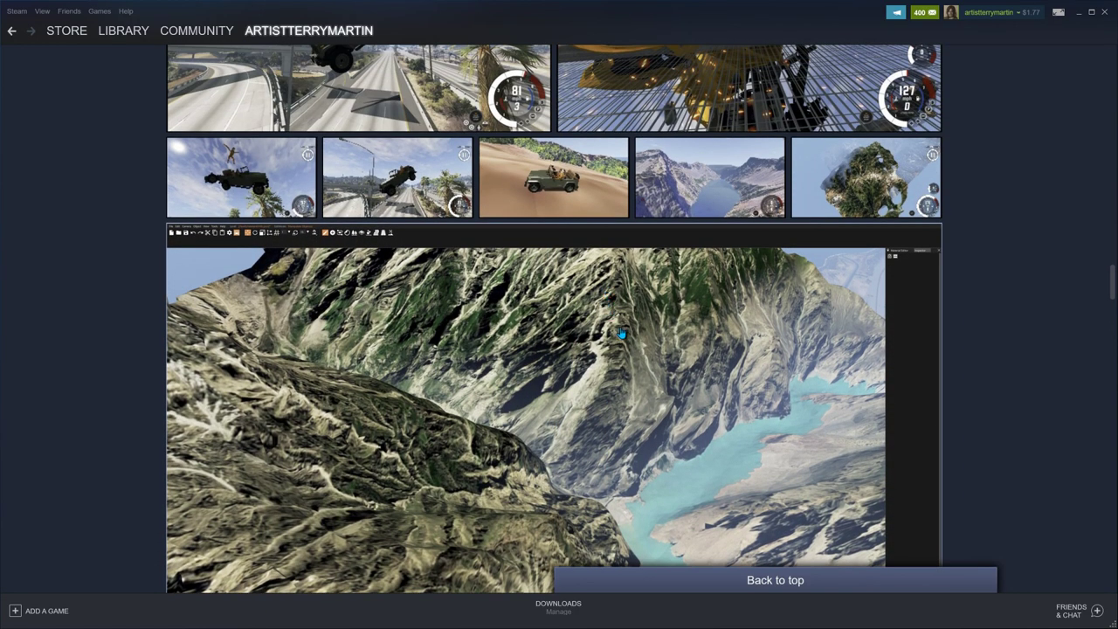
scroll("up", 3)
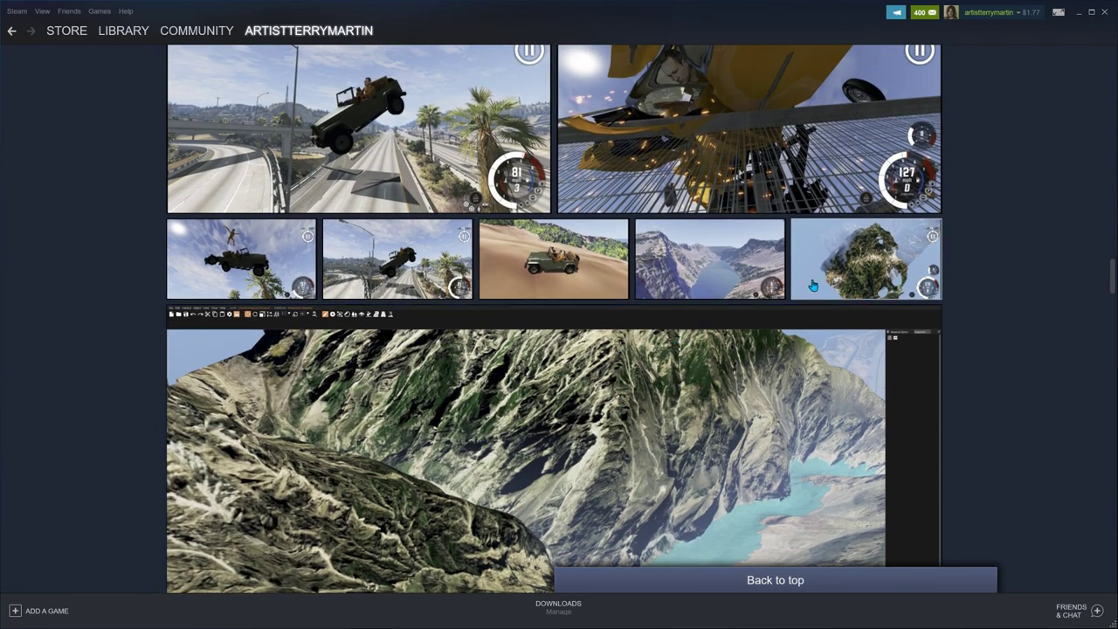
mouse_move(712, 269)
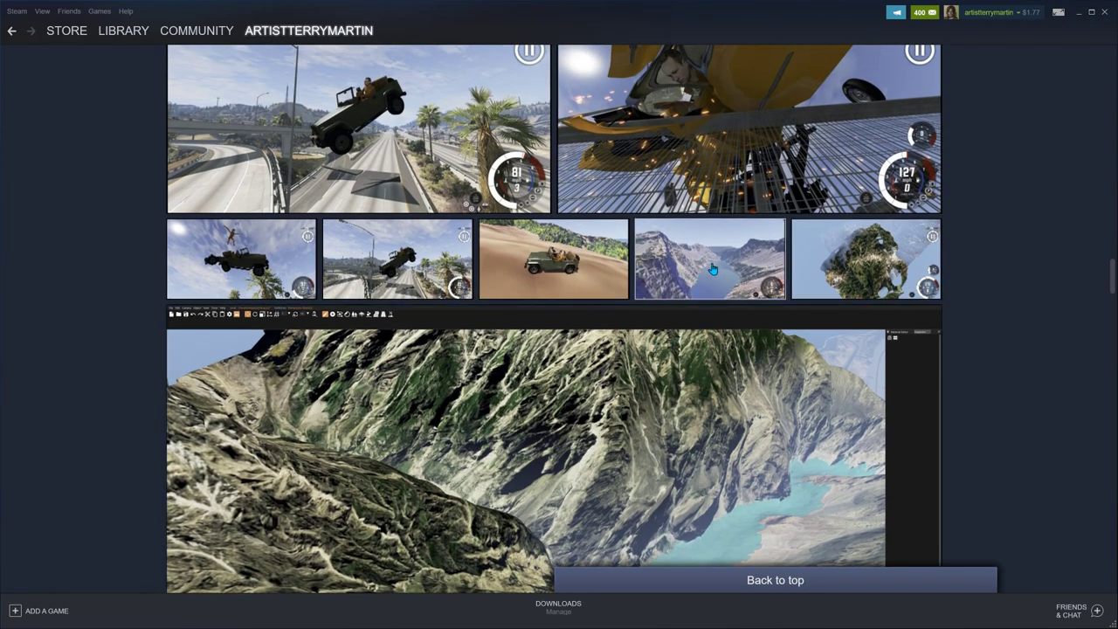
left_click(709, 258)
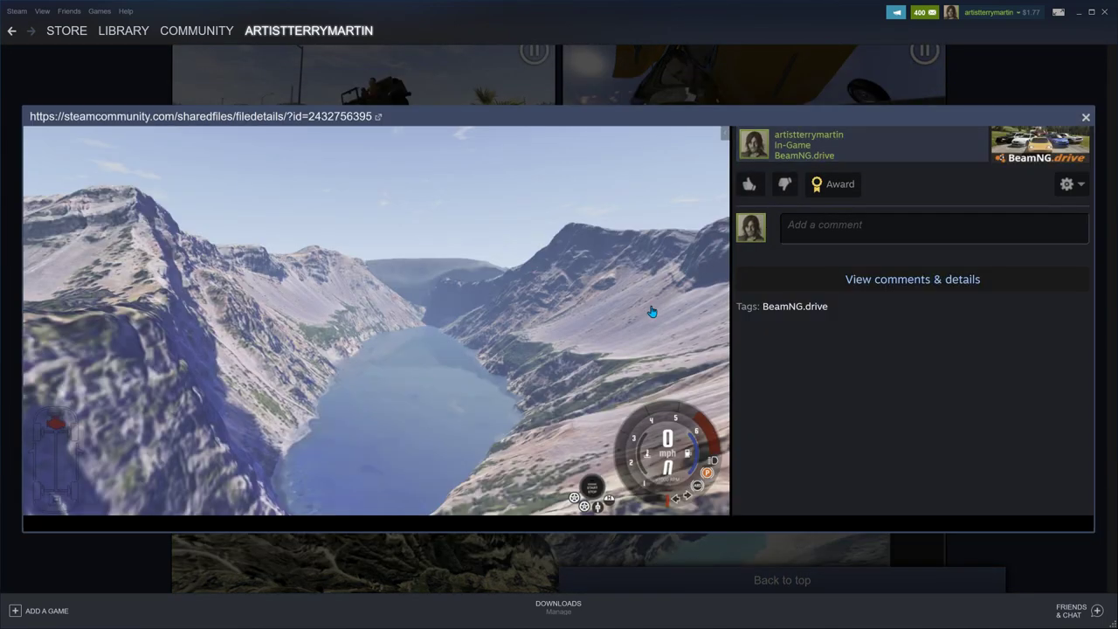
mouse_move(657, 328)
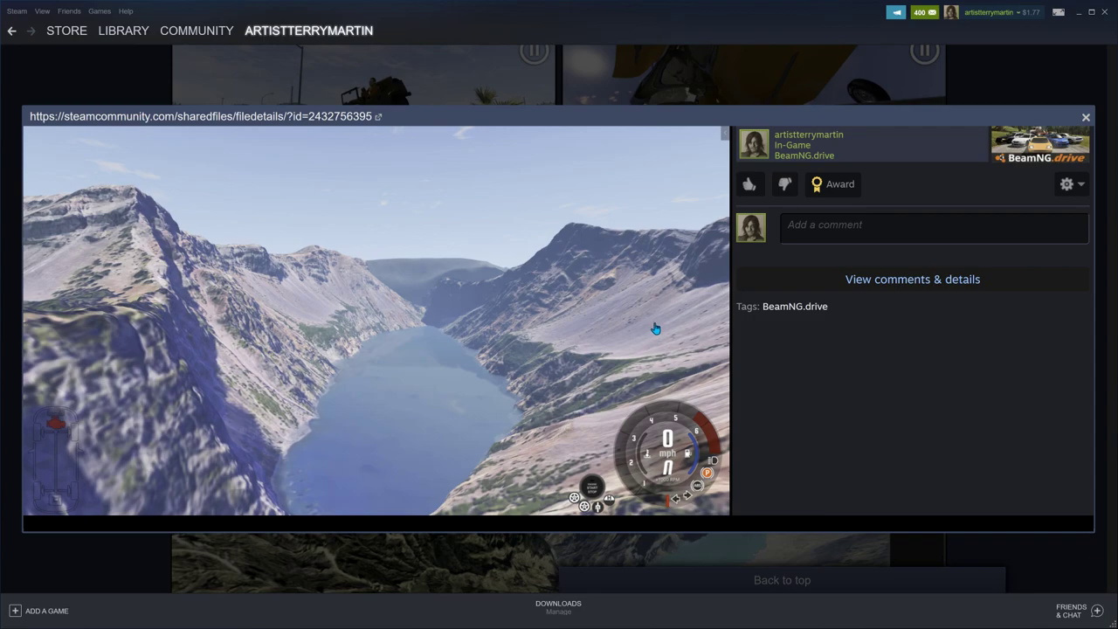
mouse_move(558, 472)
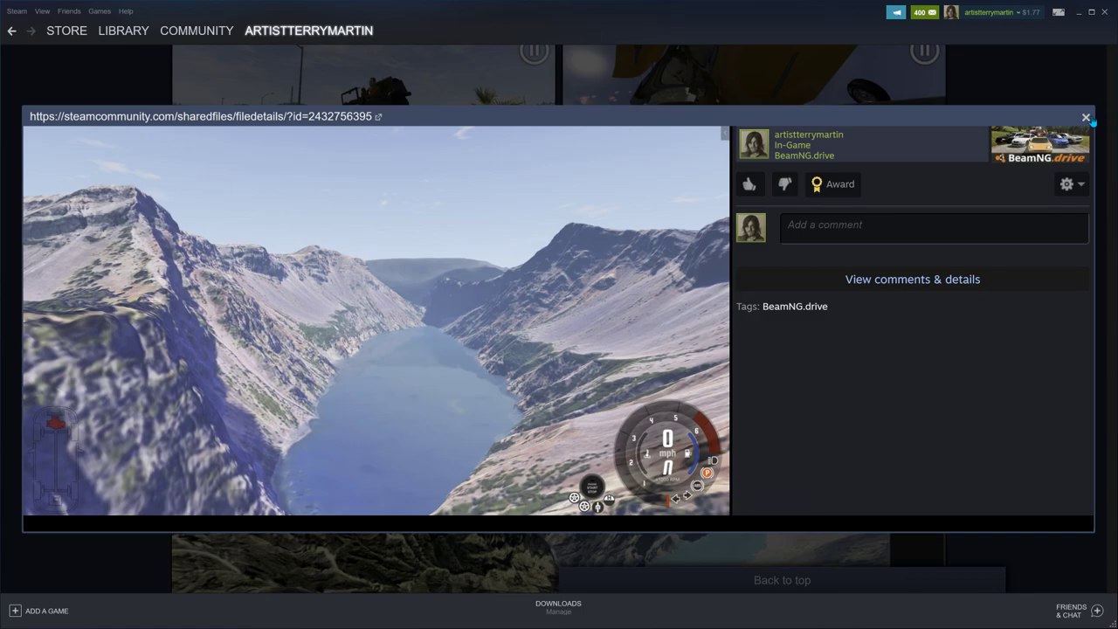
left_click(1086, 115)
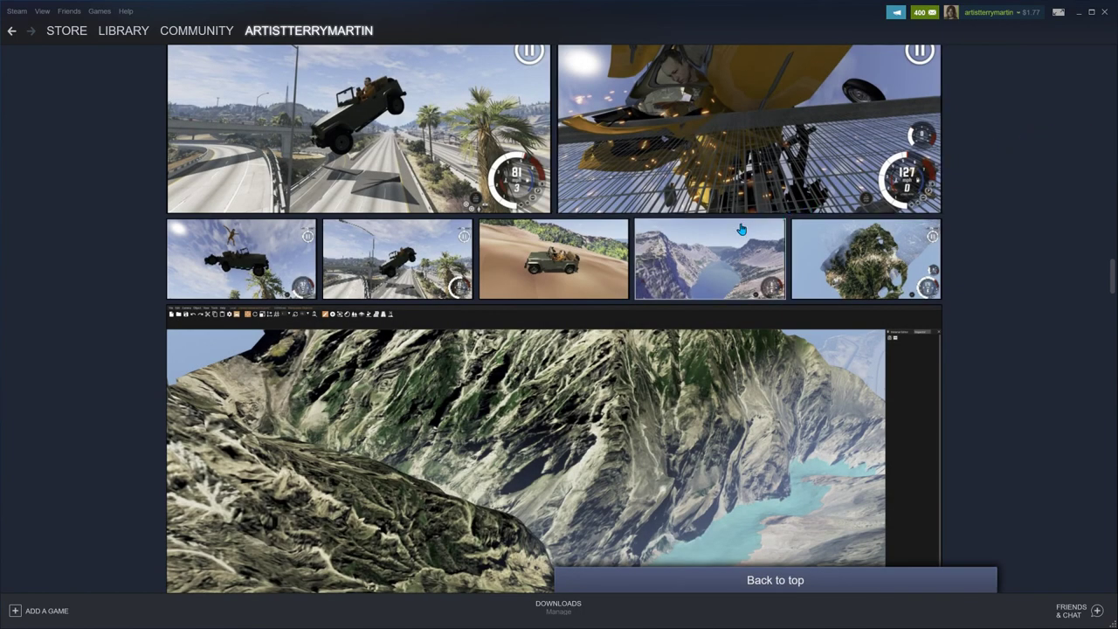
Step: Open the crash dummy with outstretched arms screenshot in the viewer
scroll("up", 3)
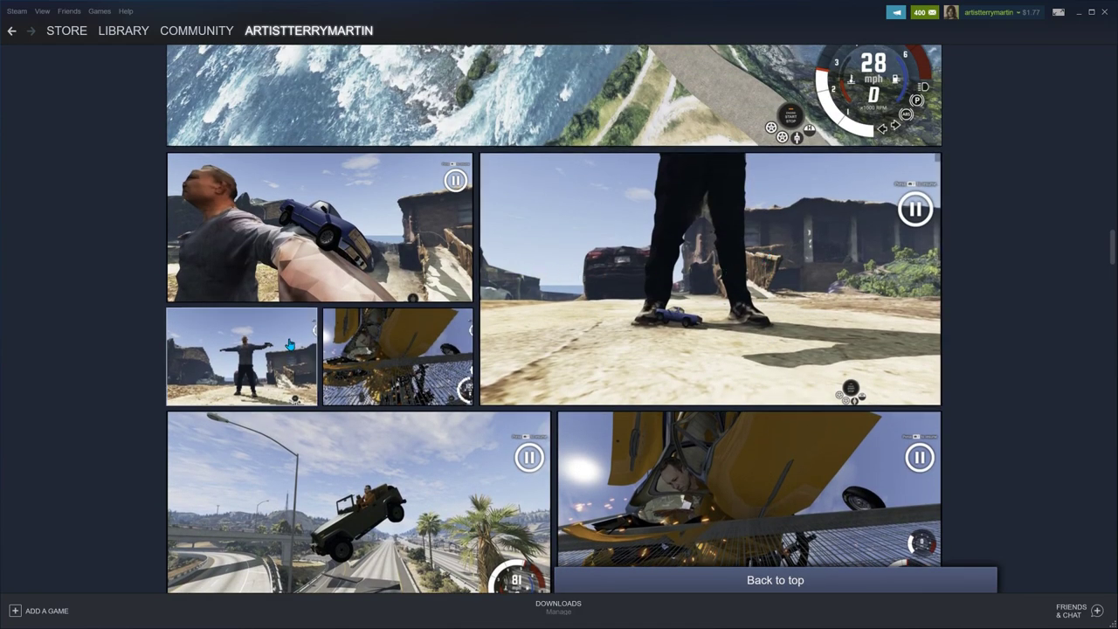
left_click(241, 356)
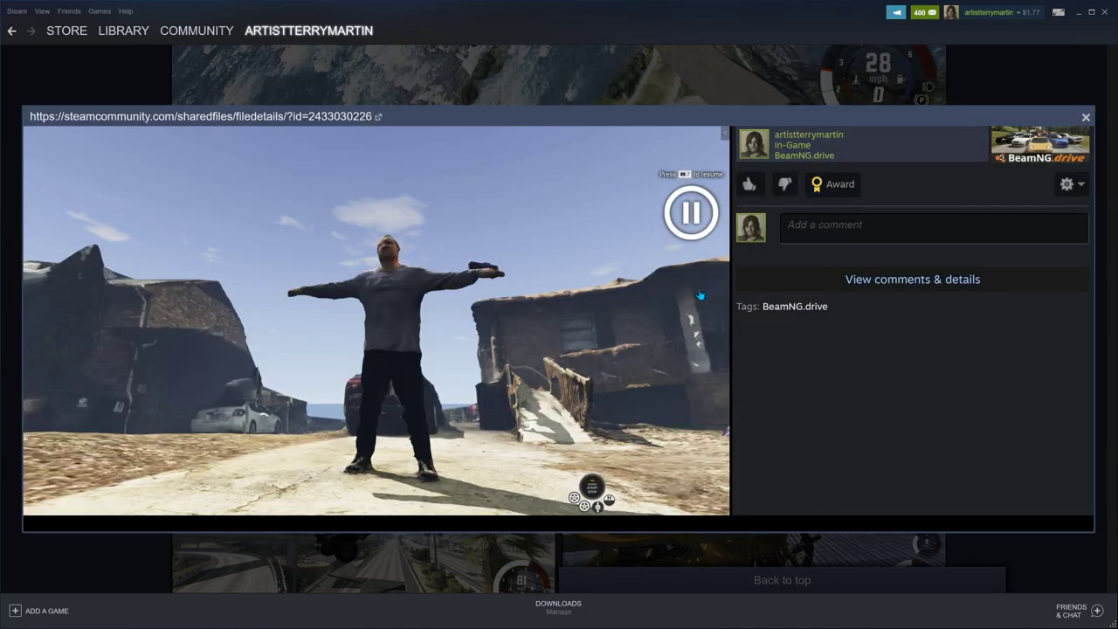
mouse_move(199, 330)
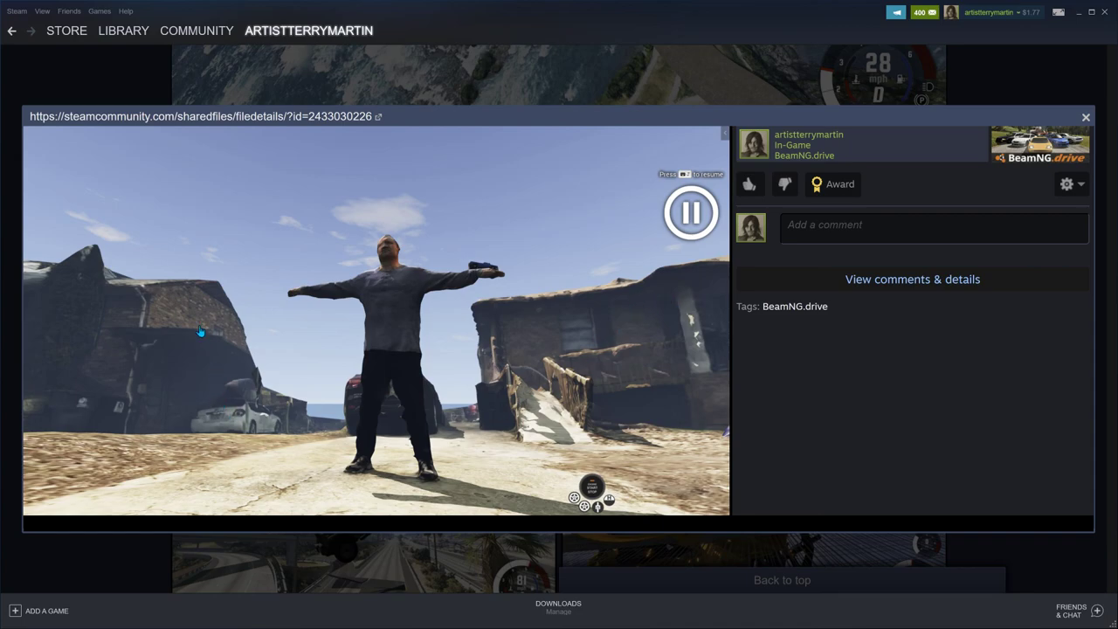
mouse_move(555, 334)
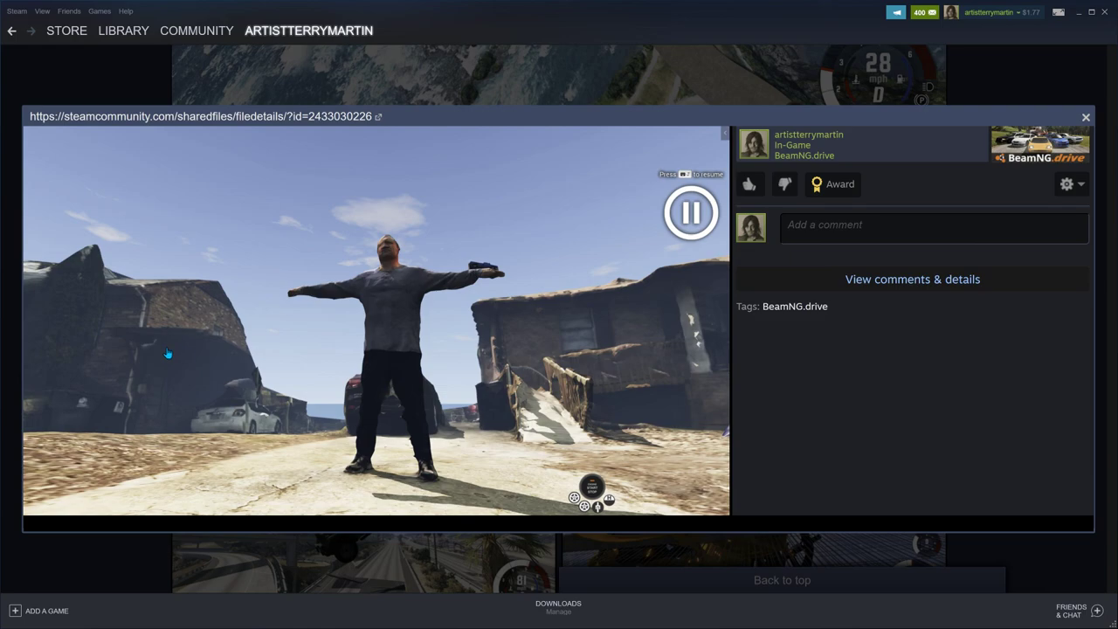
mouse_move(502, 426)
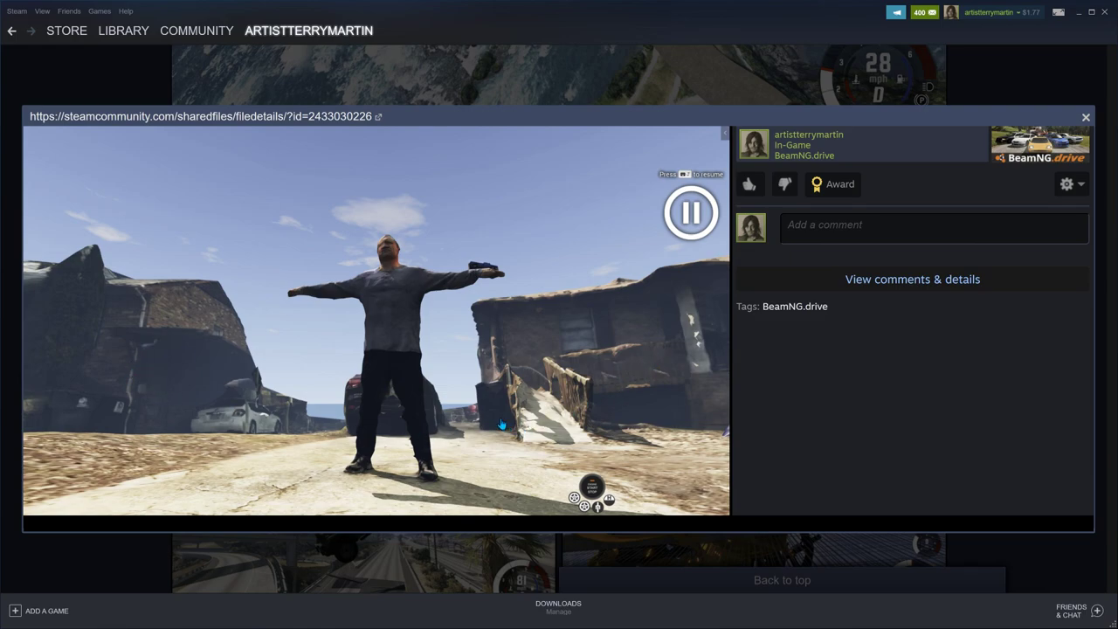
mouse_move(440, 340)
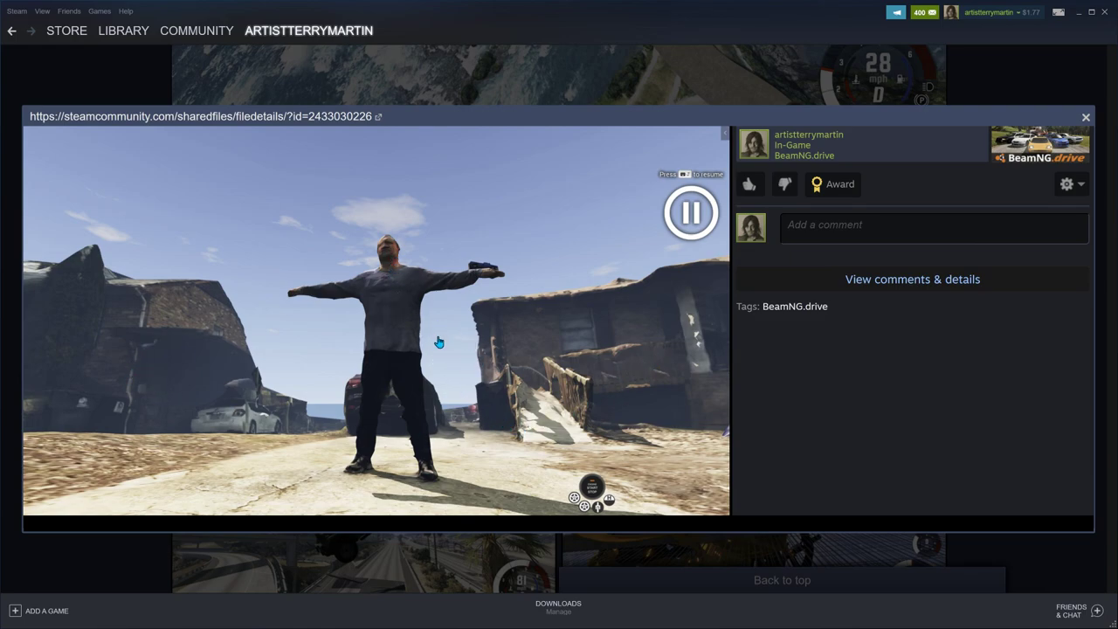
mouse_move(336, 496)
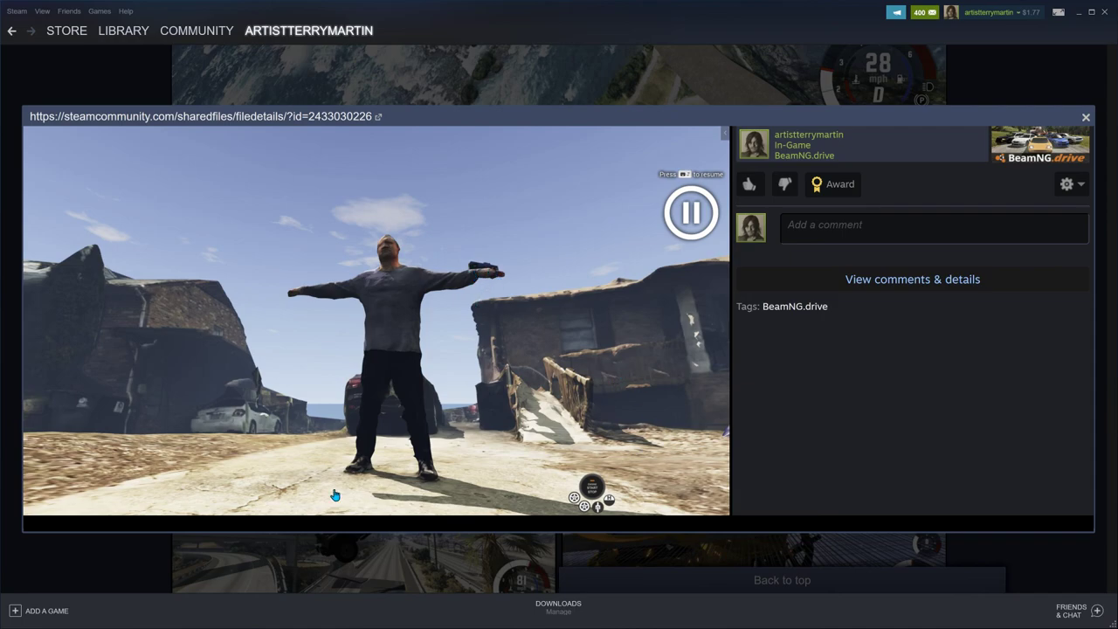
mouse_move(321, 492)
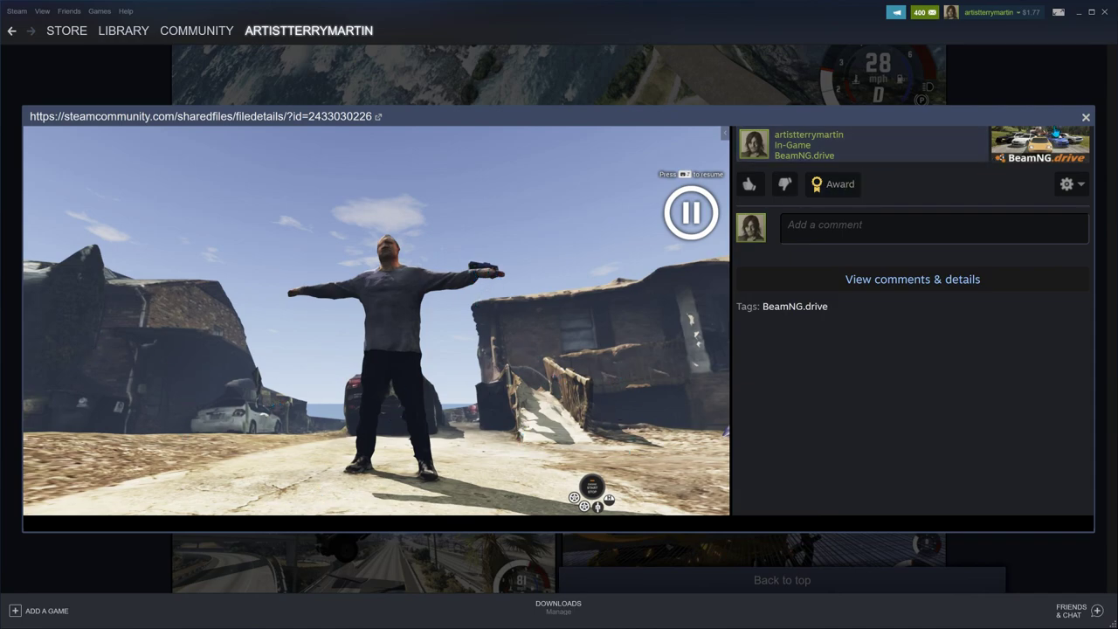
Step: Flip to the dummy-with-car shot, then return to the gallery at the Niagara Falls capture
left_click(1086, 115)
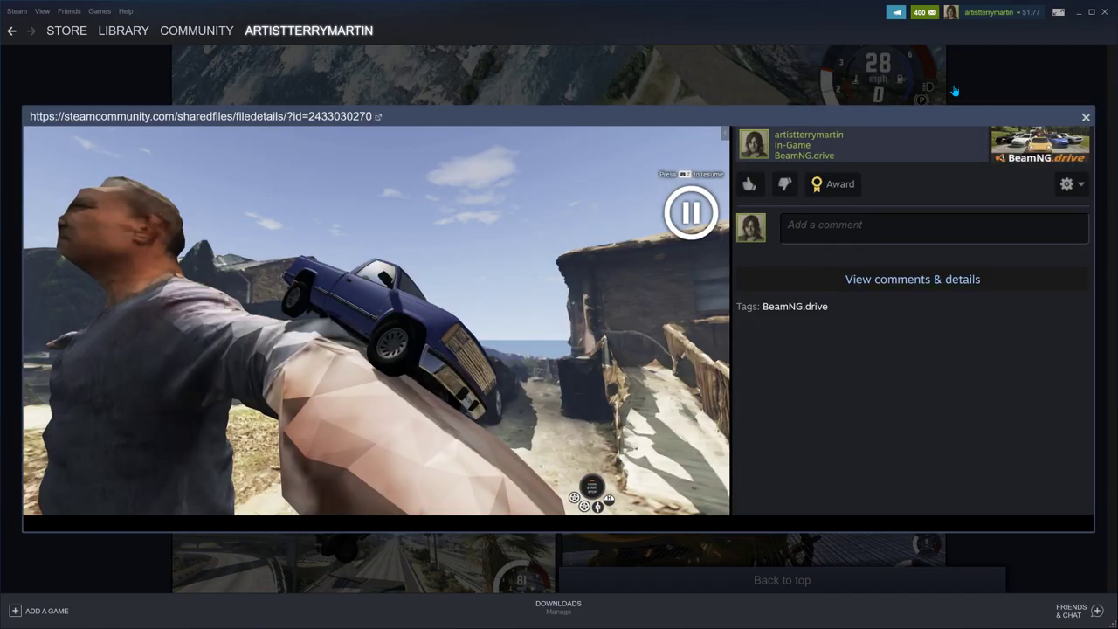
left_click(1084, 115)
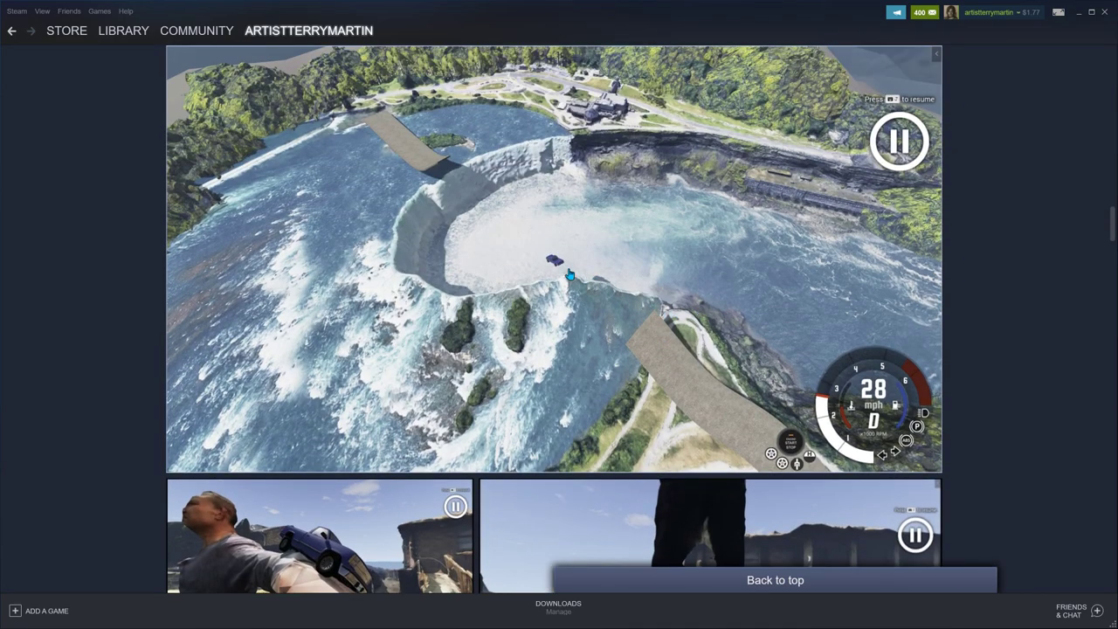
Step: Open the aerial Niagara Falls screenshot with the car above the horseshoe falls
left_click(552, 258)
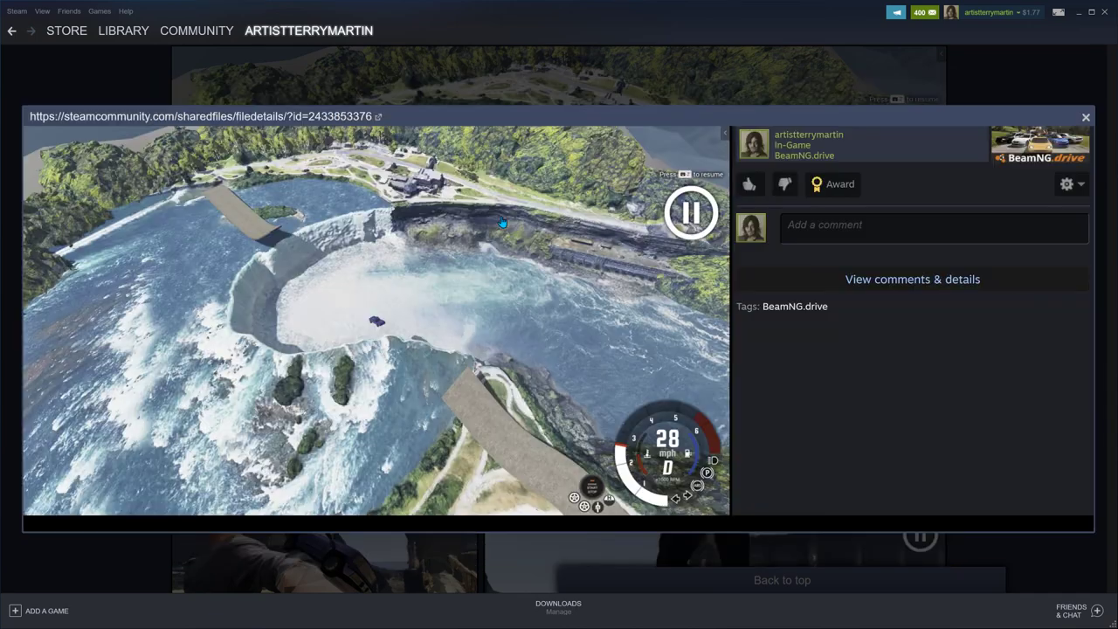
mouse_move(524, 424)
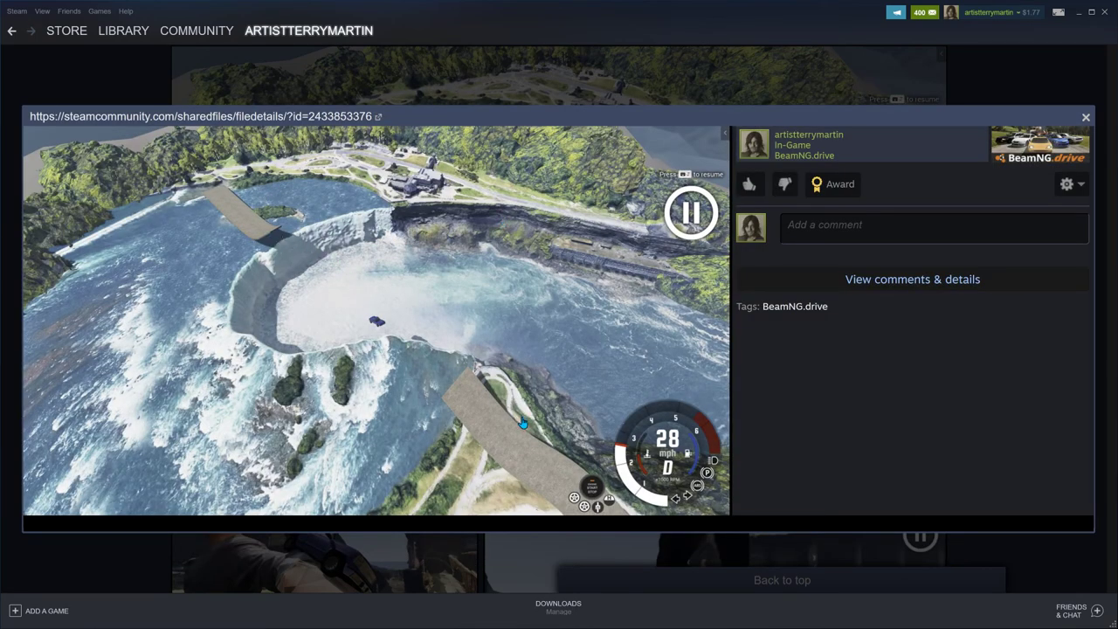
mouse_move(671, 349)
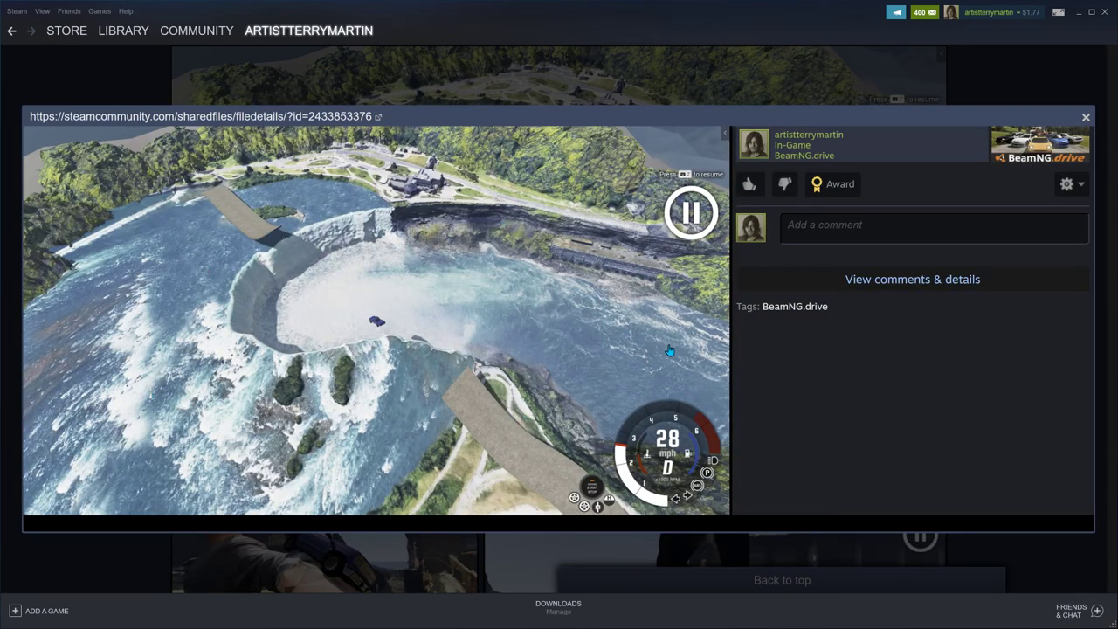
mouse_move(419, 362)
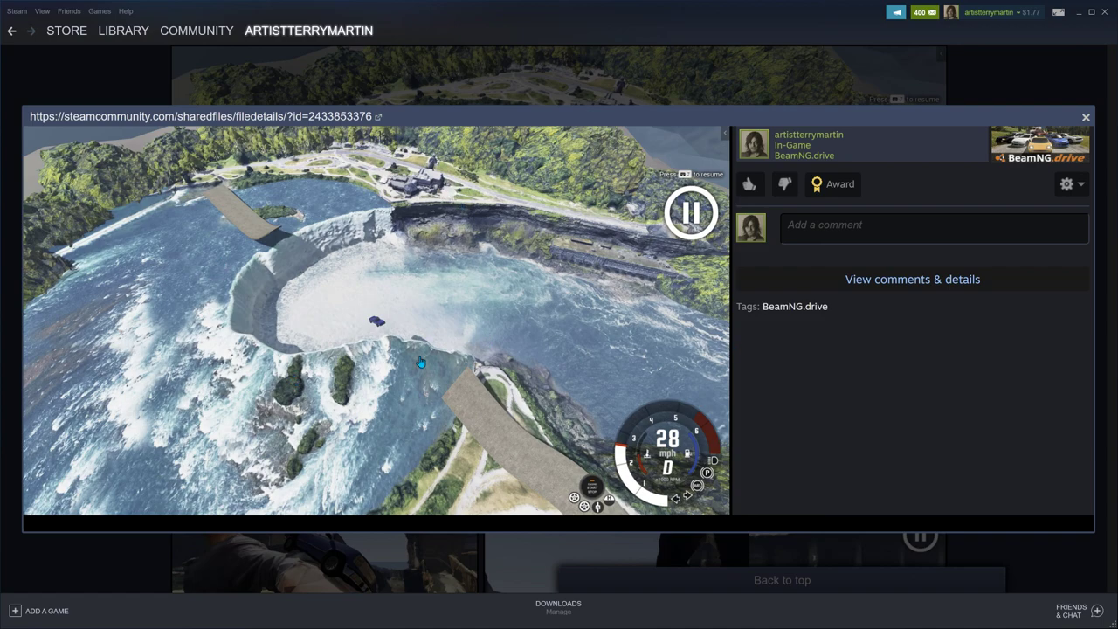
mouse_move(522, 119)
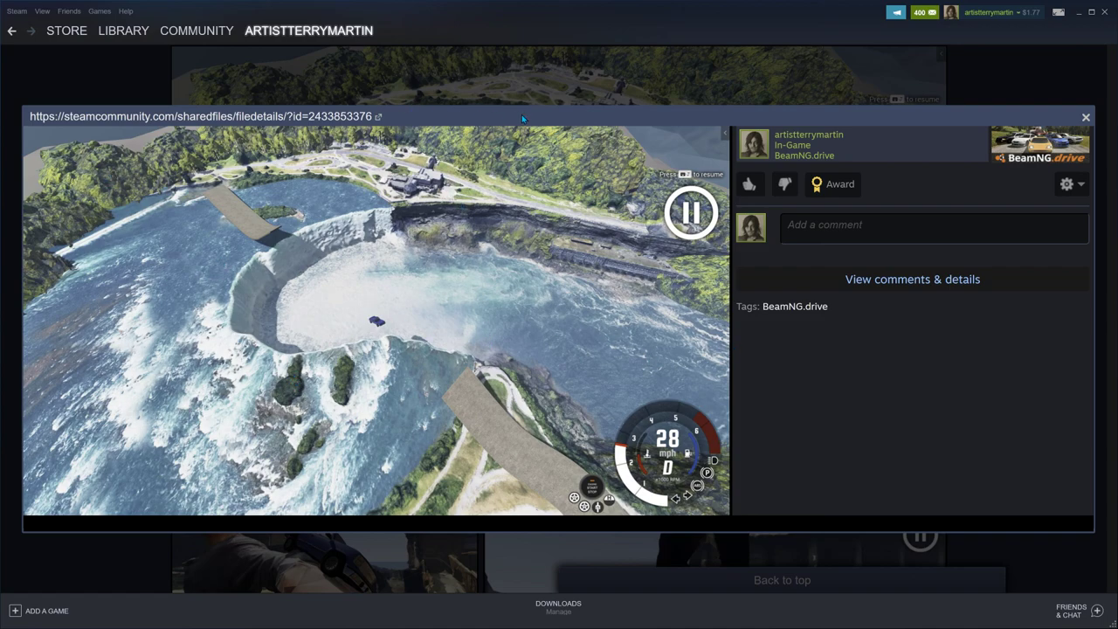
mouse_move(316, 185)
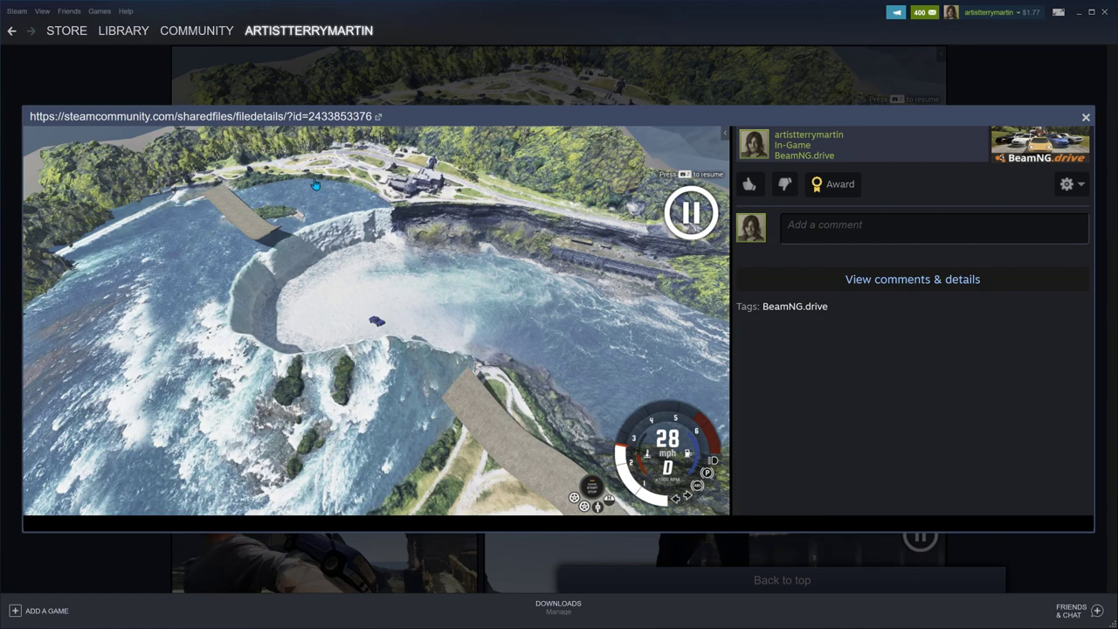
mouse_move(377, 148)
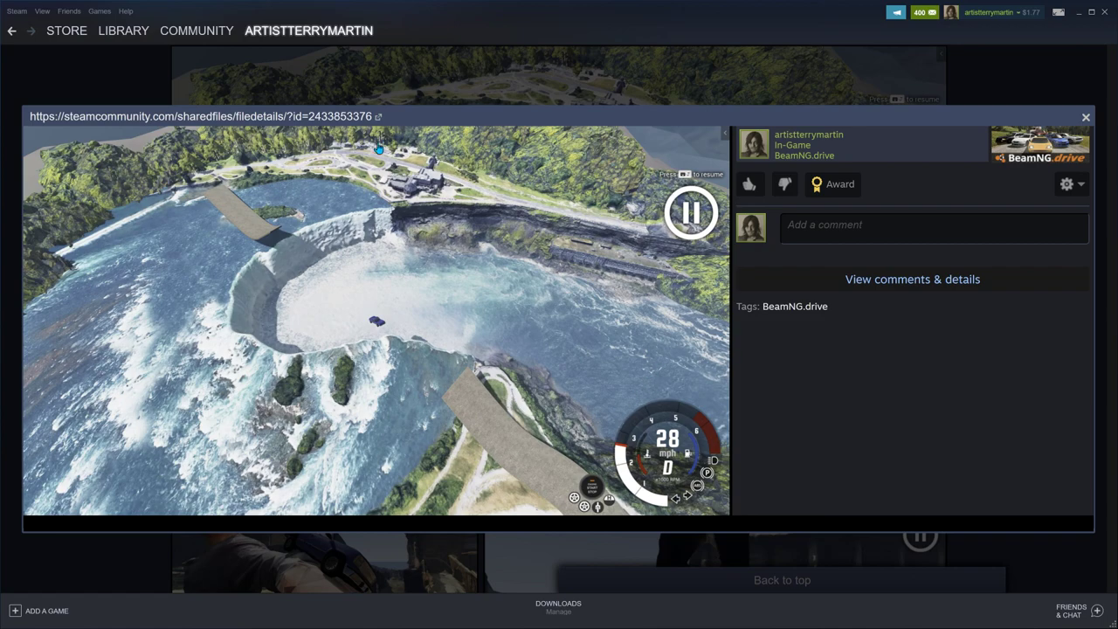
mouse_move(486, 455)
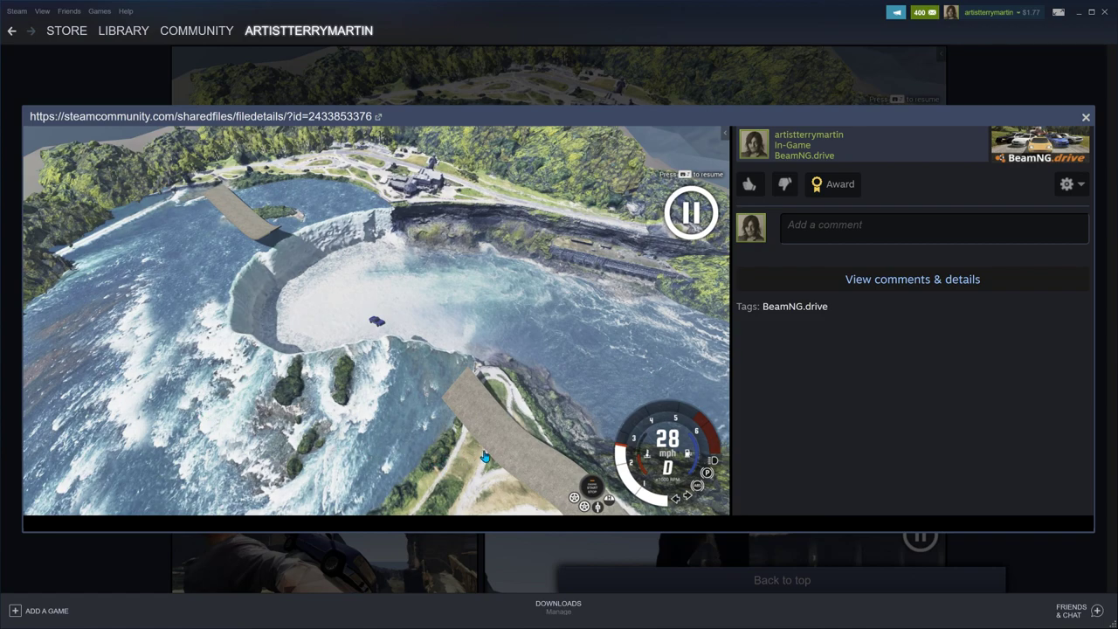
mouse_move(528, 454)
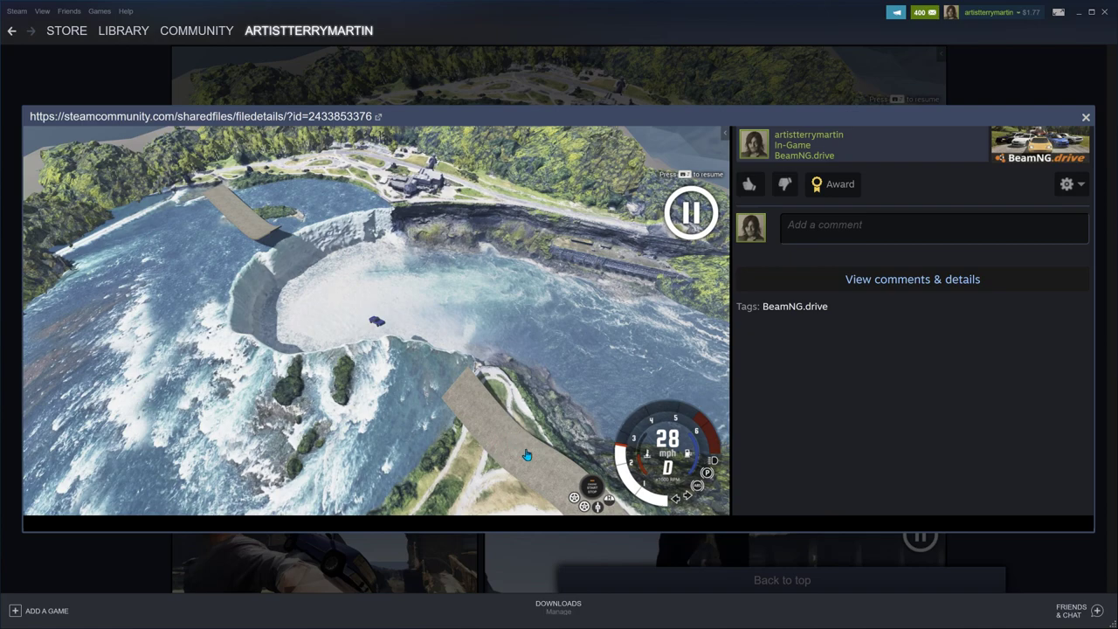
mouse_move(126, 401)
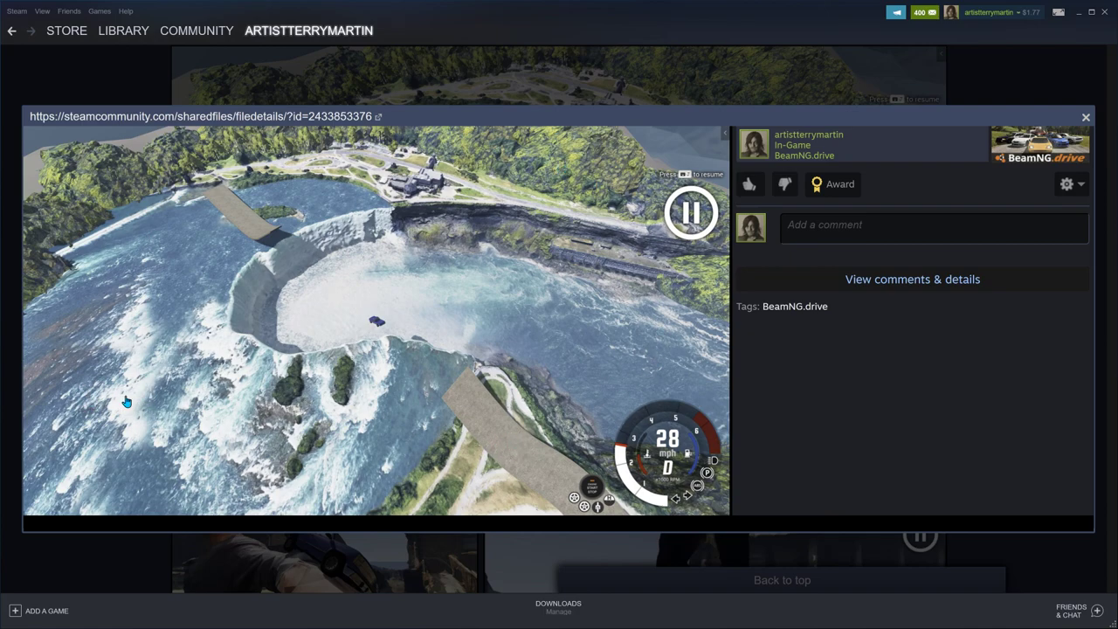
mouse_move(236, 365)
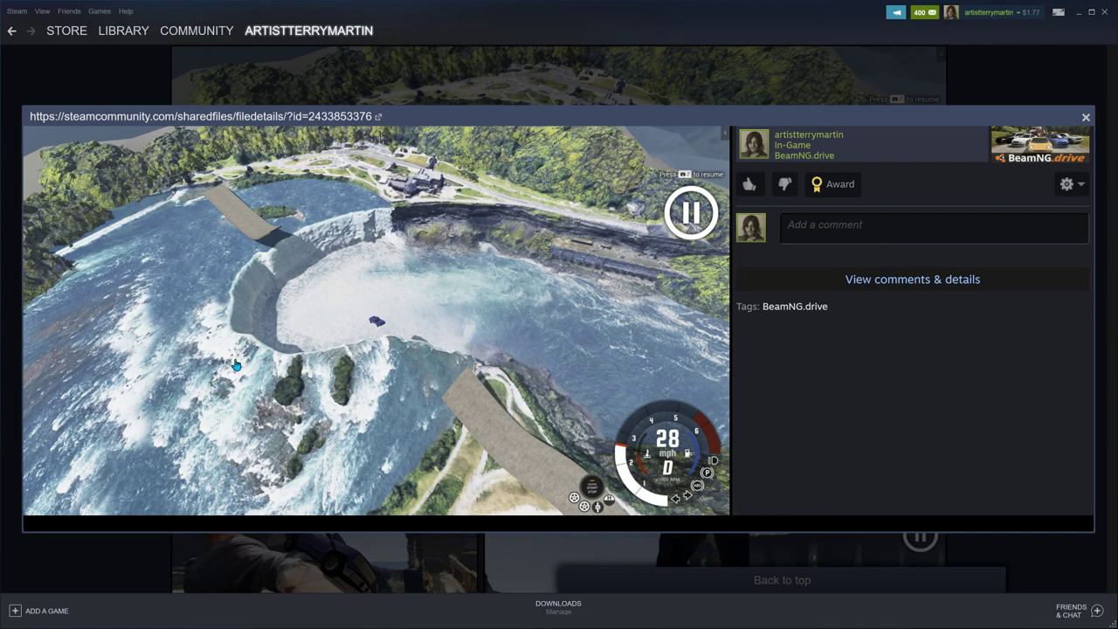
mouse_move(406, 241)
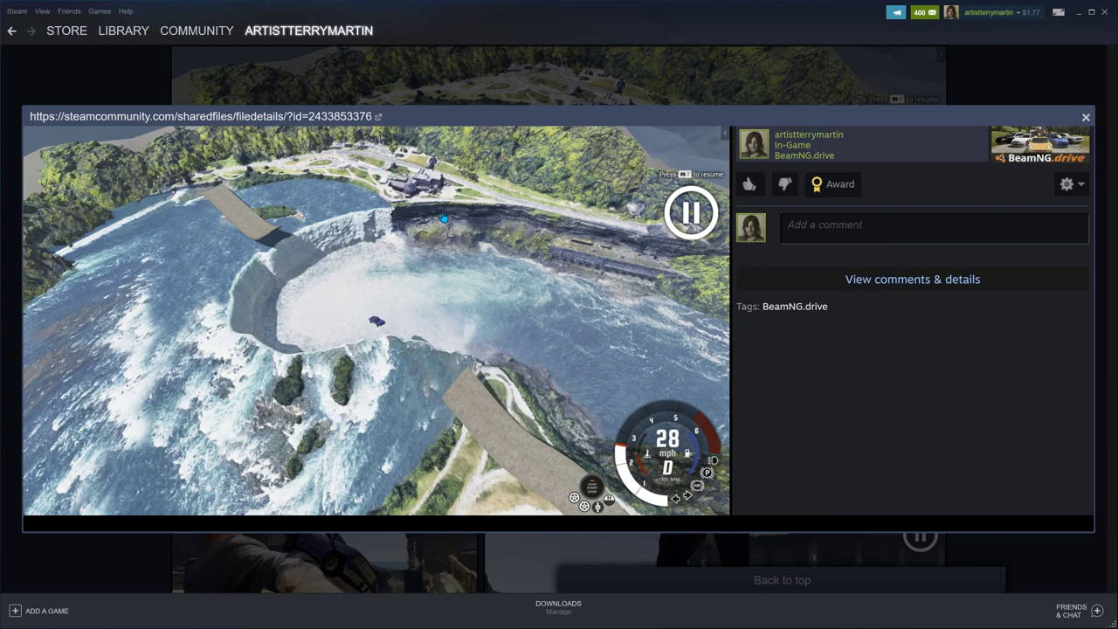
mouse_move(332, 258)
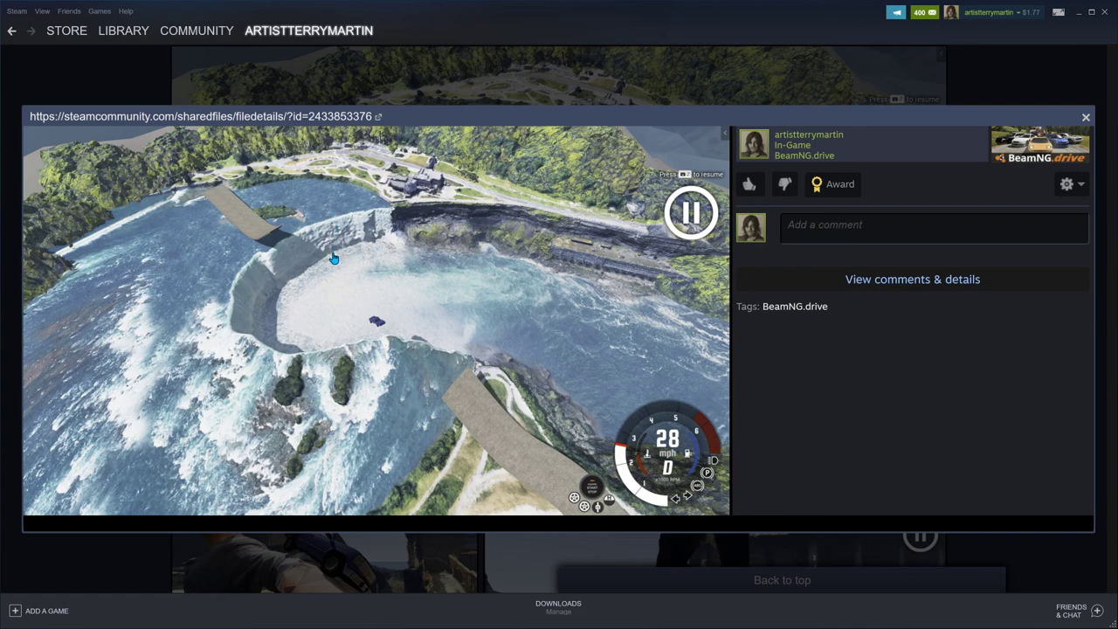
mouse_move(311, 253)
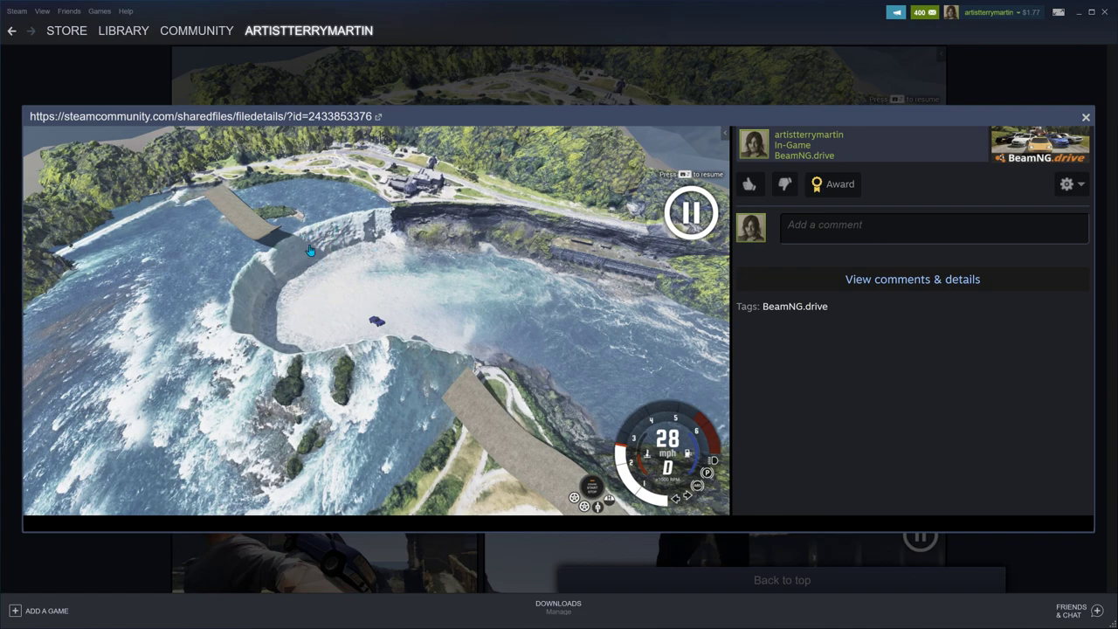
mouse_move(321, 276)
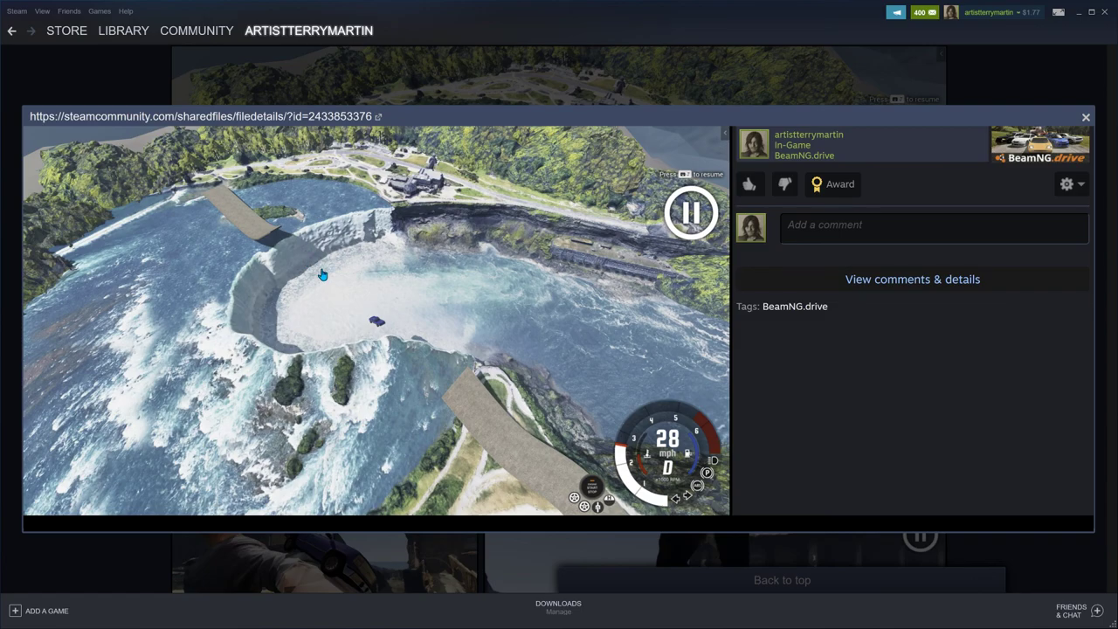
Step: Close the current Niagara Falls capture and open the ground-level waterfall screenshot full size
left_click(1085, 116)
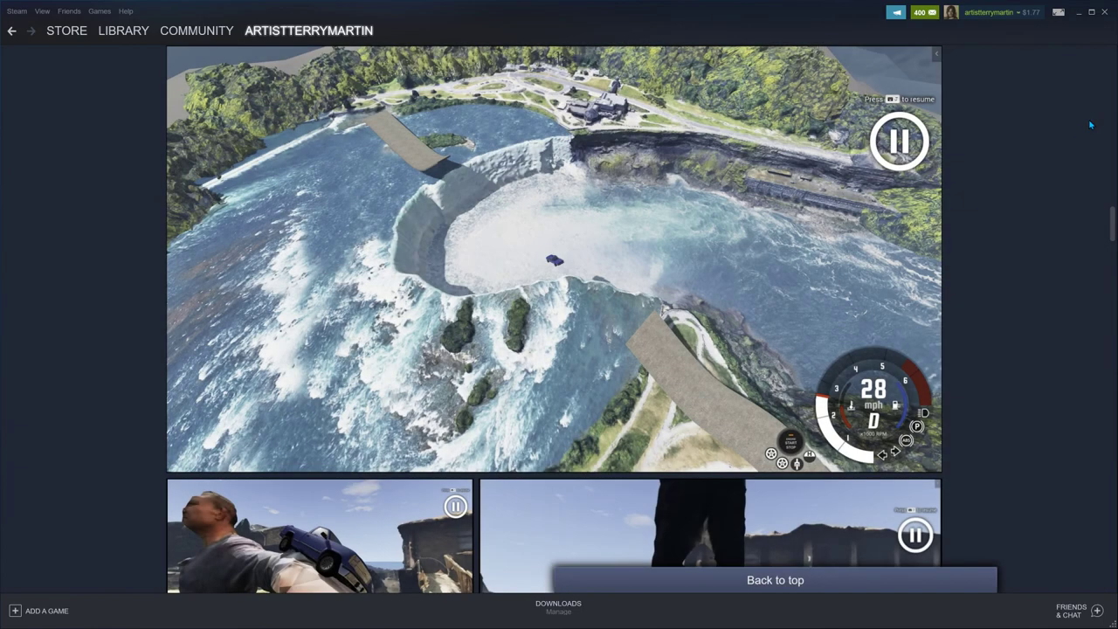
scroll("up", 3)
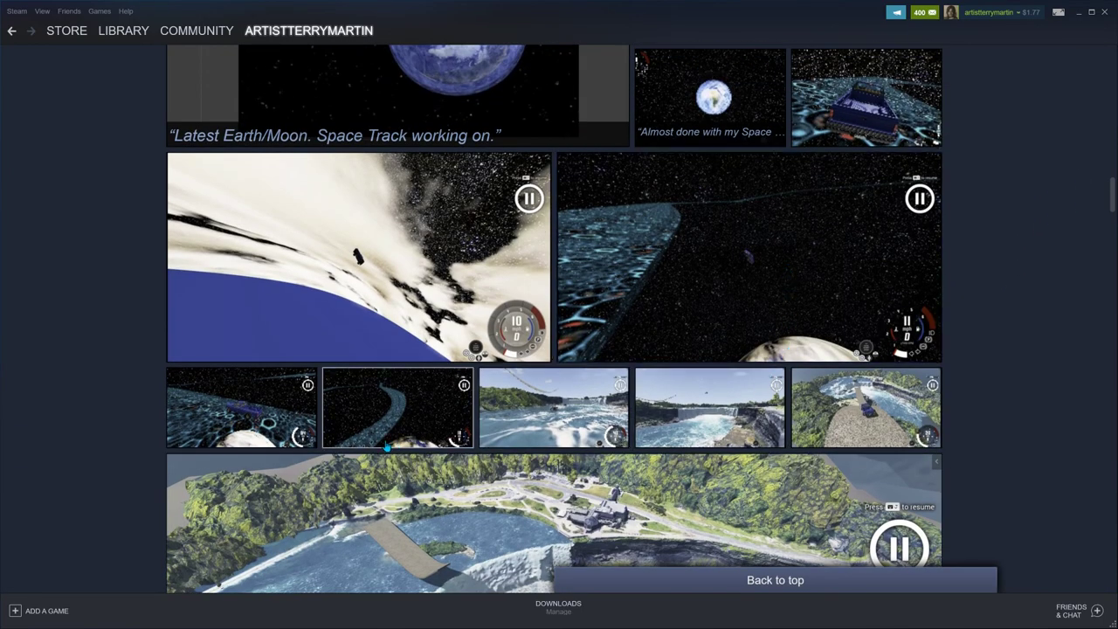
left_click(398, 406)
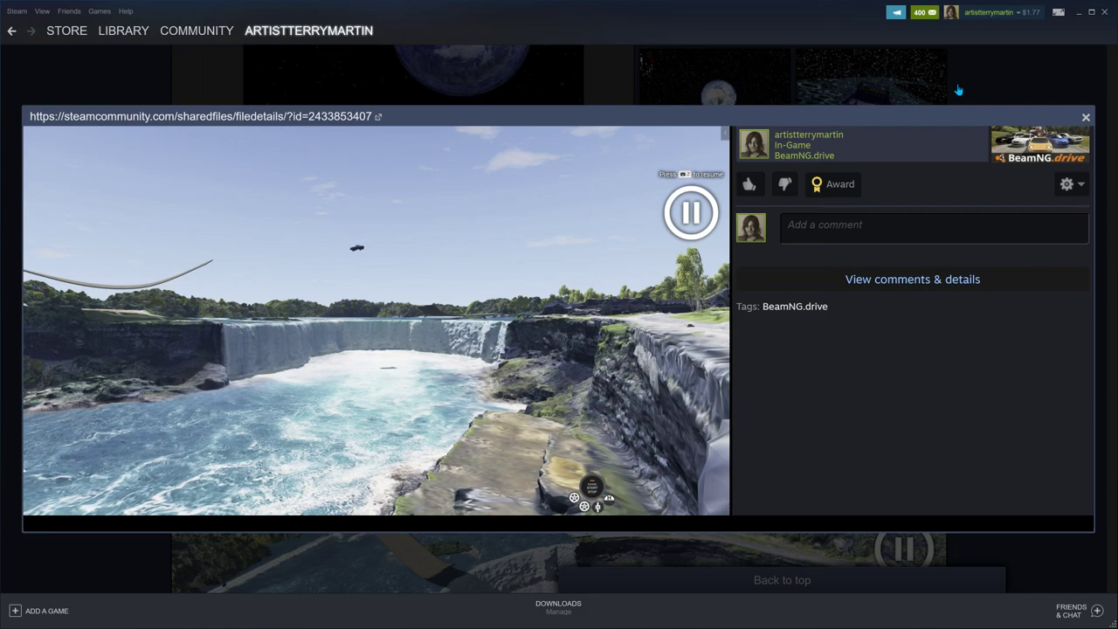
mouse_move(531, 322)
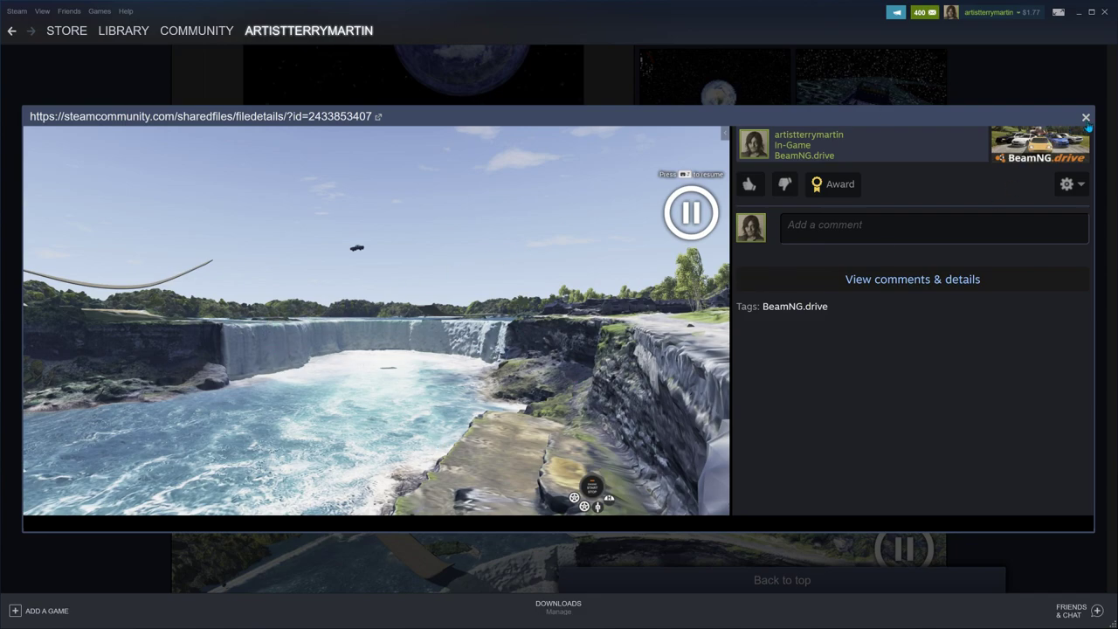
Step: Close the waterfall viewer and scroll the wall to the 'Latest Earth/Moon. Space Track' captures
left_click(1085, 115)
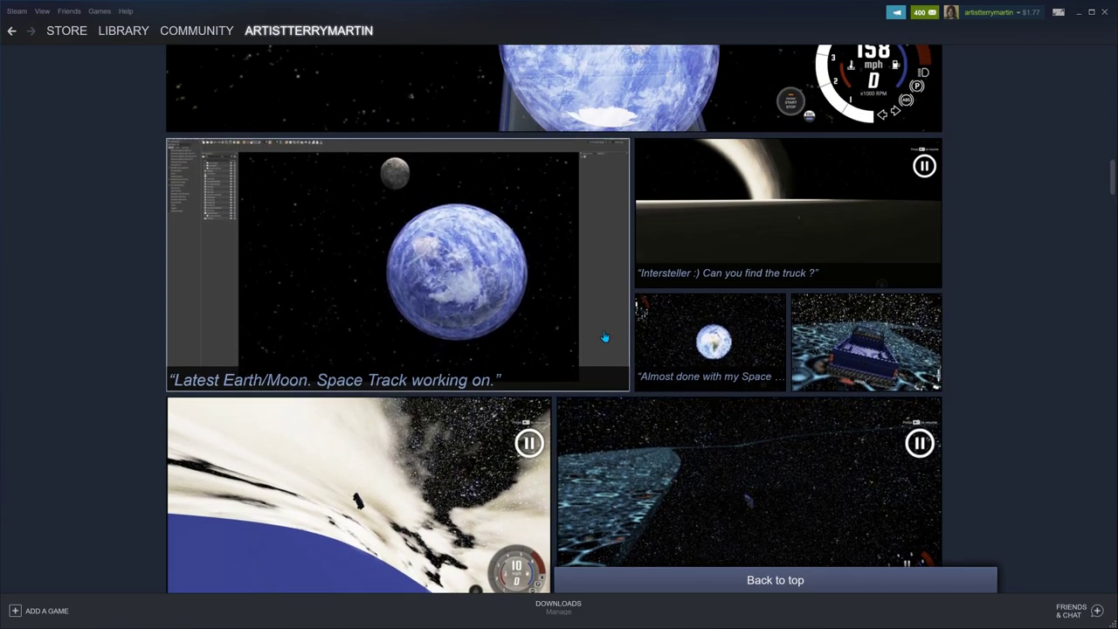
scroll("up", 3)
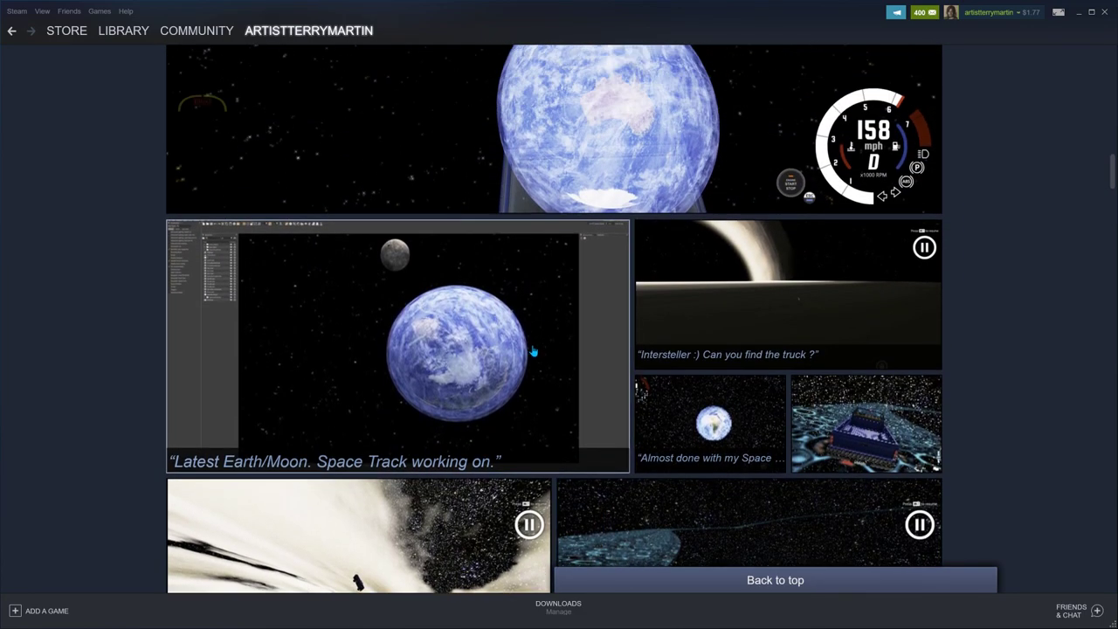
scroll("down", 3)
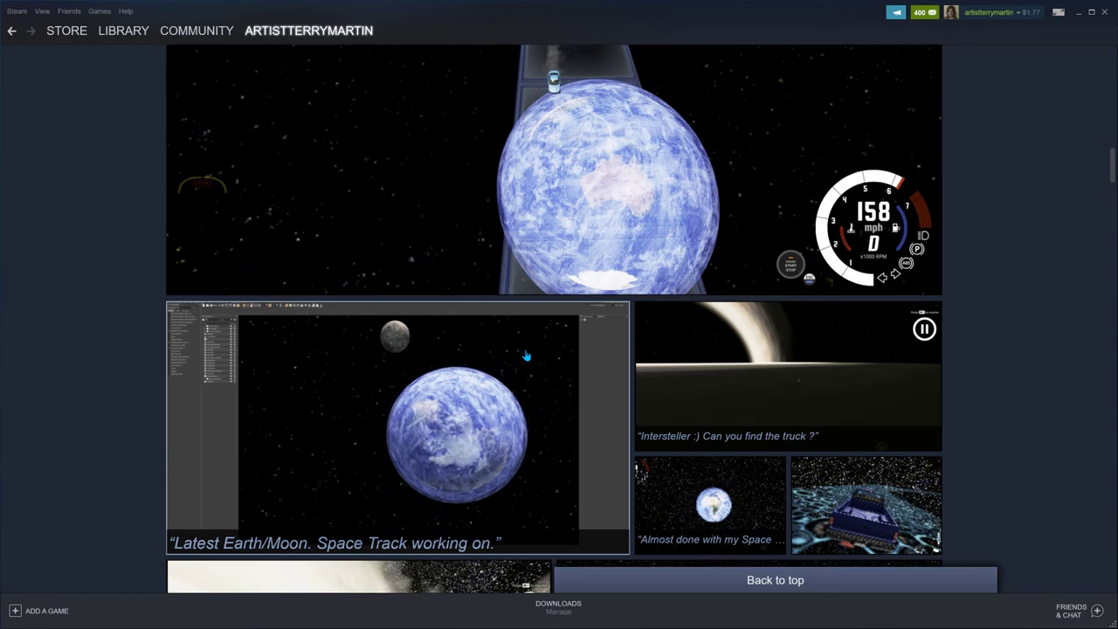
mouse_move(454, 413)
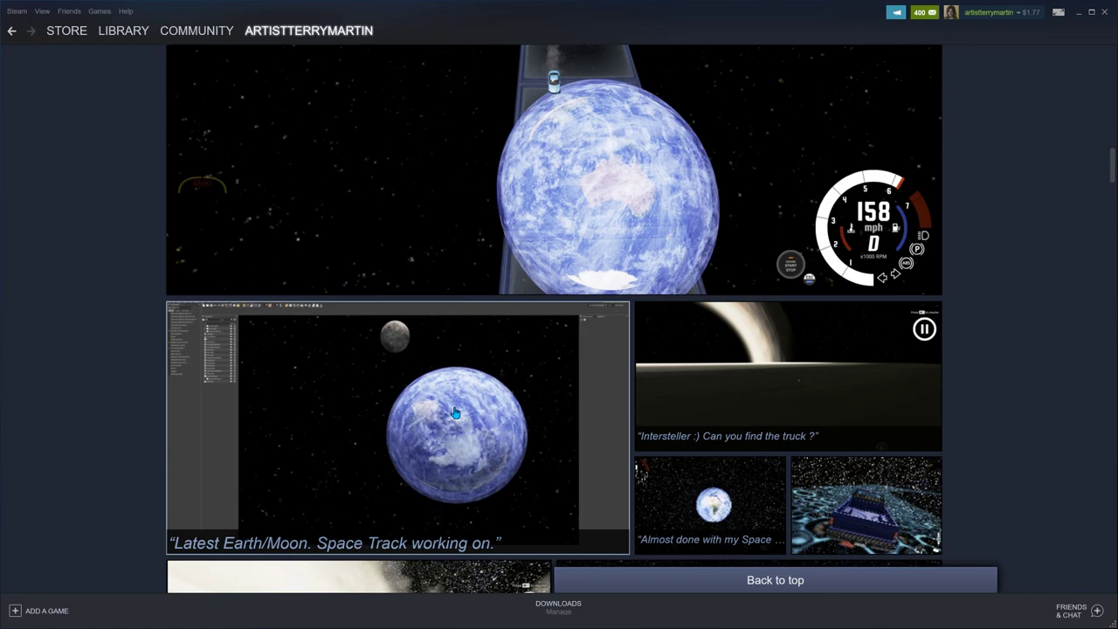
mouse_move(458, 400)
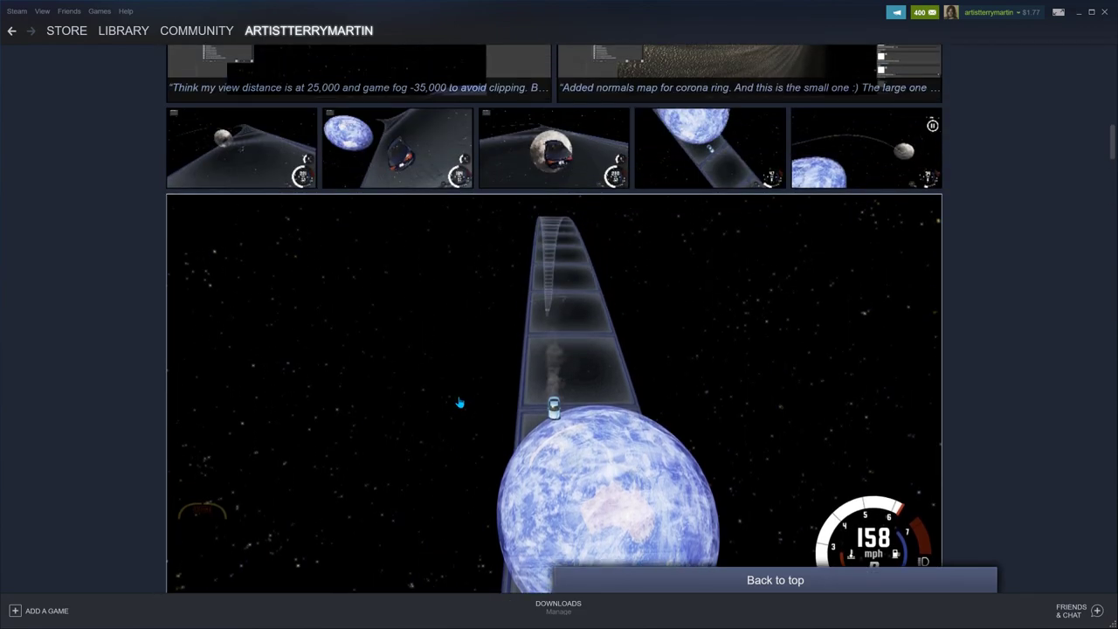
scroll("down", 3)
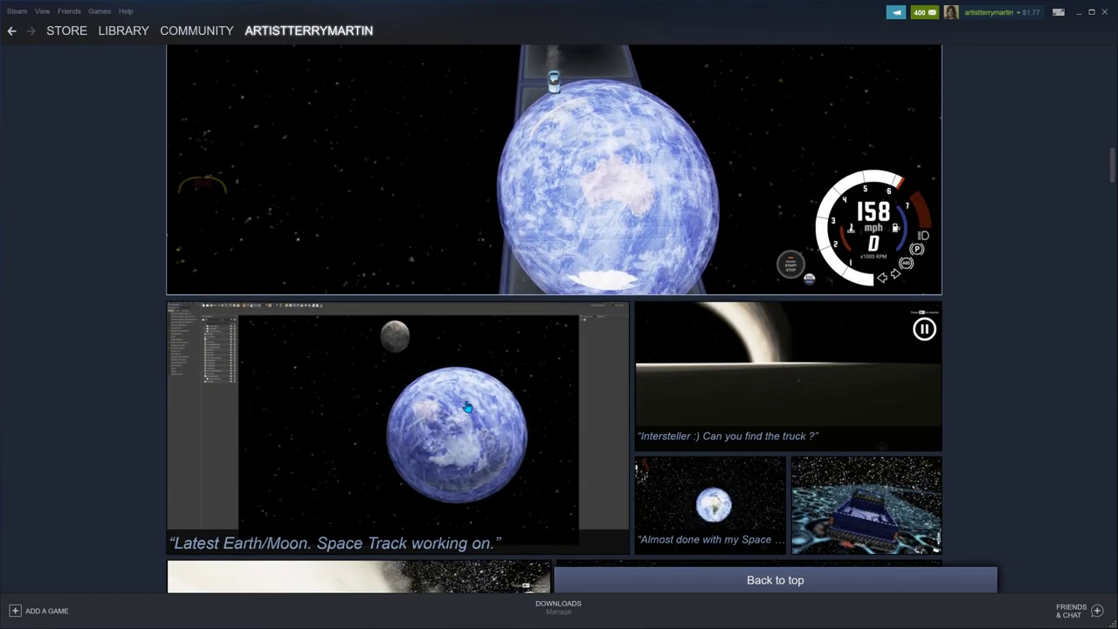
mouse_move(734, 381)
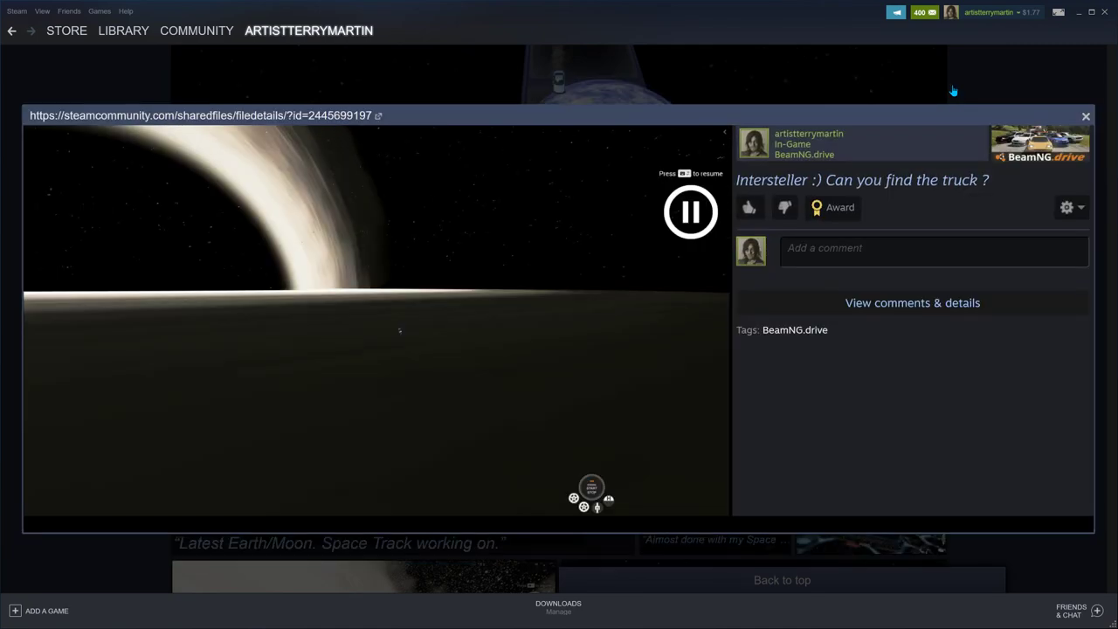
mouse_move(329, 244)
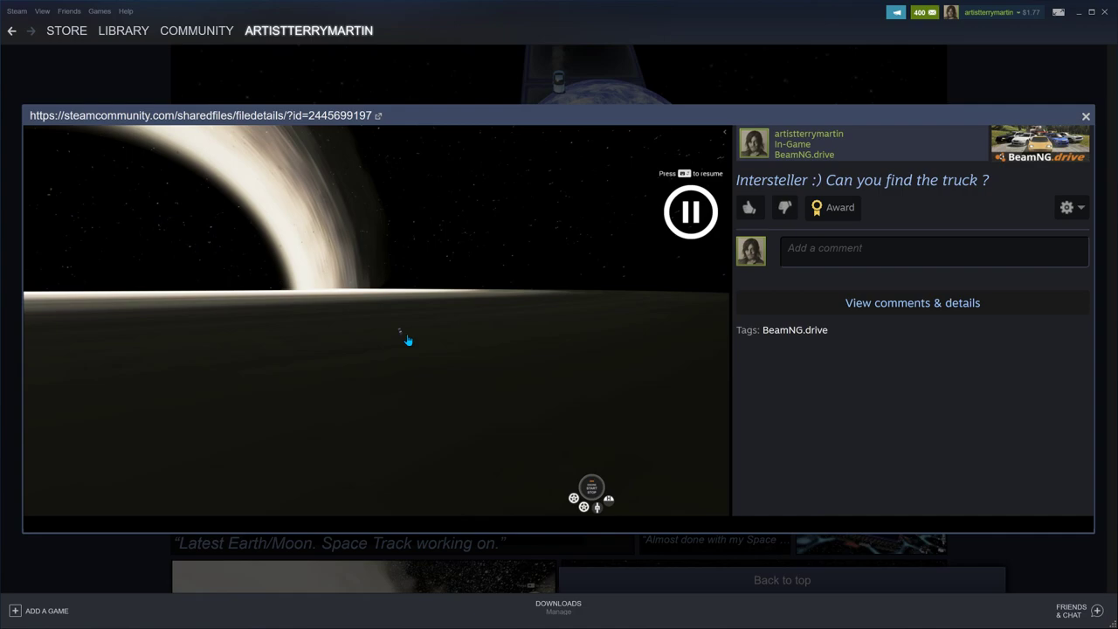
mouse_move(276, 185)
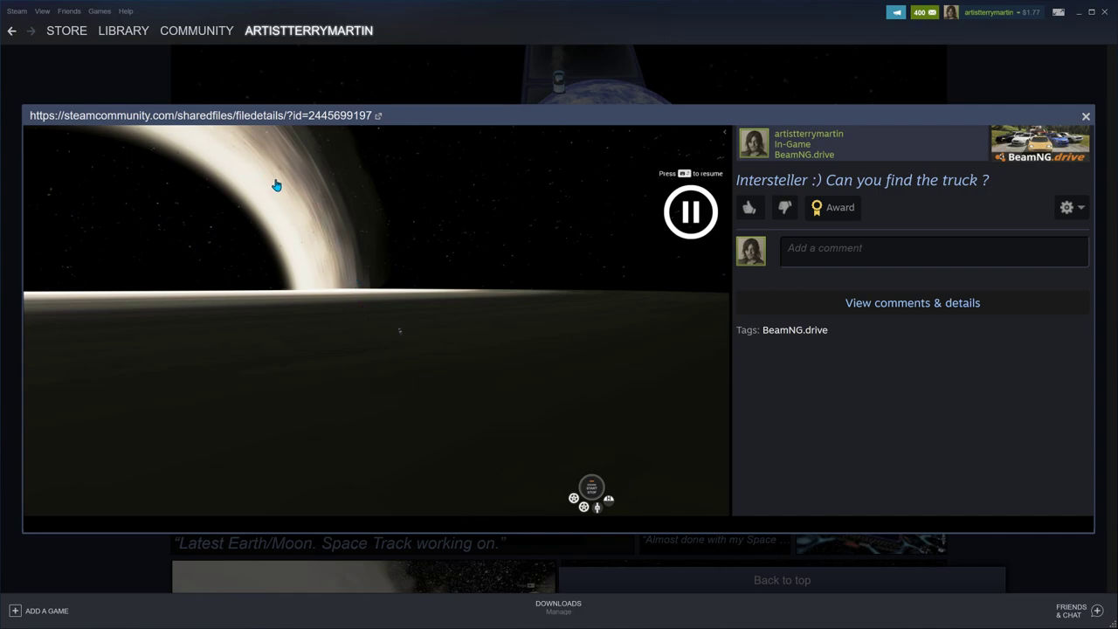
mouse_move(363, 437)
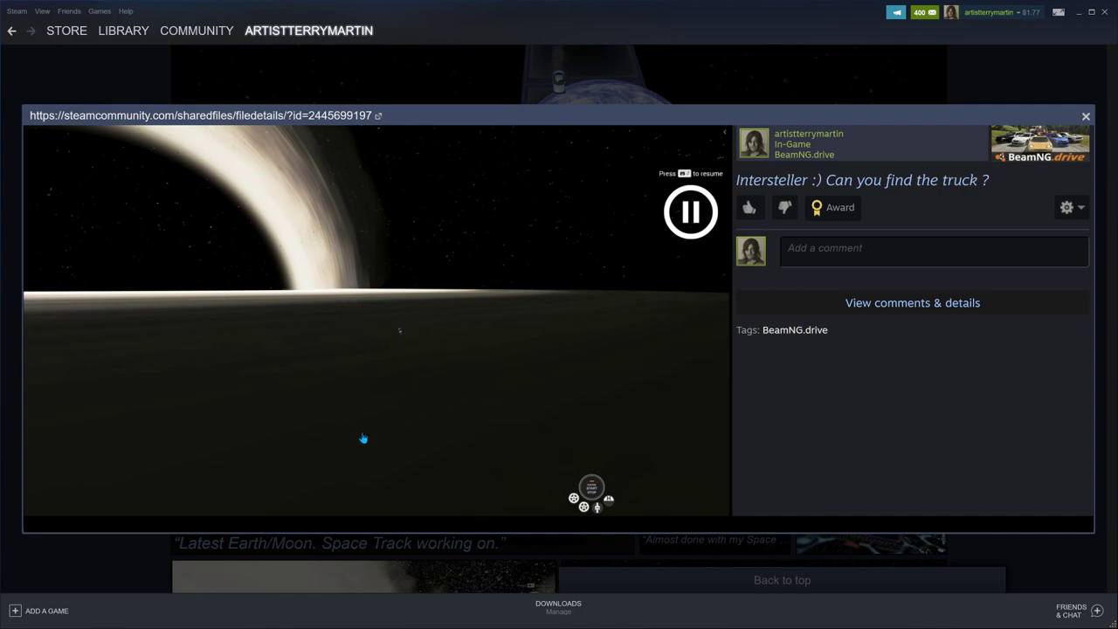
mouse_move(360, 330)
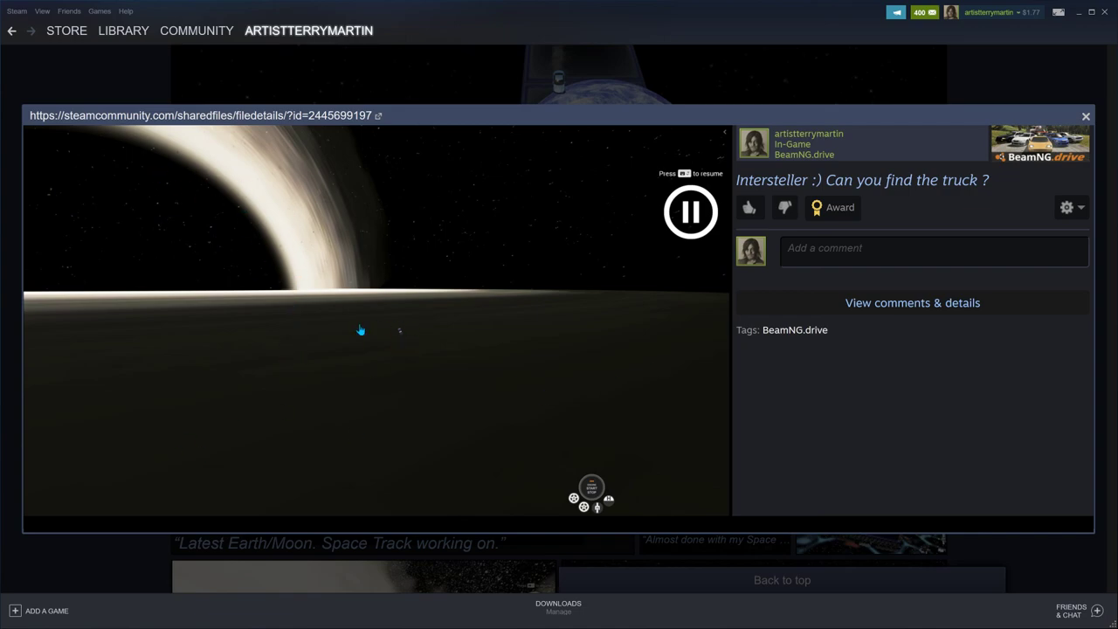
Step: Close the Interstellar truck screenshot and scroll down to the corona-ring and space-track thumbnails
left_click(1085, 115)
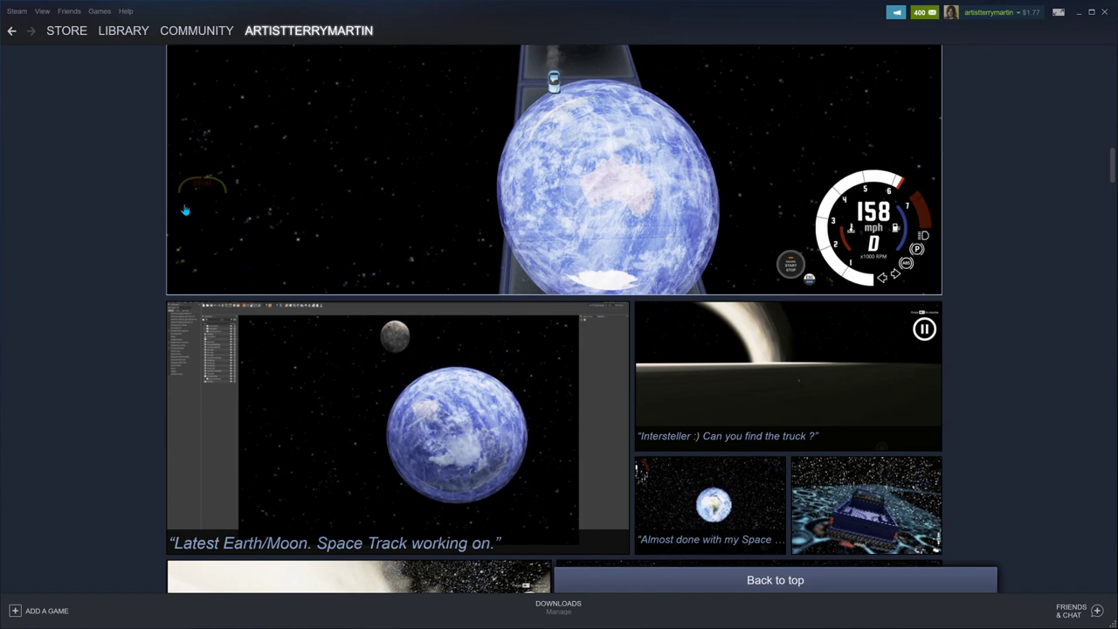
mouse_move(804, 162)
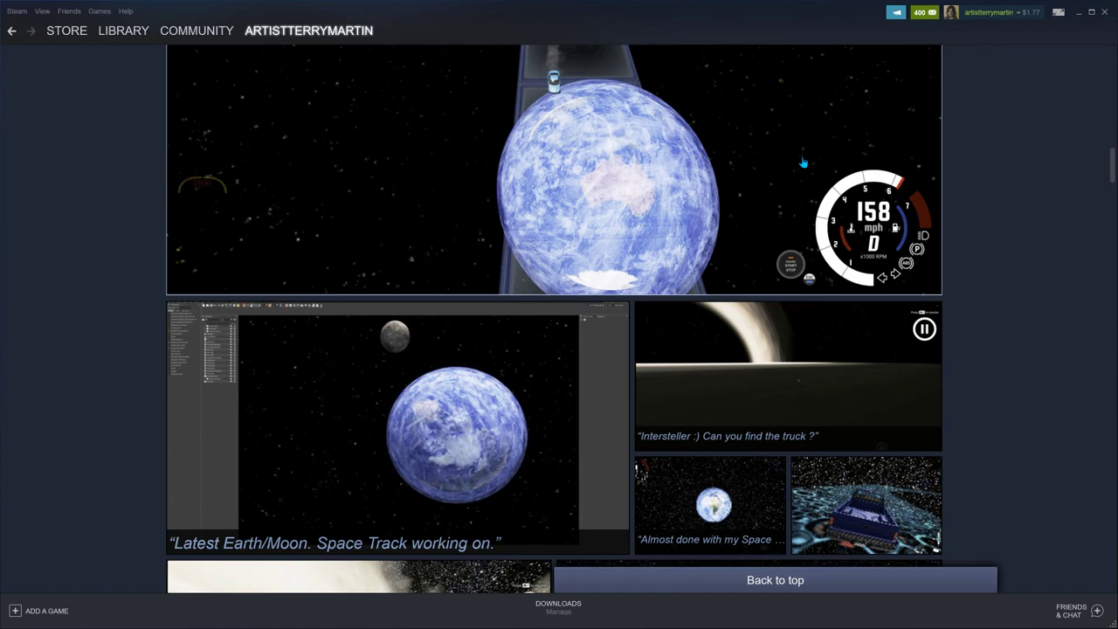
mouse_move(321, 301)
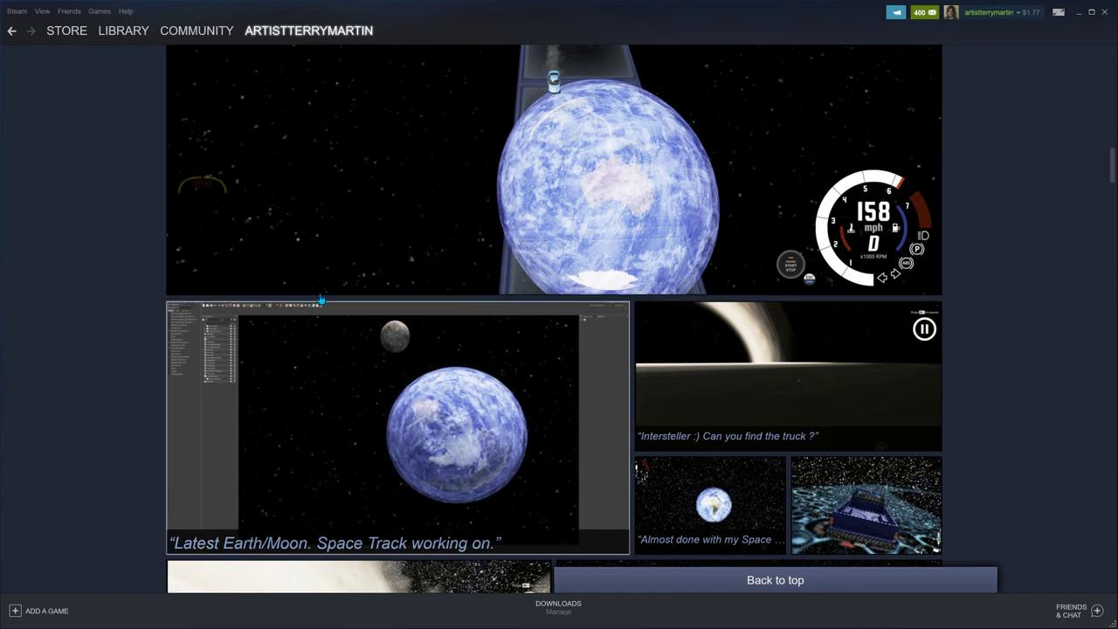
mouse_move(917, 143)
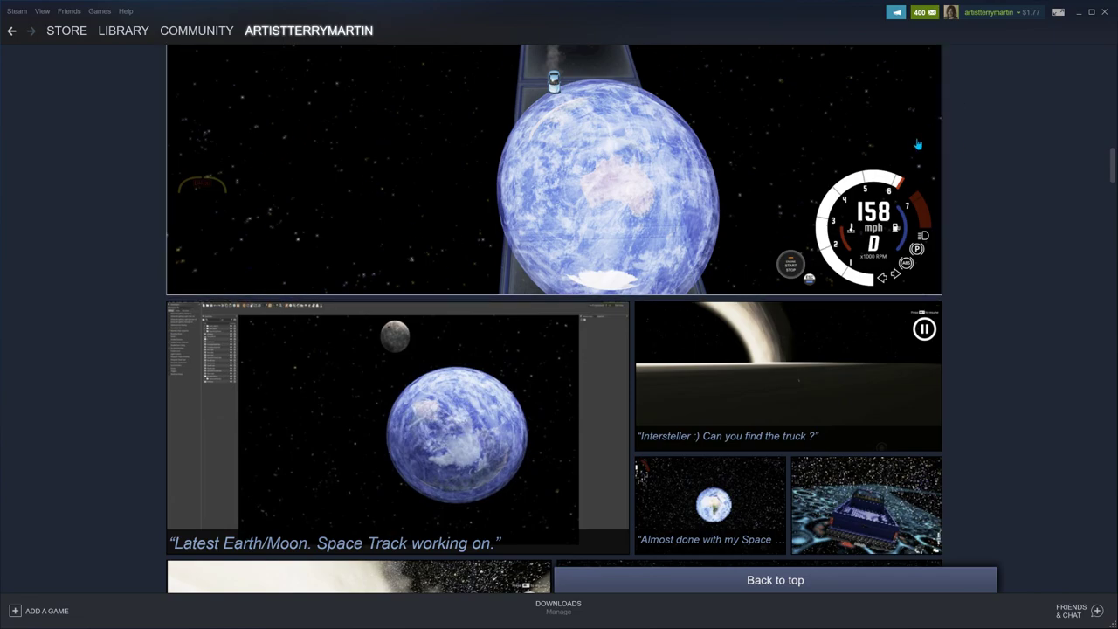
mouse_move(340, 203)
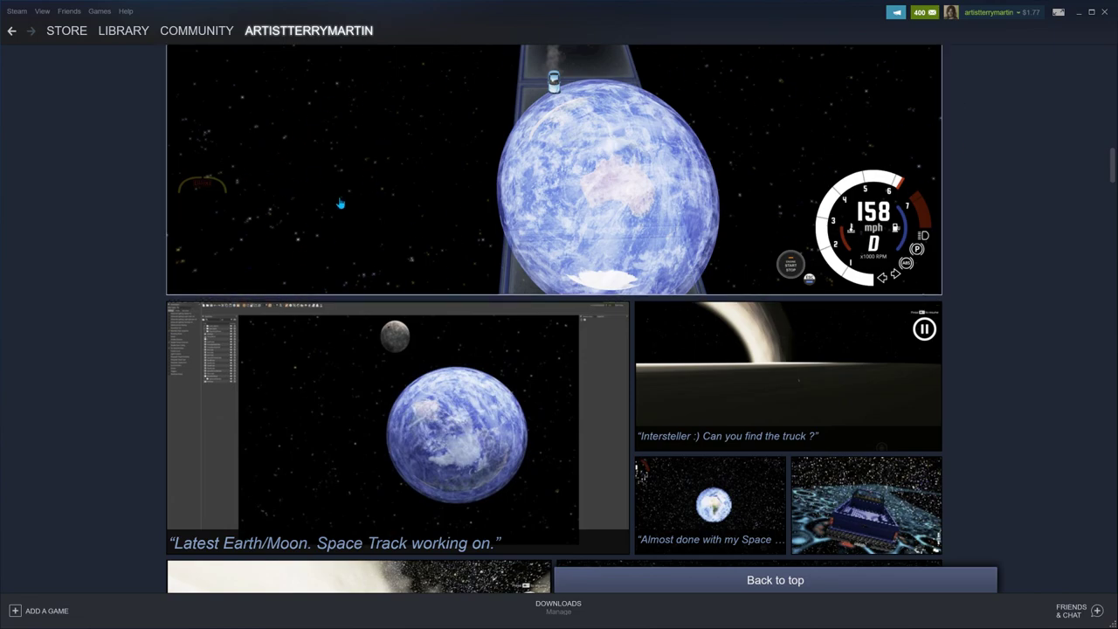
mouse_move(409, 186)
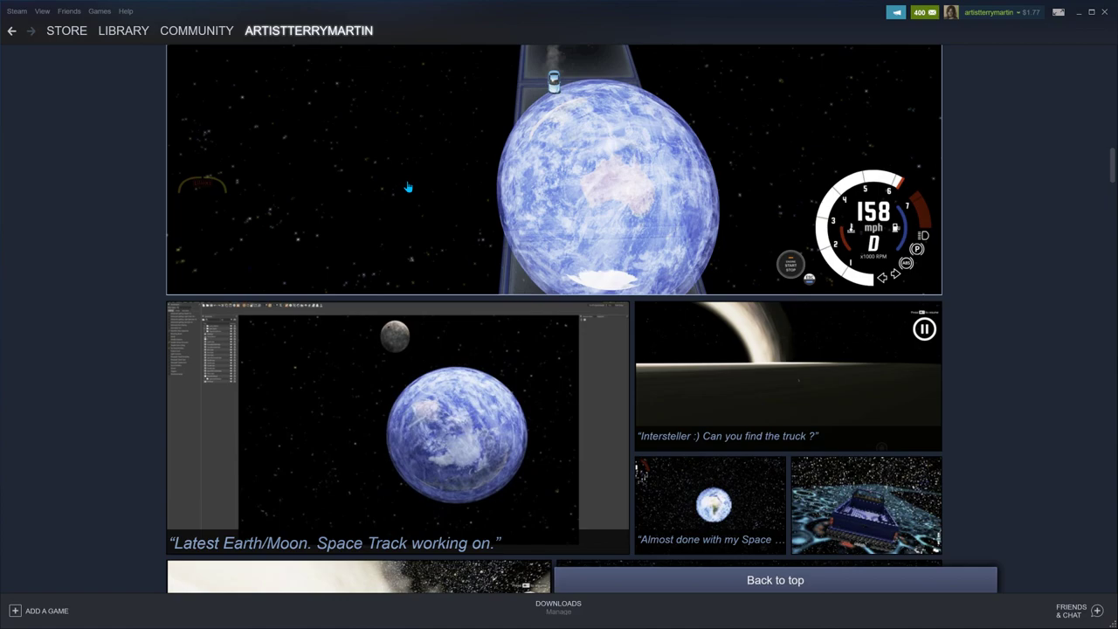
mouse_move(465, 360)
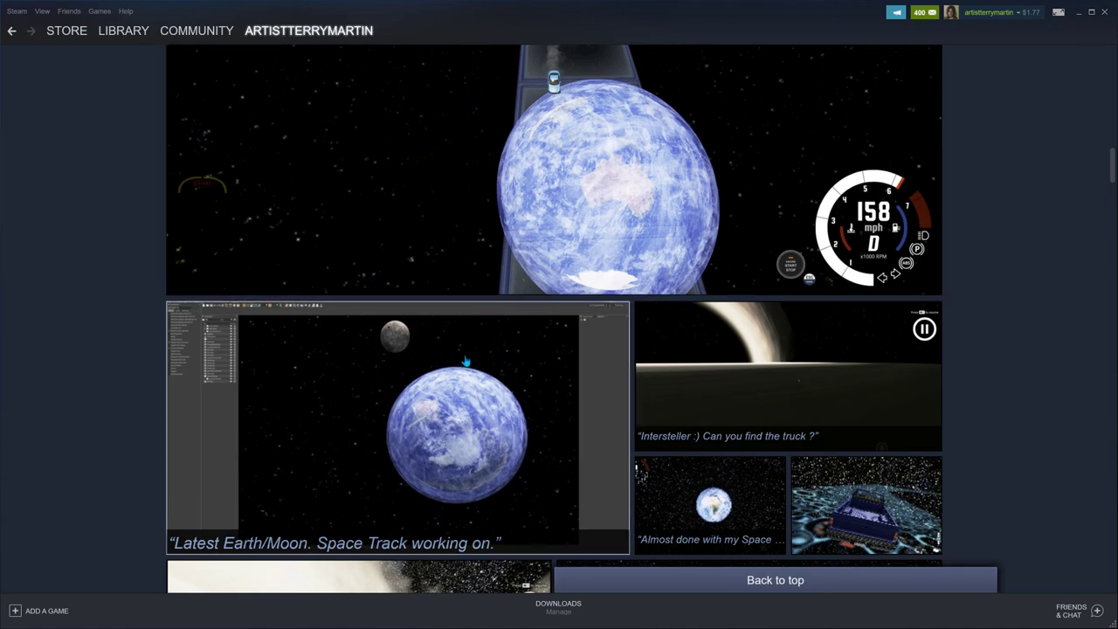
mouse_move(510, 342)
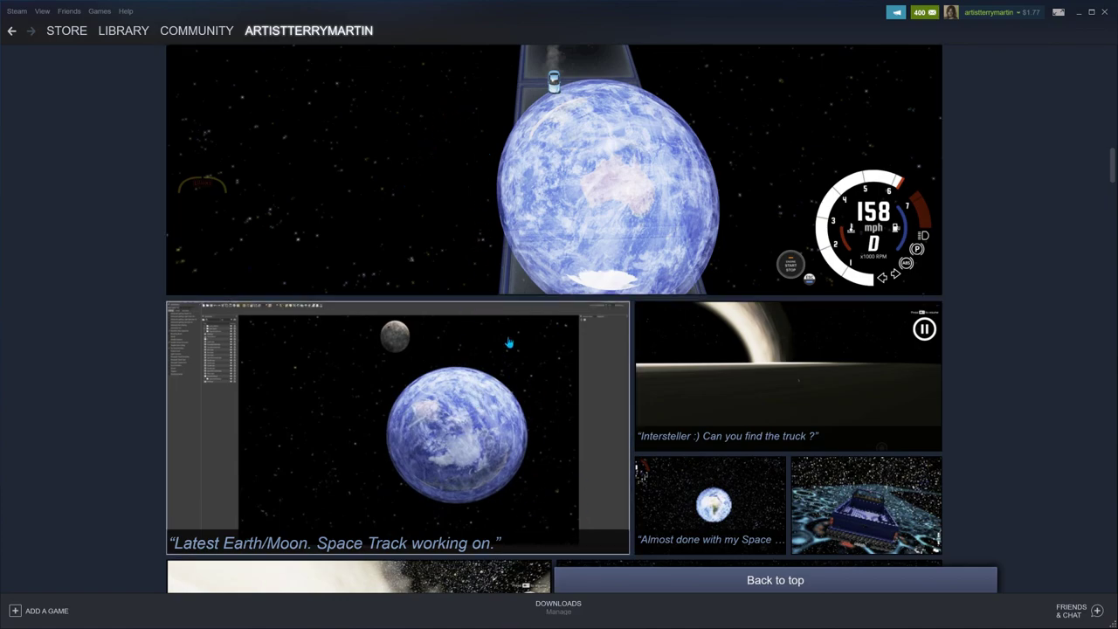
mouse_move(433, 229)
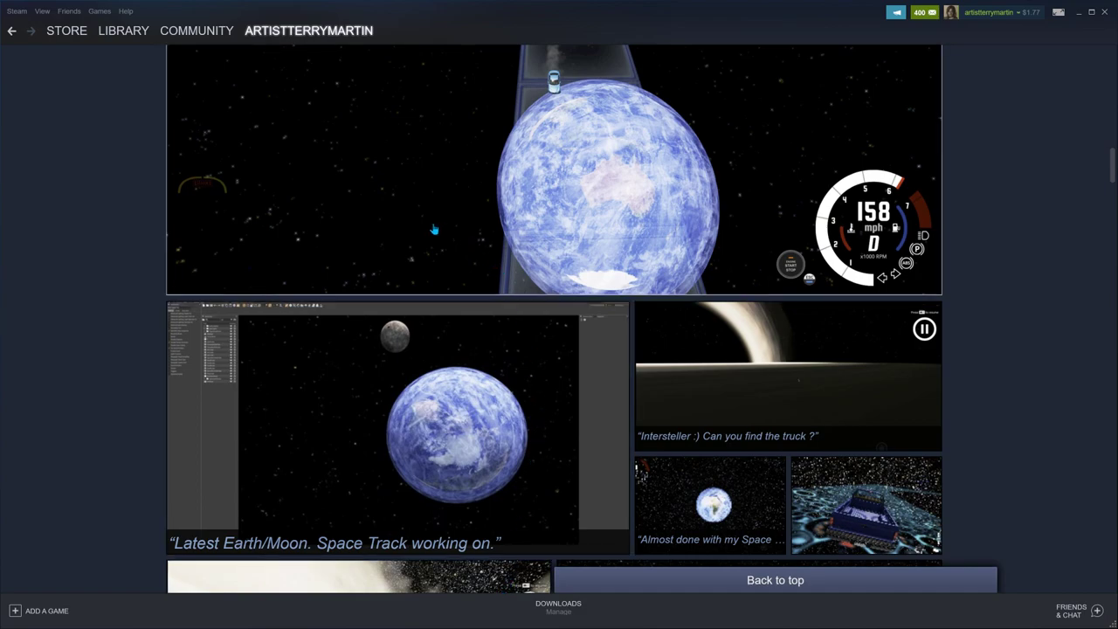
mouse_move(417, 181)
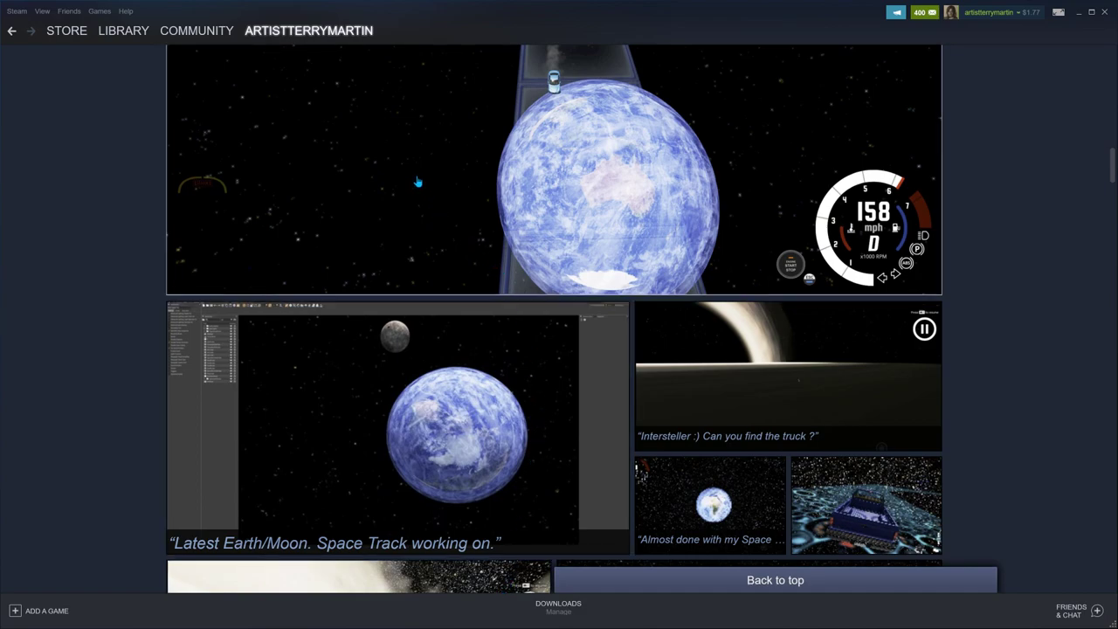
mouse_move(405, 143)
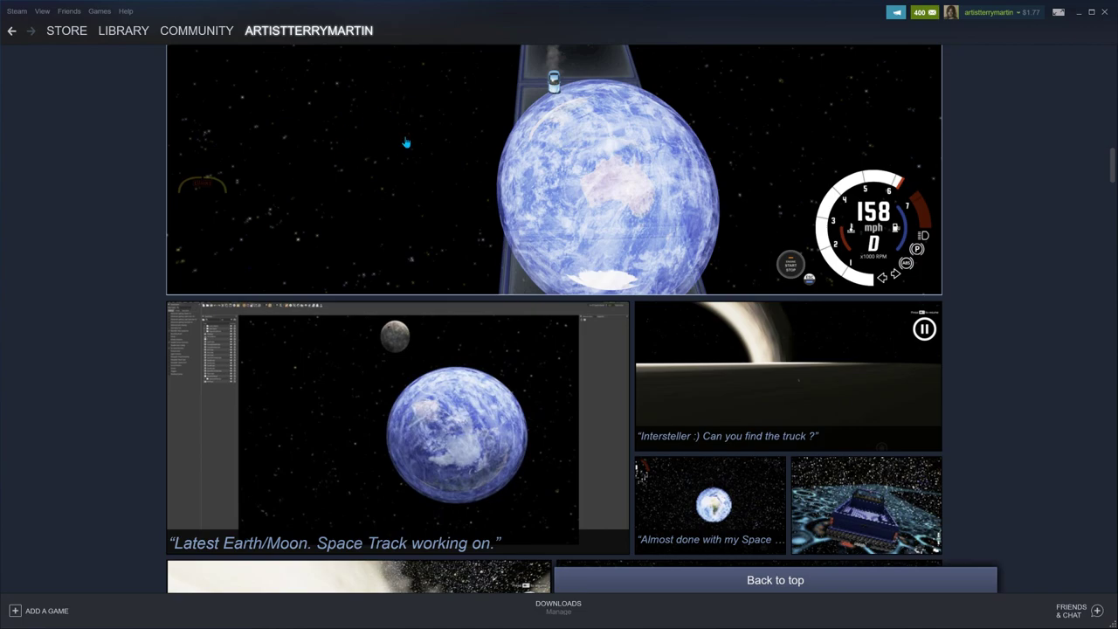
scroll("down", 3)
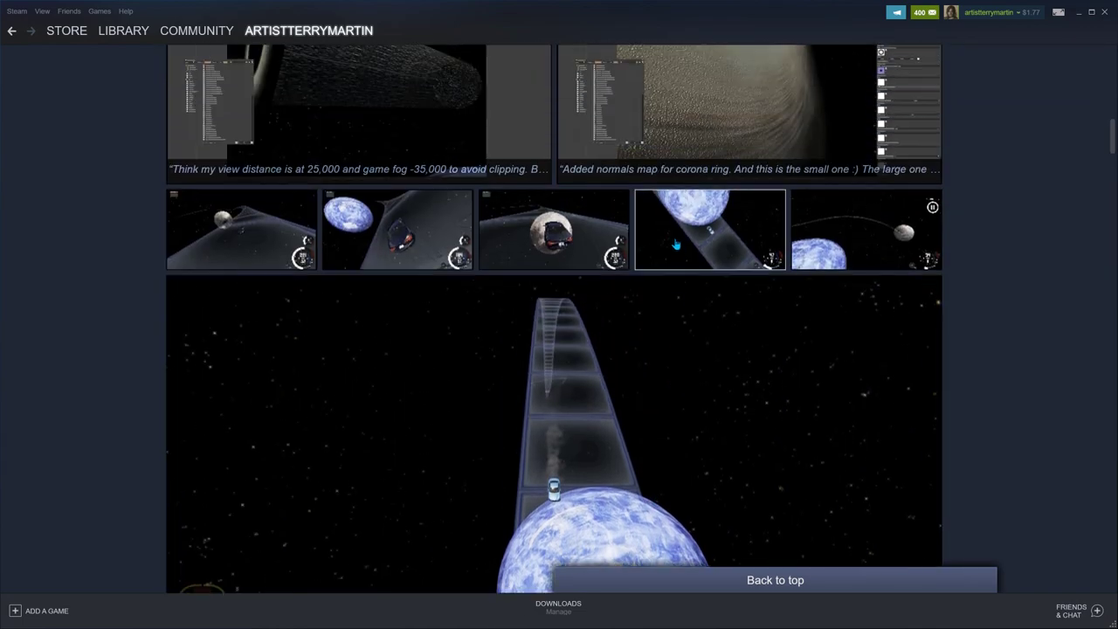
Step: Scroll the wall past the large space-track Earth shot back up to the corona-ring editor captures
scroll("up", 3)
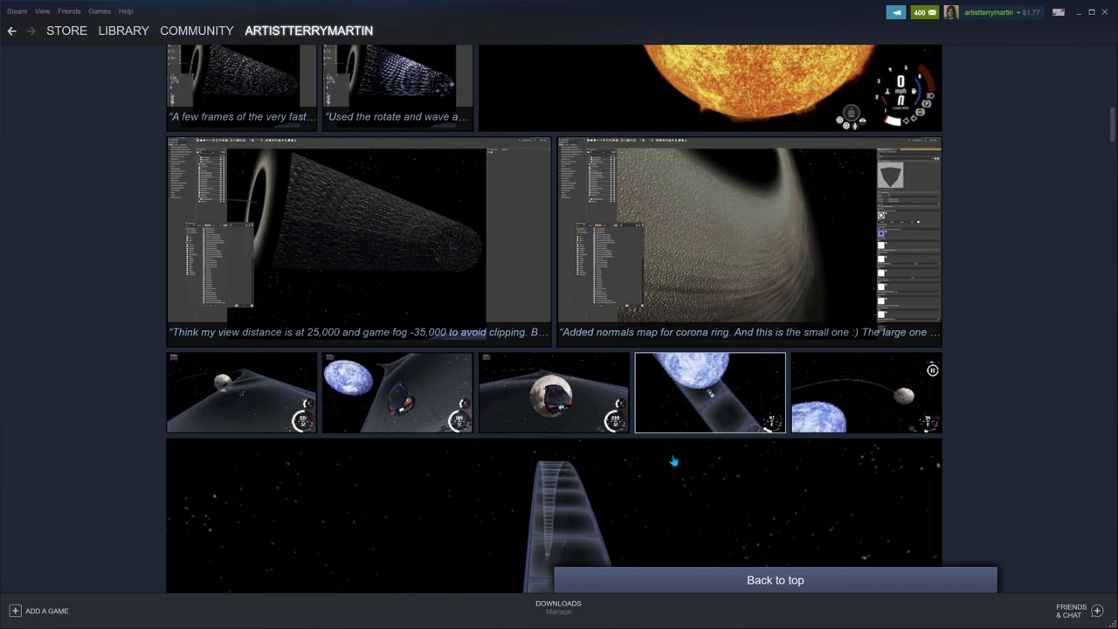
scroll("down", 3)
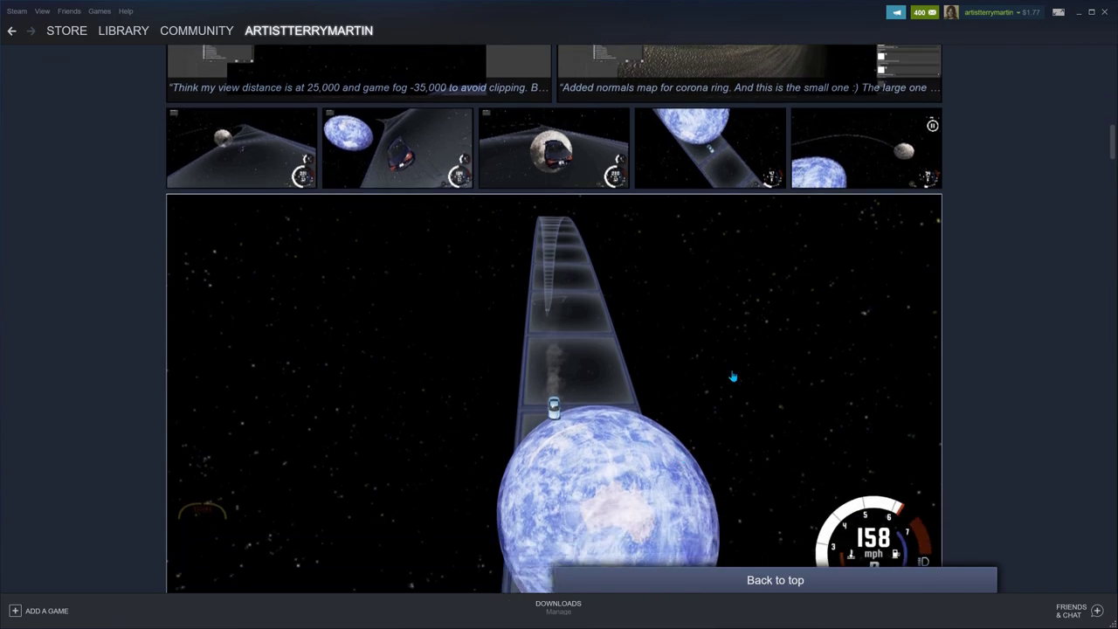
mouse_move(880, 339)
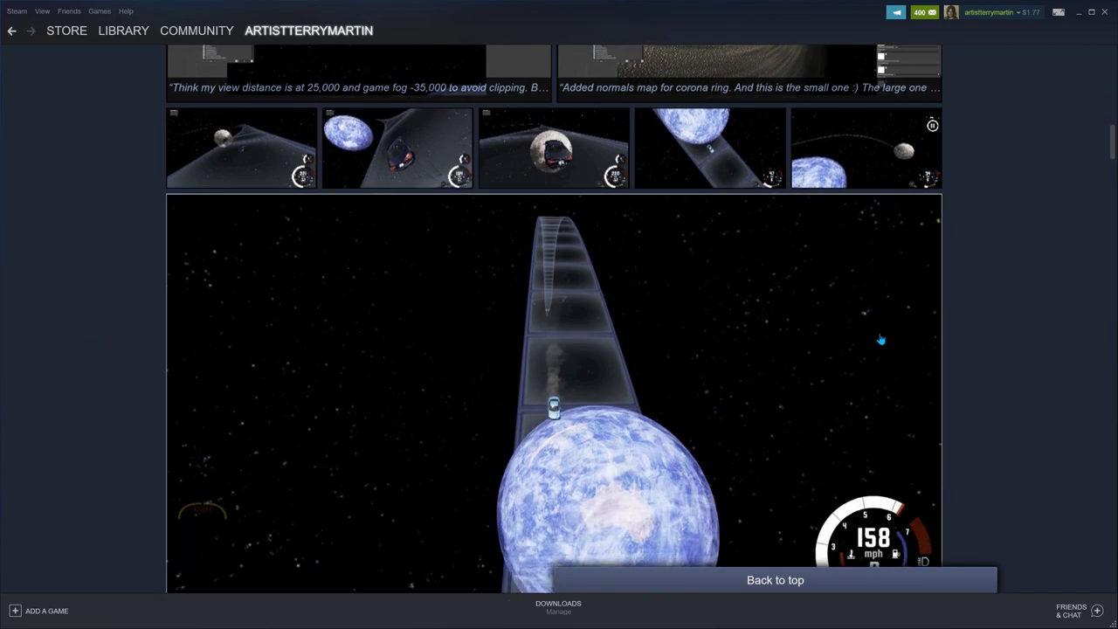
mouse_move(681, 293)
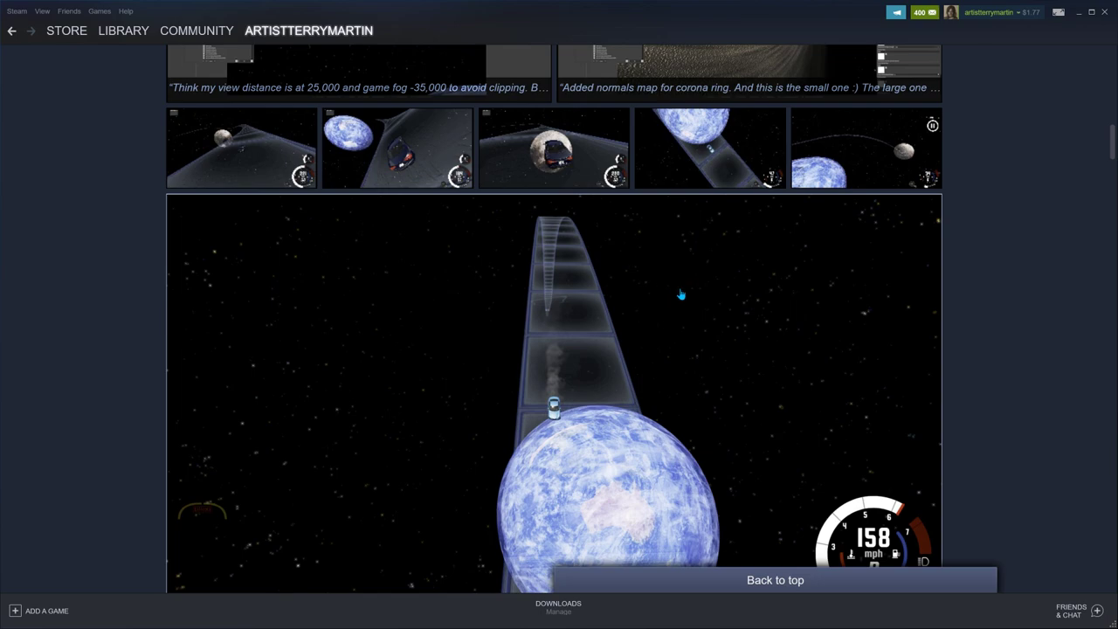
mouse_move(795, 294)
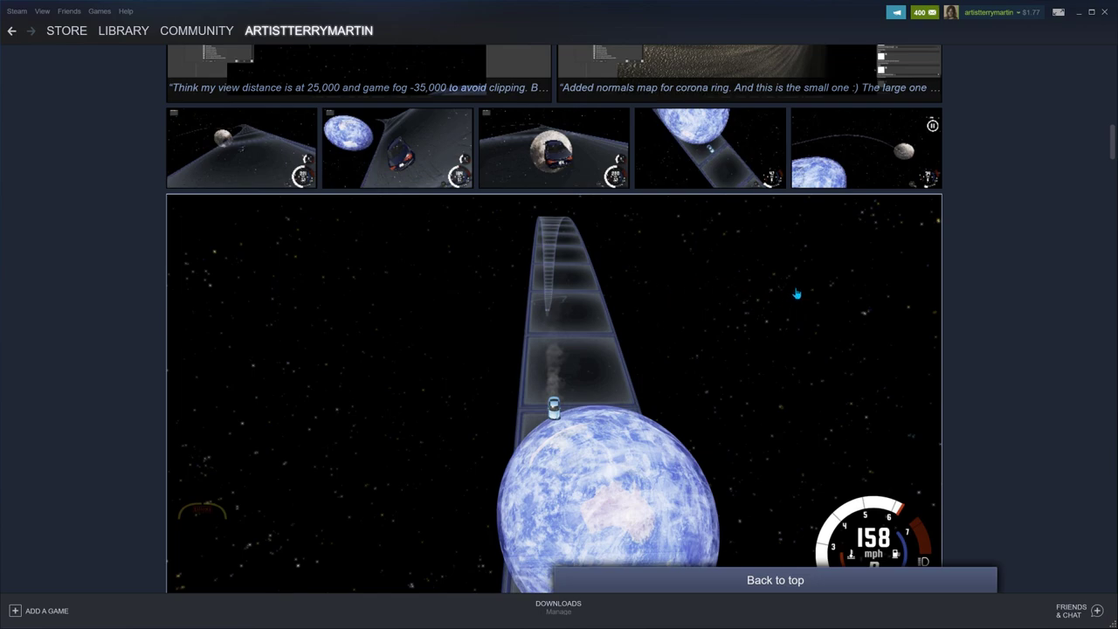
mouse_move(914, 341)
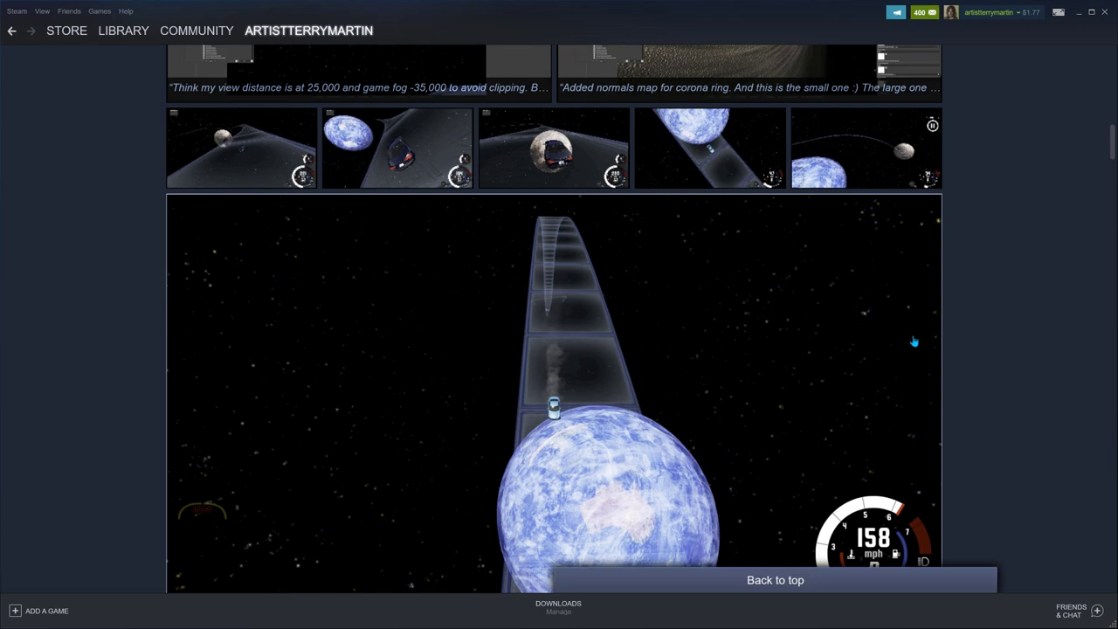
mouse_move(465, 349)
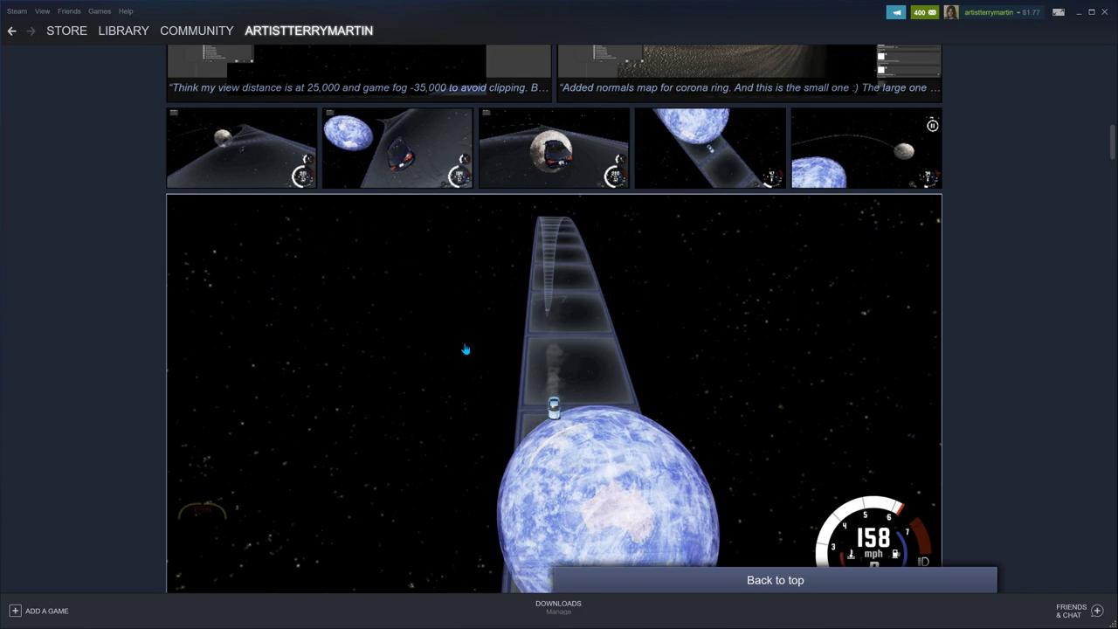
mouse_move(329, 341)
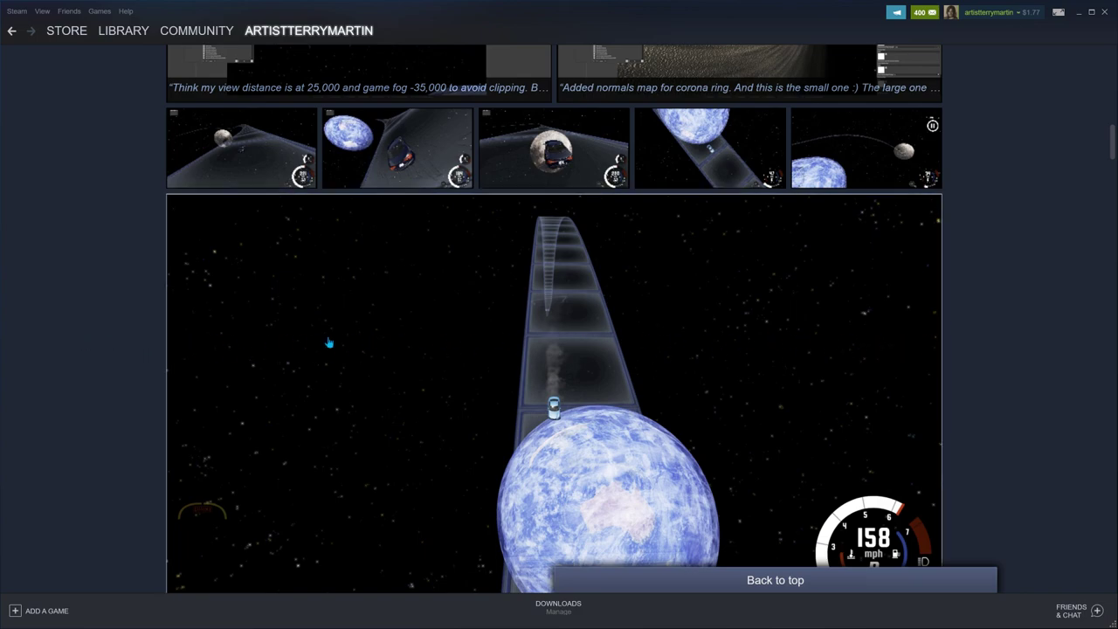
mouse_move(831, 370)
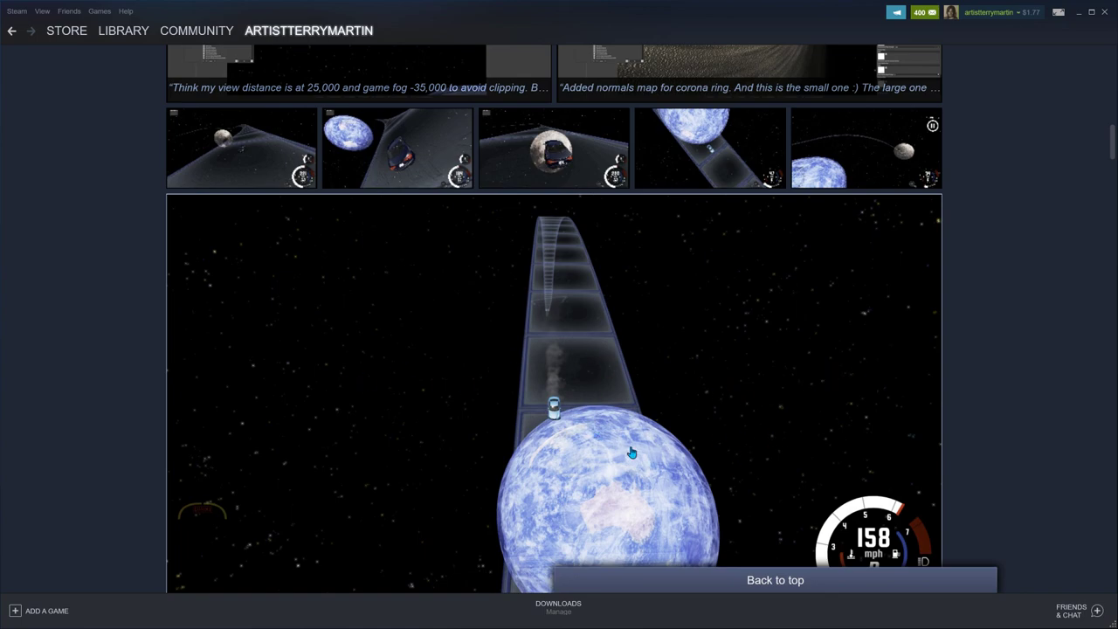
mouse_move(664, 475)
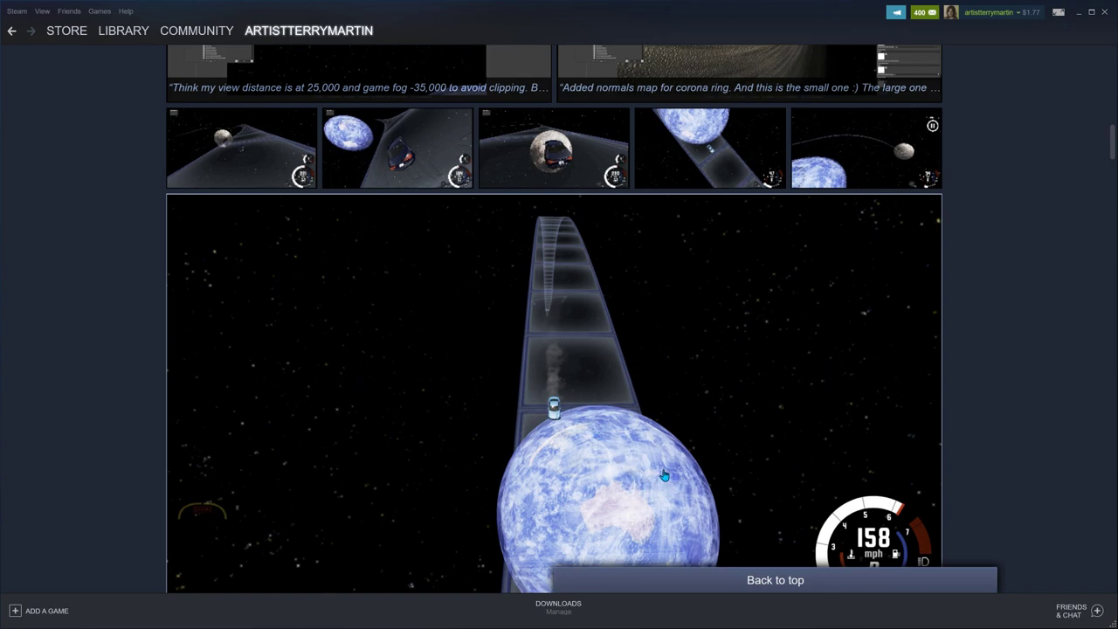
mouse_move(601, 496)
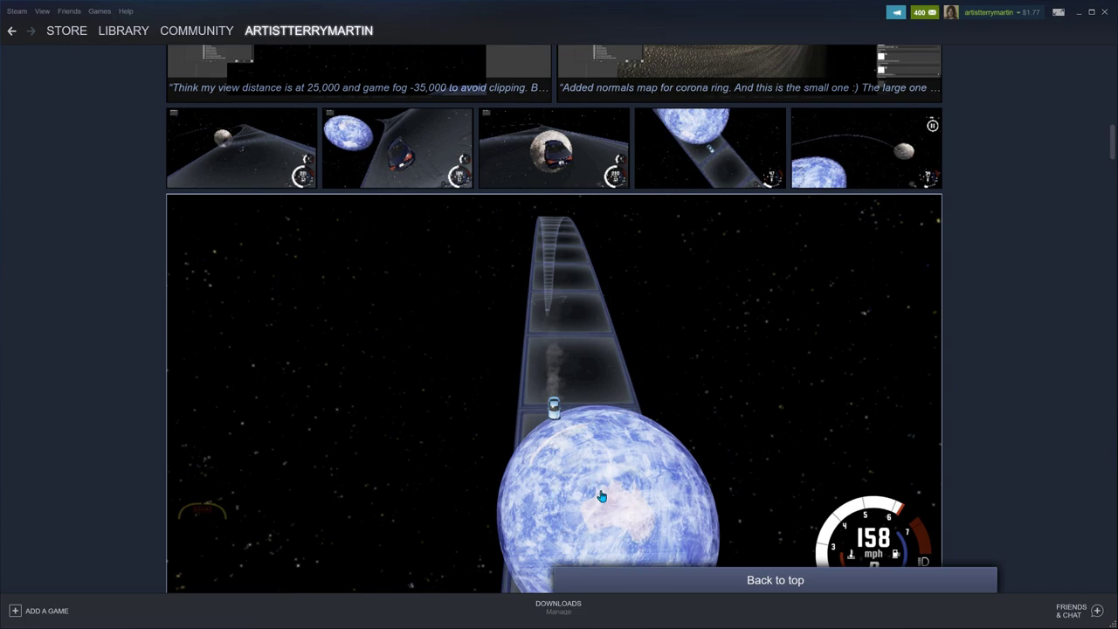
mouse_move(550, 505)
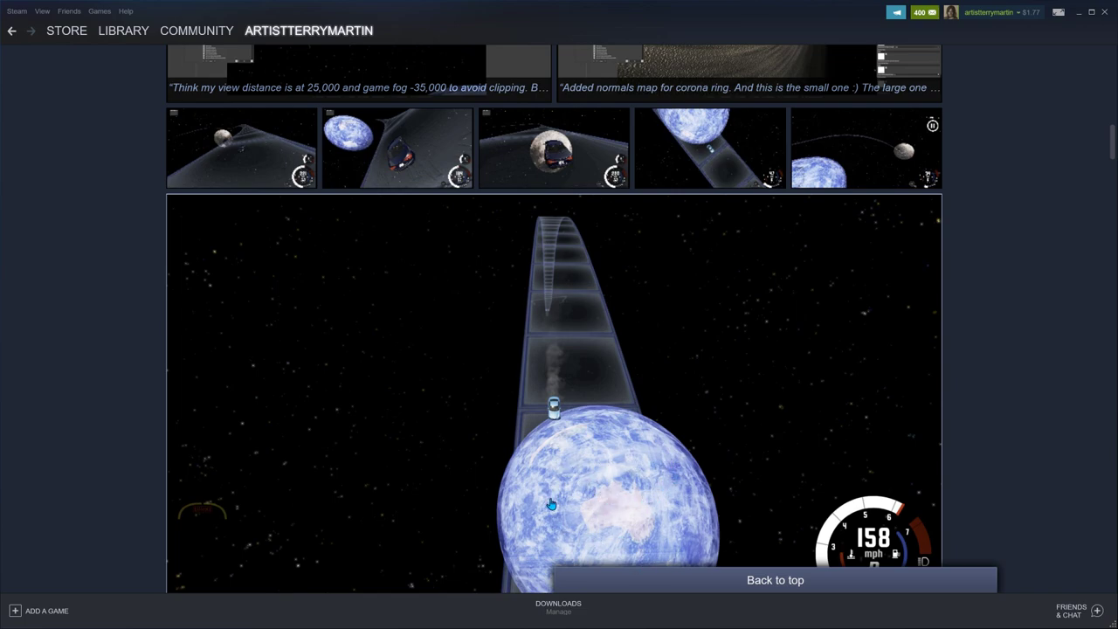
mouse_move(604, 346)
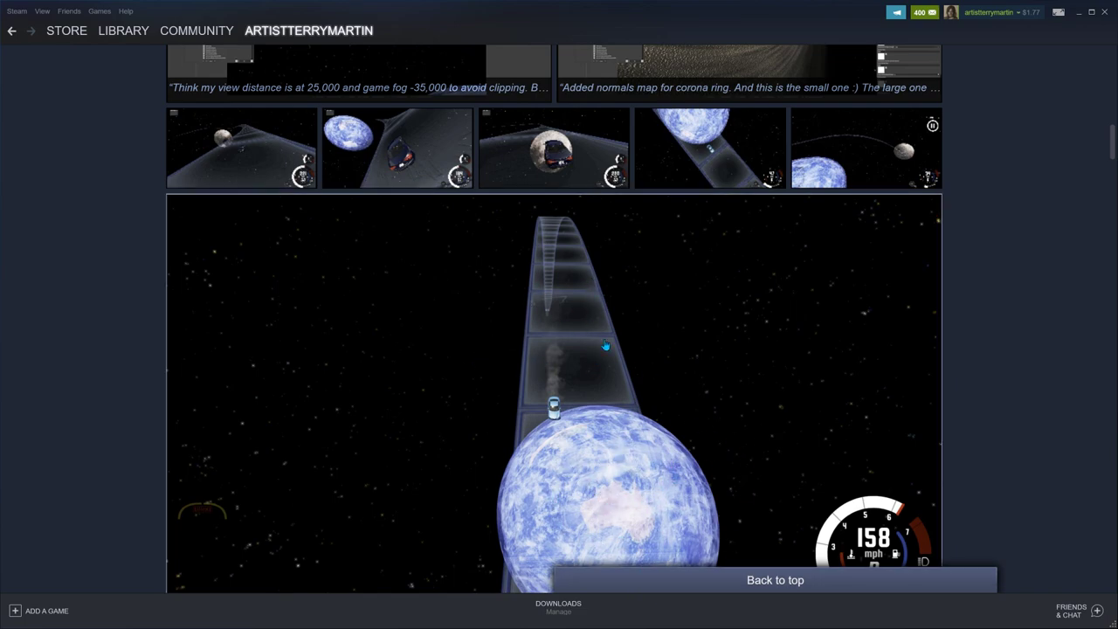
scroll("up", 3)
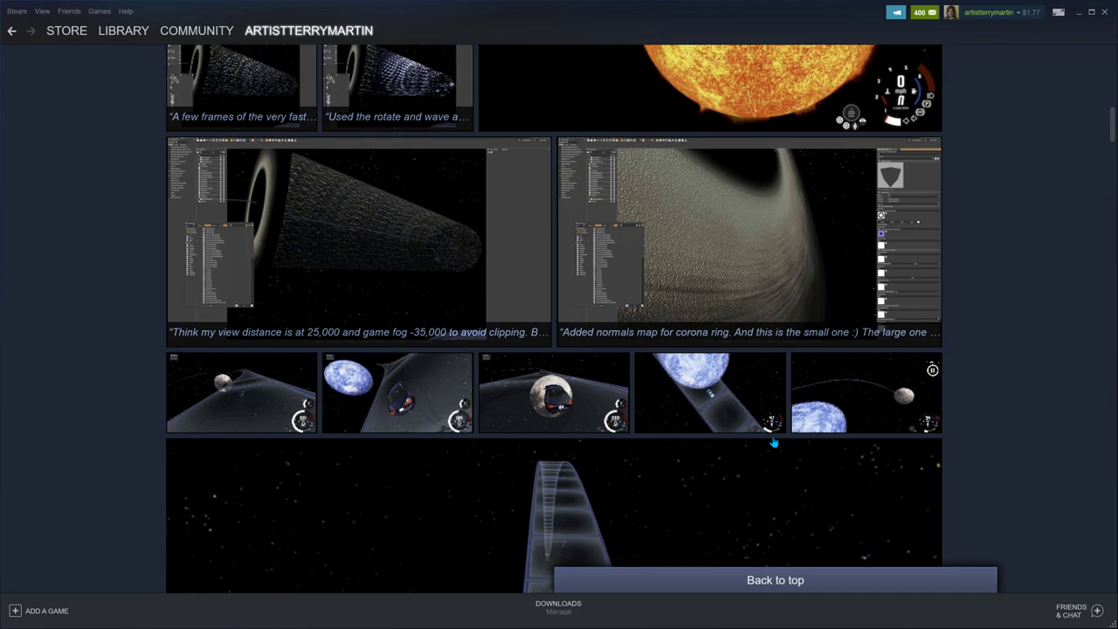
Step: Scroll up to the 'Added normals map for corona ring' editor screenshot and its caption
scroll("up", 3)
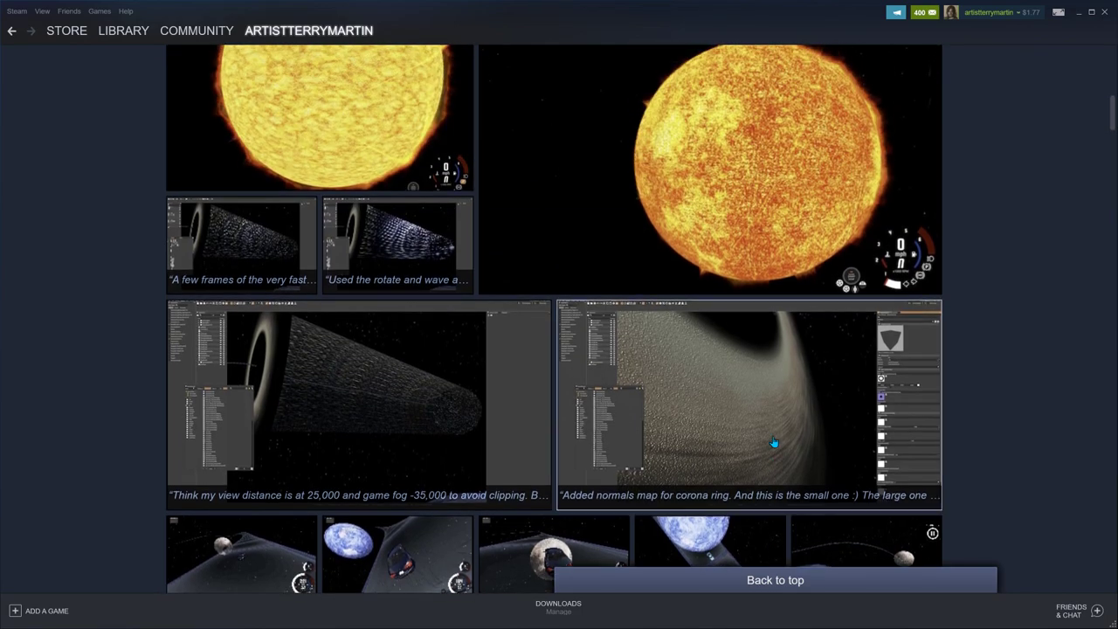
scroll("up", 3)
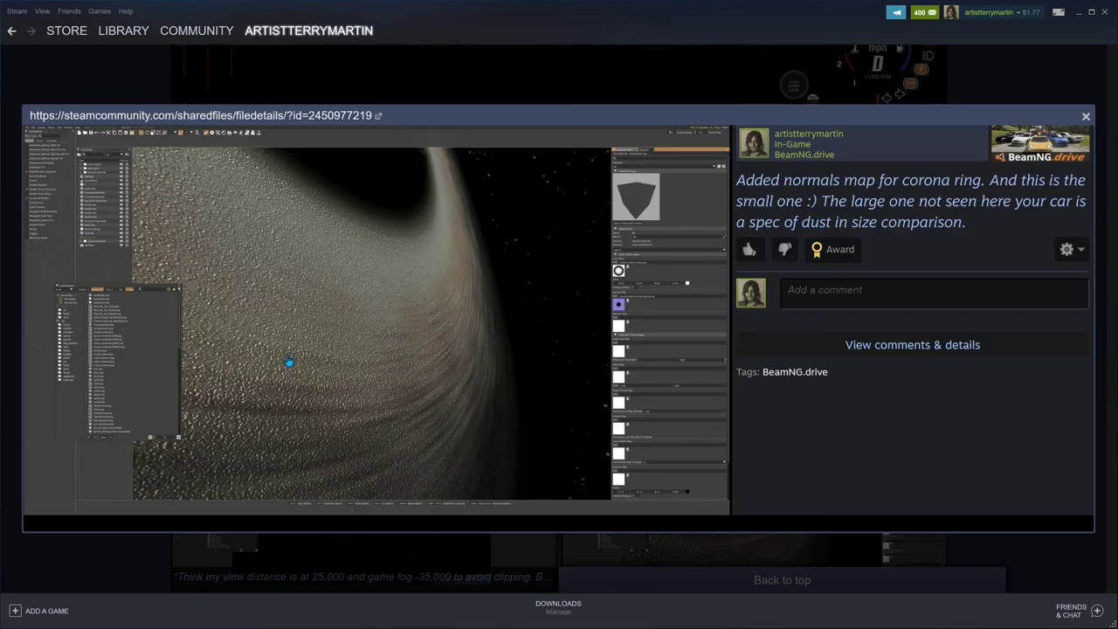
mouse_move(470, 287)
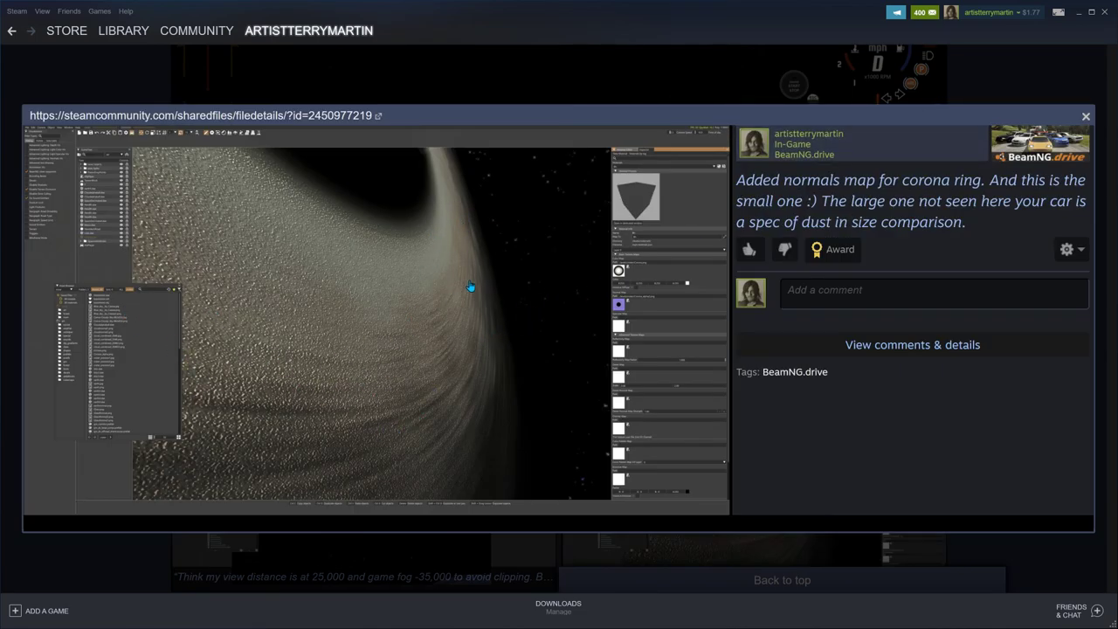
mouse_move(491, 485)
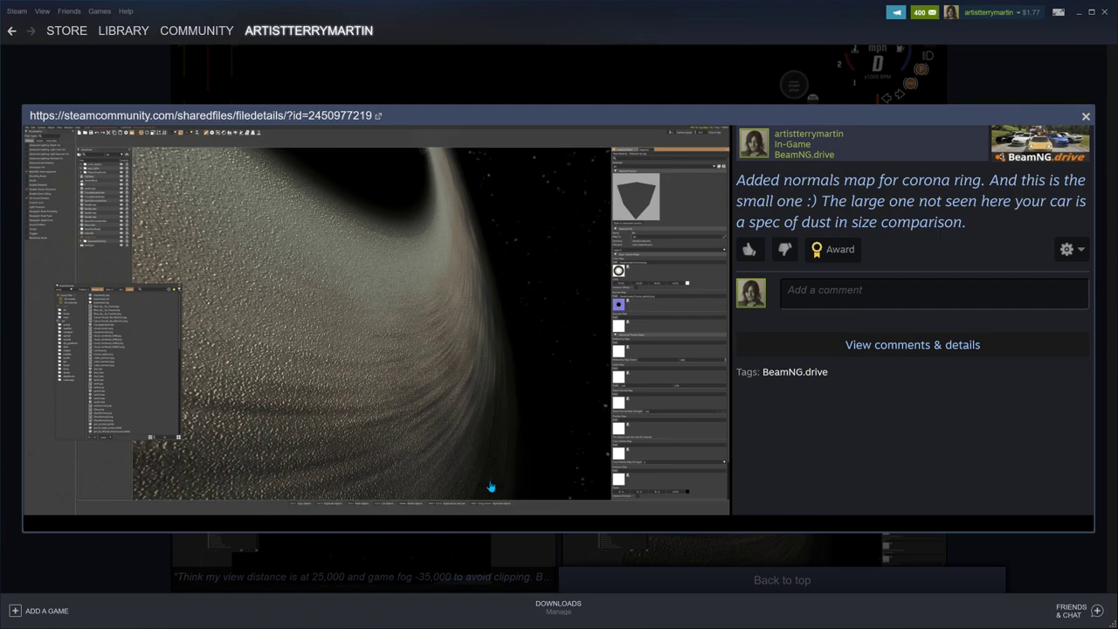
mouse_move(1097, 127)
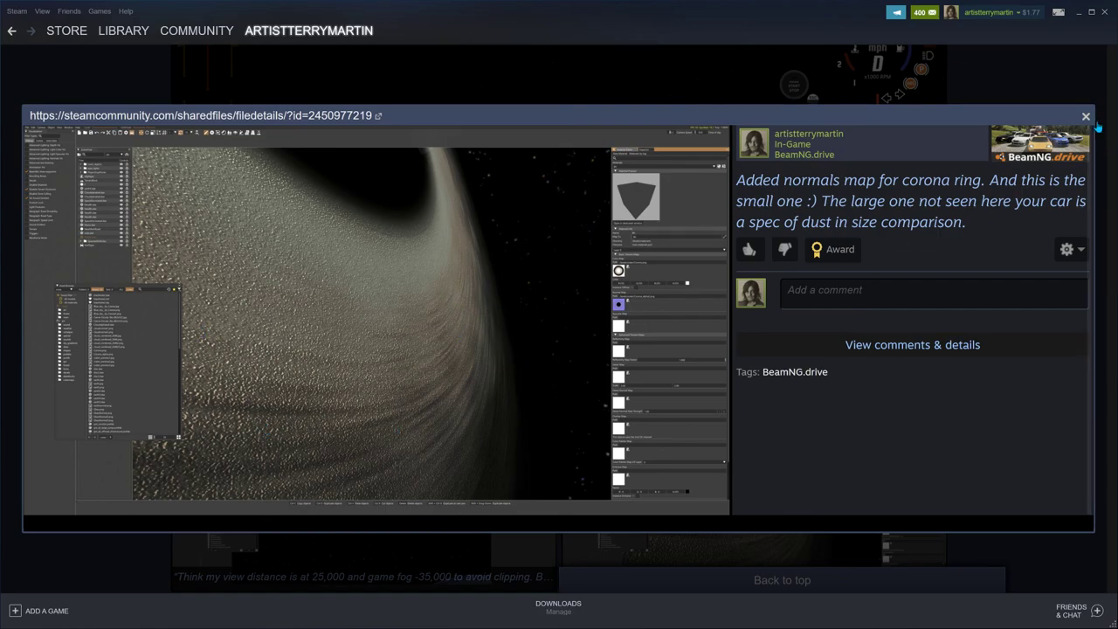
Step: Close the corona ring capture and open the large orange sun screenshot full size
left_click(1087, 115)
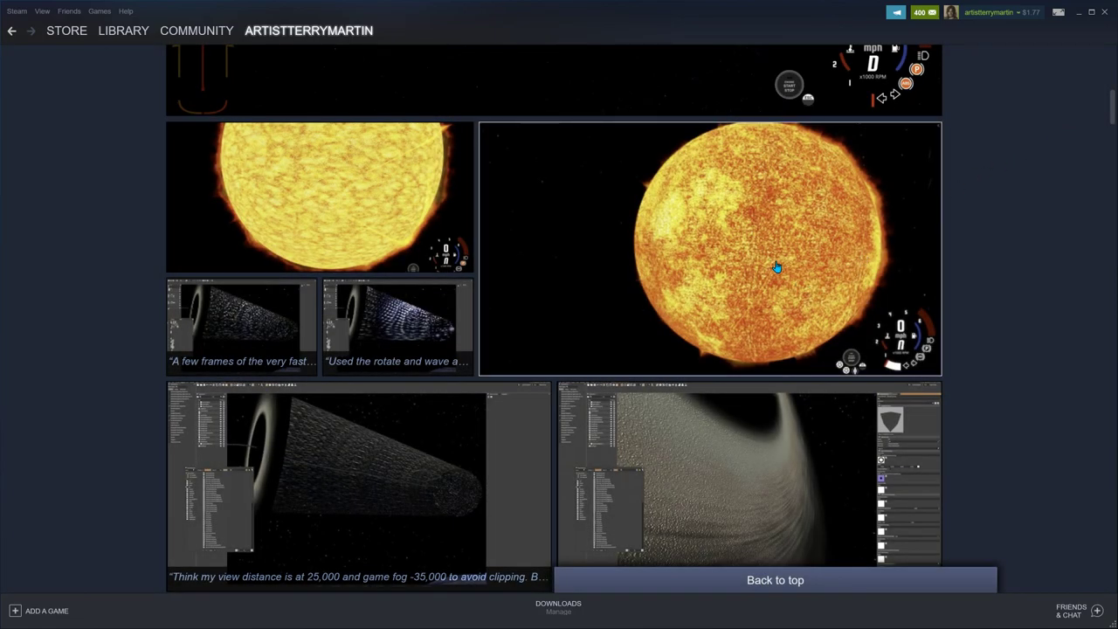
left_click(777, 267)
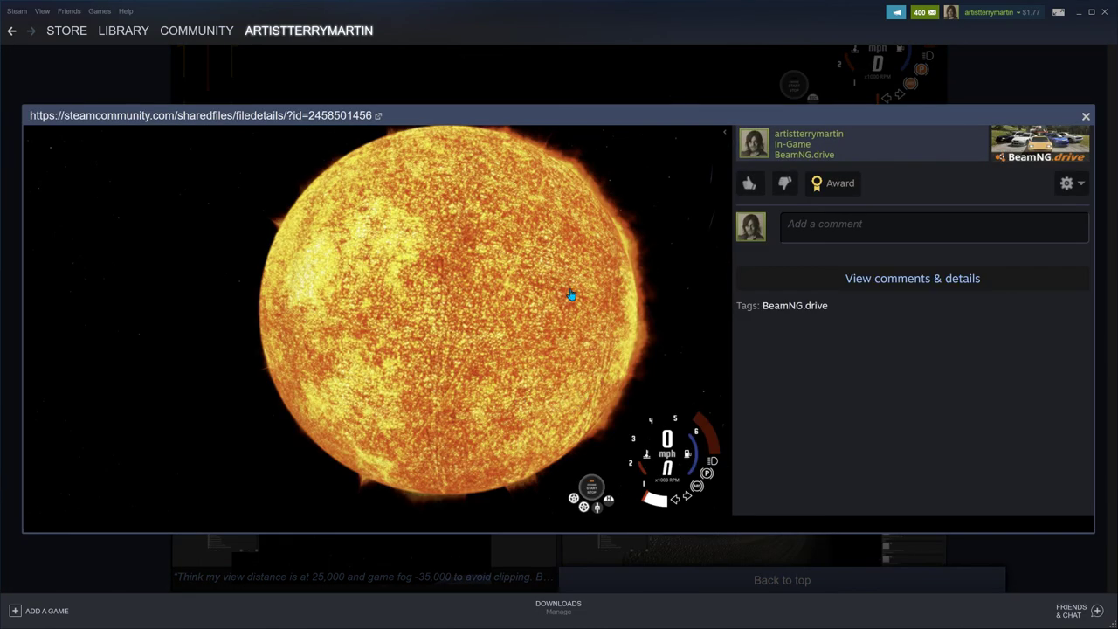
mouse_move(633, 227)
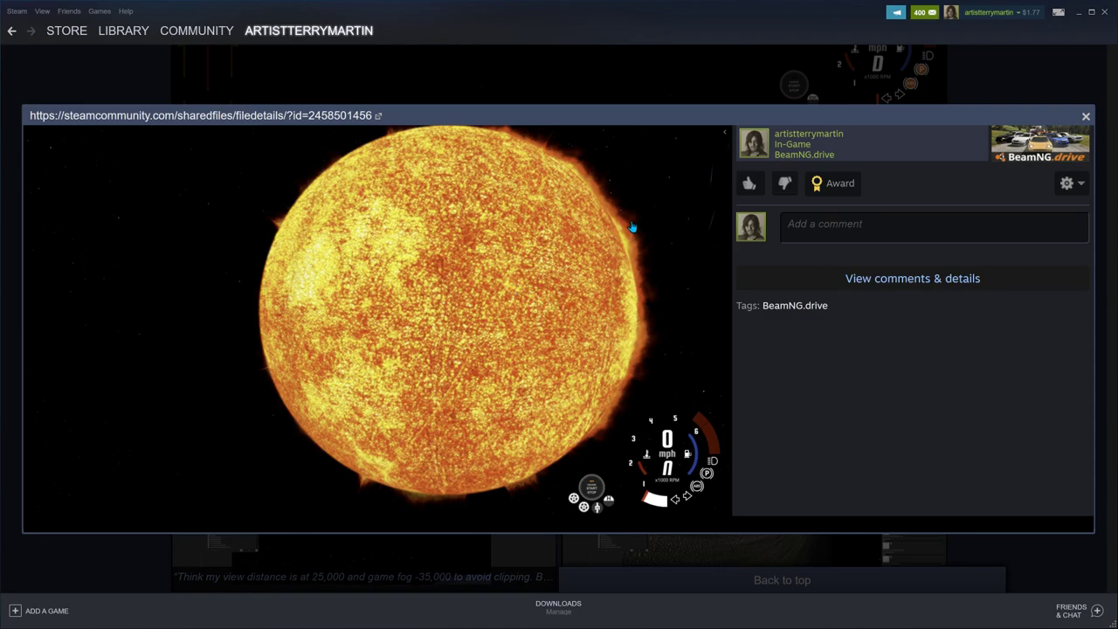
mouse_move(332, 374)
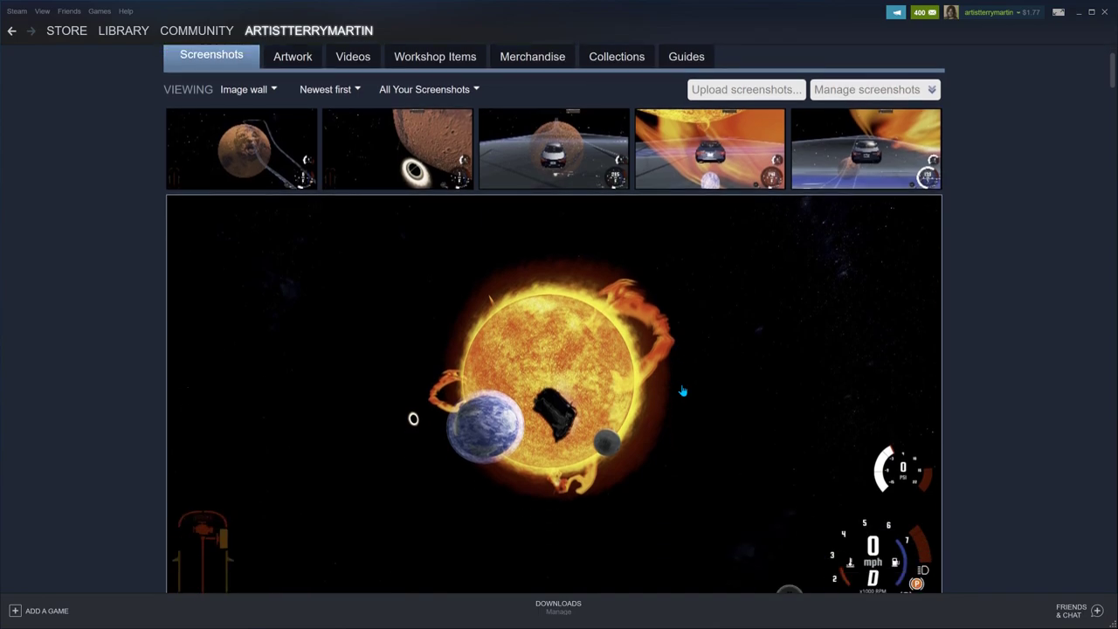
mouse_move(671, 391)
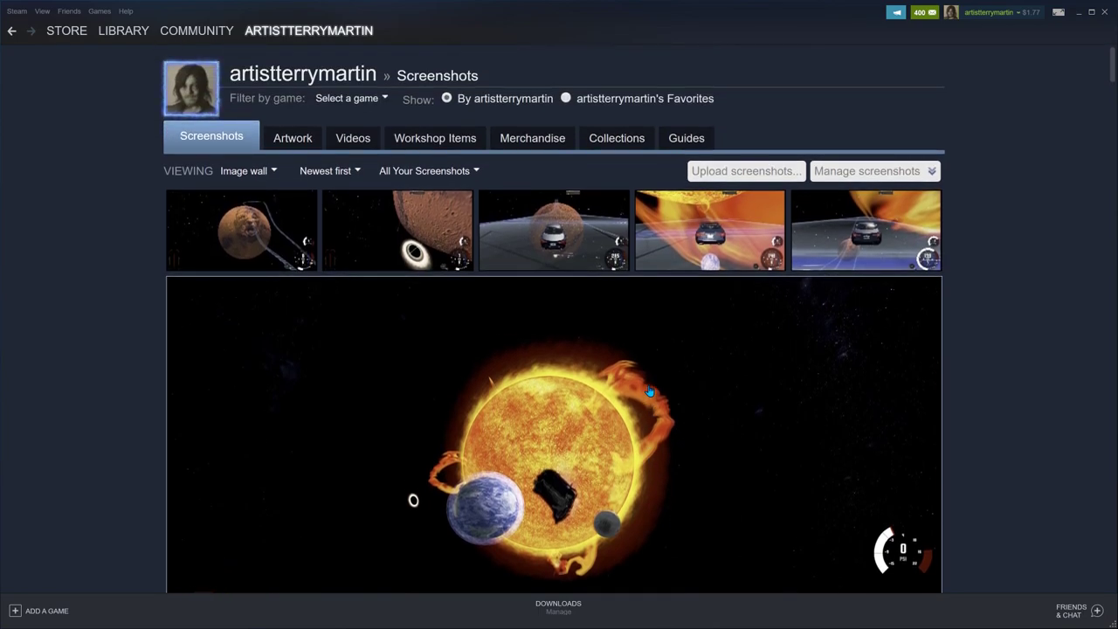
mouse_move(653, 370)
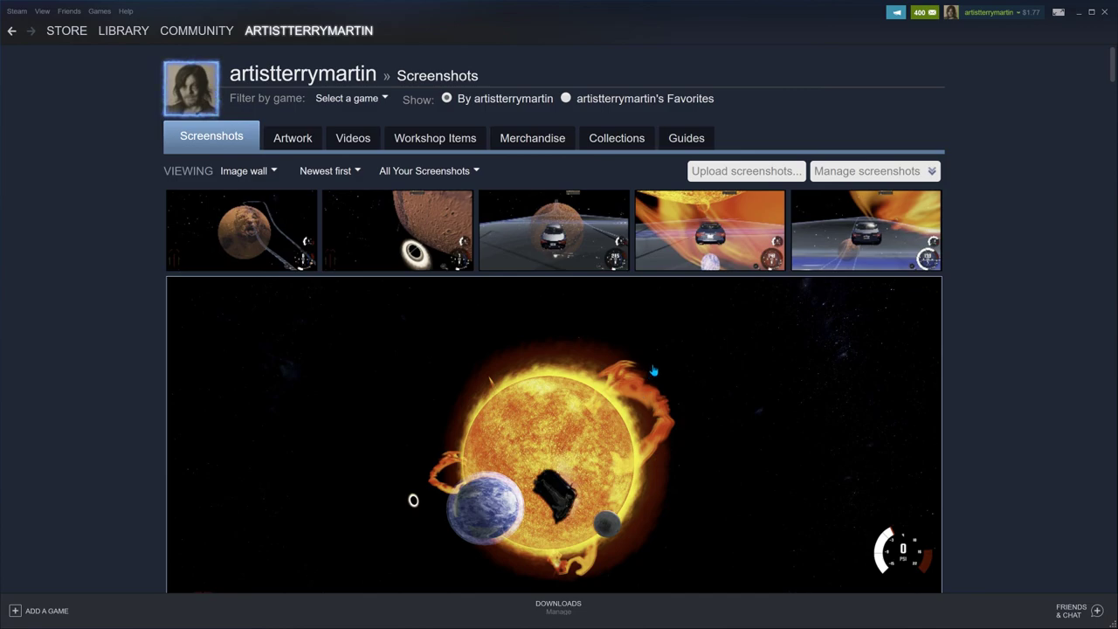
mouse_move(610, 383)
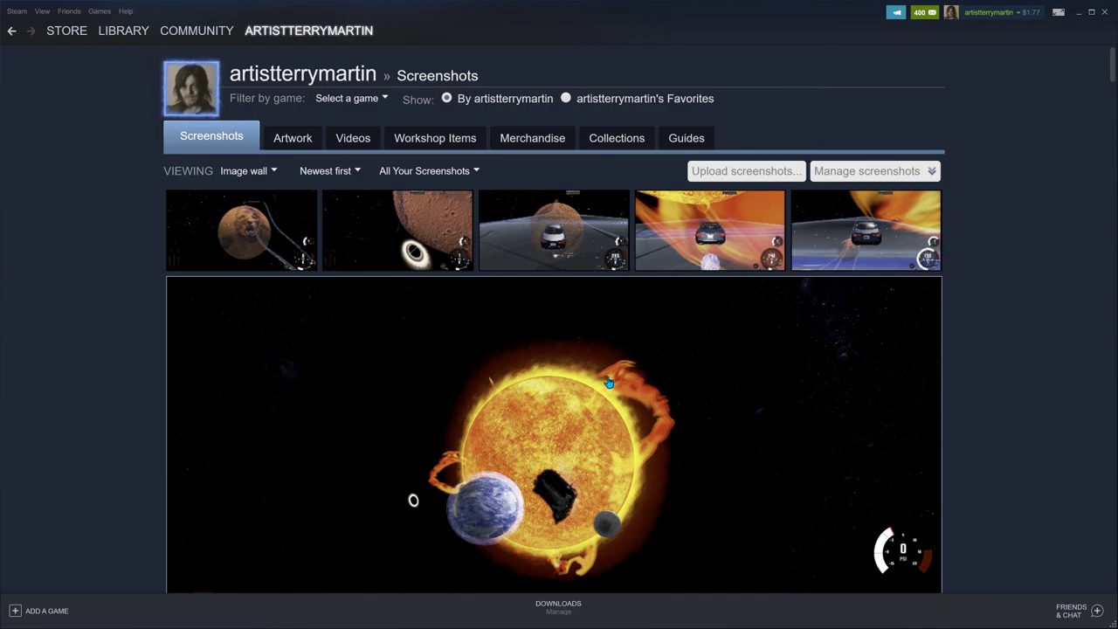
mouse_move(835, 199)
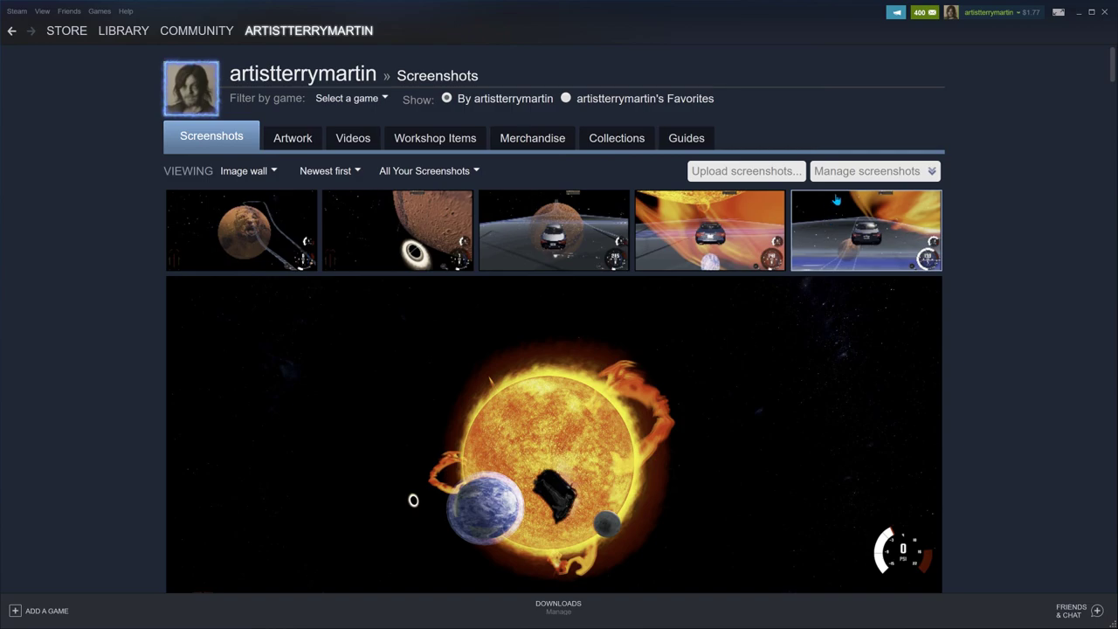
mouse_move(620, 437)
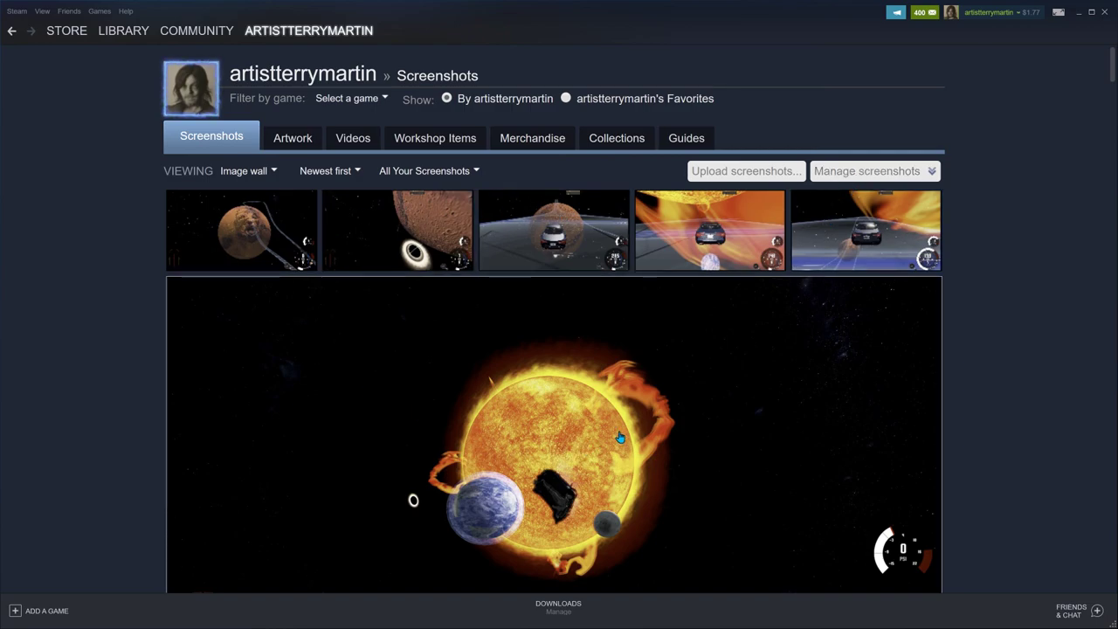
Step: Scroll the wall to the two close-up sun captures above the corona-ring editor shots
scroll("down", 3)
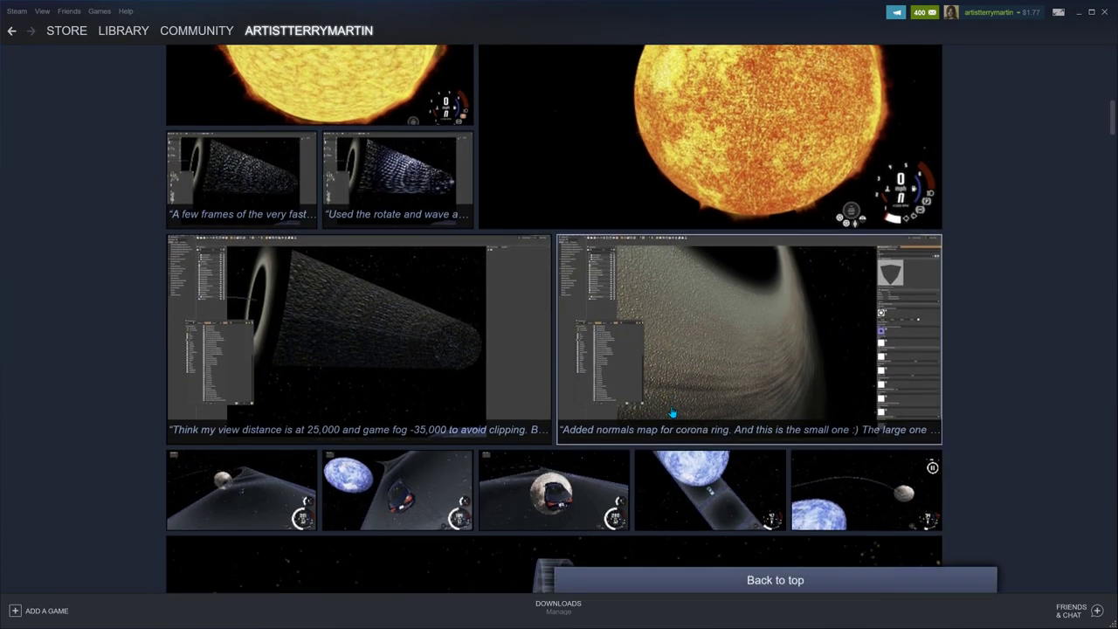
scroll("up", 3)
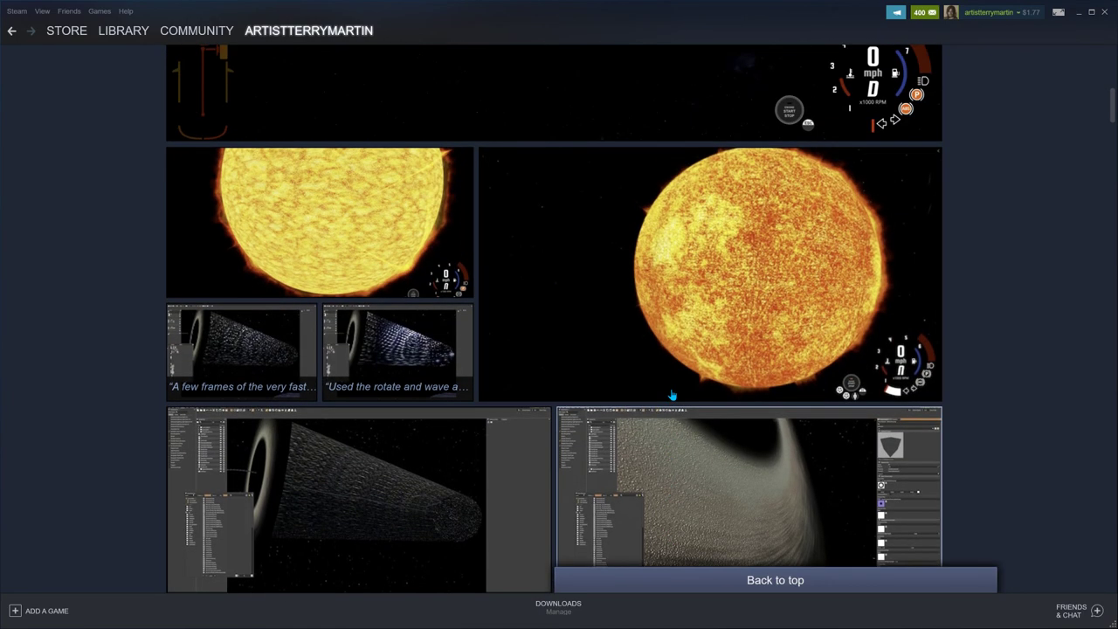